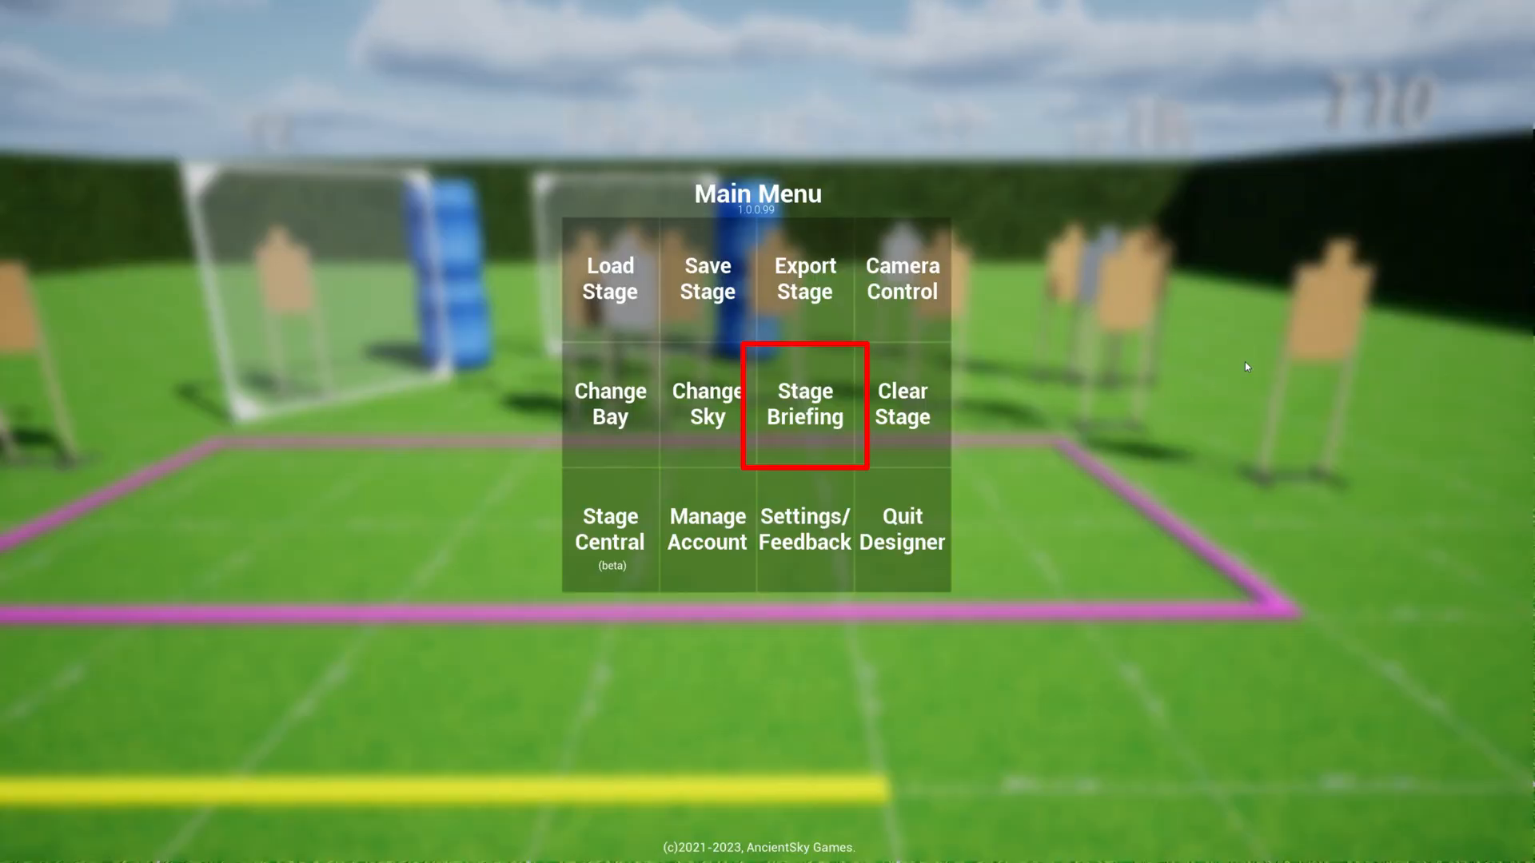
In the stage briefing form, enter stage name 'Example' and designer 'Loke'
click(803, 405)
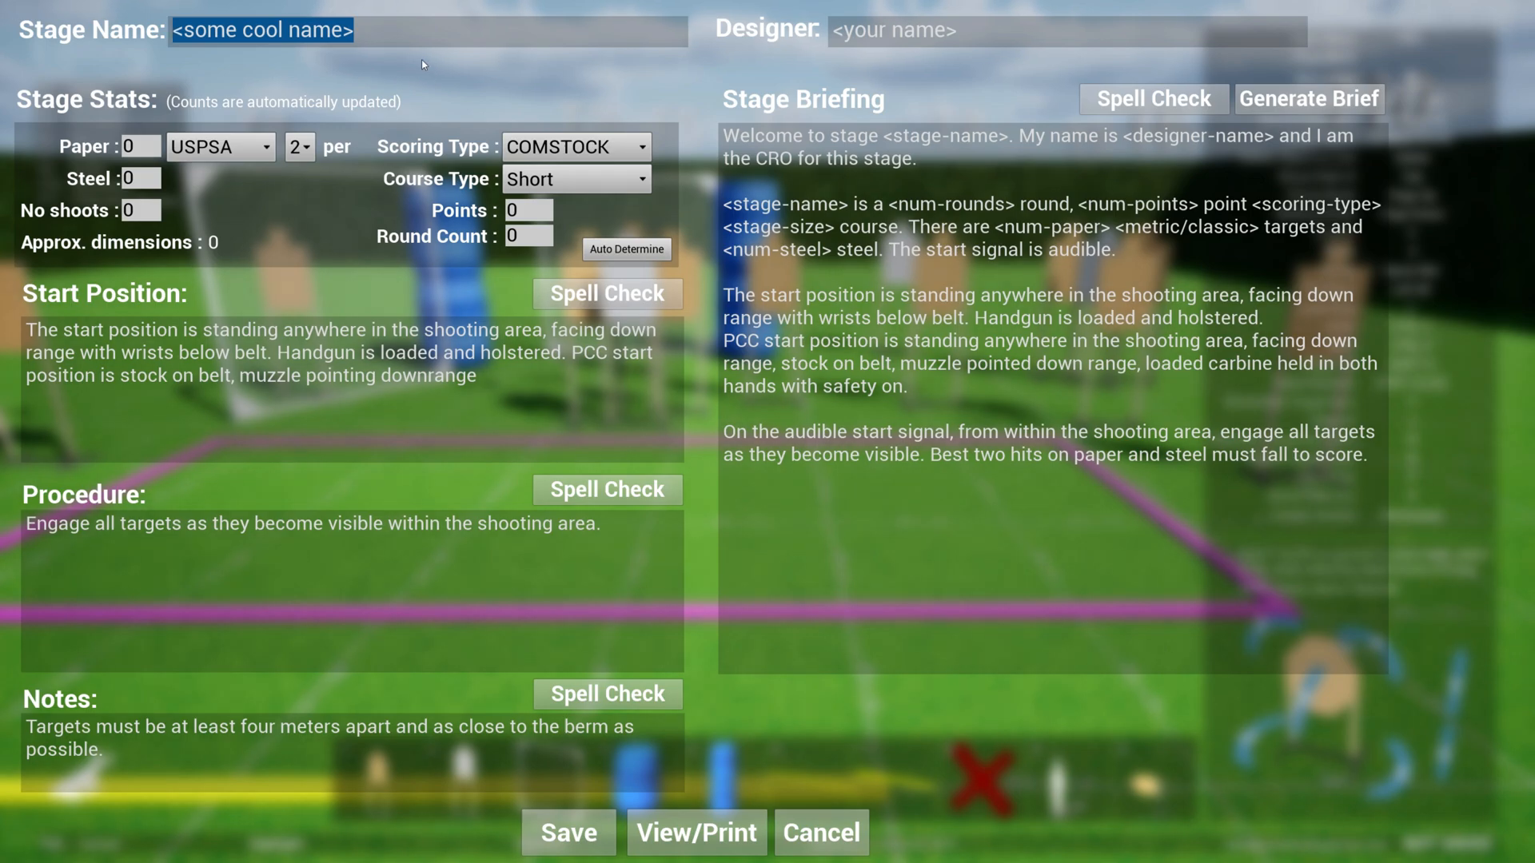
text(Example)
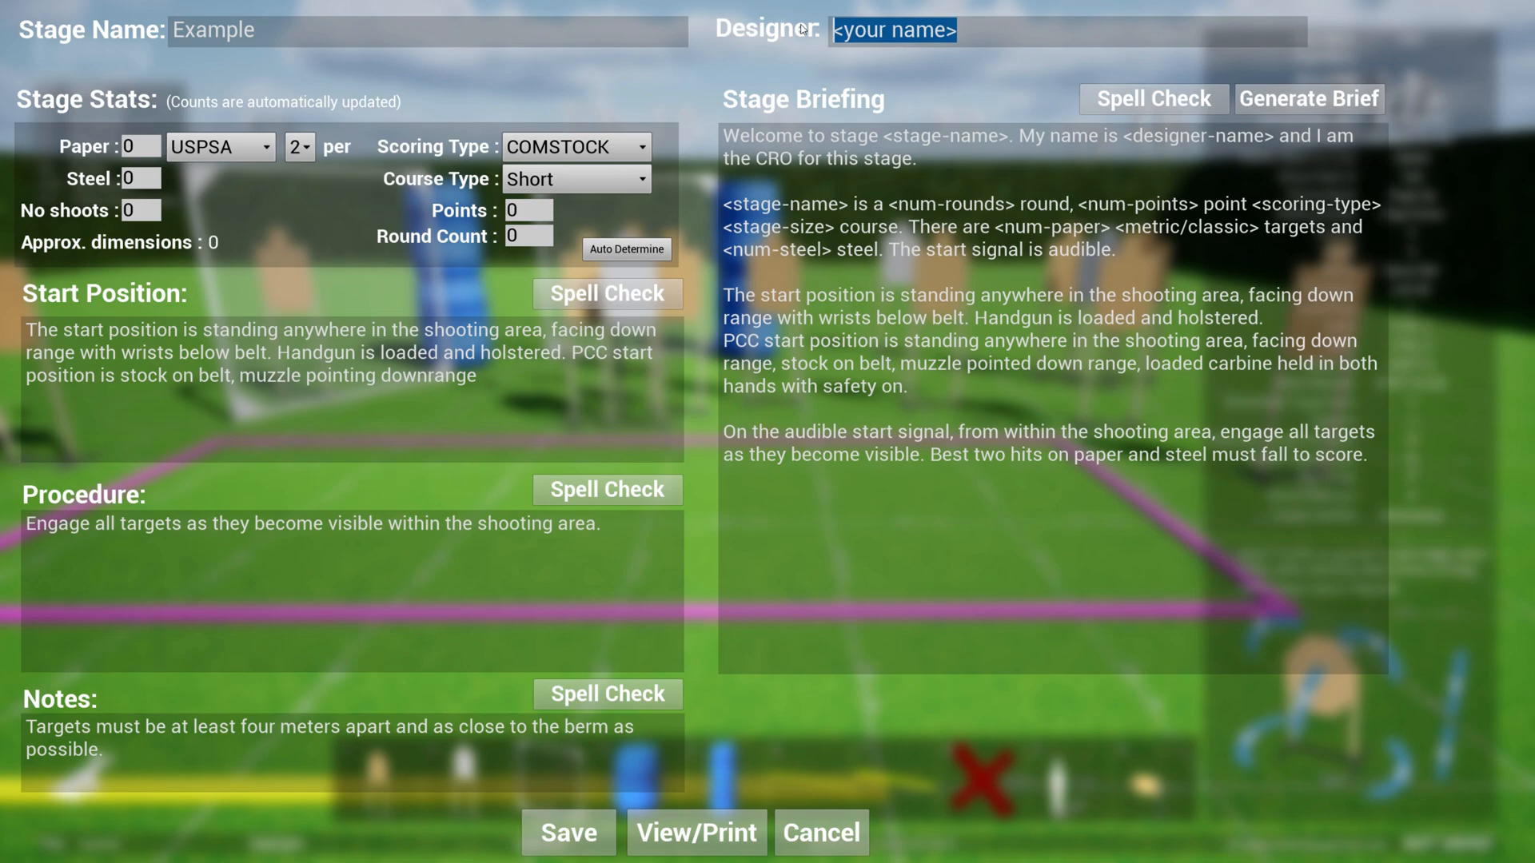
text(Loke)
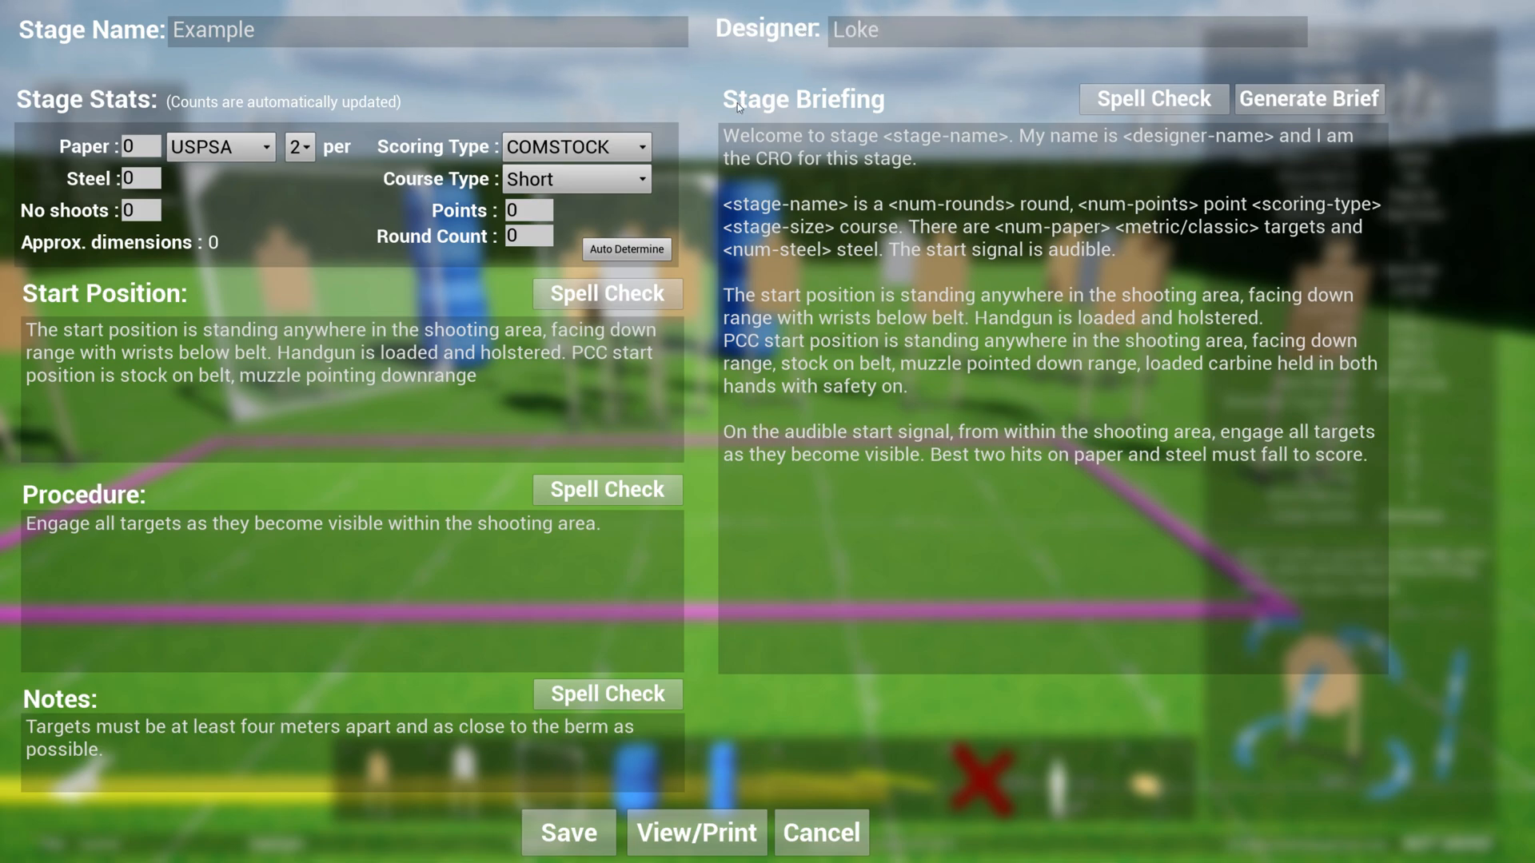
mouse_move(5, 137)
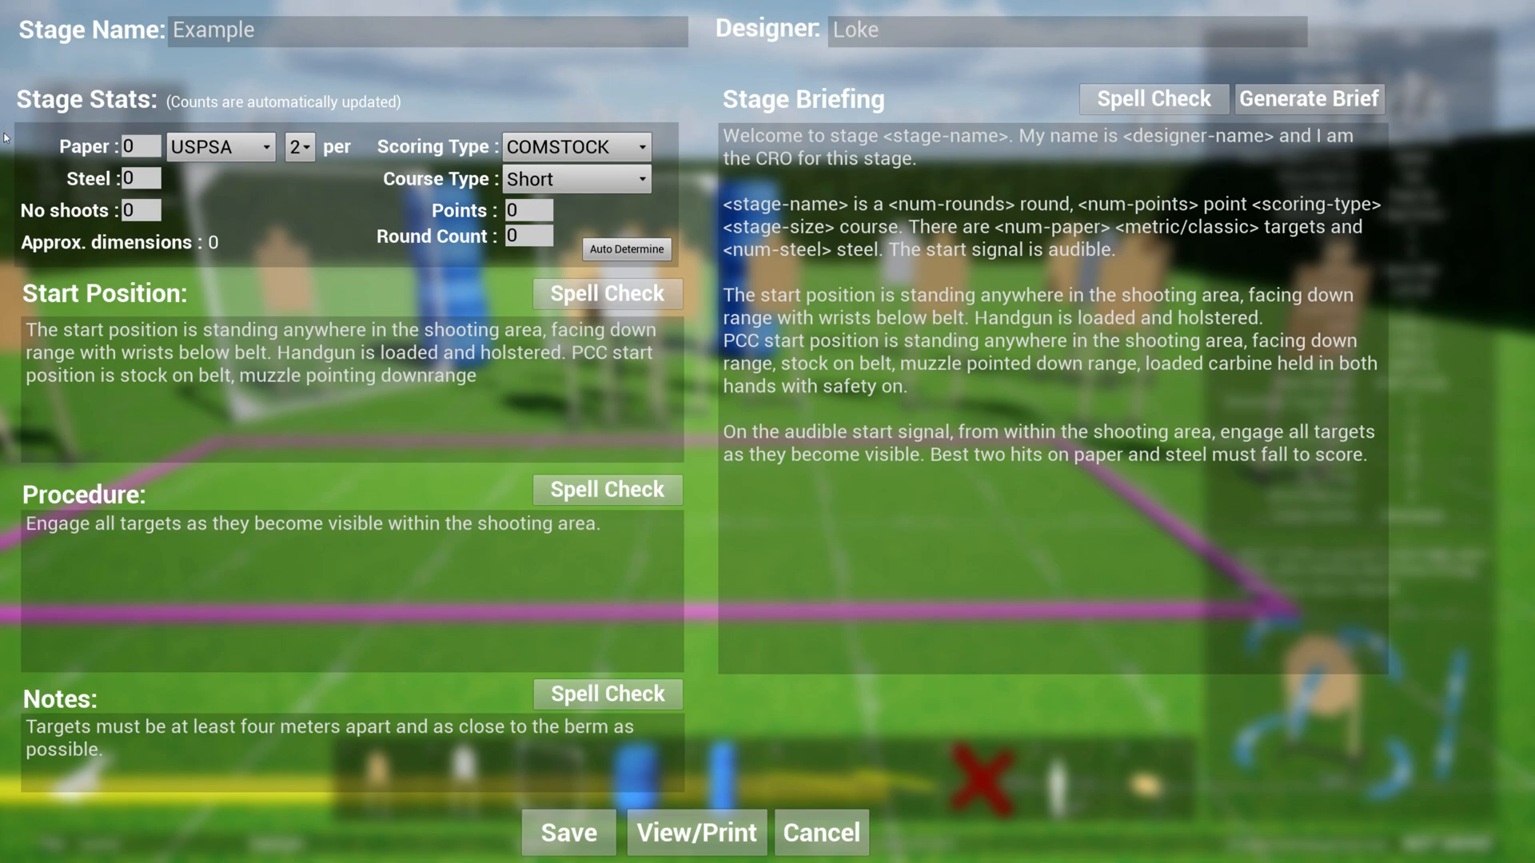
mouse_move(148, 121)
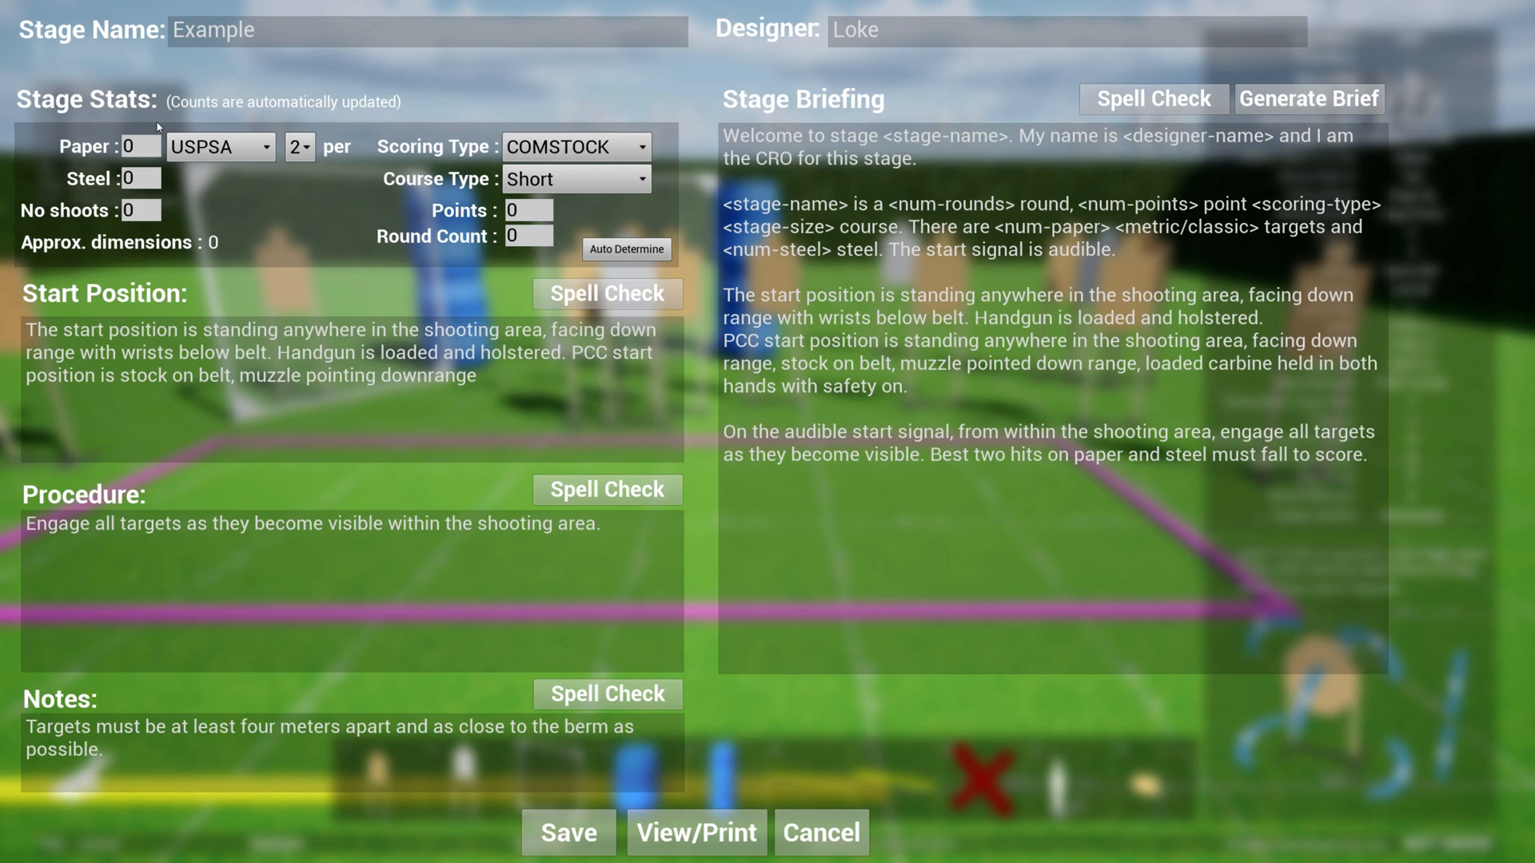
click(219, 147)
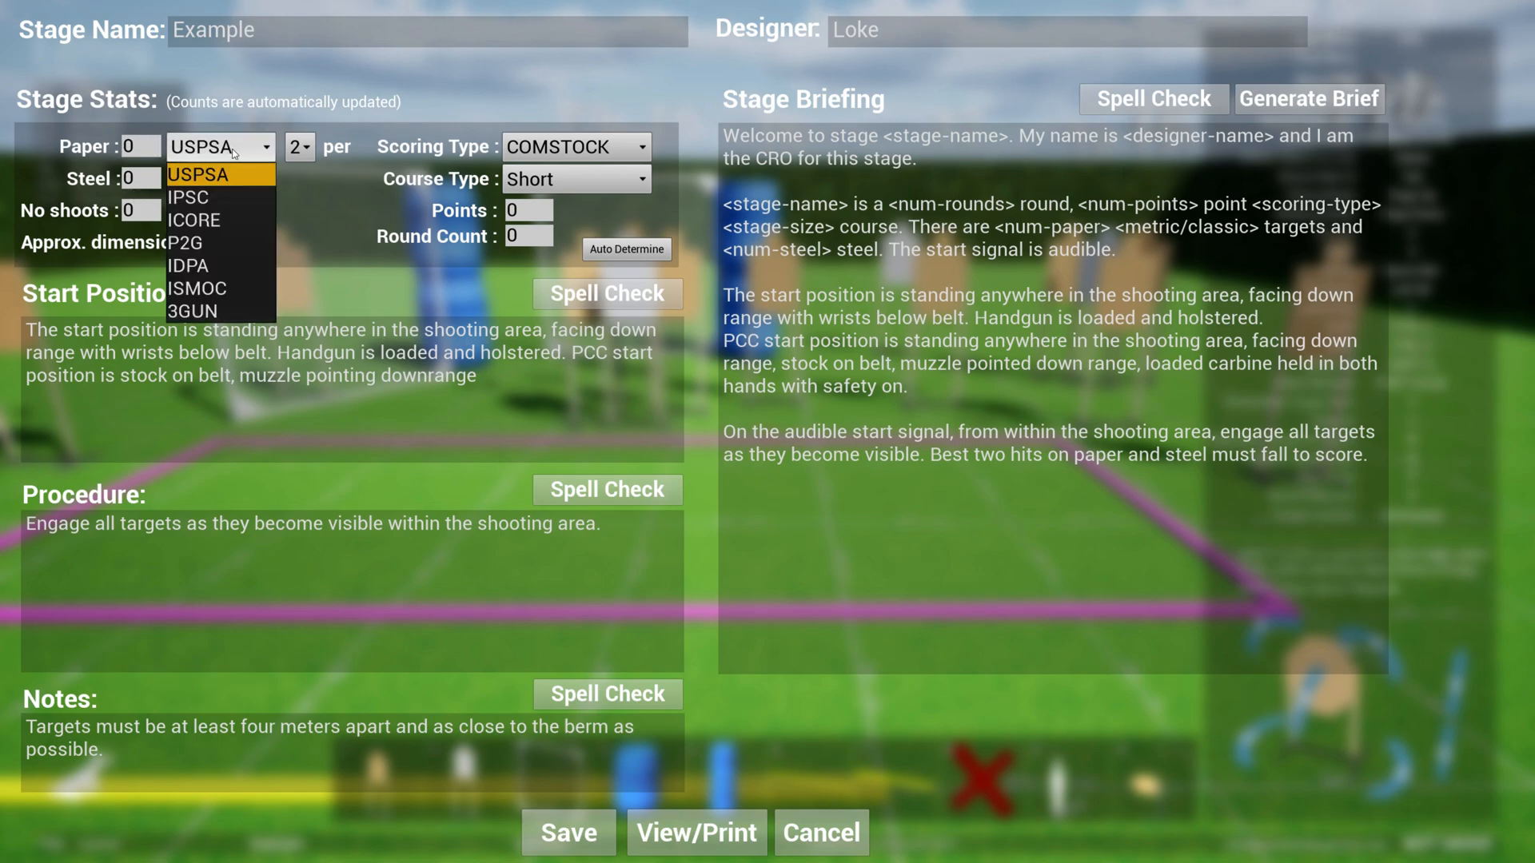
click(298, 147)
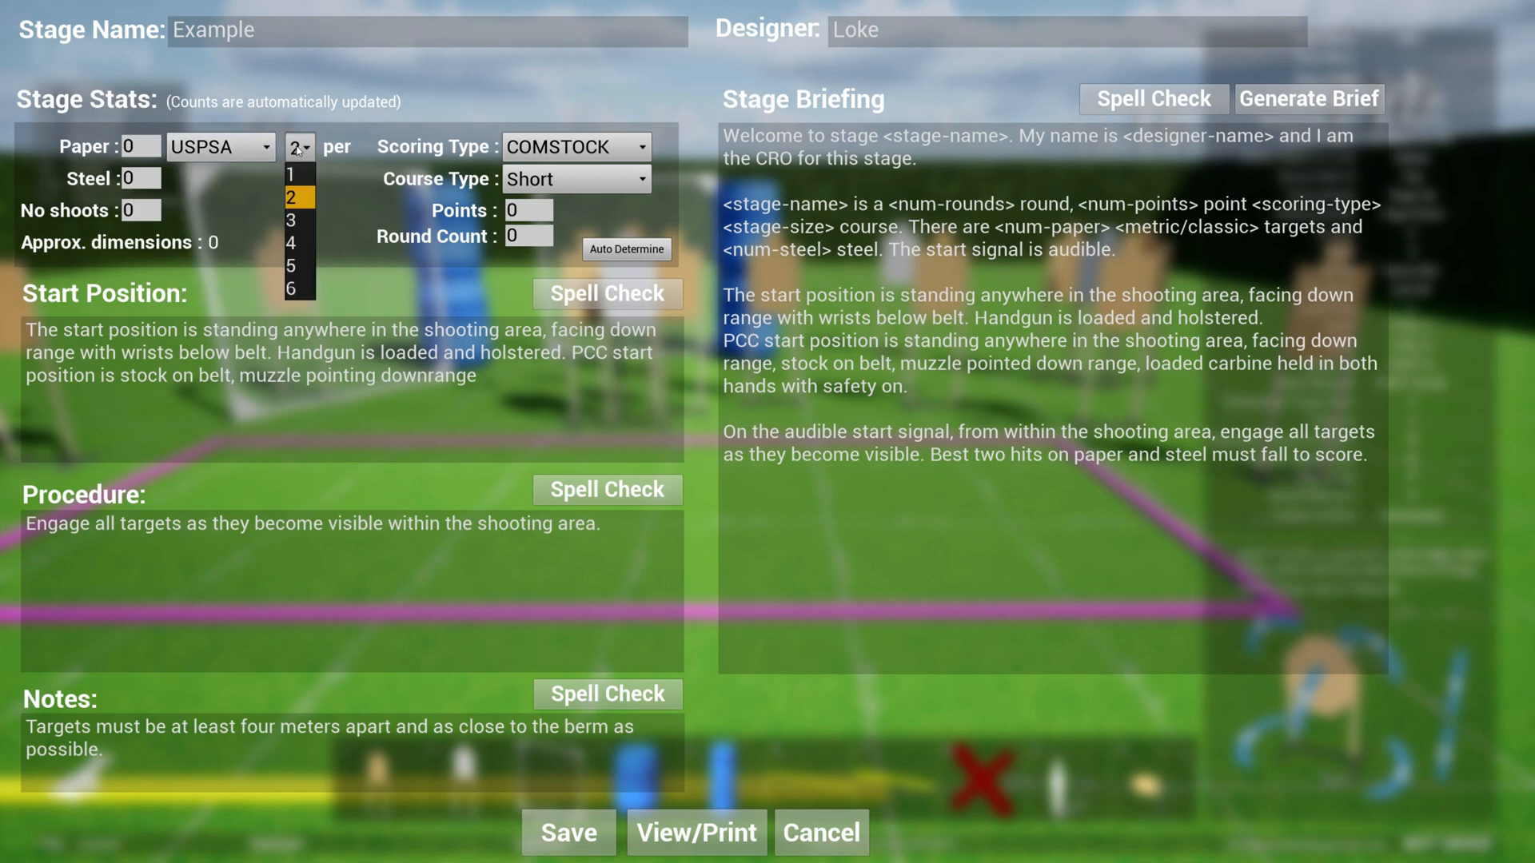
click(290, 198)
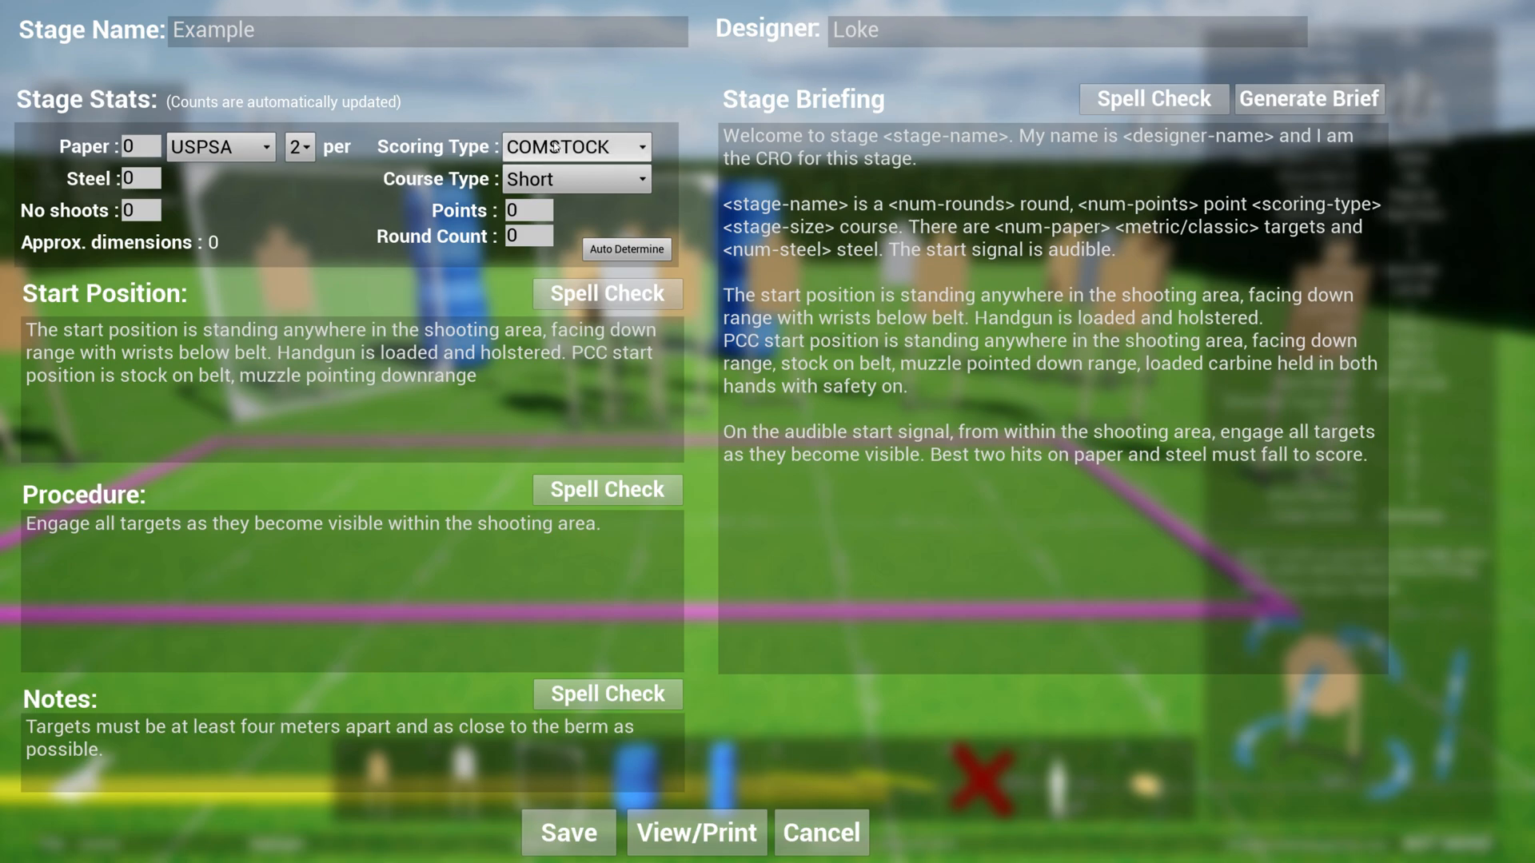
click(576, 179)
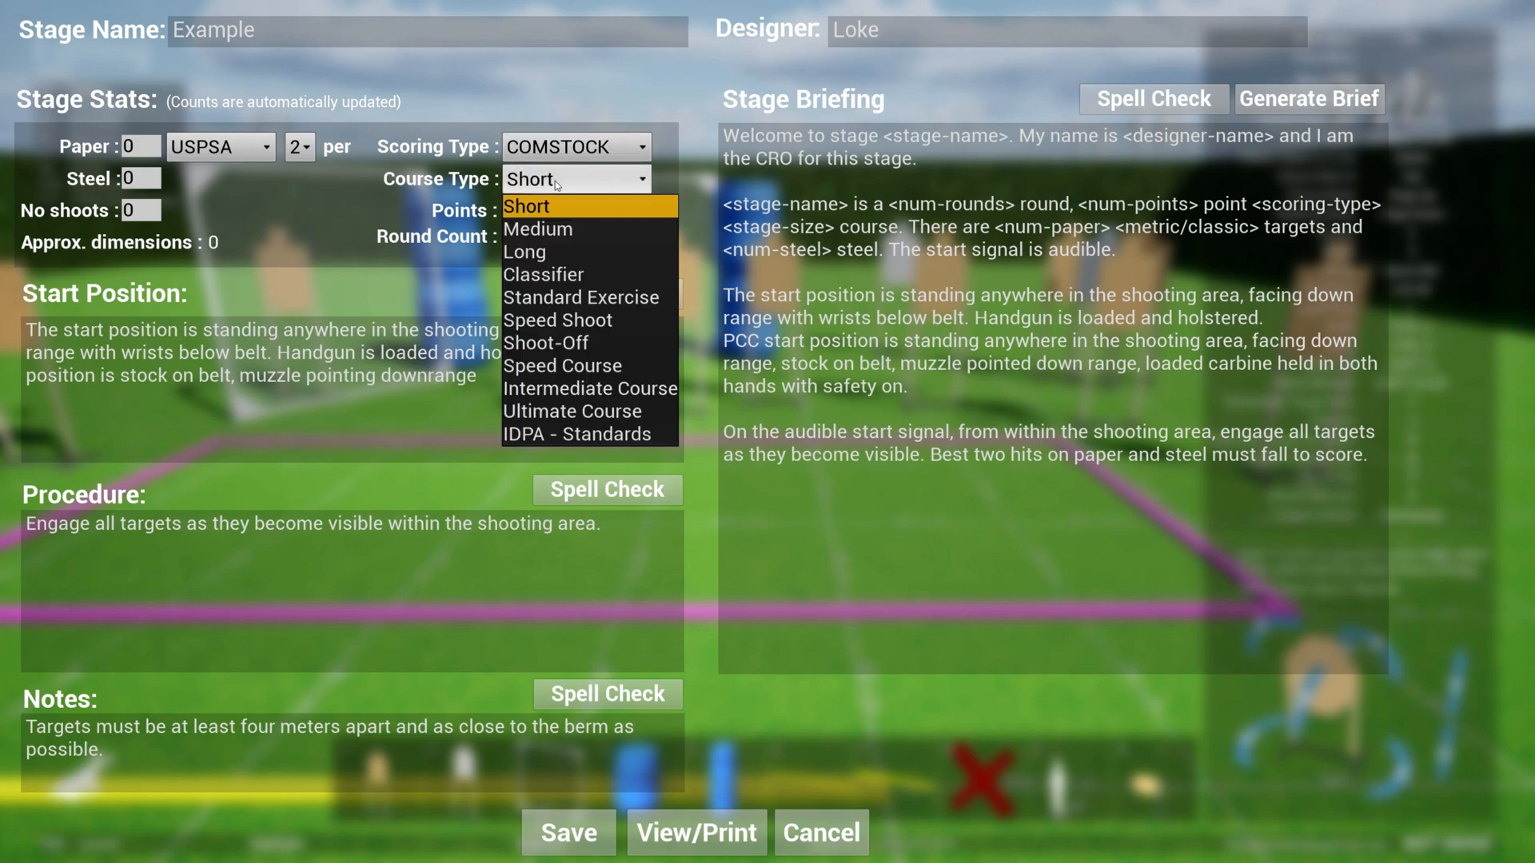
click(526, 206)
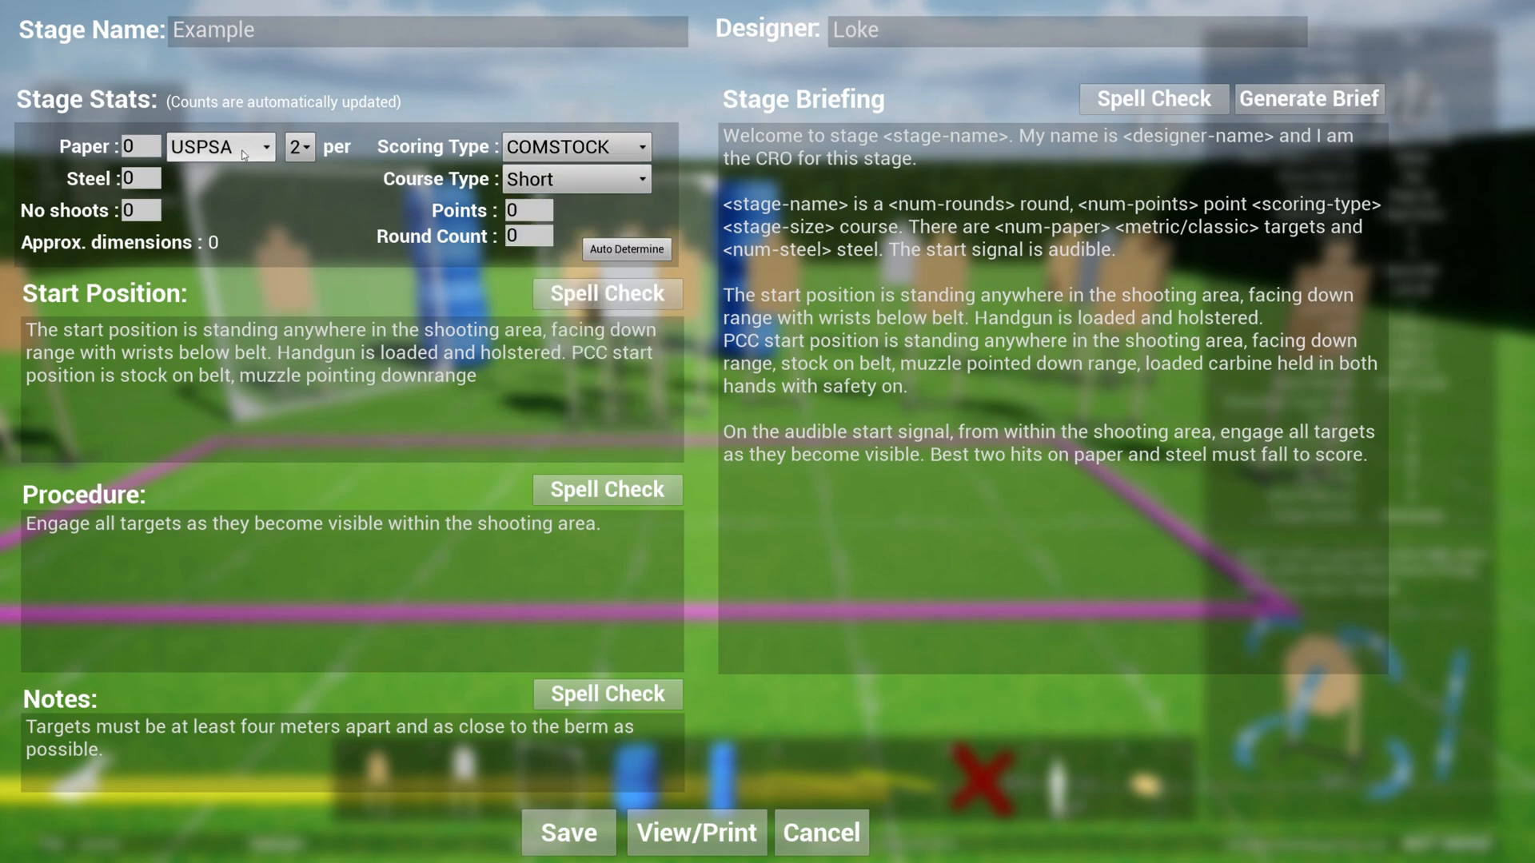
click(219, 147)
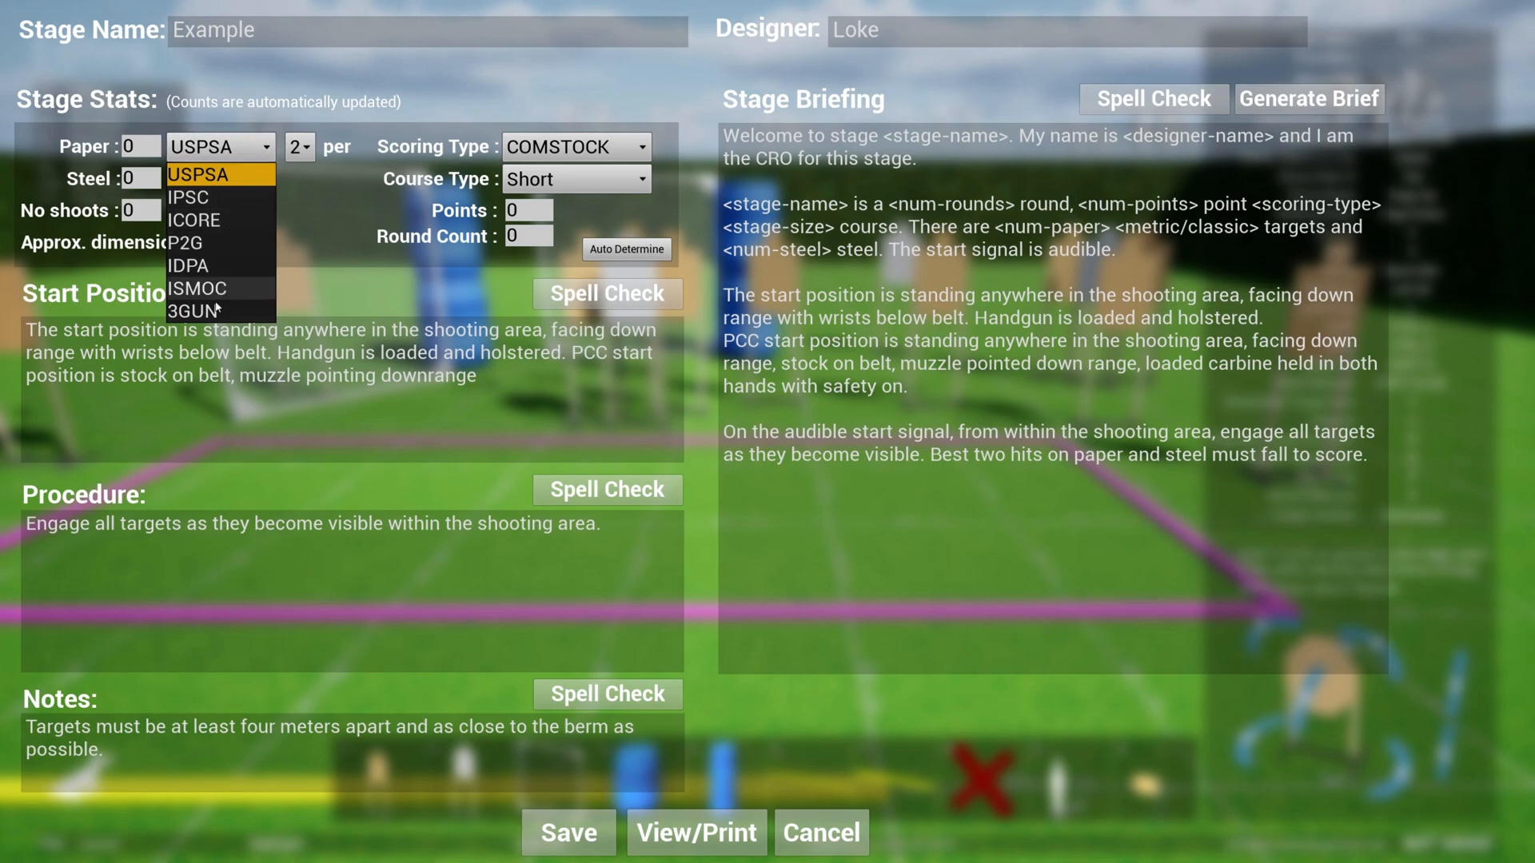
click(576, 146)
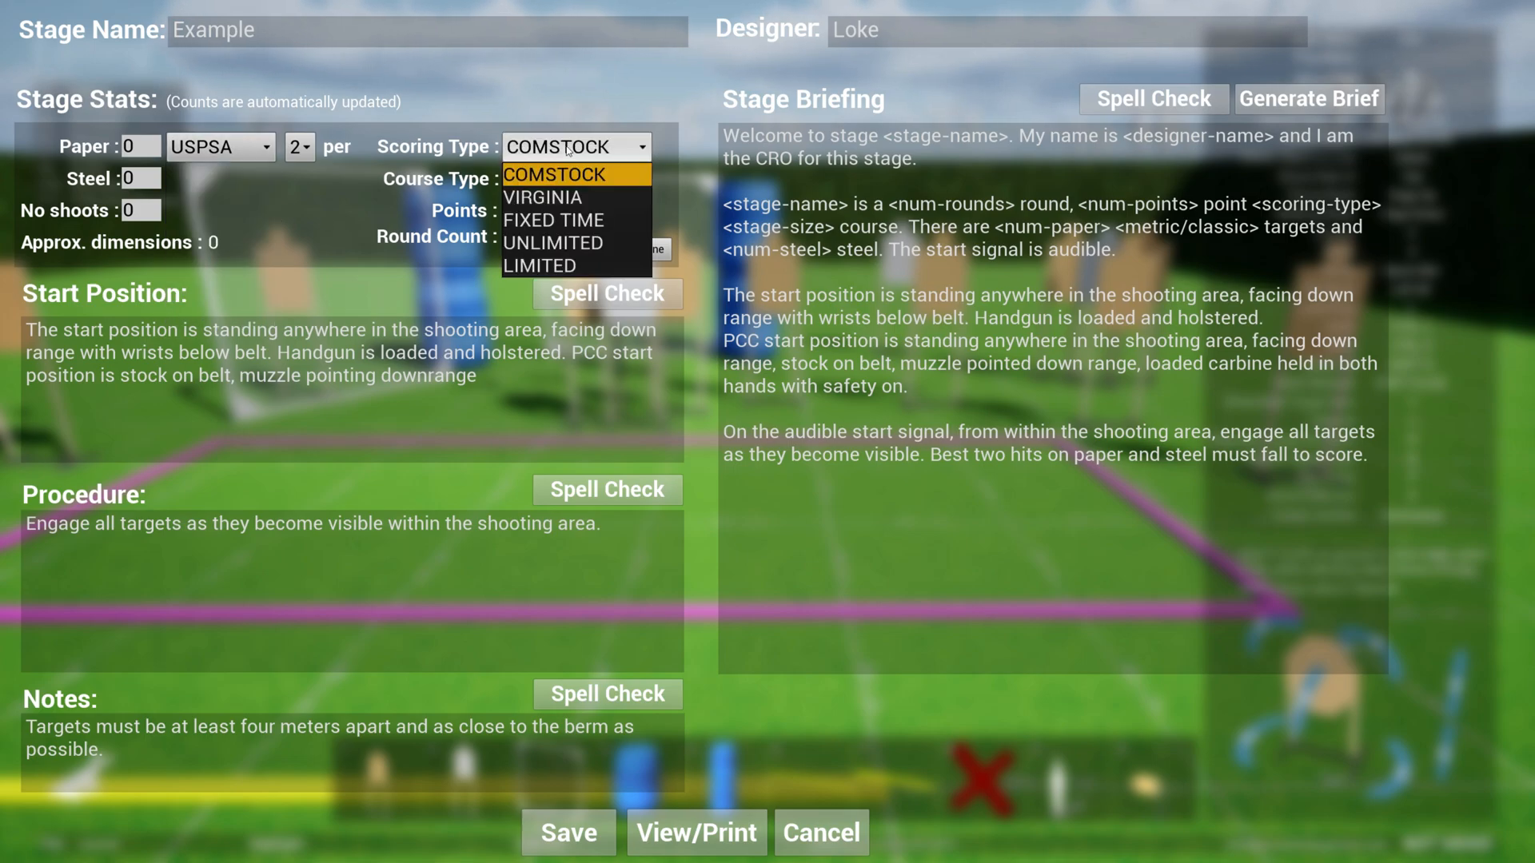
click(553, 174)
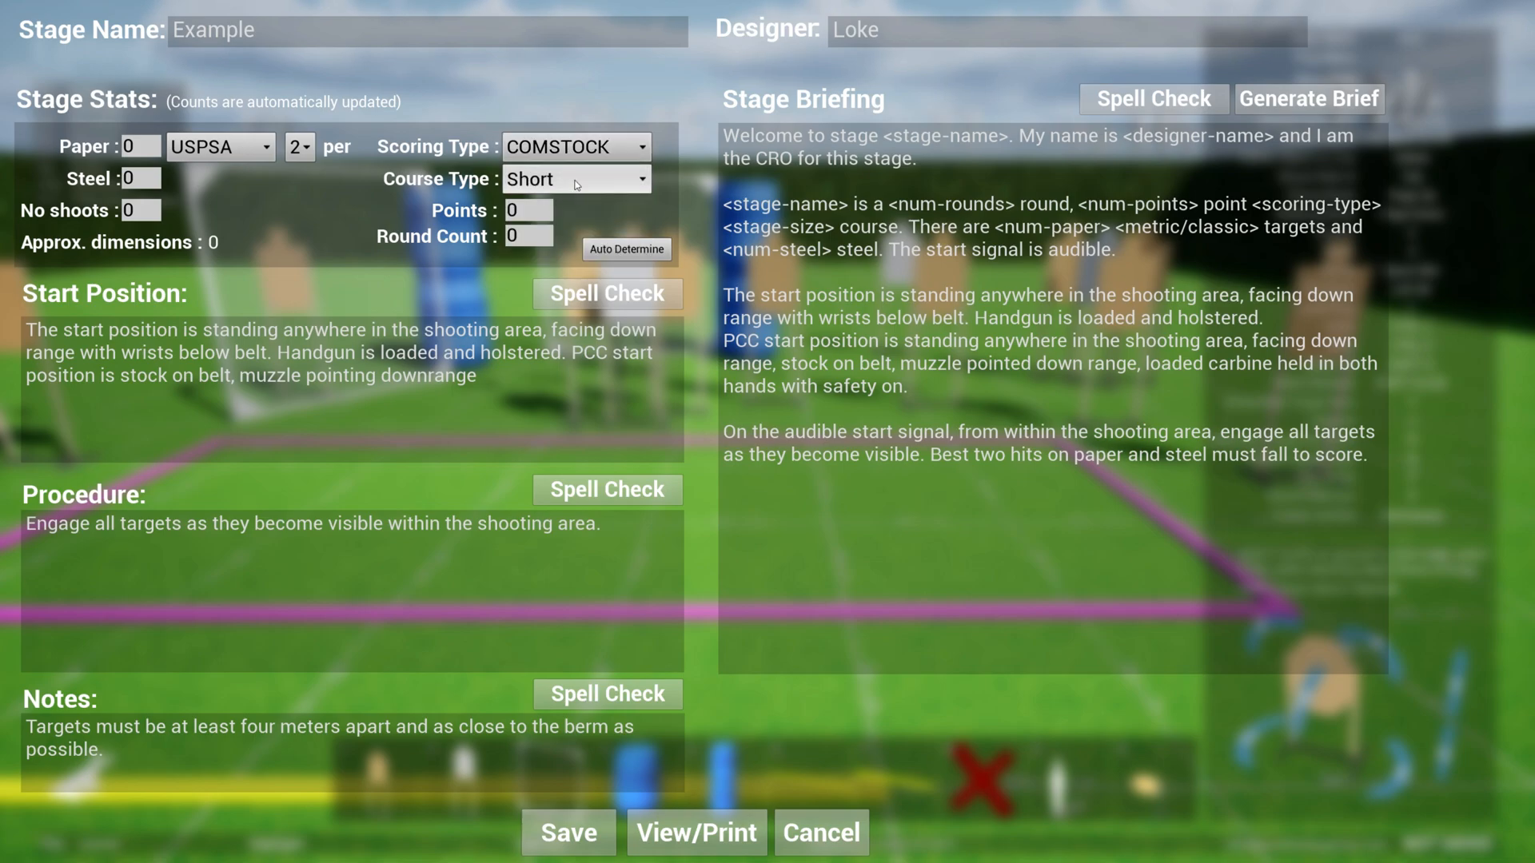
click(576, 179)
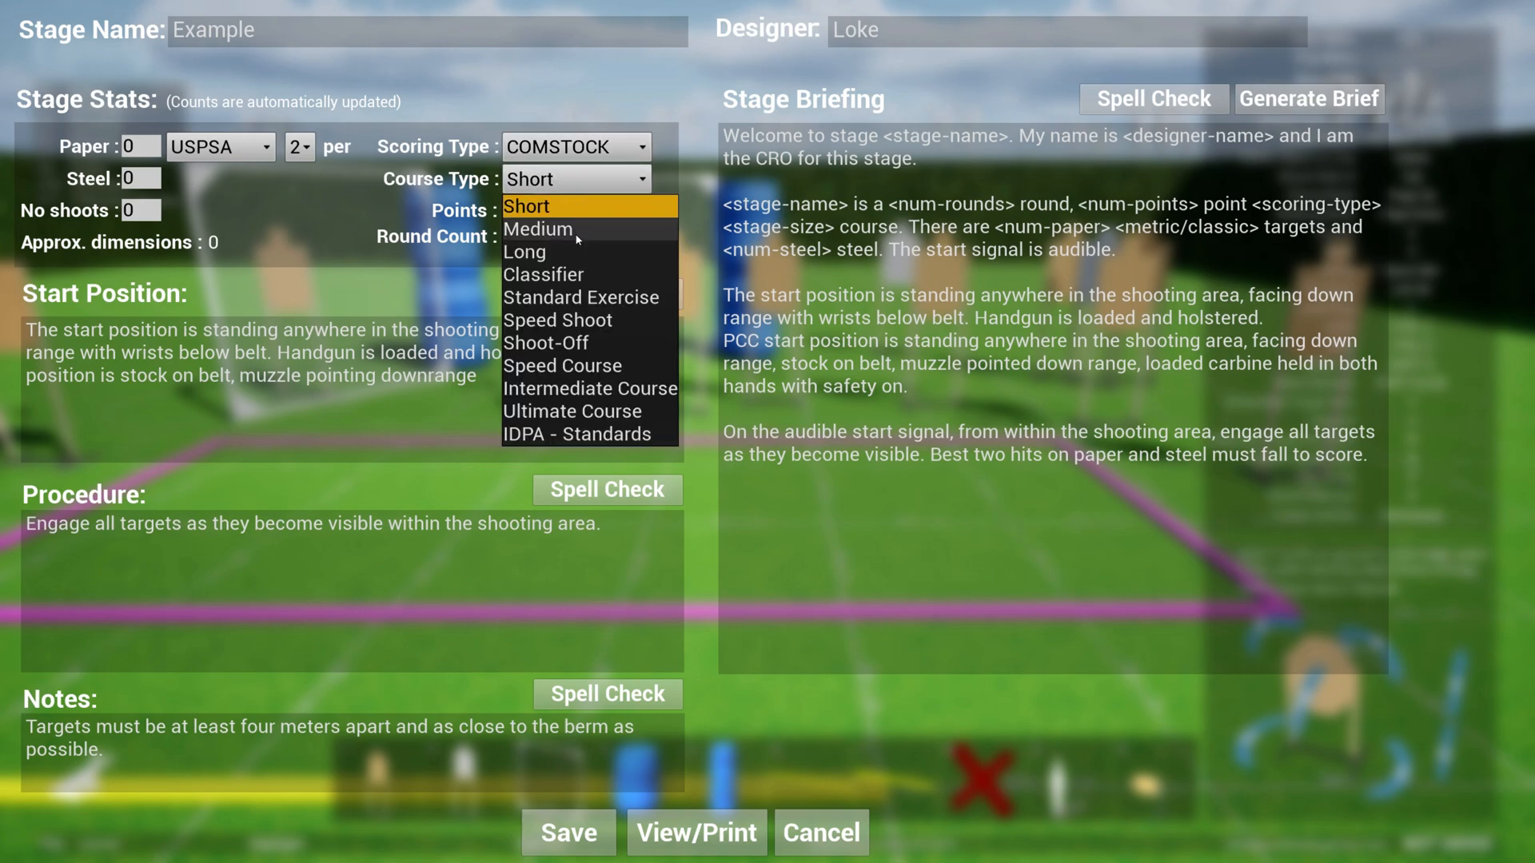
mouse_move(576, 229)
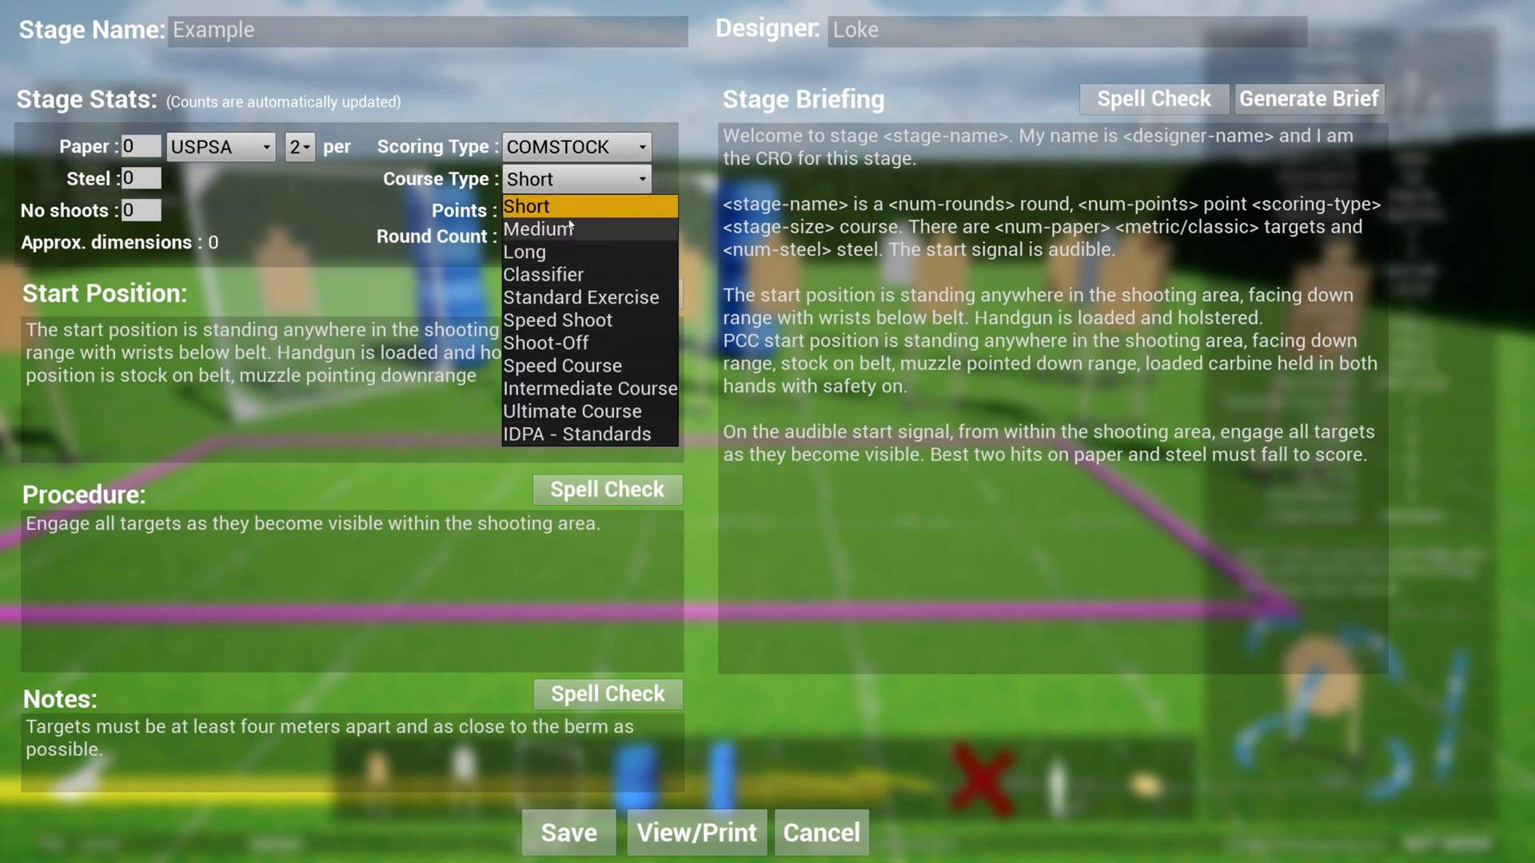
click(526, 206)
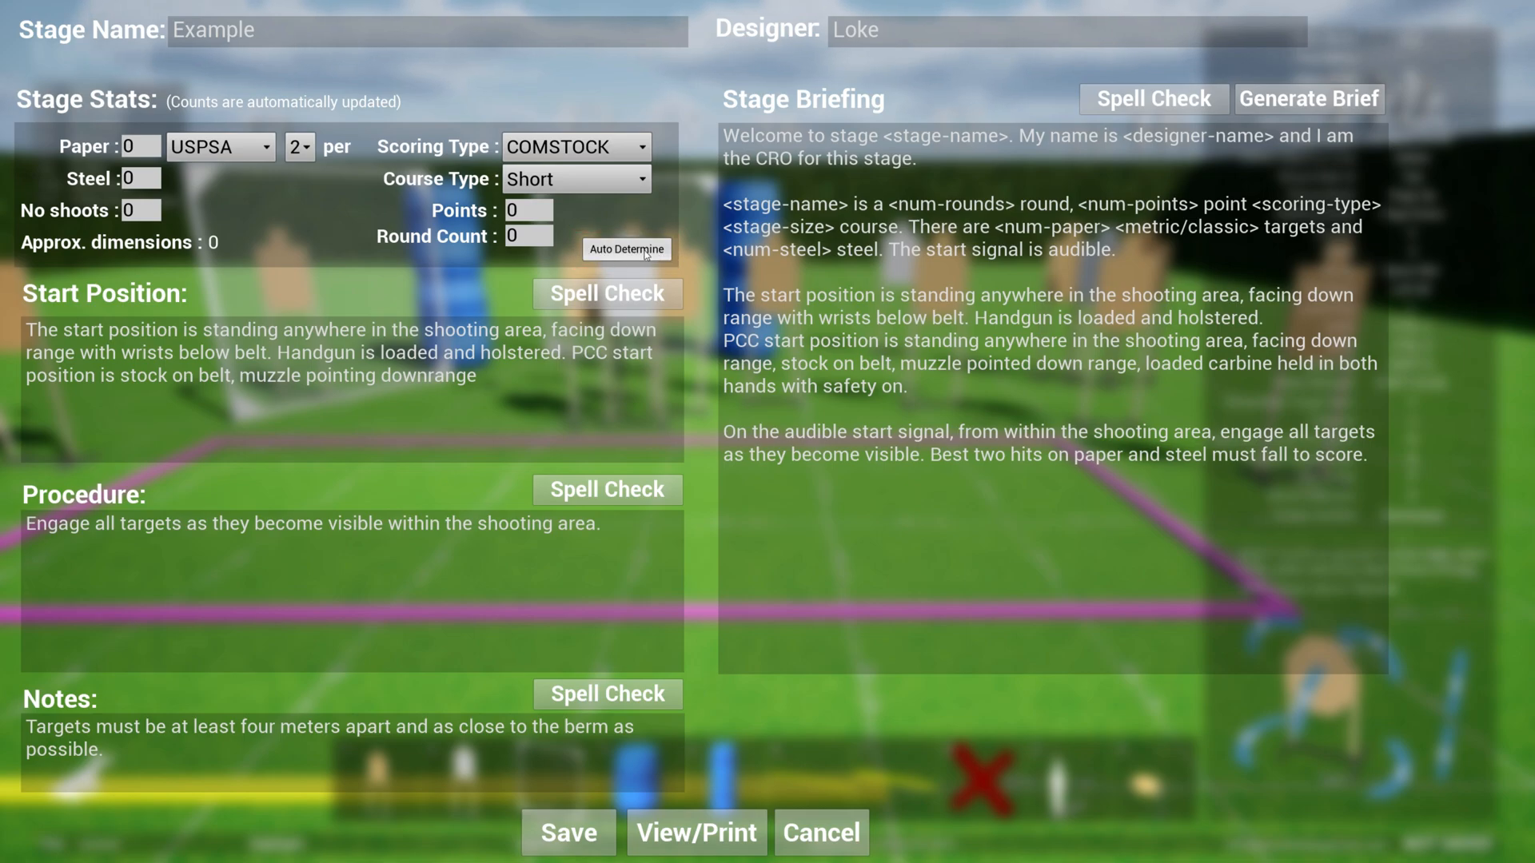
mouse_move(1264, 279)
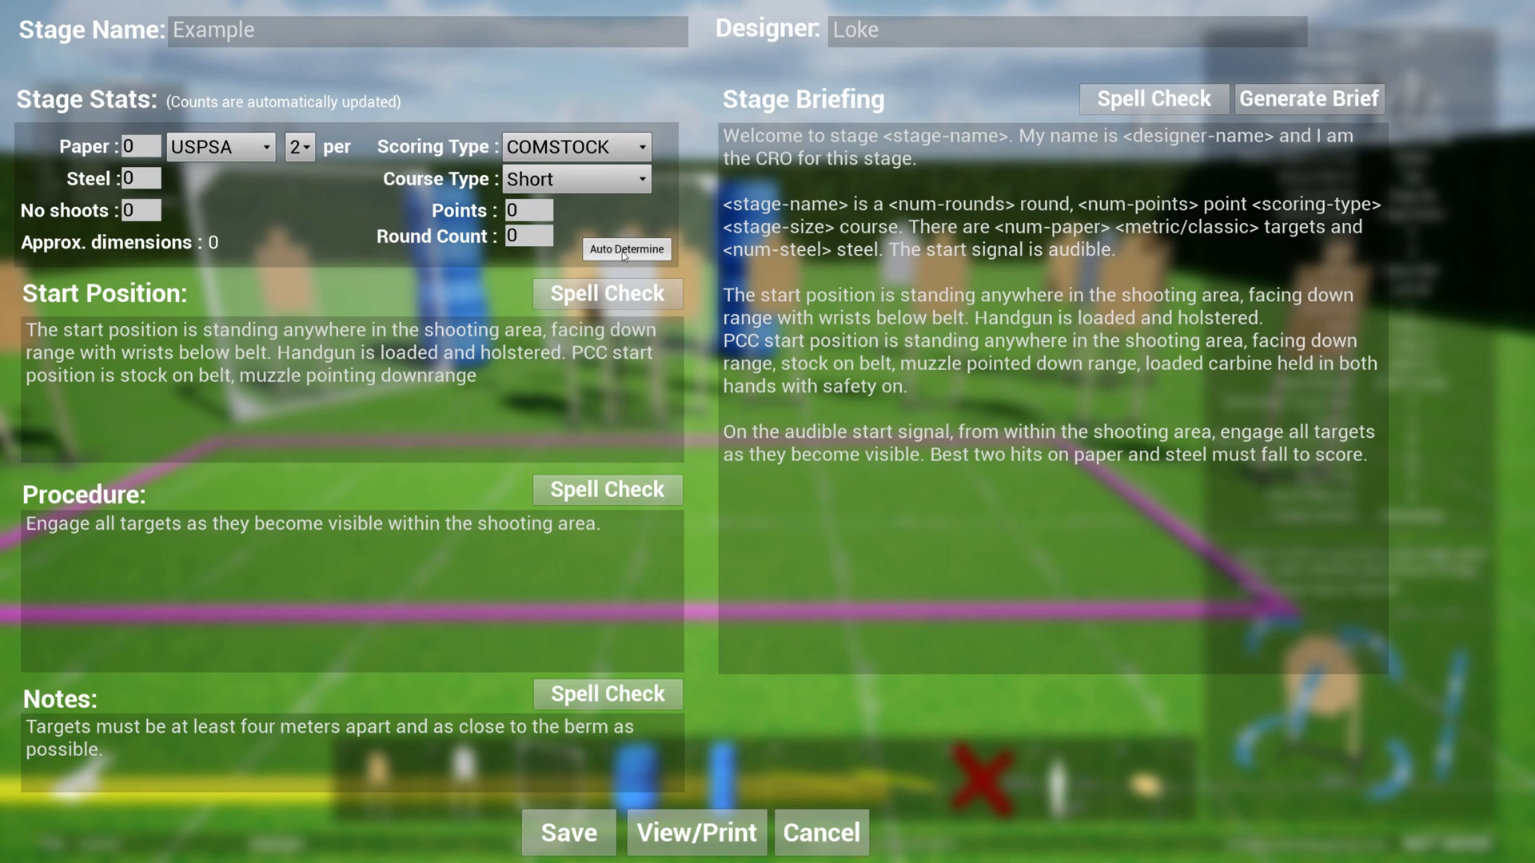
Auto-determine stats, keep a Long course and use 2 hits per target (110 points, 22 rounds)
click(627, 249)
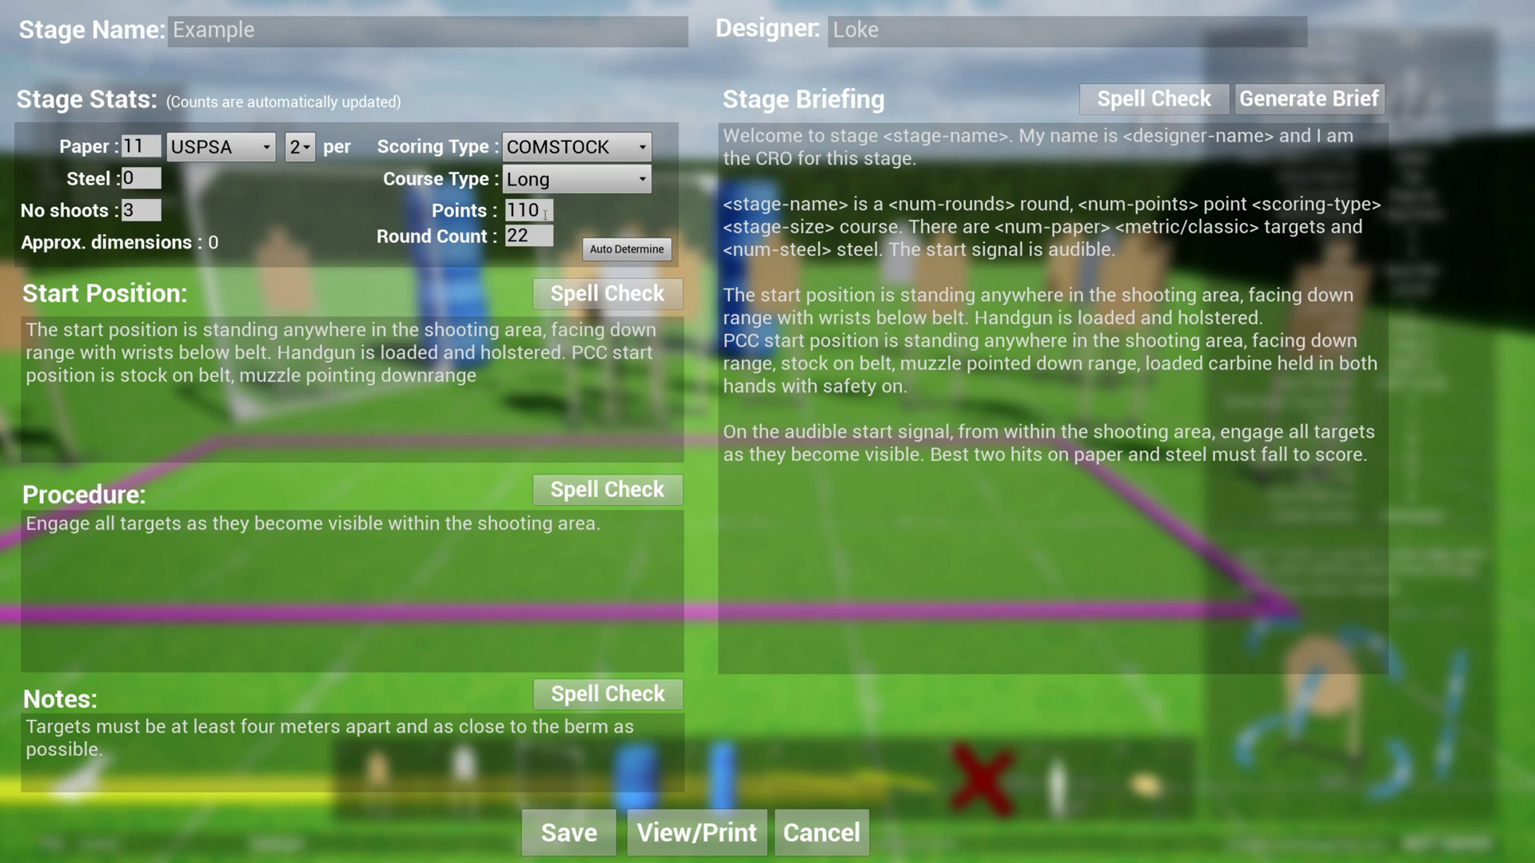
click(529, 236)
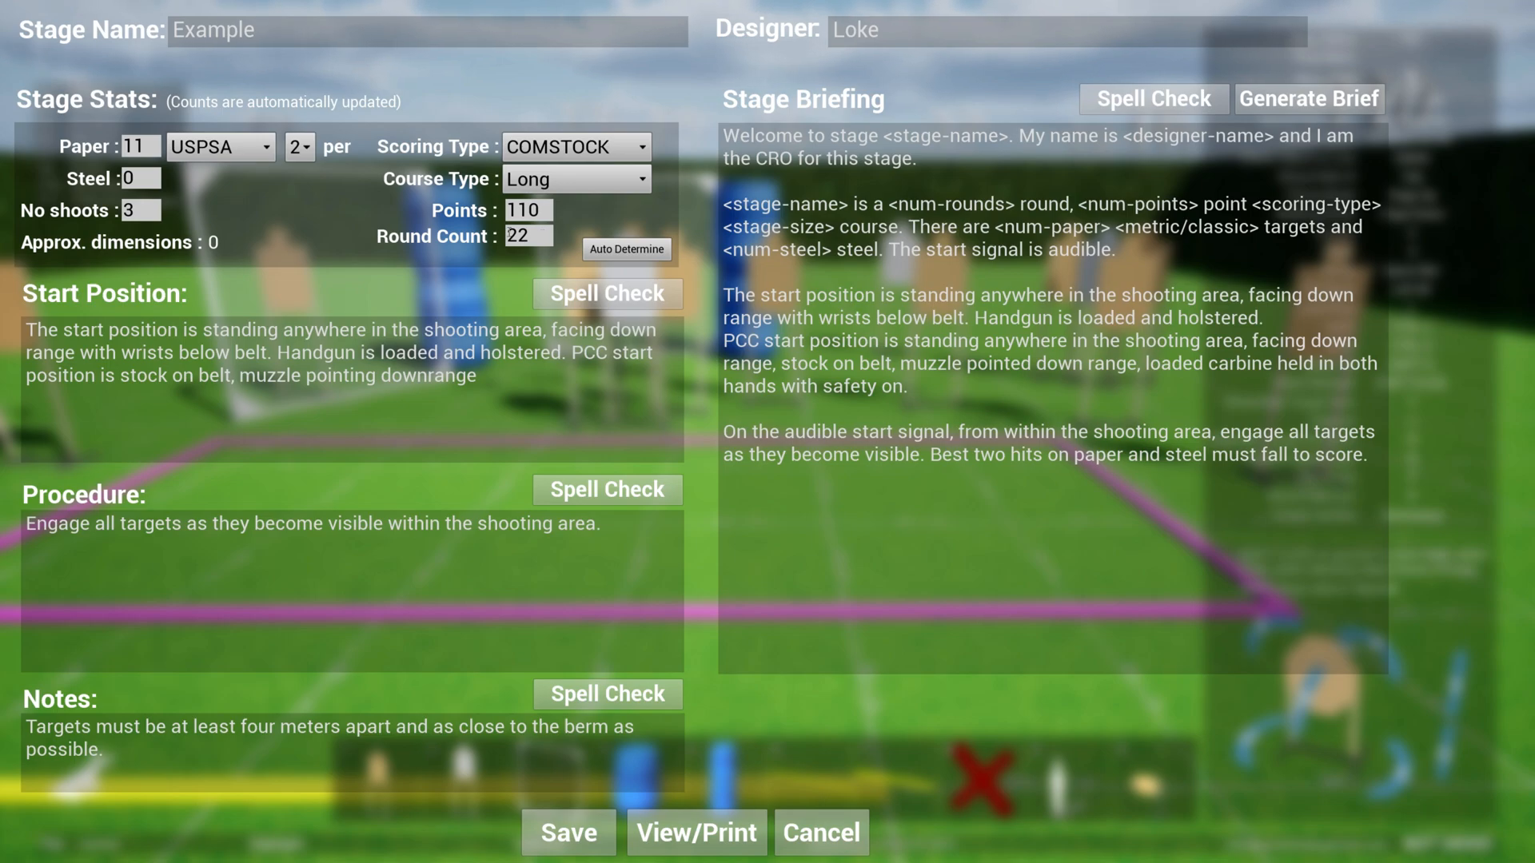
click(297, 145)
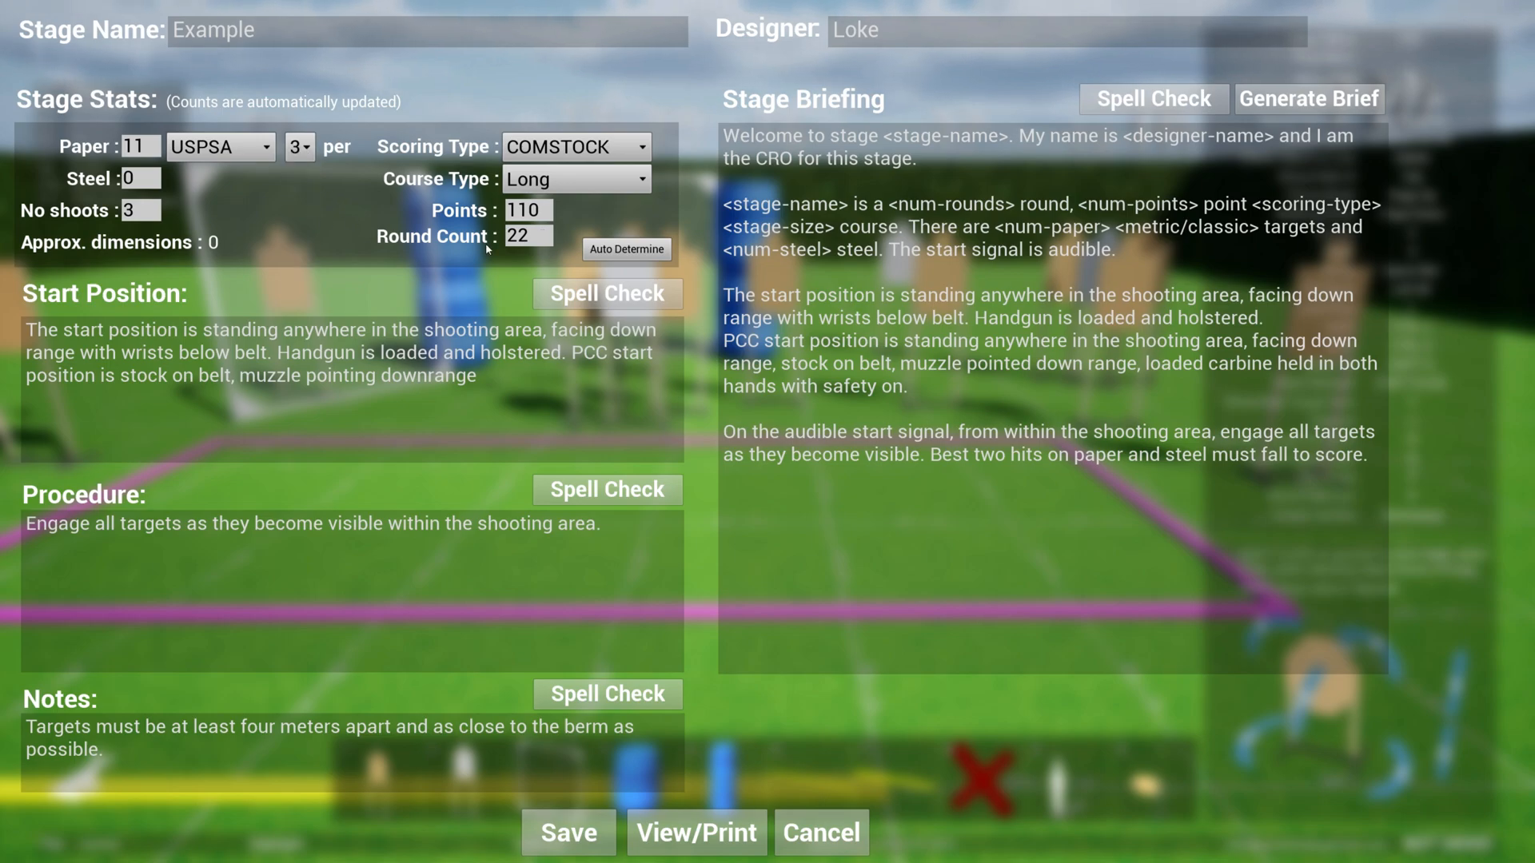
click(625, 249)
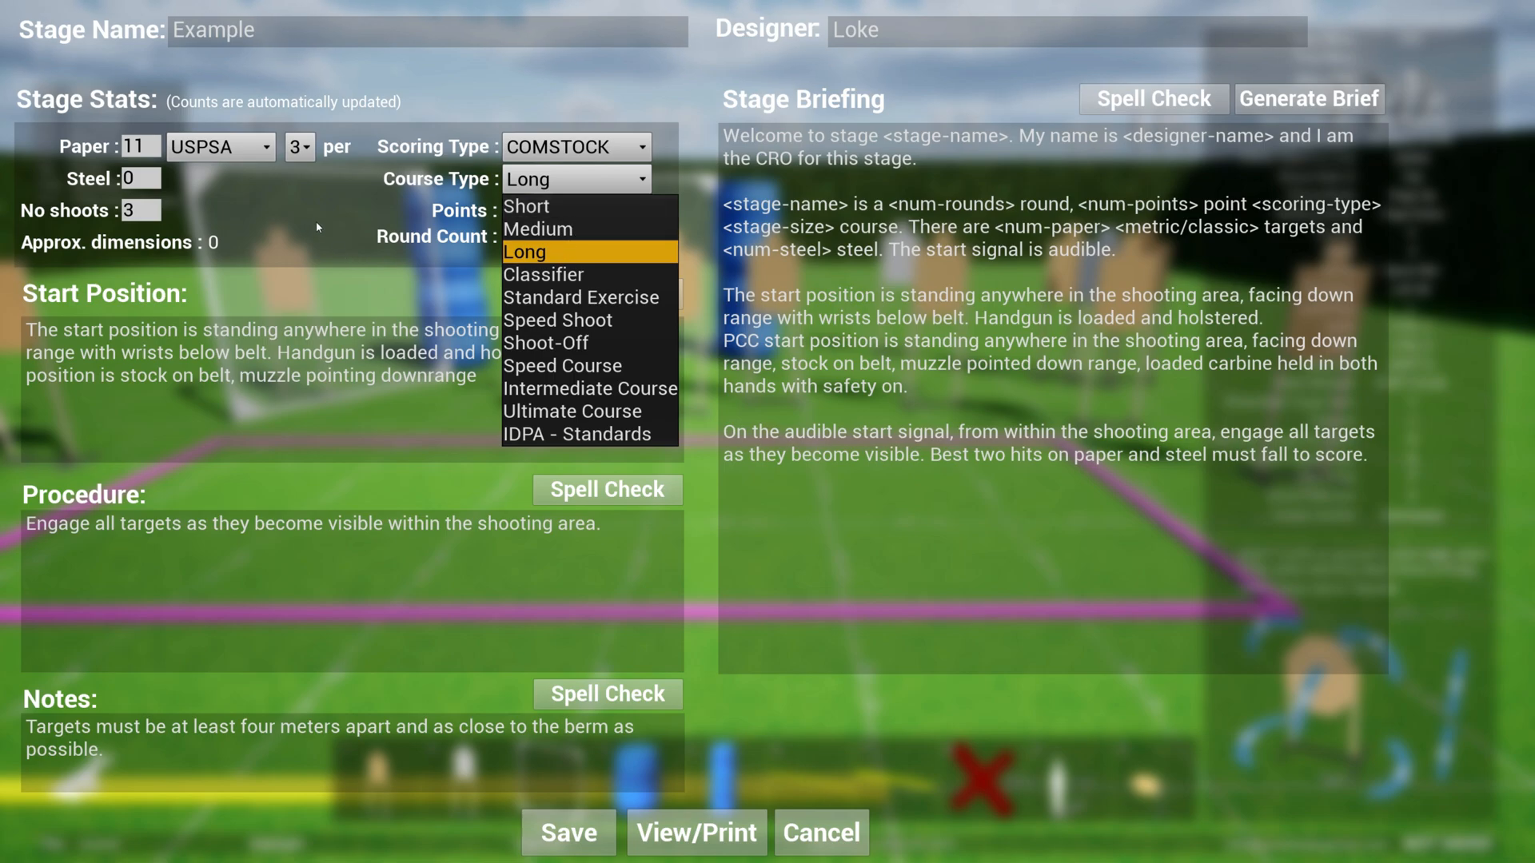
click(531, 251)
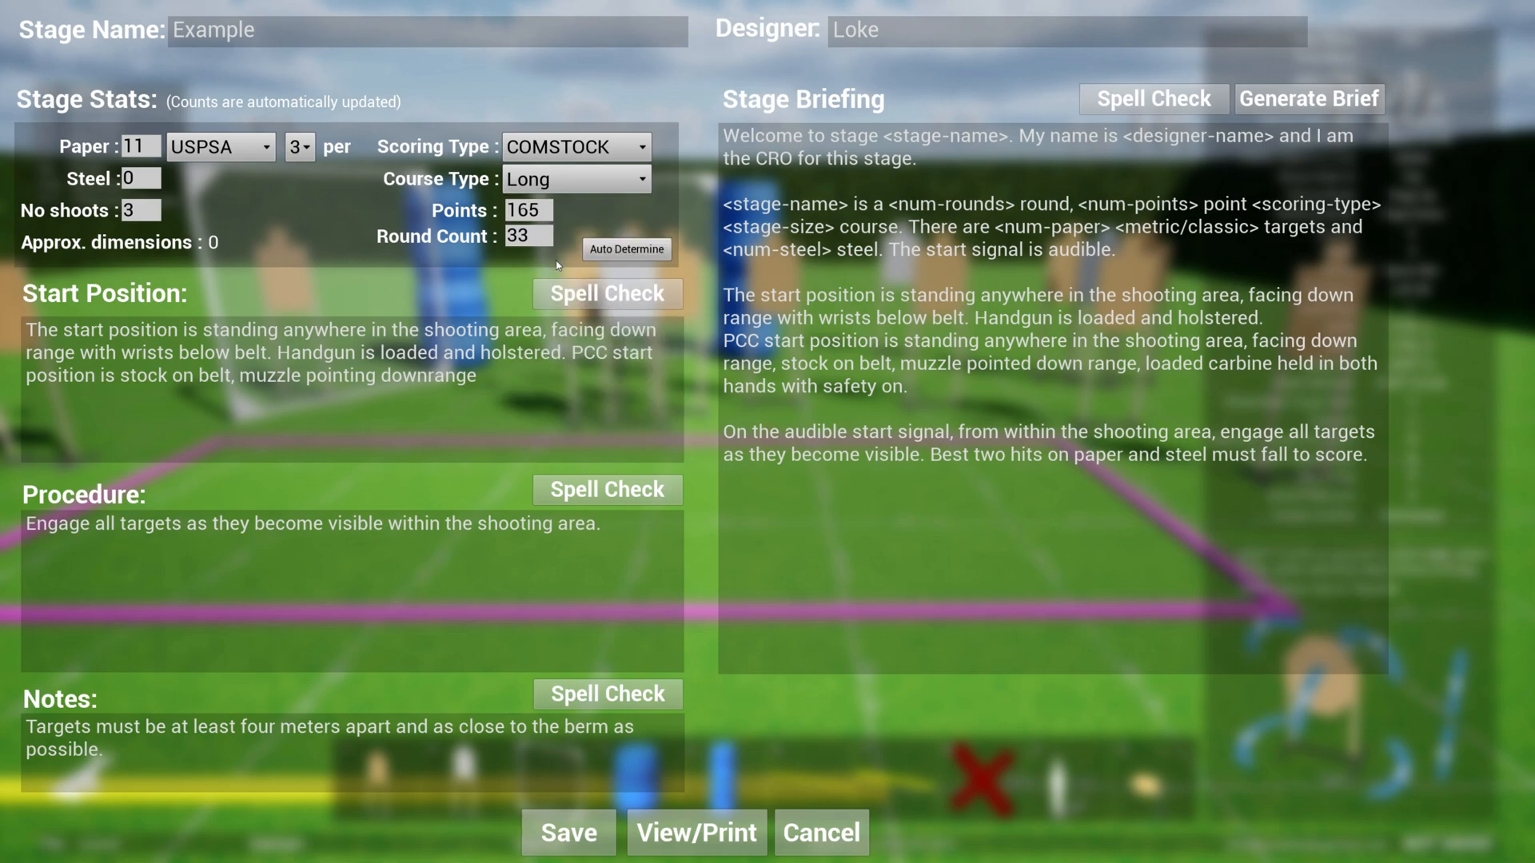
click(296, 147)
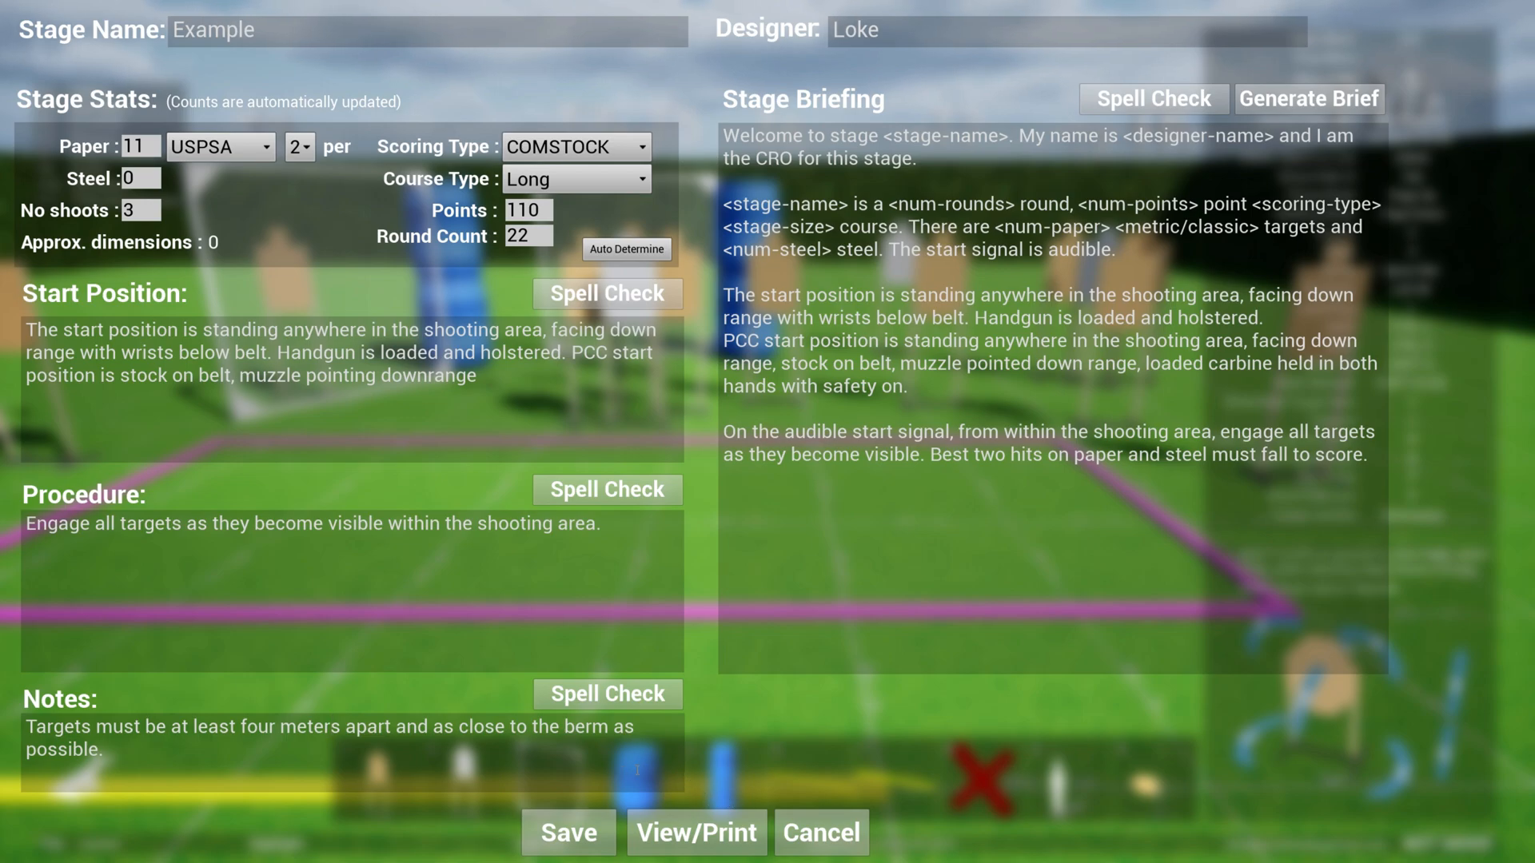
mouse_move(8, 633)
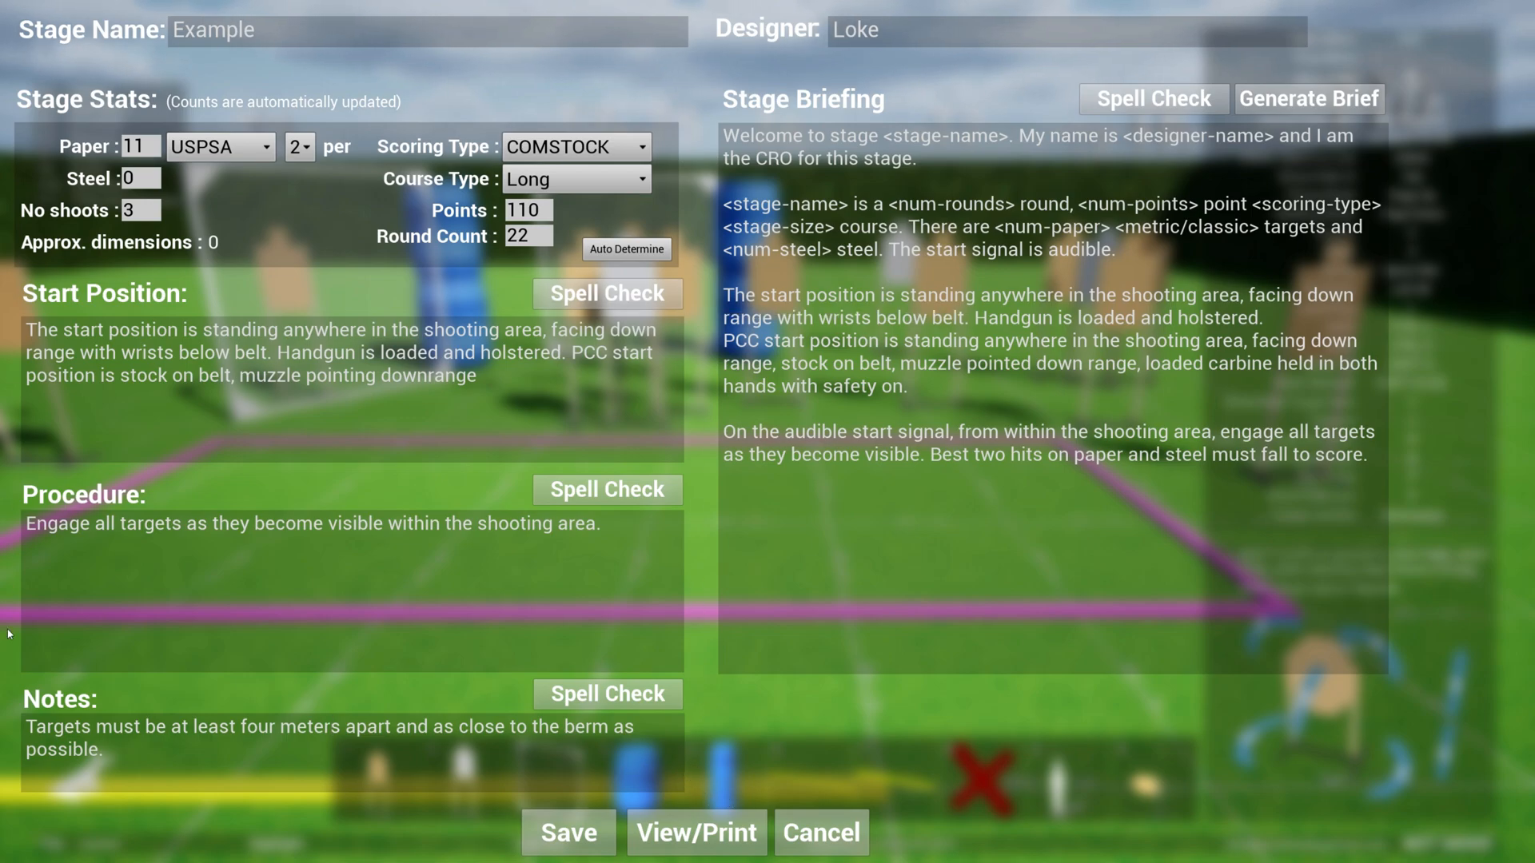
mouse_move(719, 570)
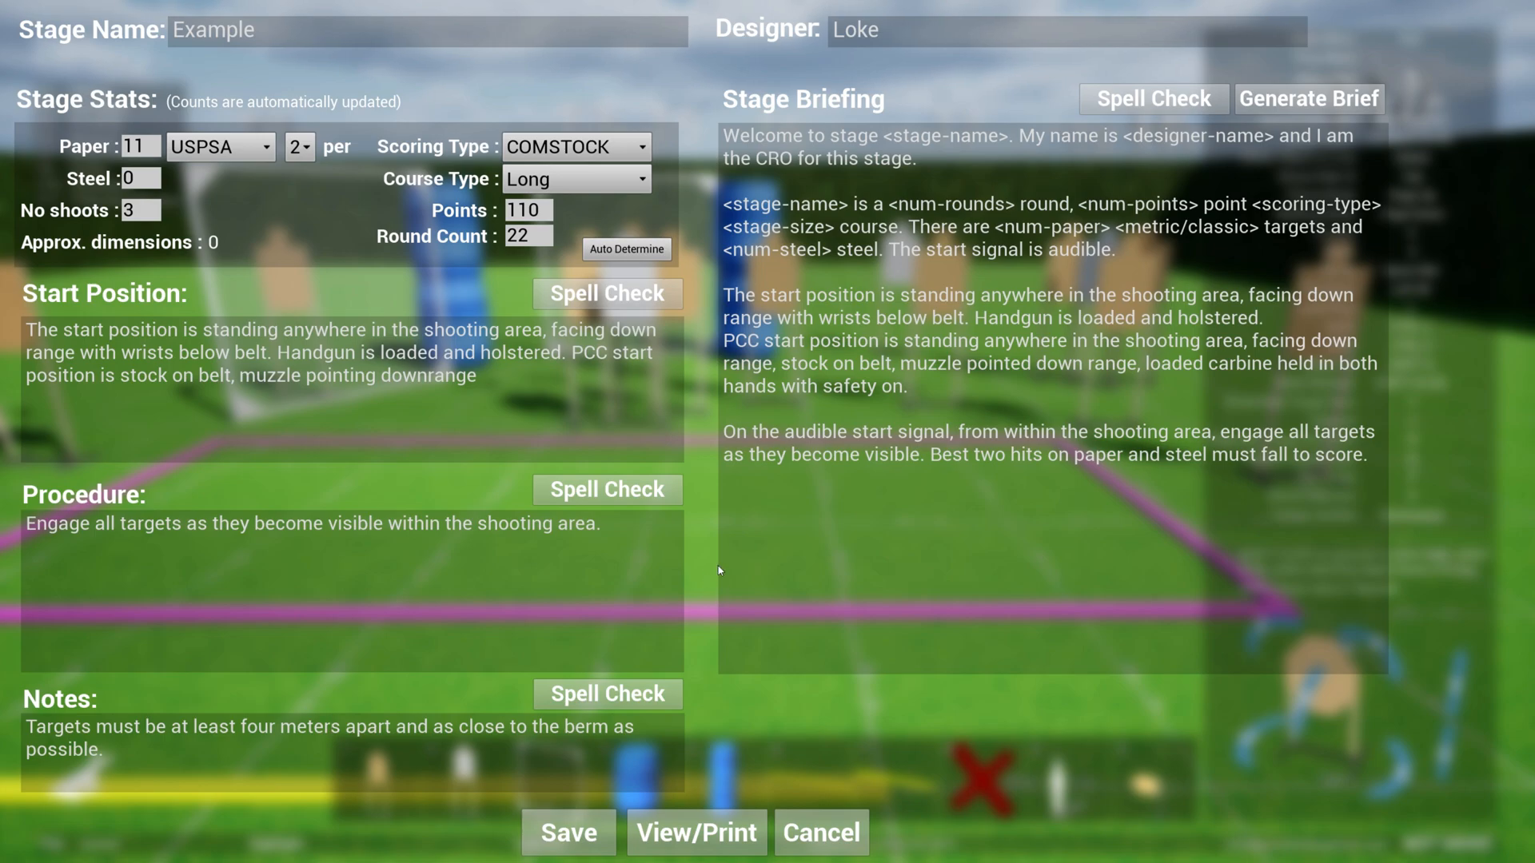
mouse_move(708, 478)
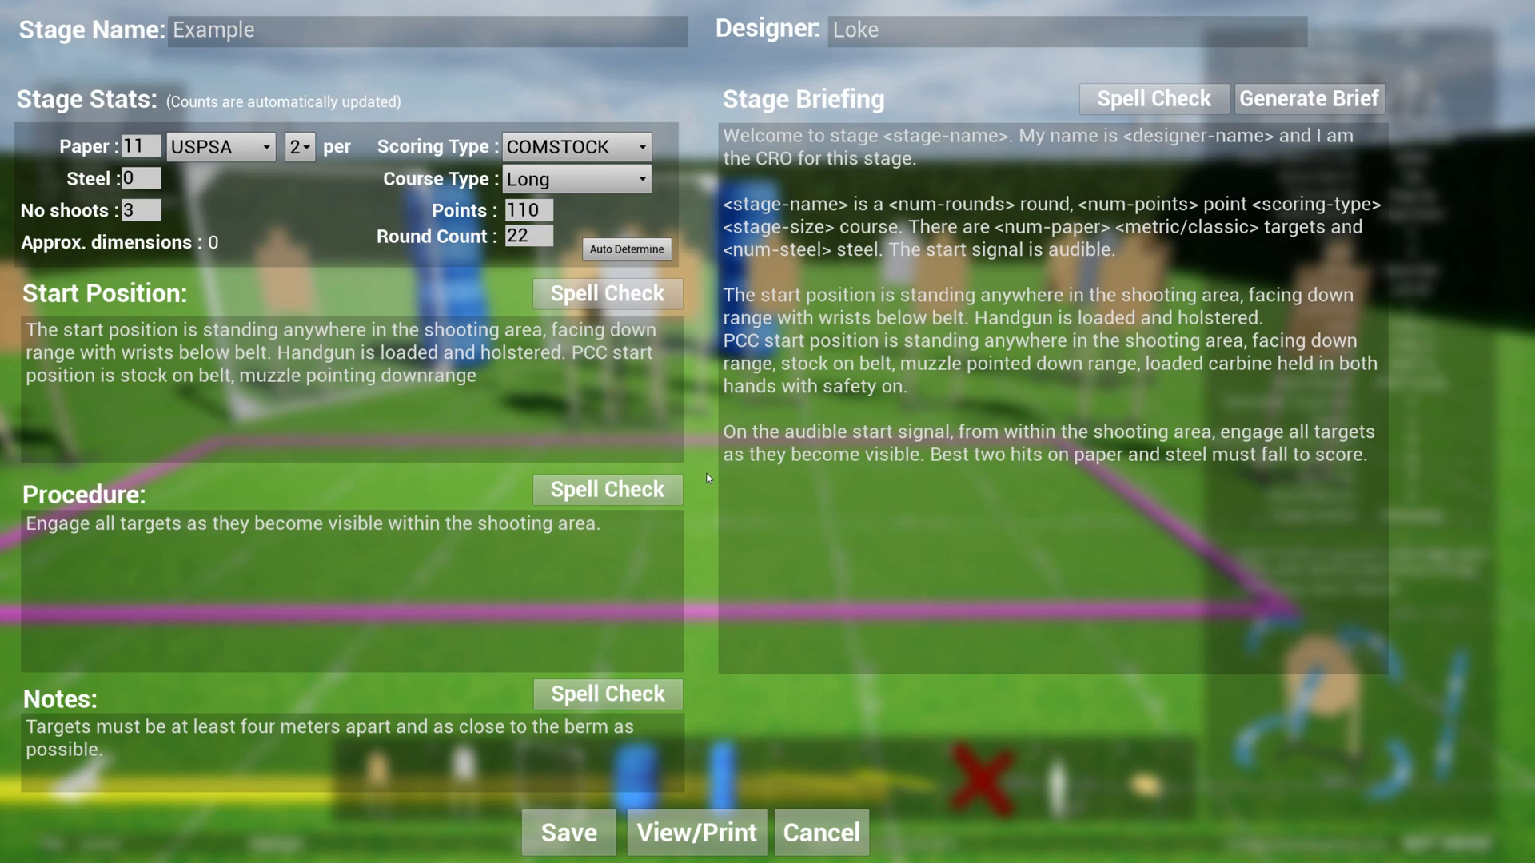
mouse_move(1308, 98)
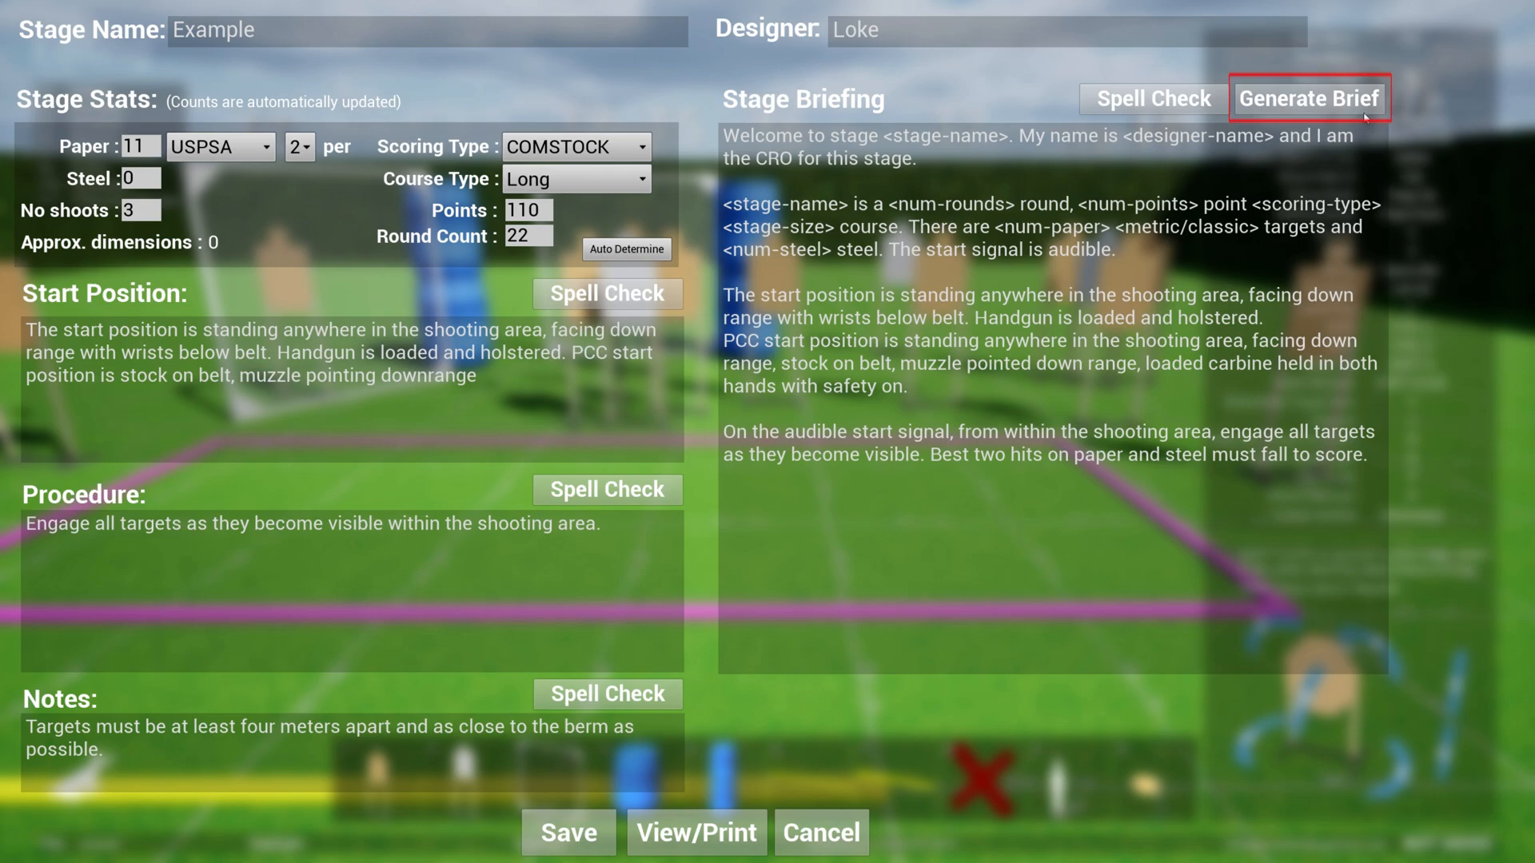
mouse_move(1308, 98)
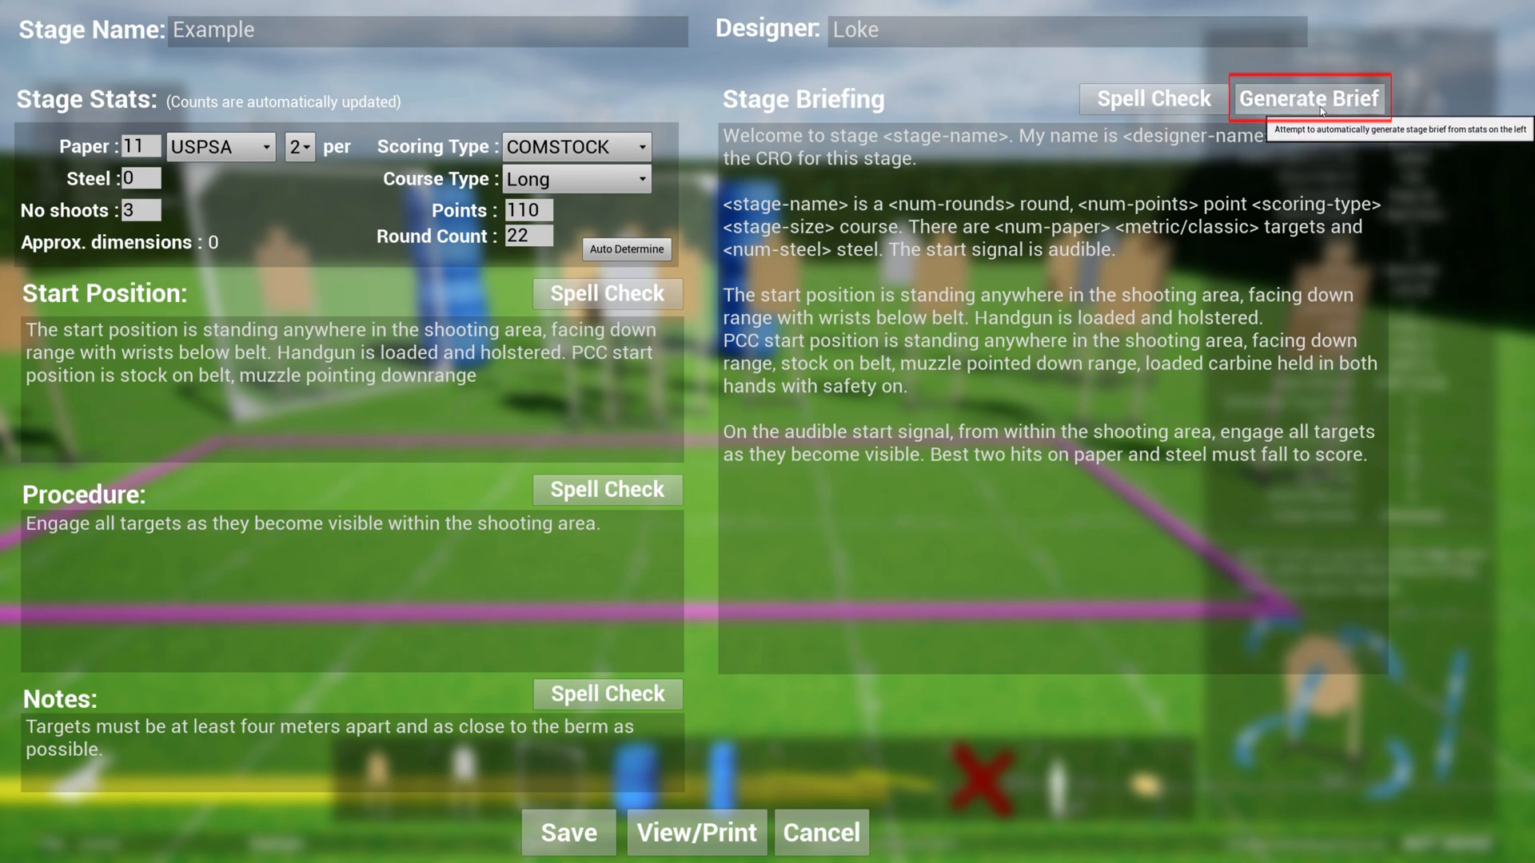
click(1308, 98)
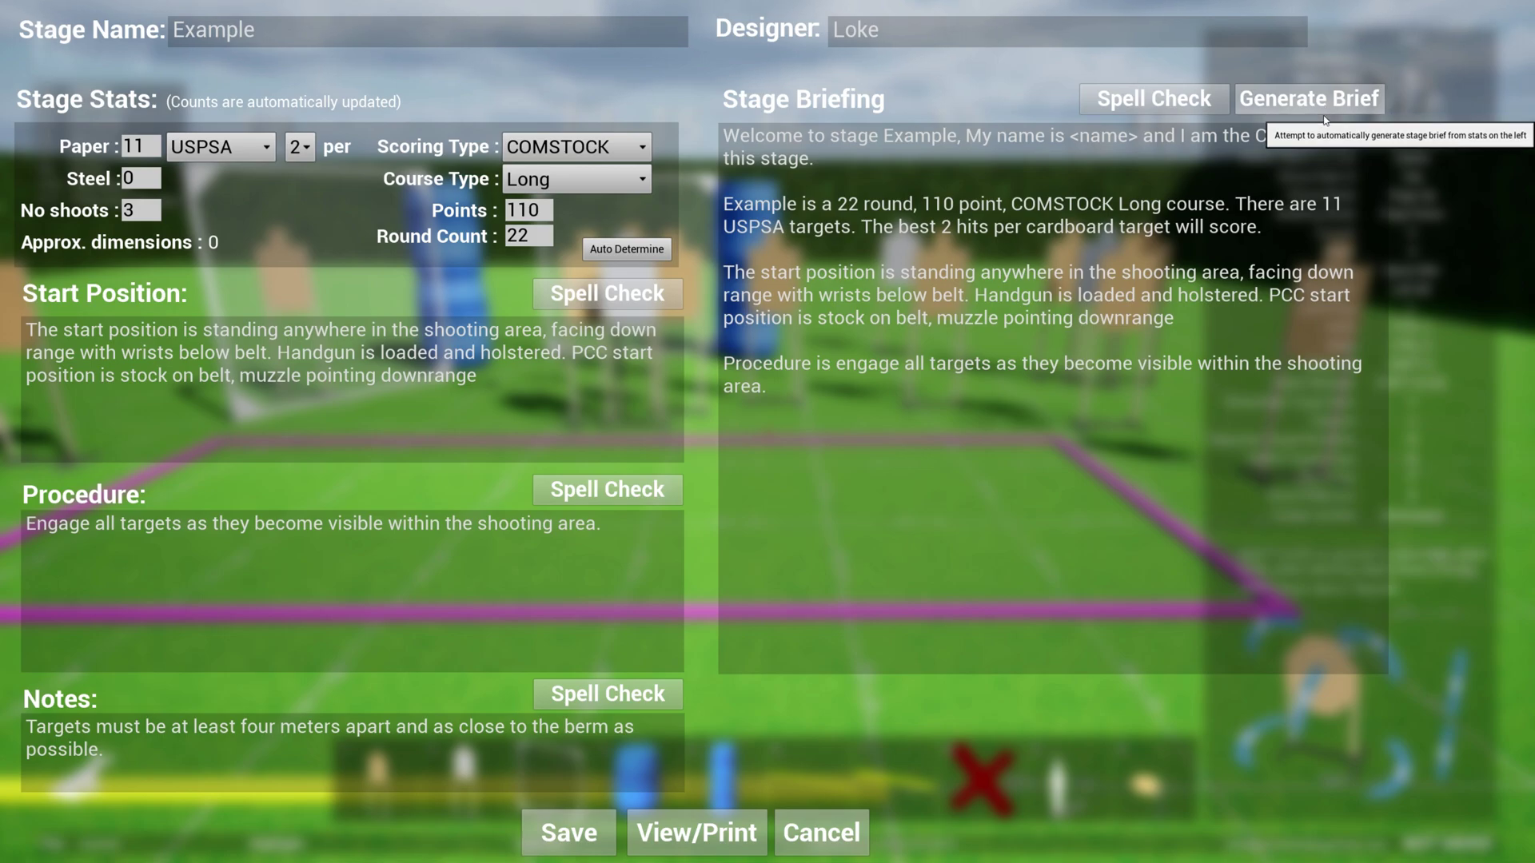
mouse_move(227, 113)
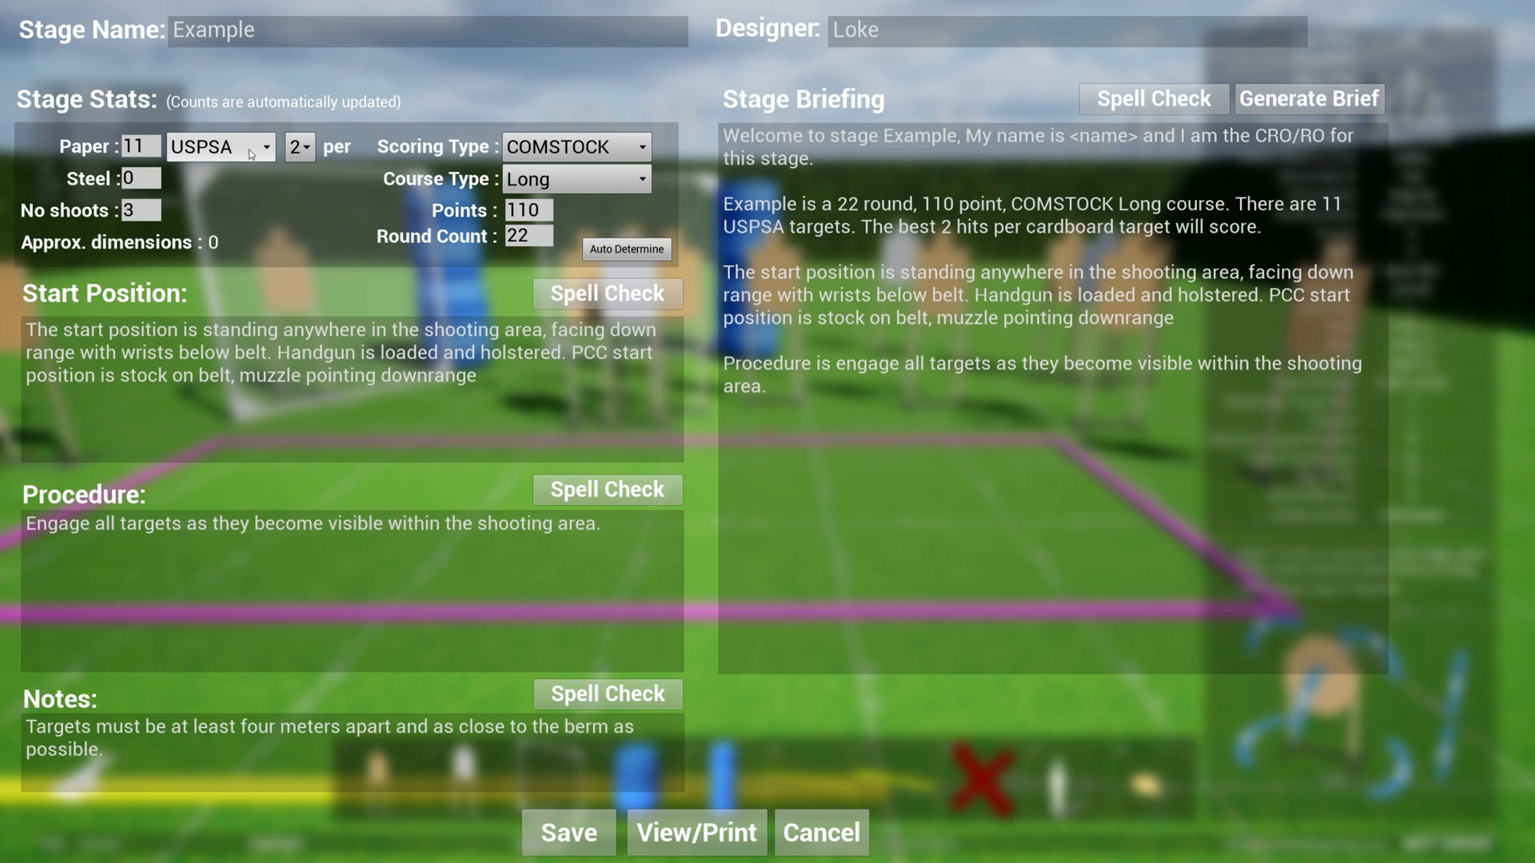
Try IDPA scoring with concealment Required, then IPSC, then return to USPSA
click(219, 145)
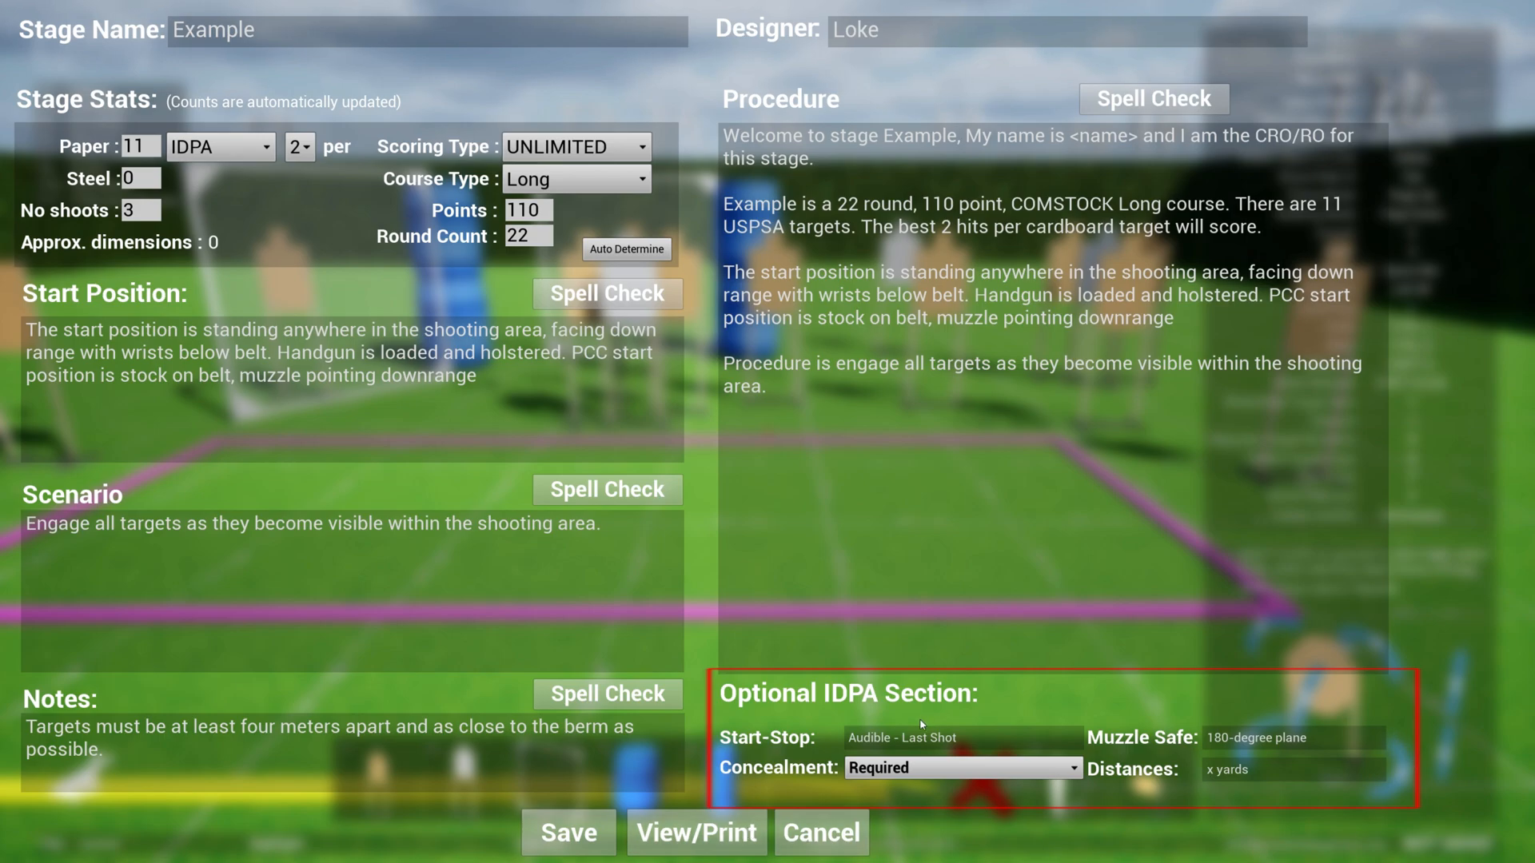
click(961, 768)
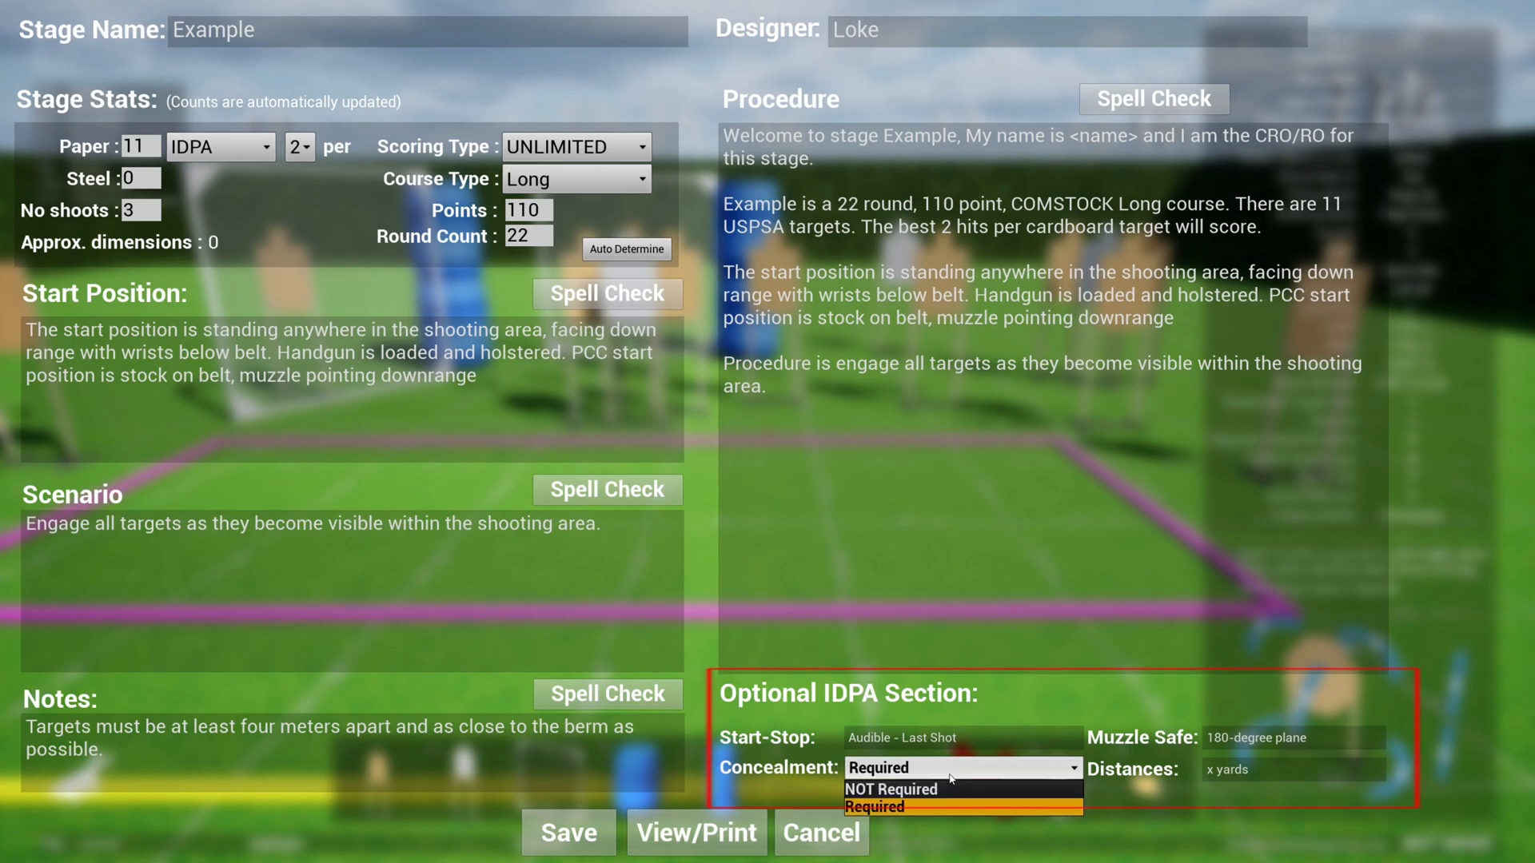
click(873, 807)
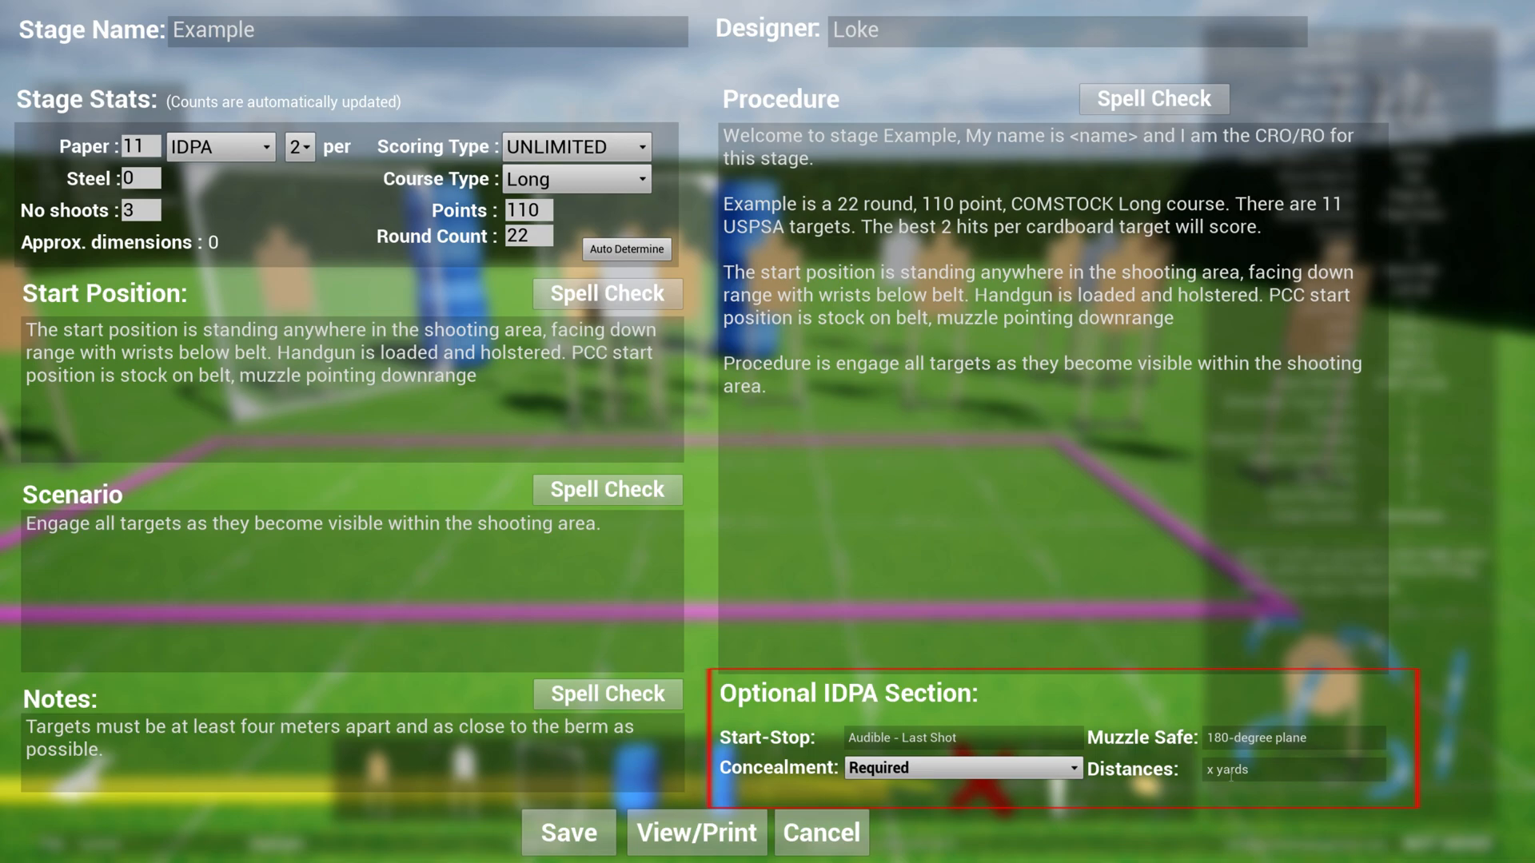
click(219, 146)
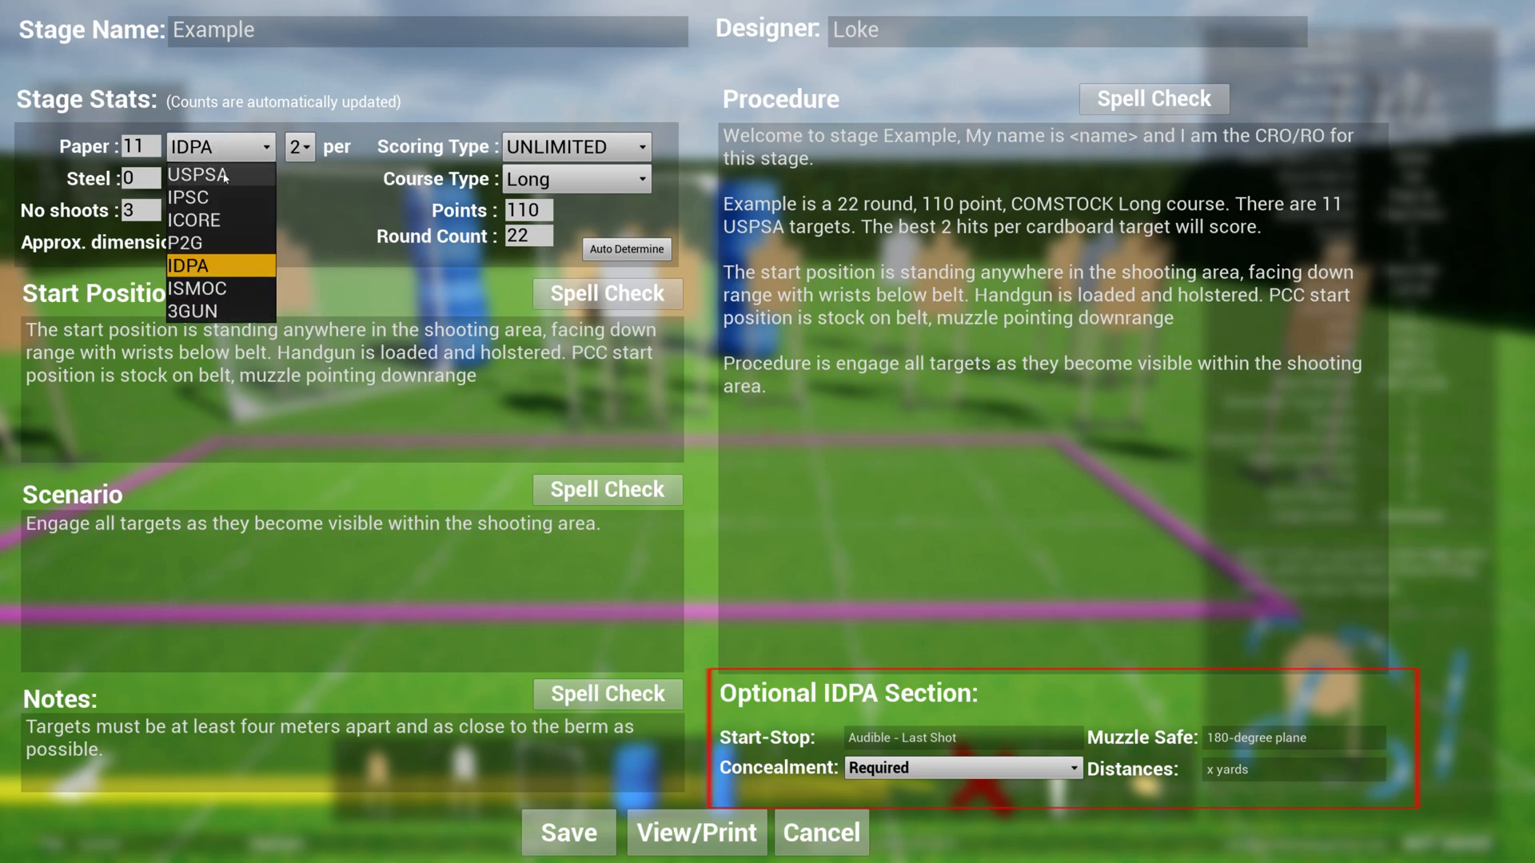
click(188, 196)
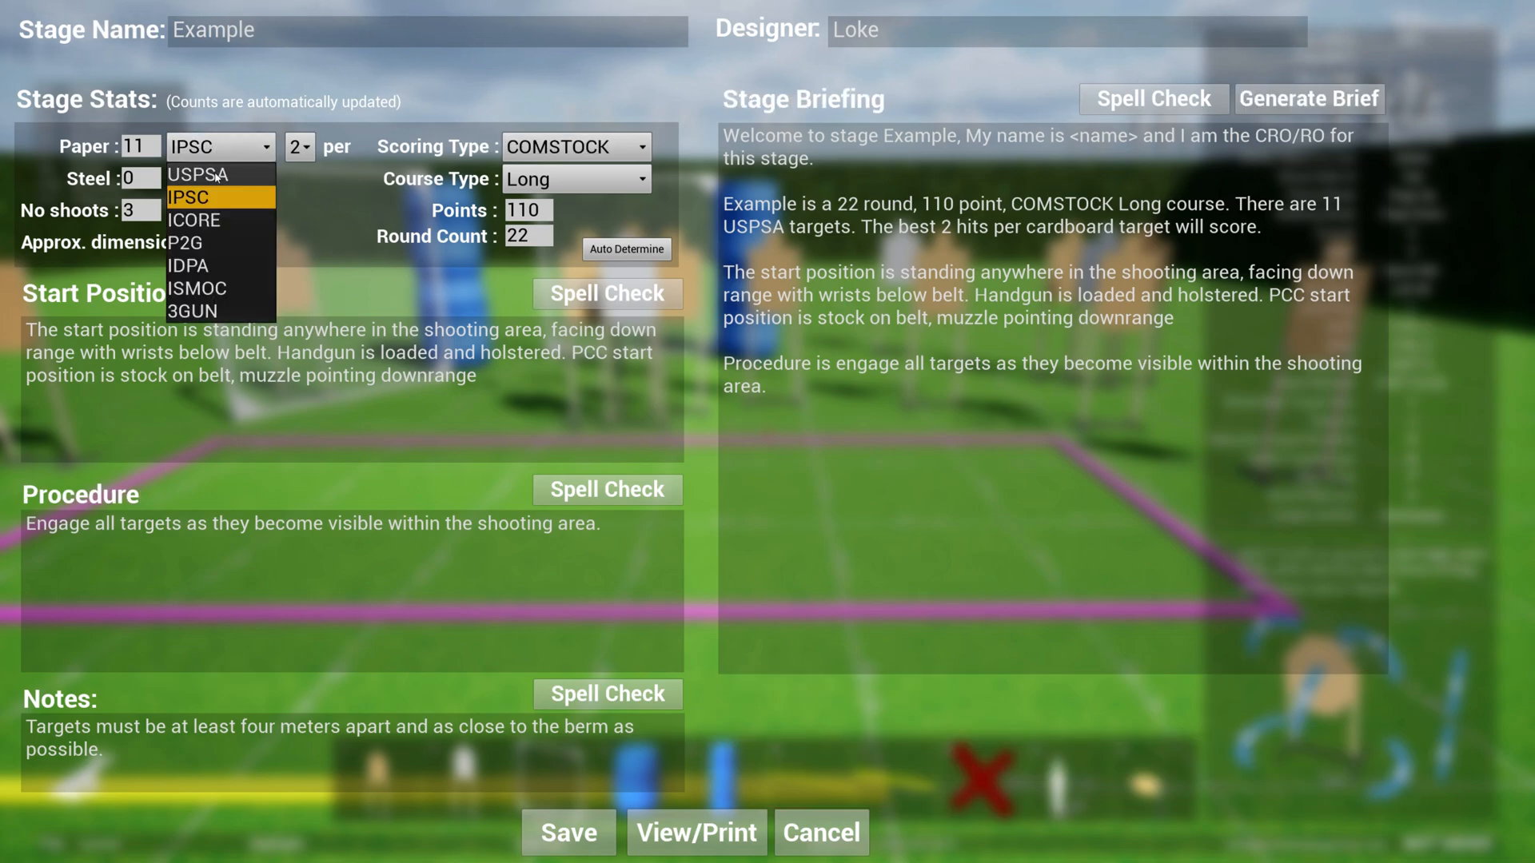
click(199, 174)
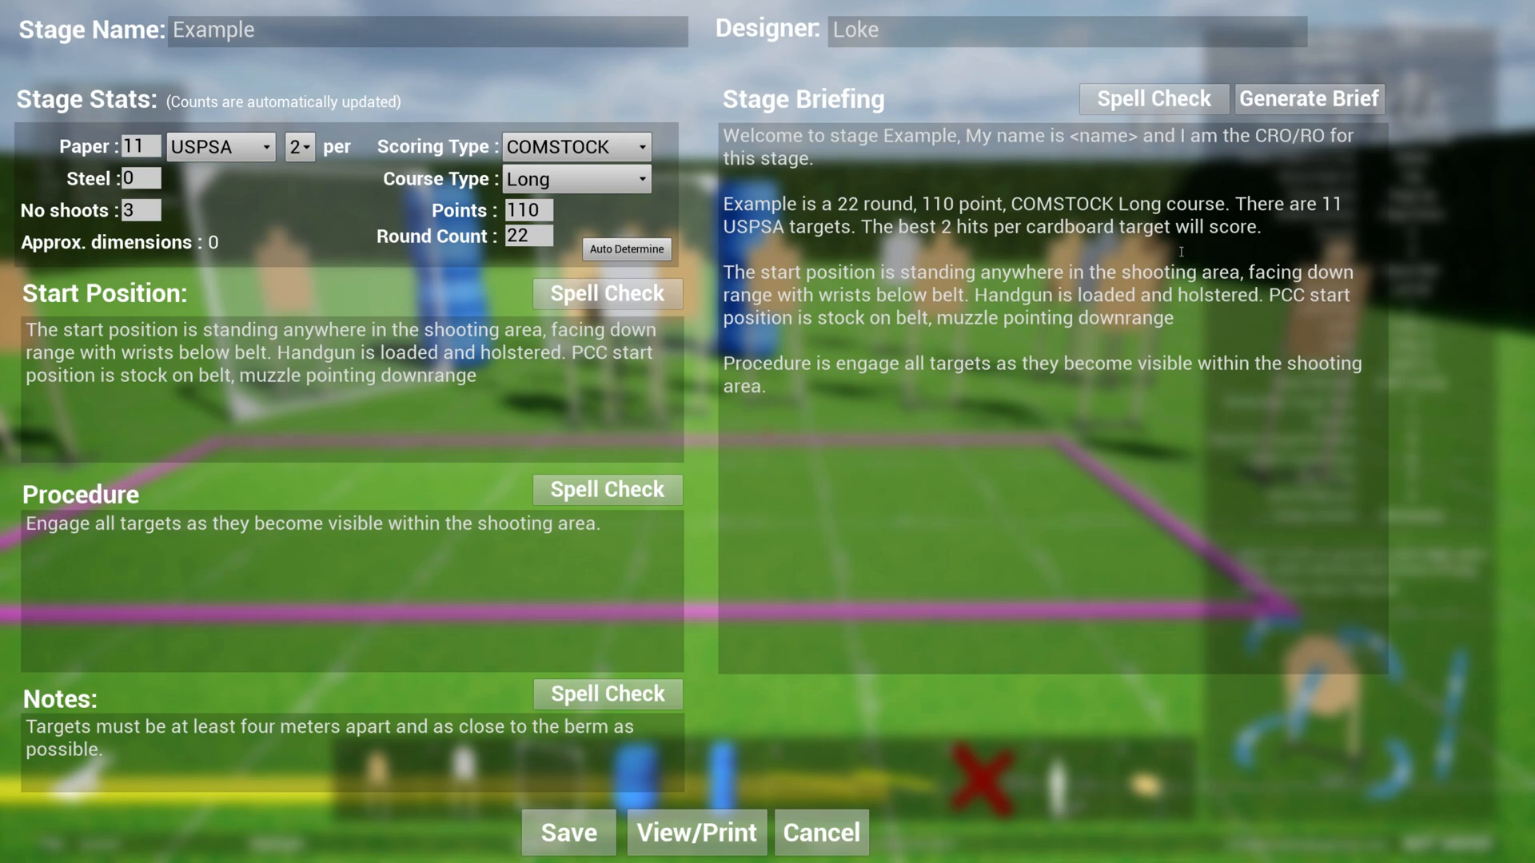
mouse_move(1153, 98)
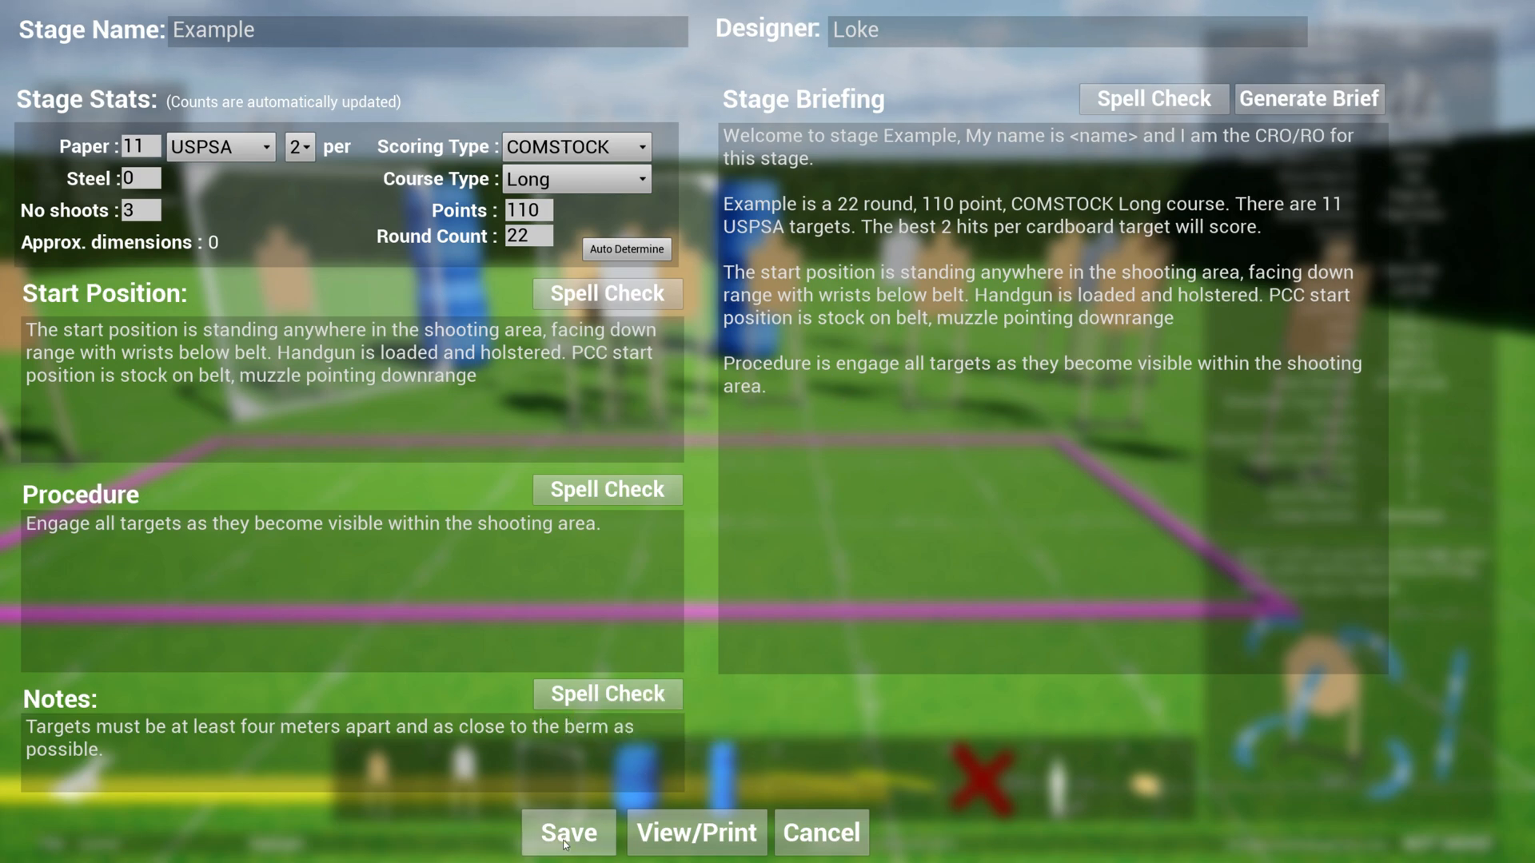
Save the stage details and bring up the printable export preview from the briefing
click(566, 833)
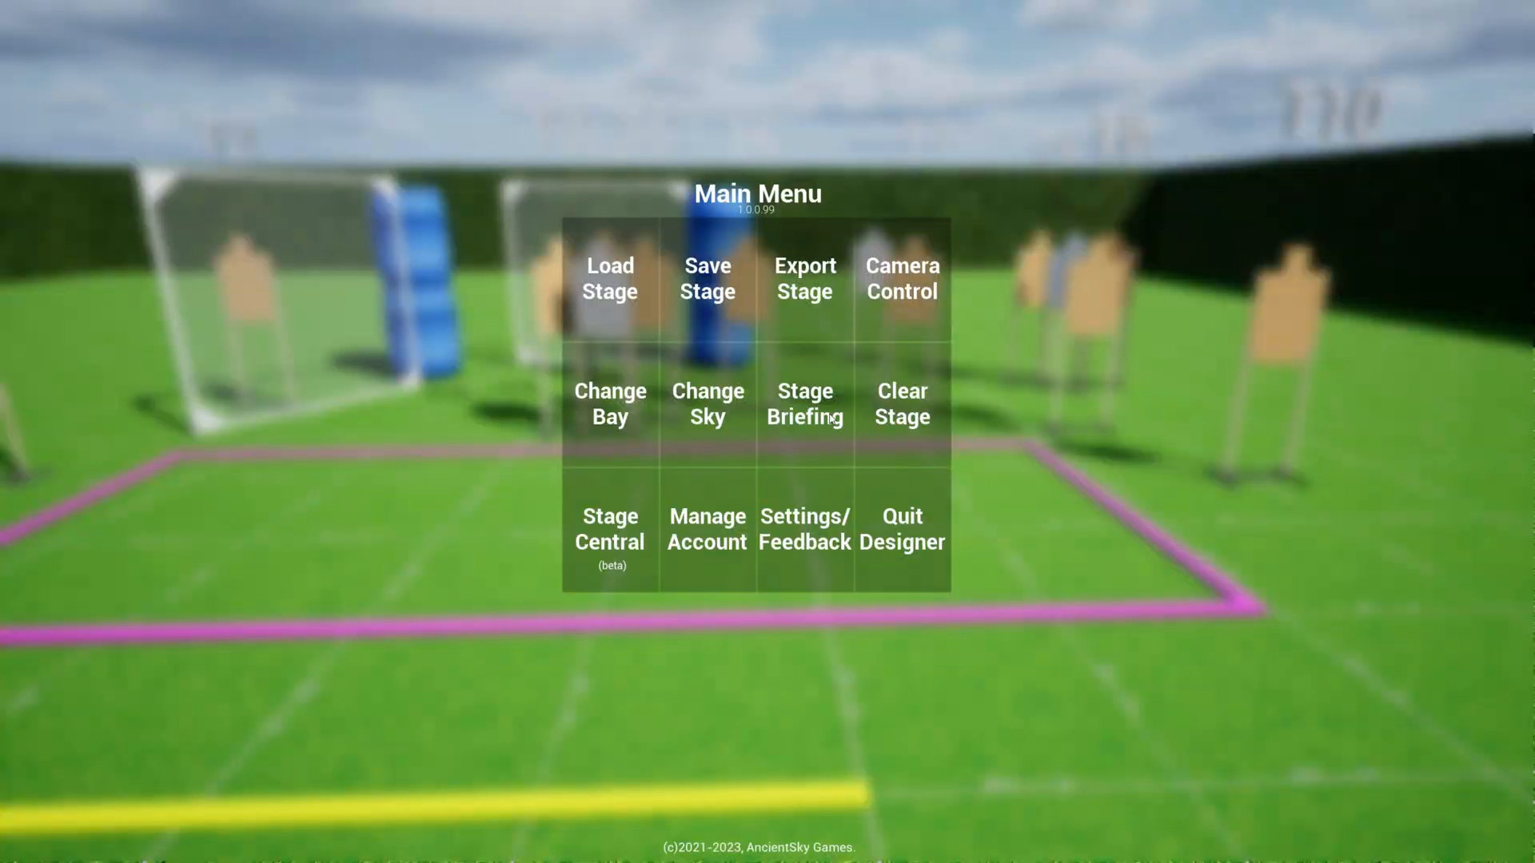
click(803, 403)
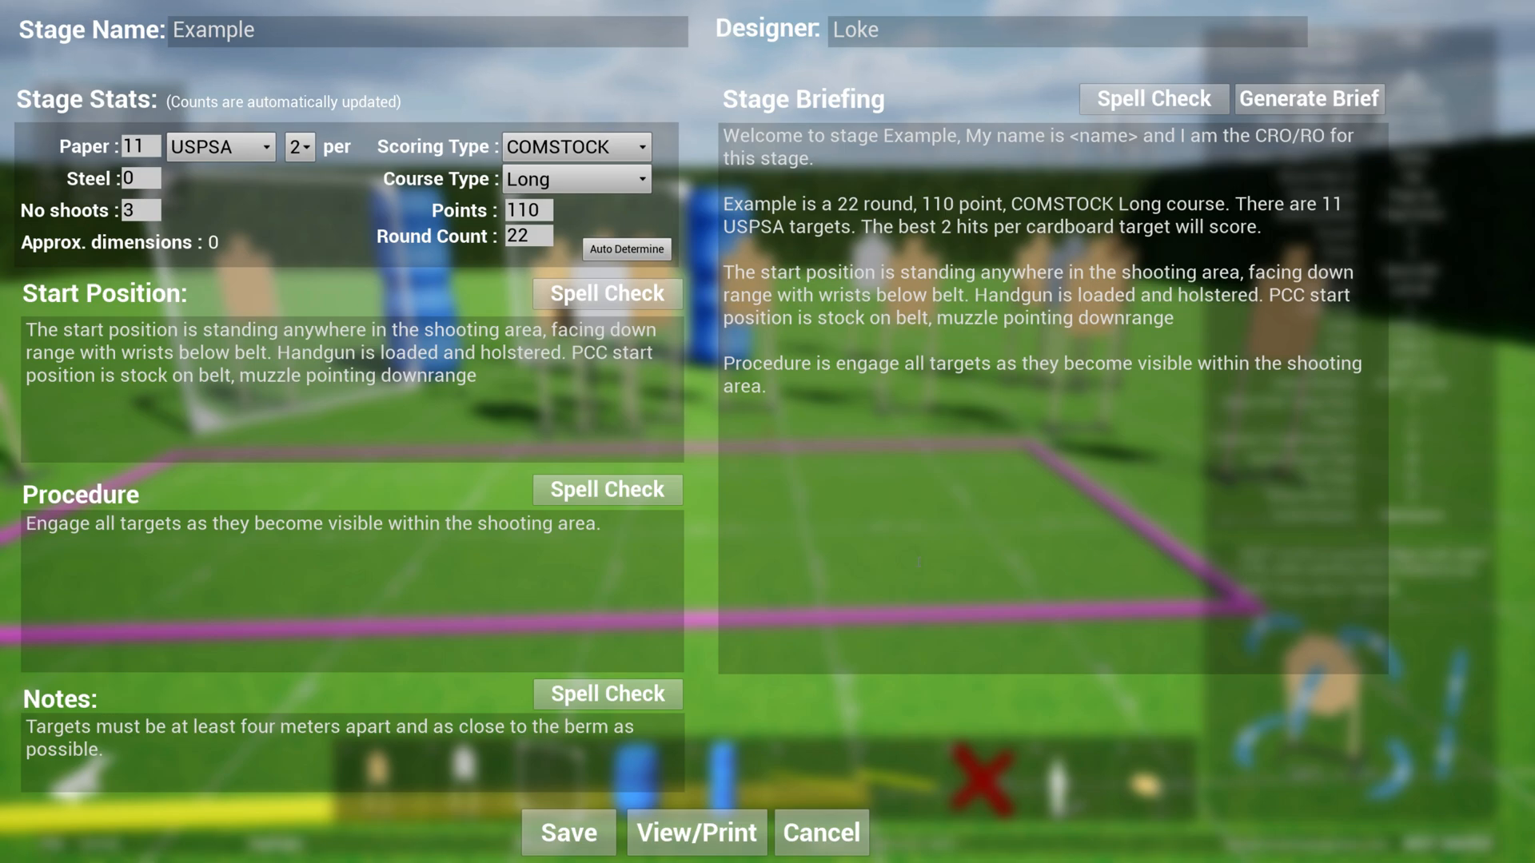
click(695, 832)
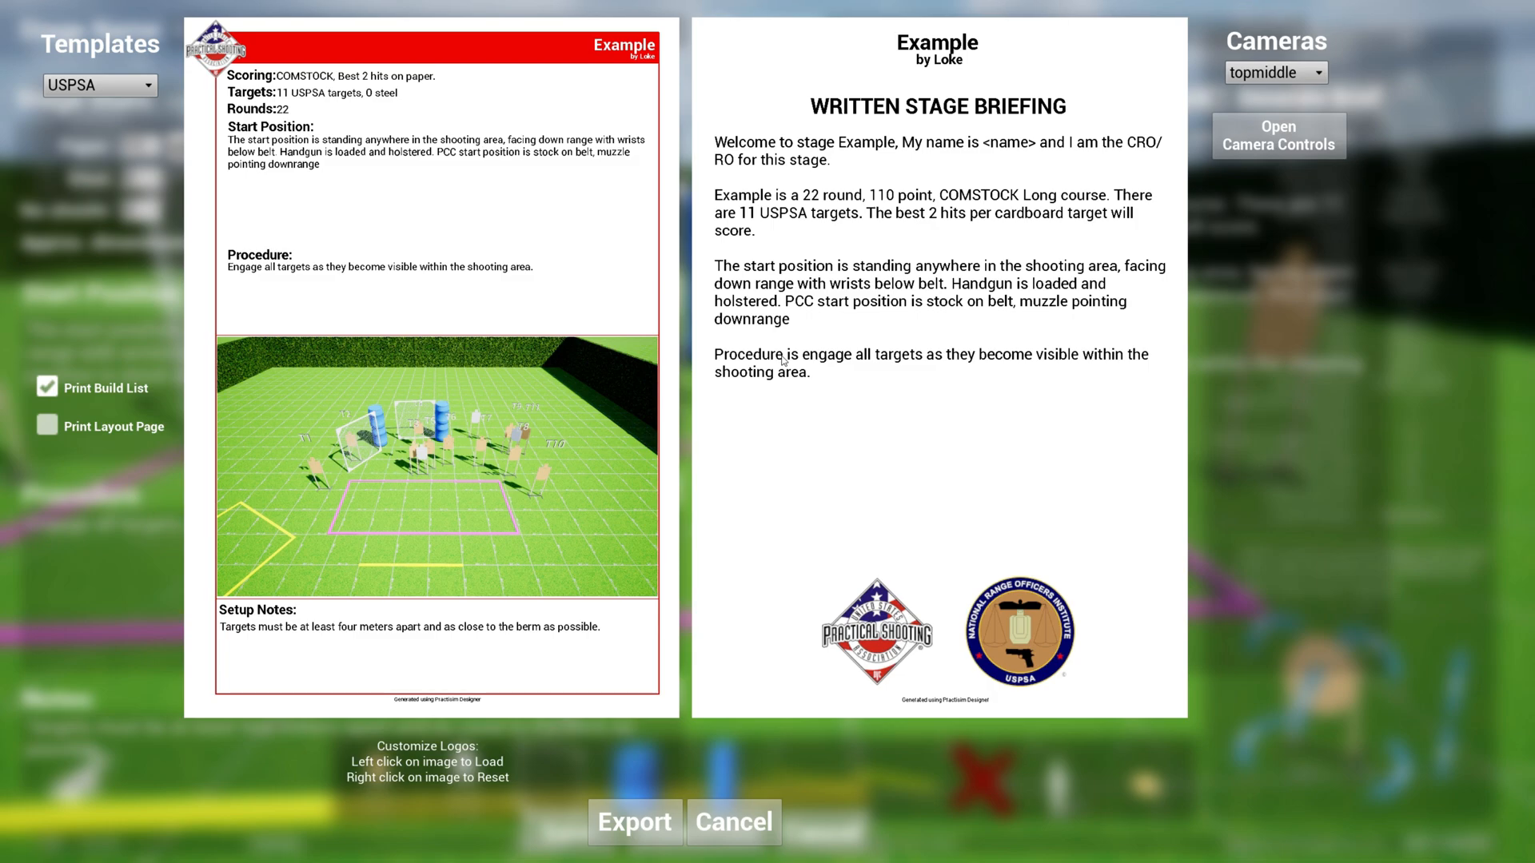
mouse_move(631, 157)
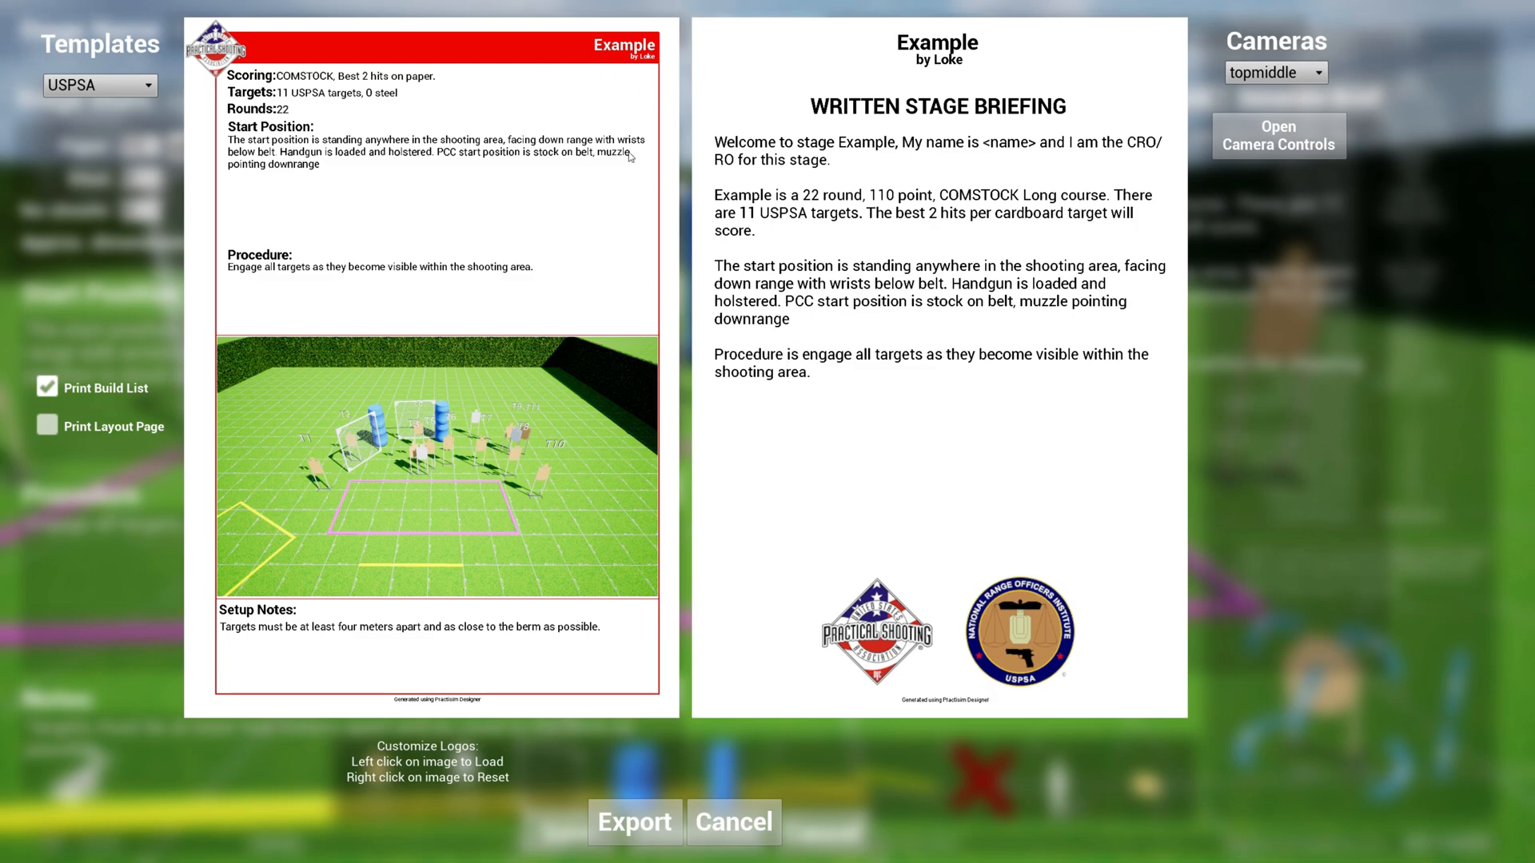
click(98, 85)
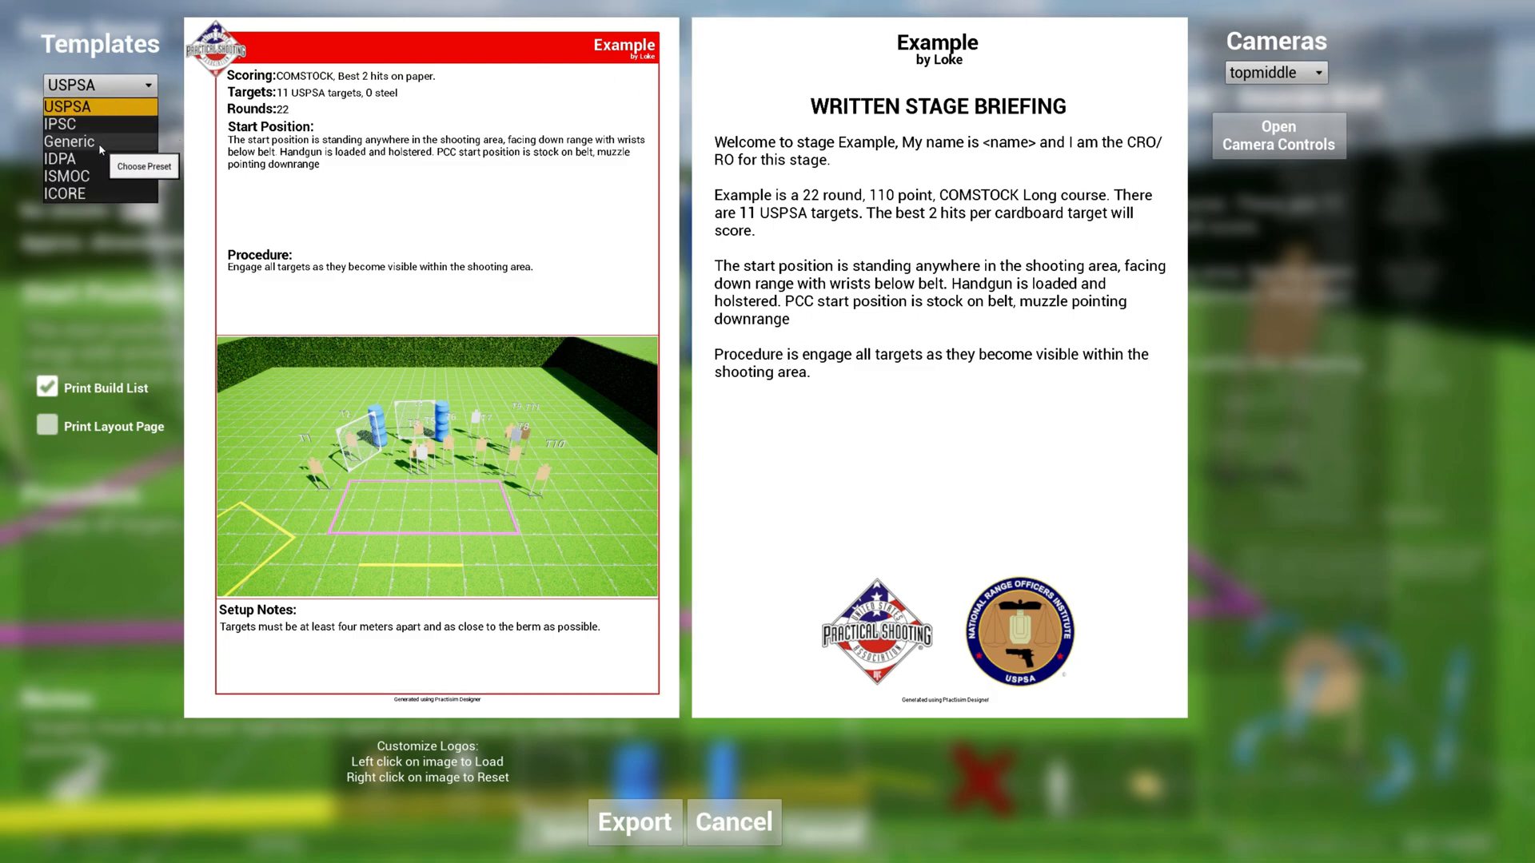
mouse_move(69, 142)
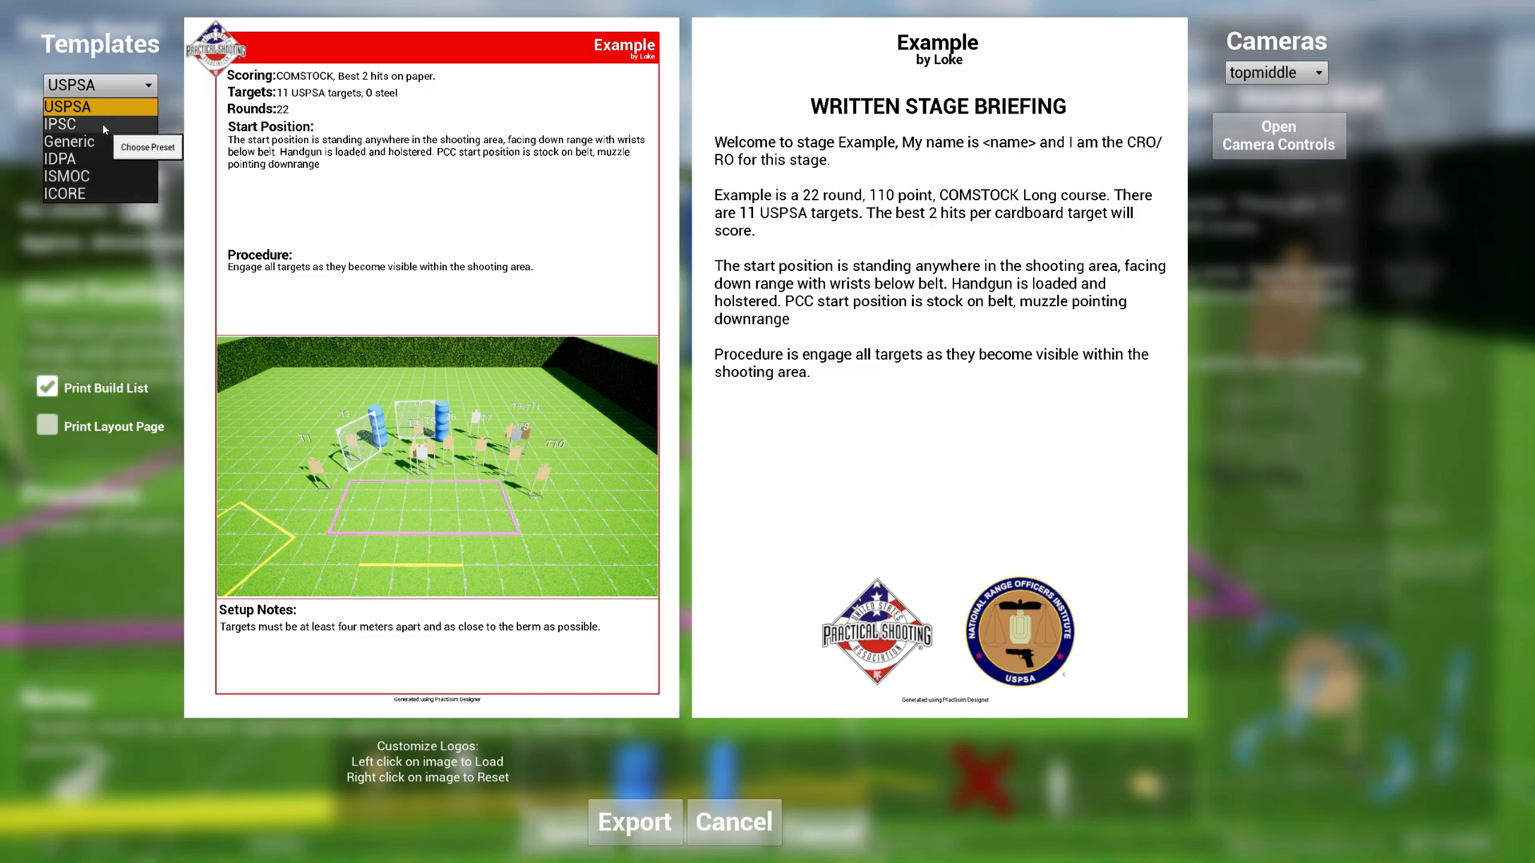
click(60, 123)
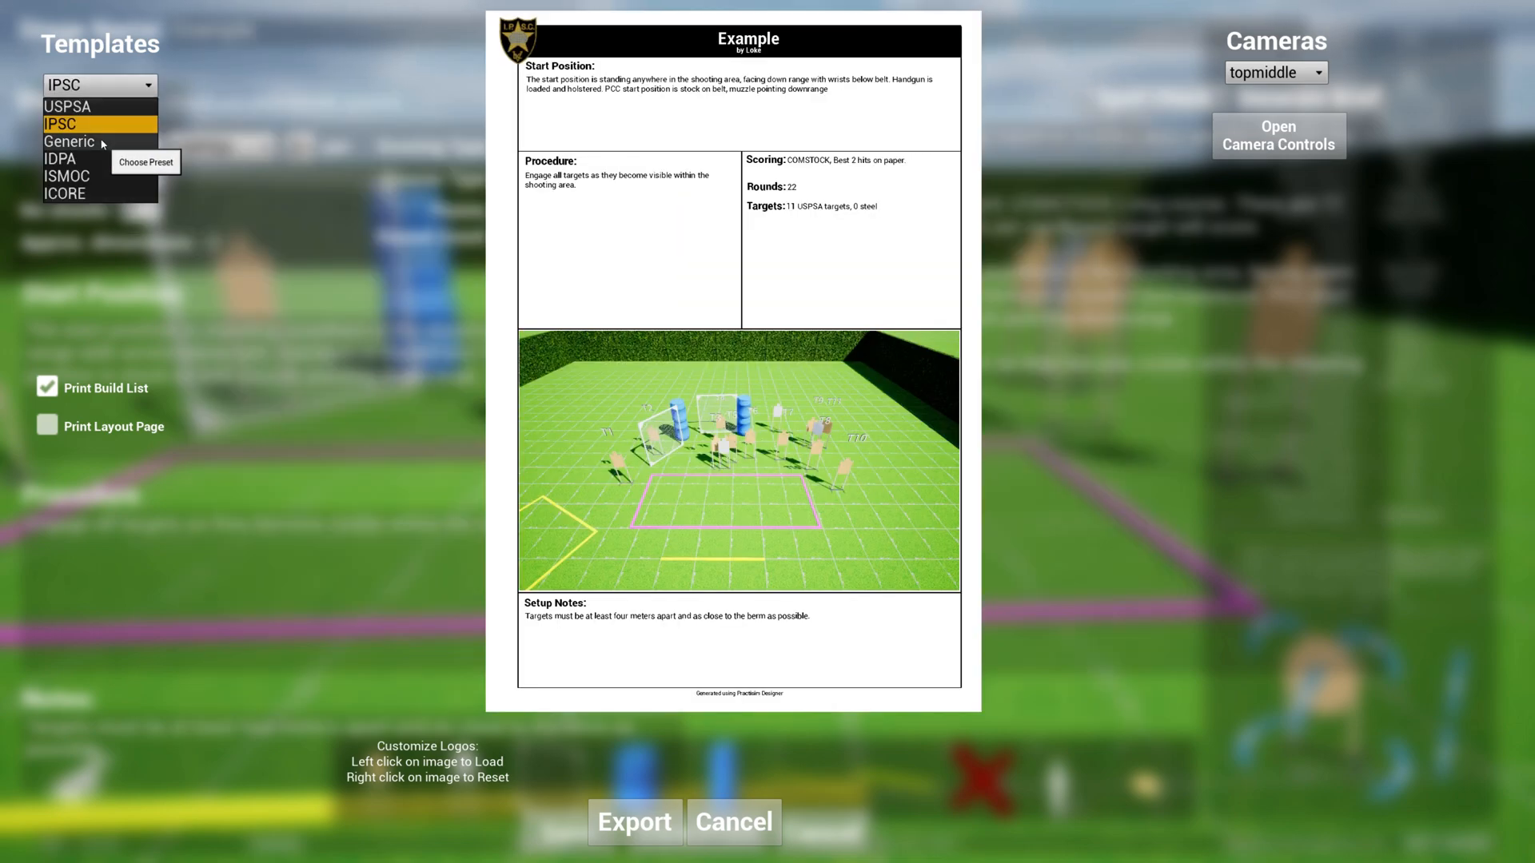
click(69, 142)
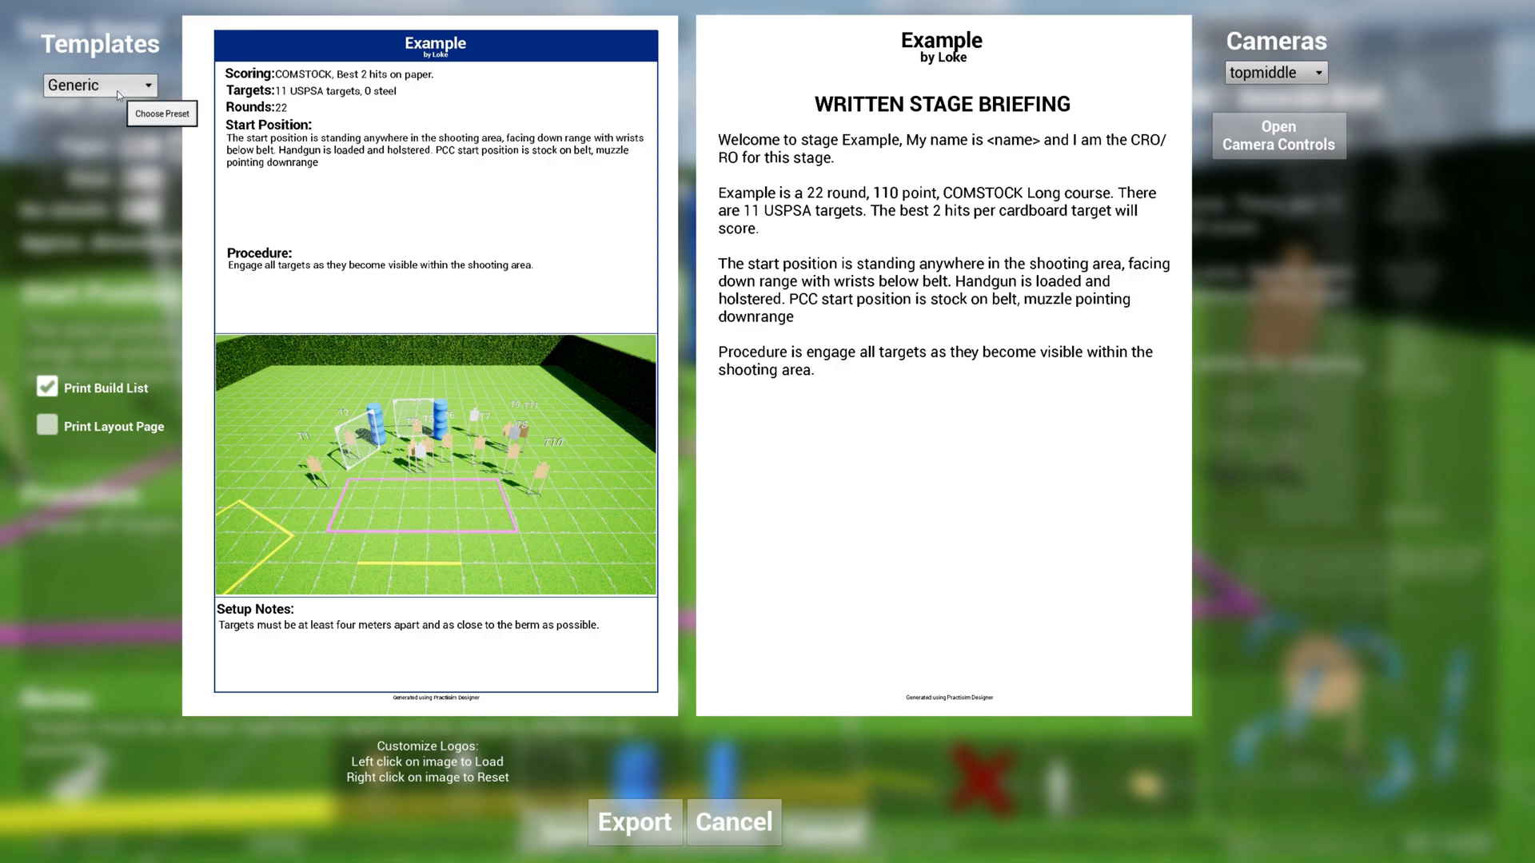
click(98, 86)
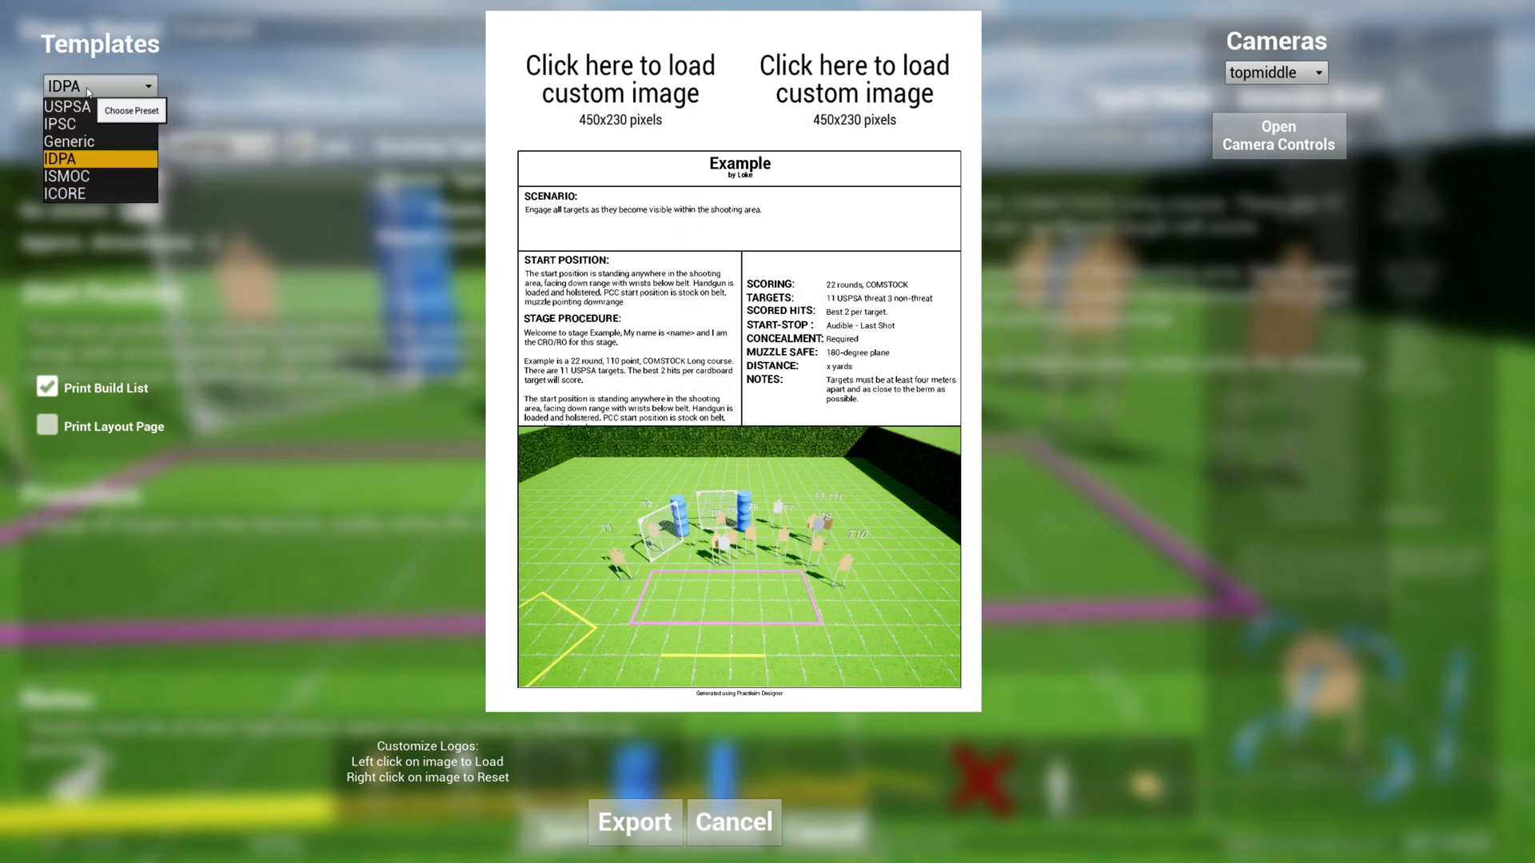
click(67, 176)
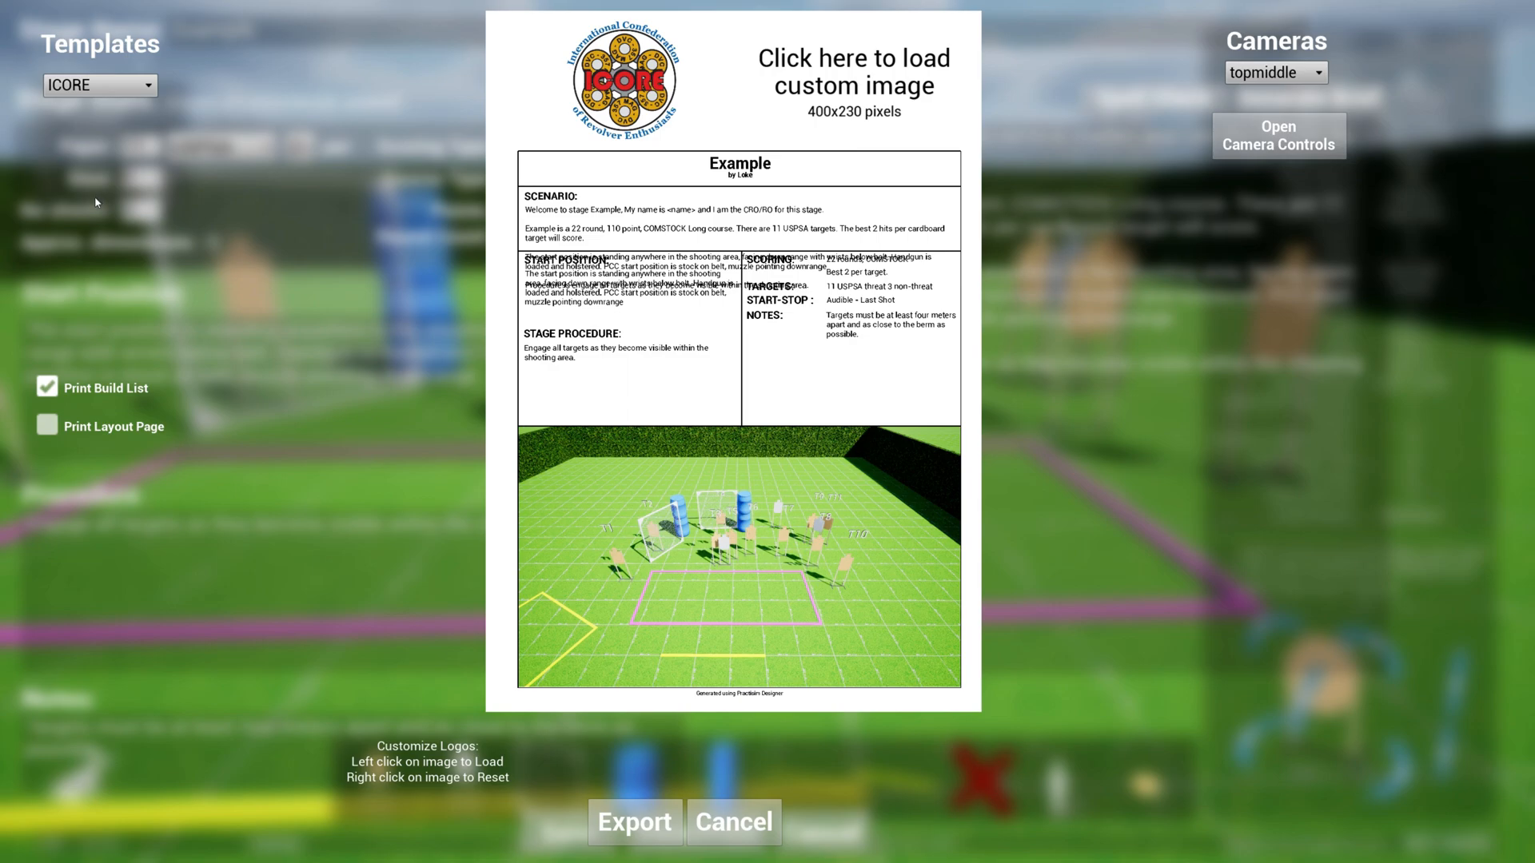
click(97, 86)
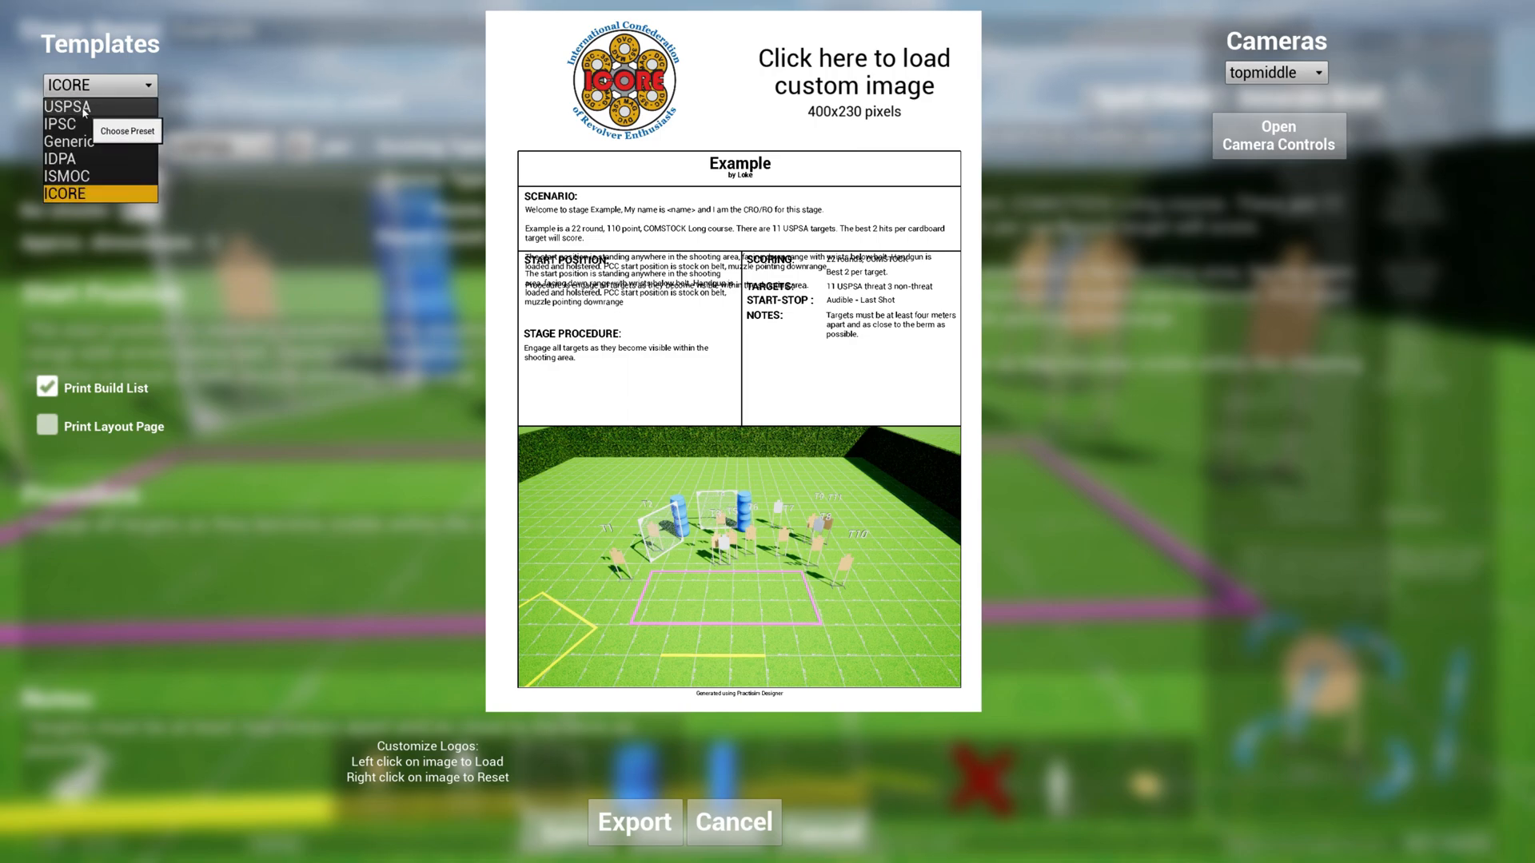
click(66, 105)
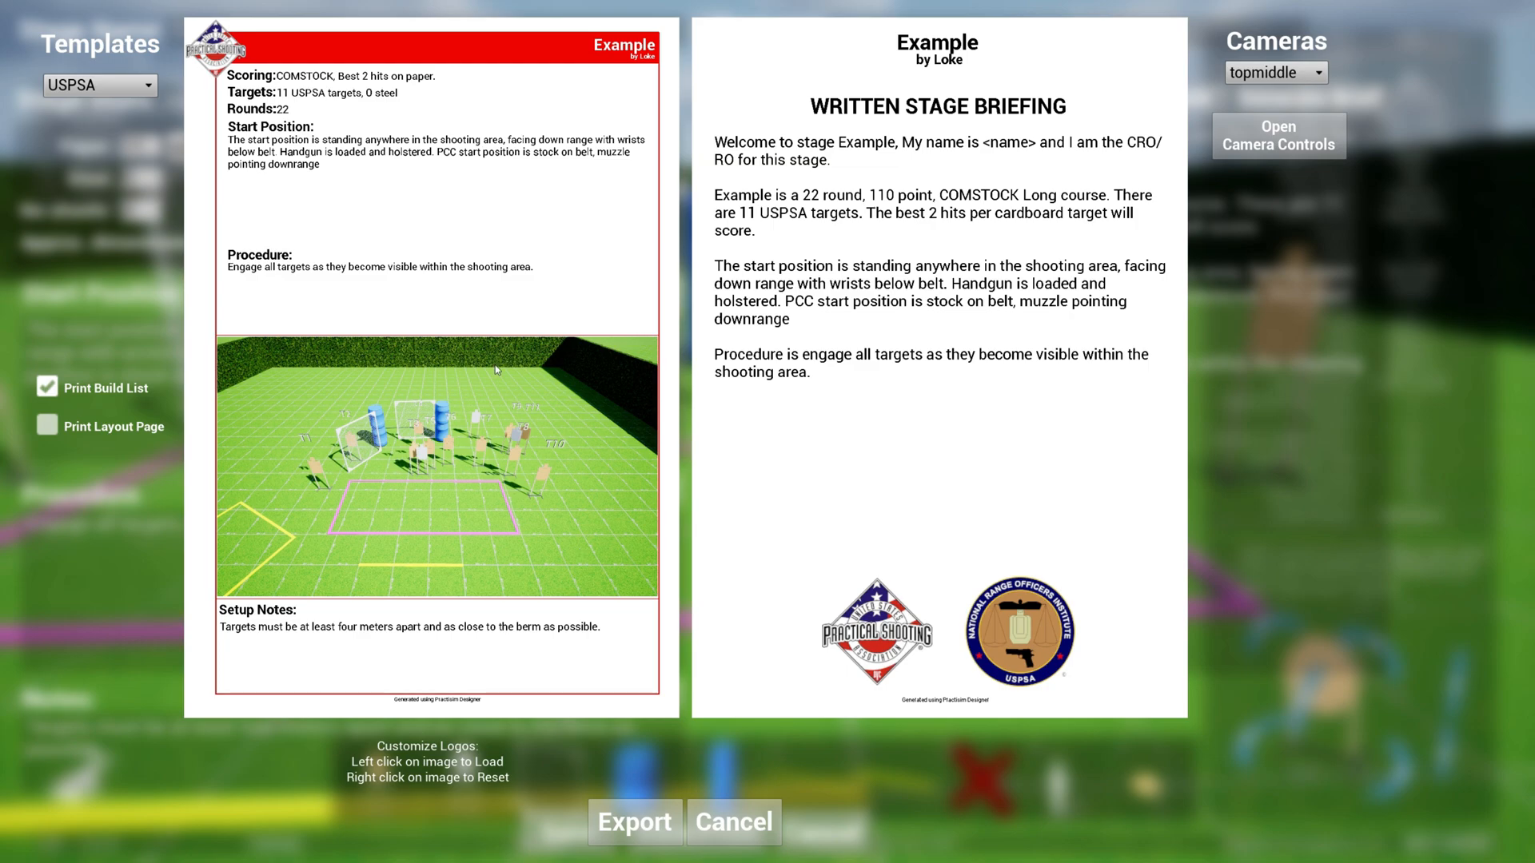
mouse_move(607, 545)
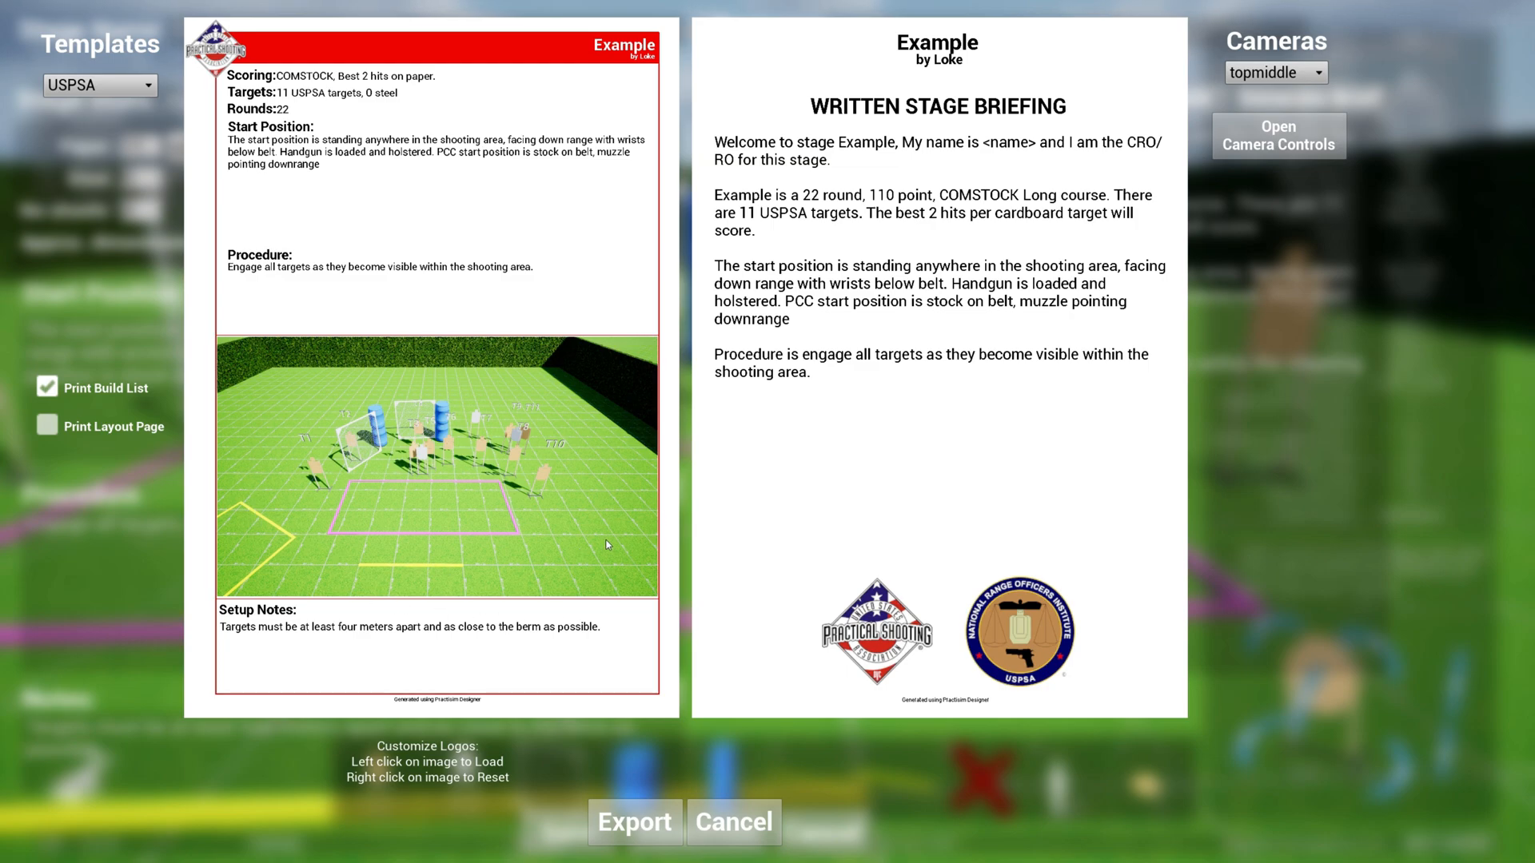
mouse_move(366, 421)
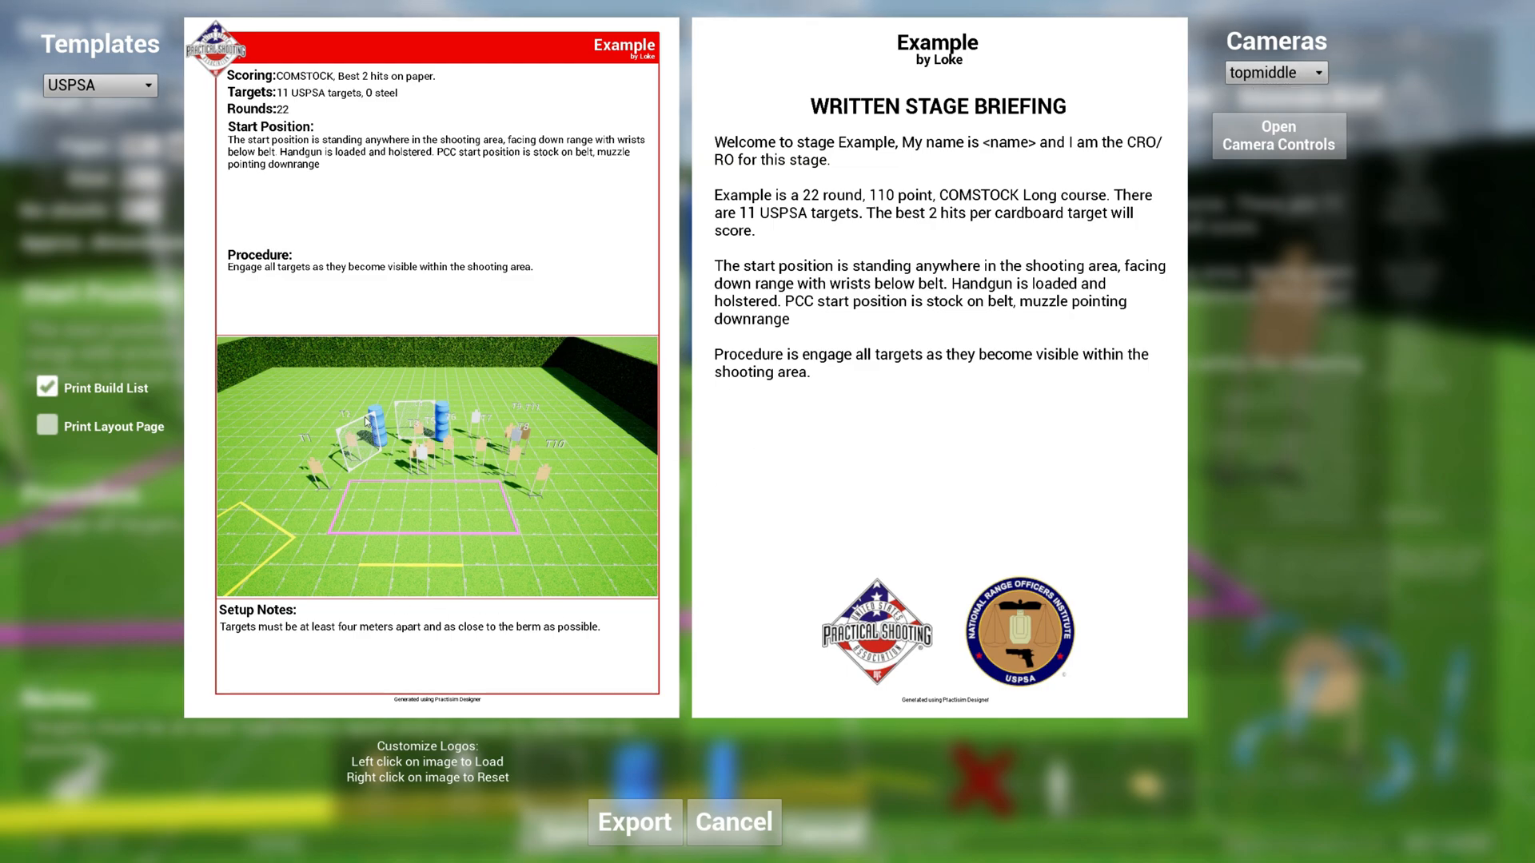
click(1276, 71)
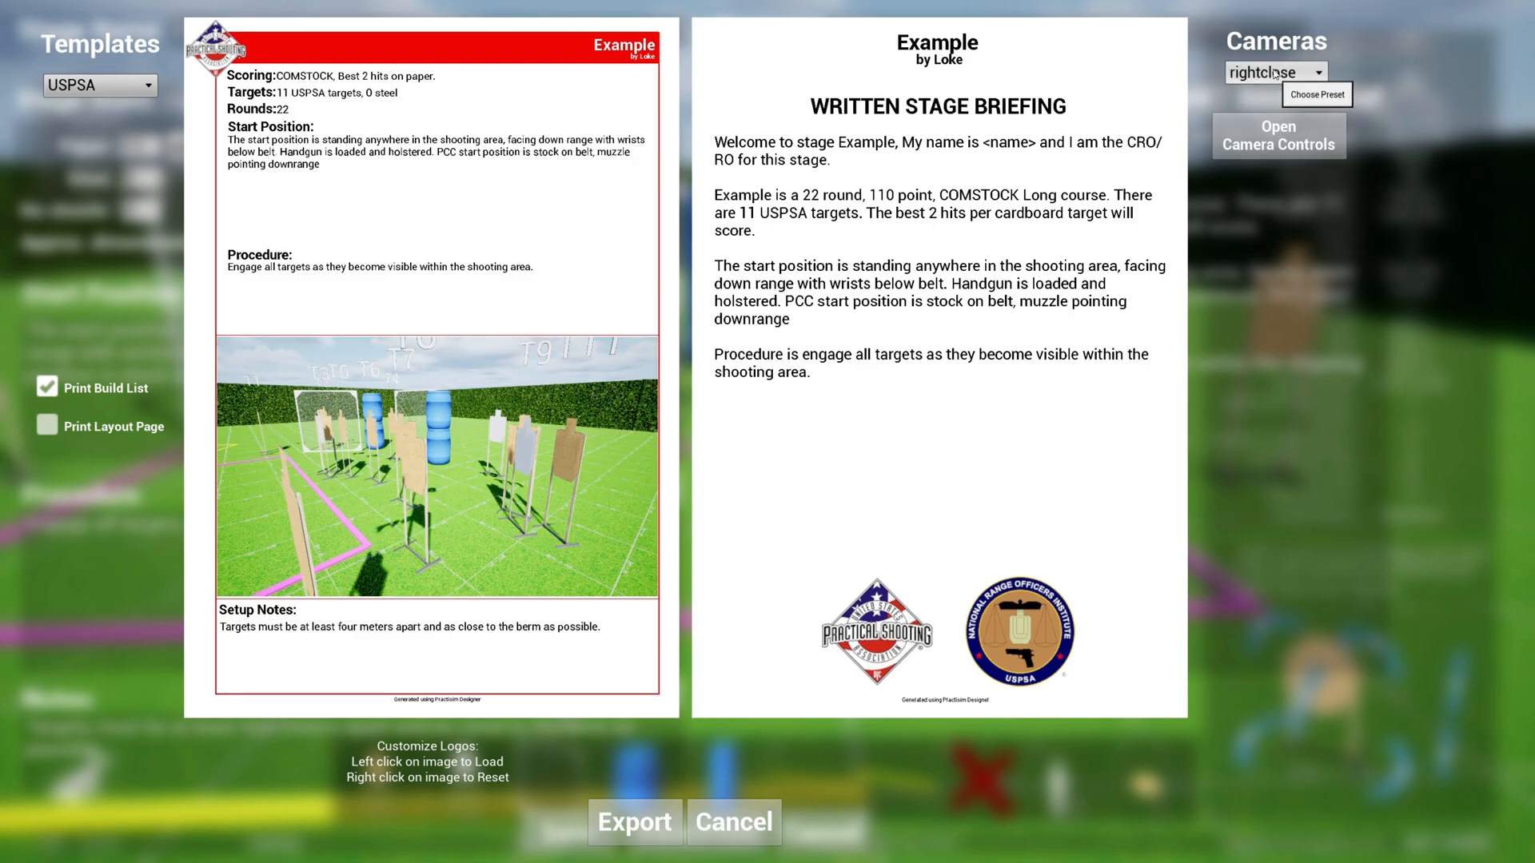
click(1322, 72)
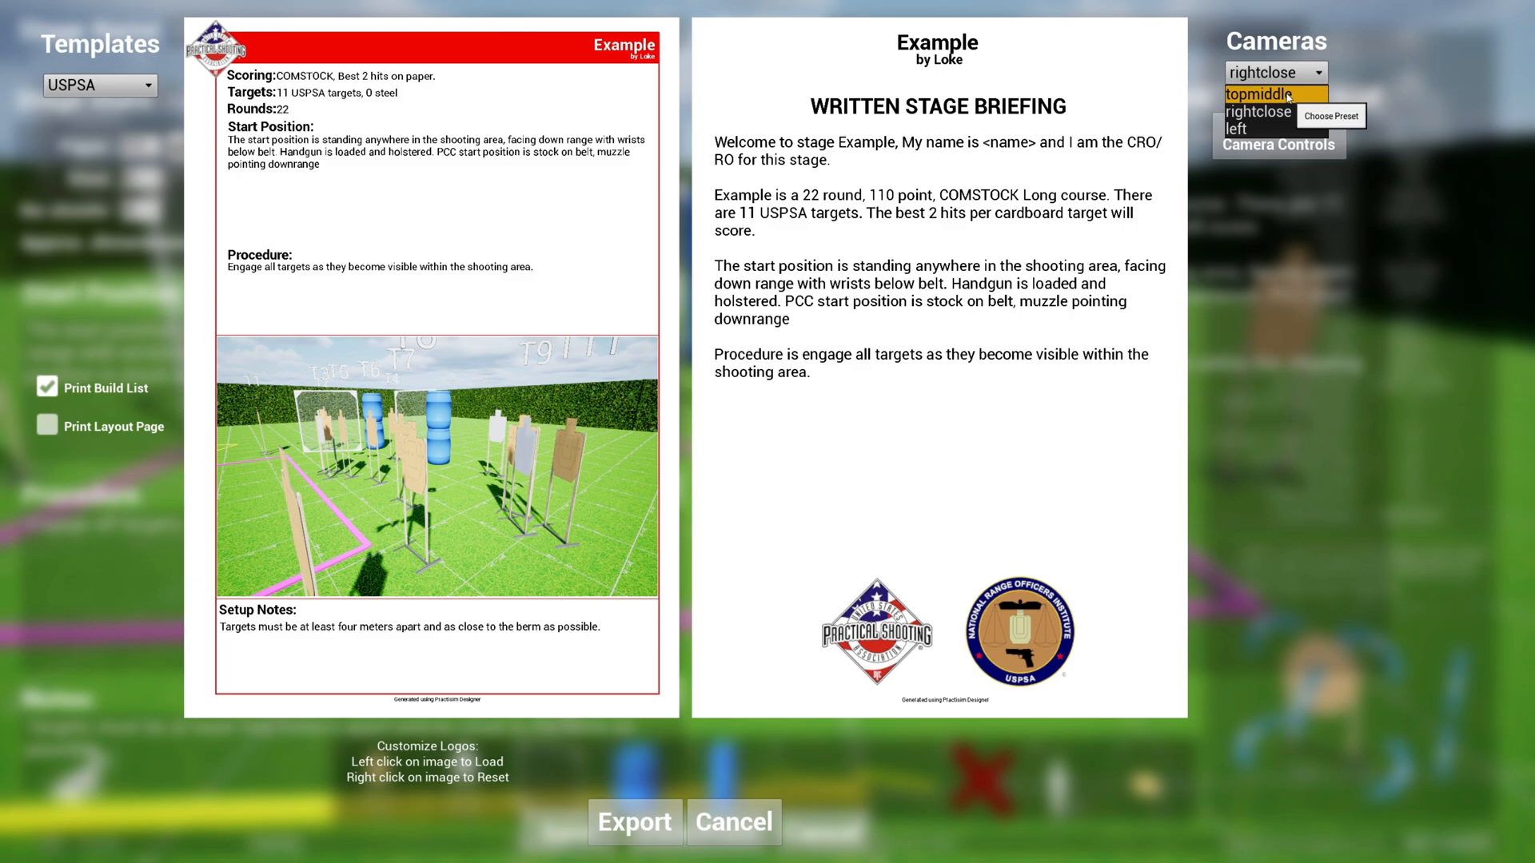
click(1261, 93)
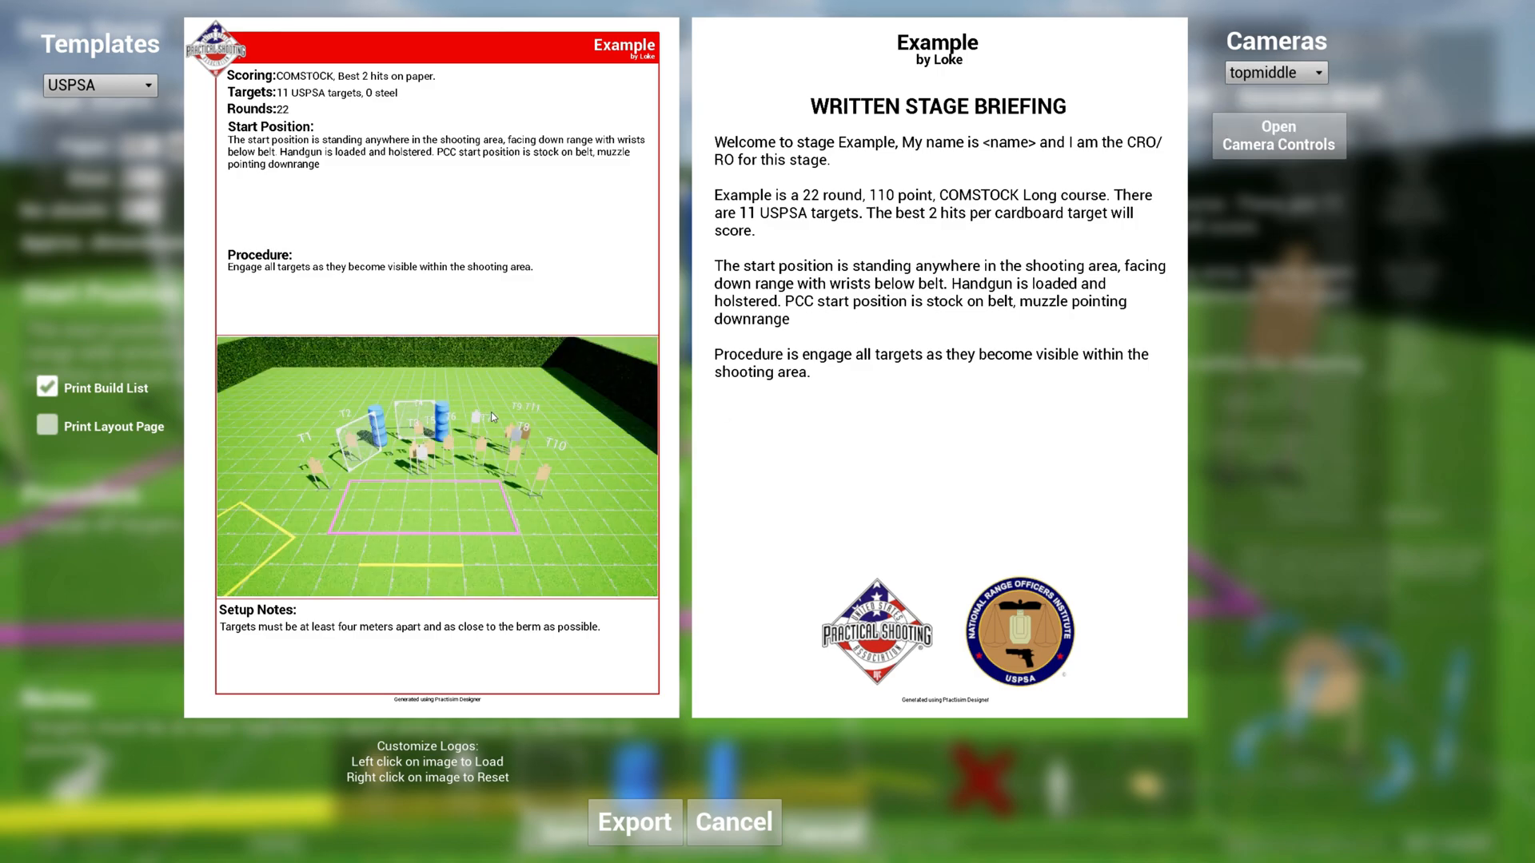
mouse_move(337, 277)
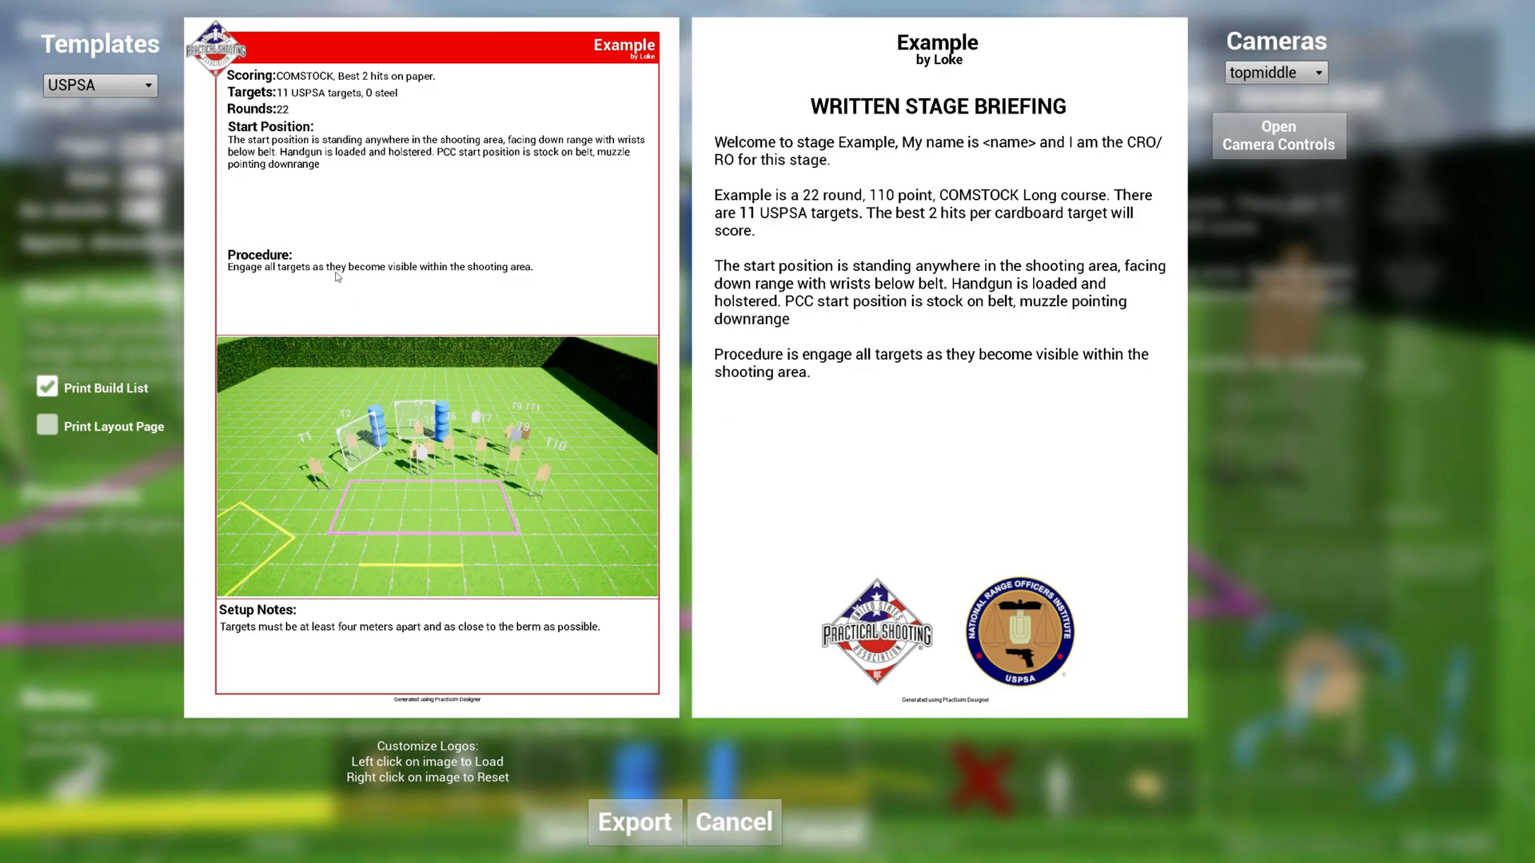
mouse_move(223, 52)
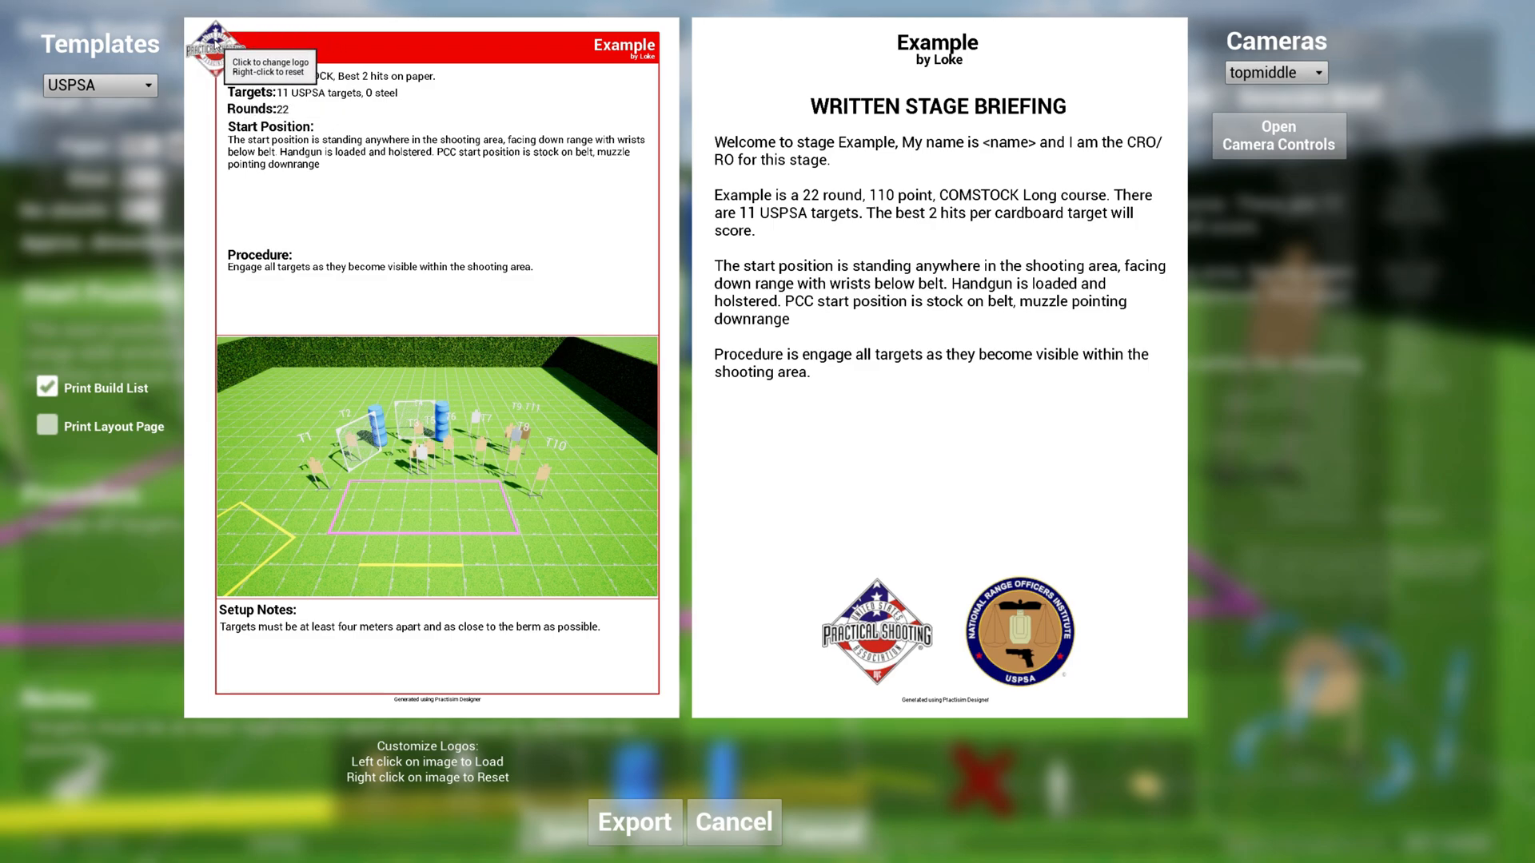
mouse_move(1039, 646)
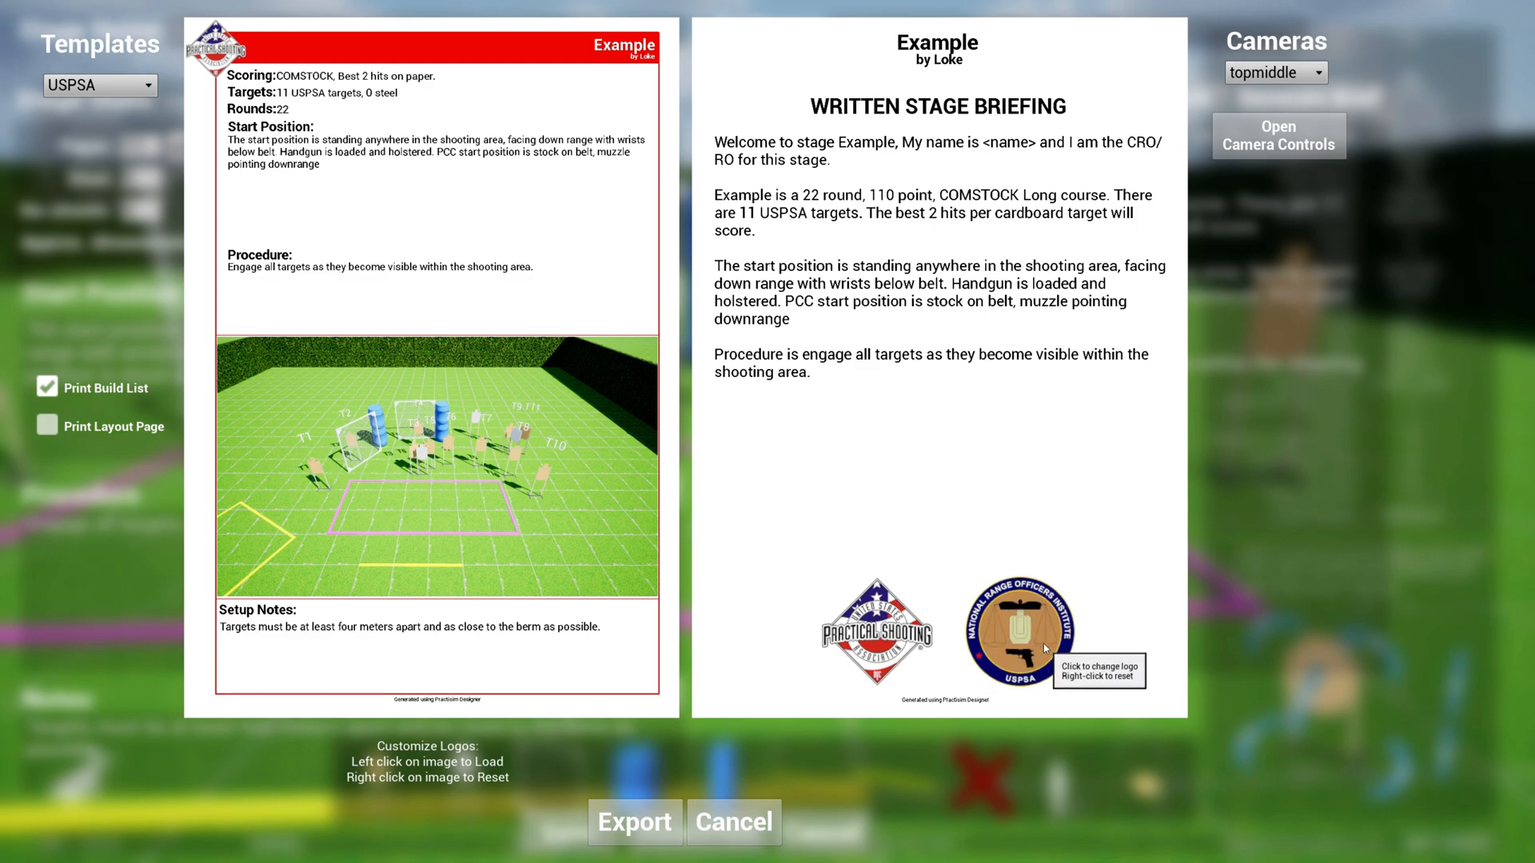
mouse_move(1068, 597)
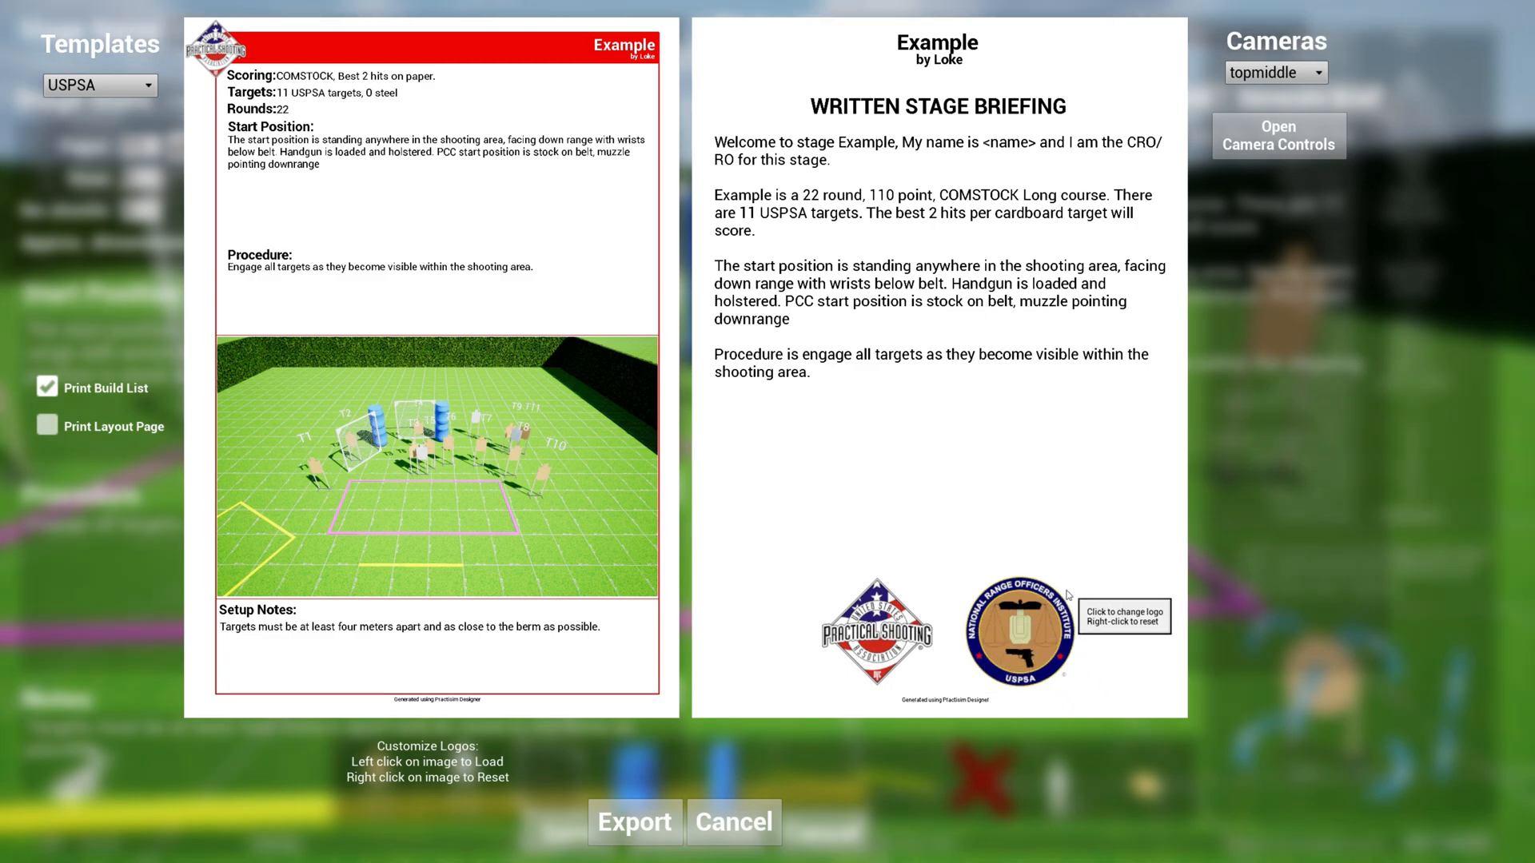
mouse_move(1042, 634)
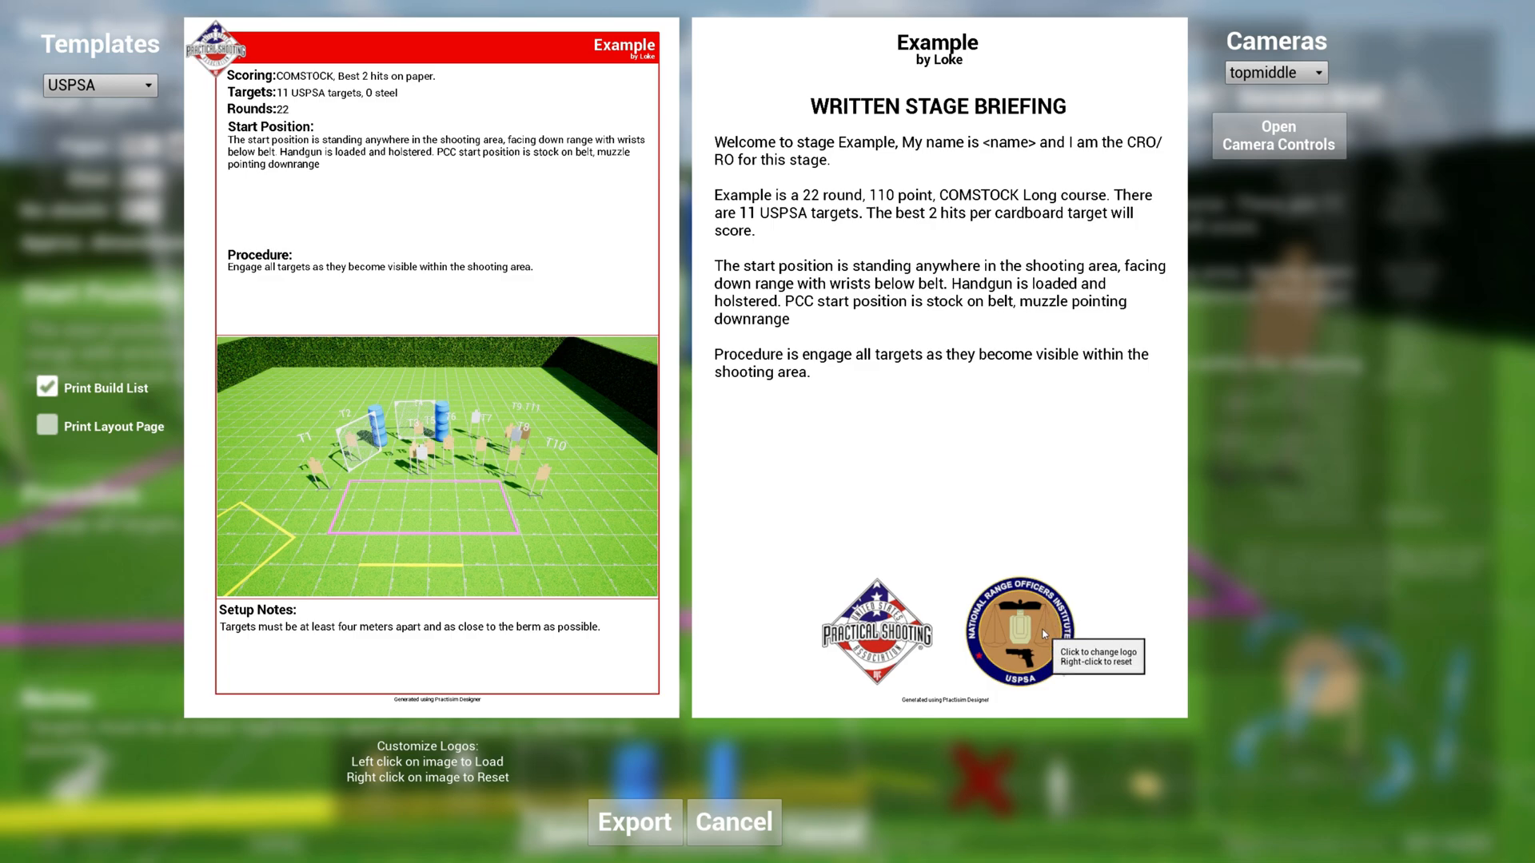
mouse_move(1026, 657)
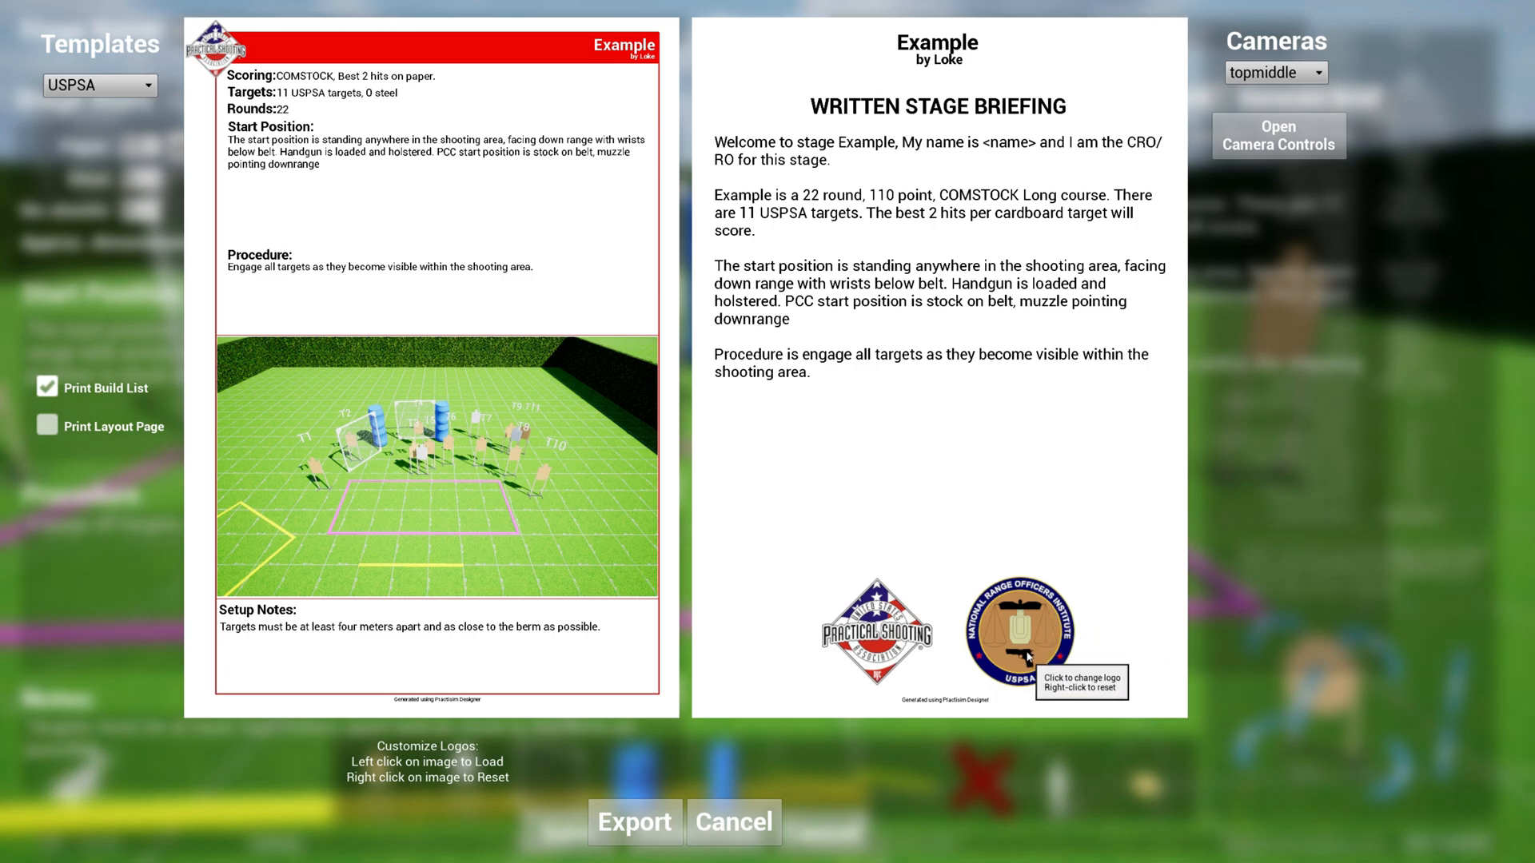
click(1021, 632)
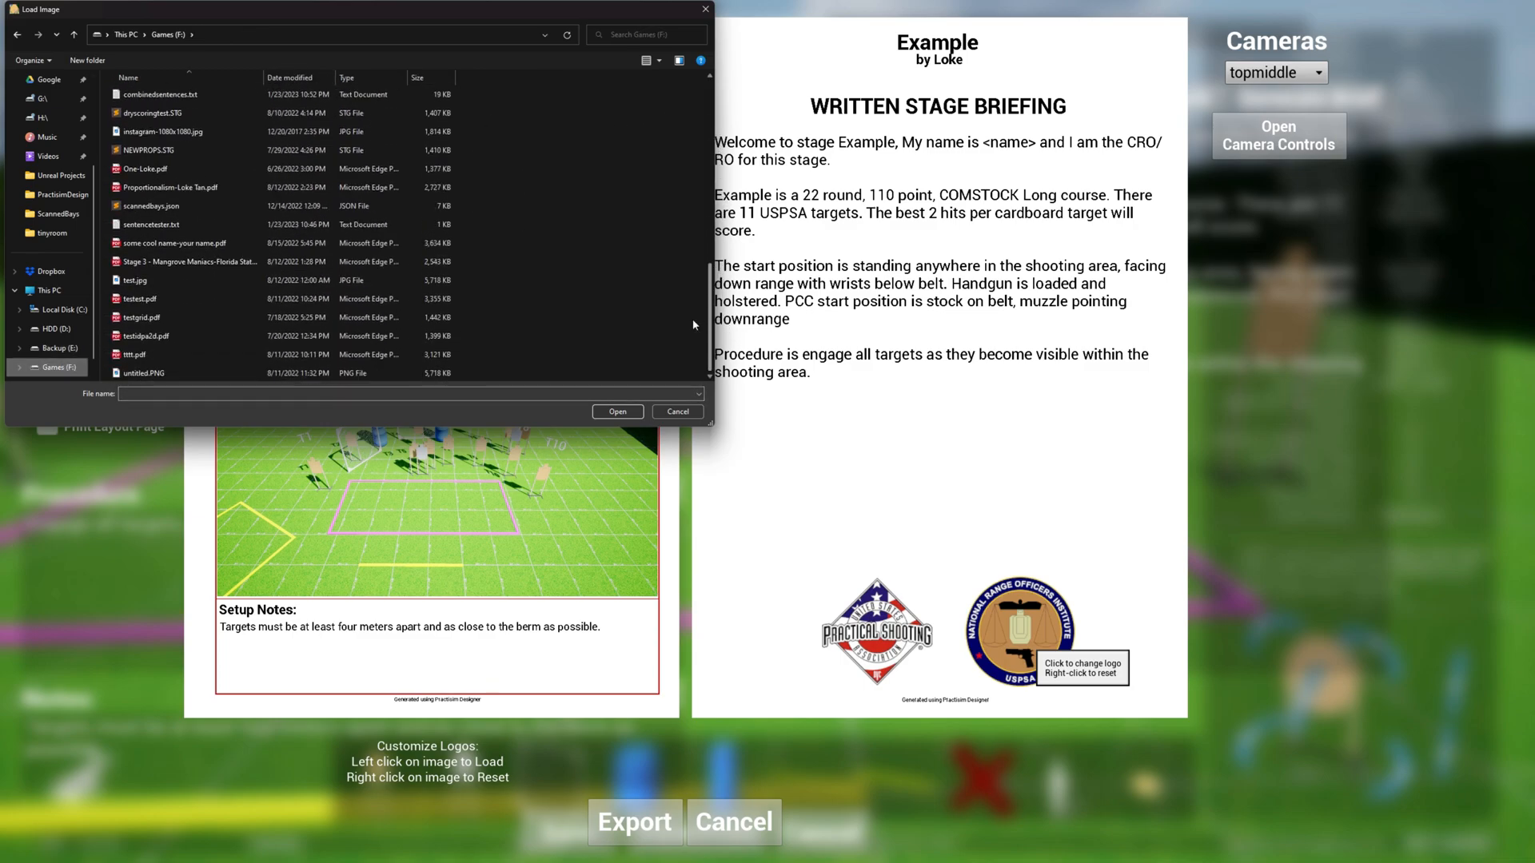
click(617, 411)
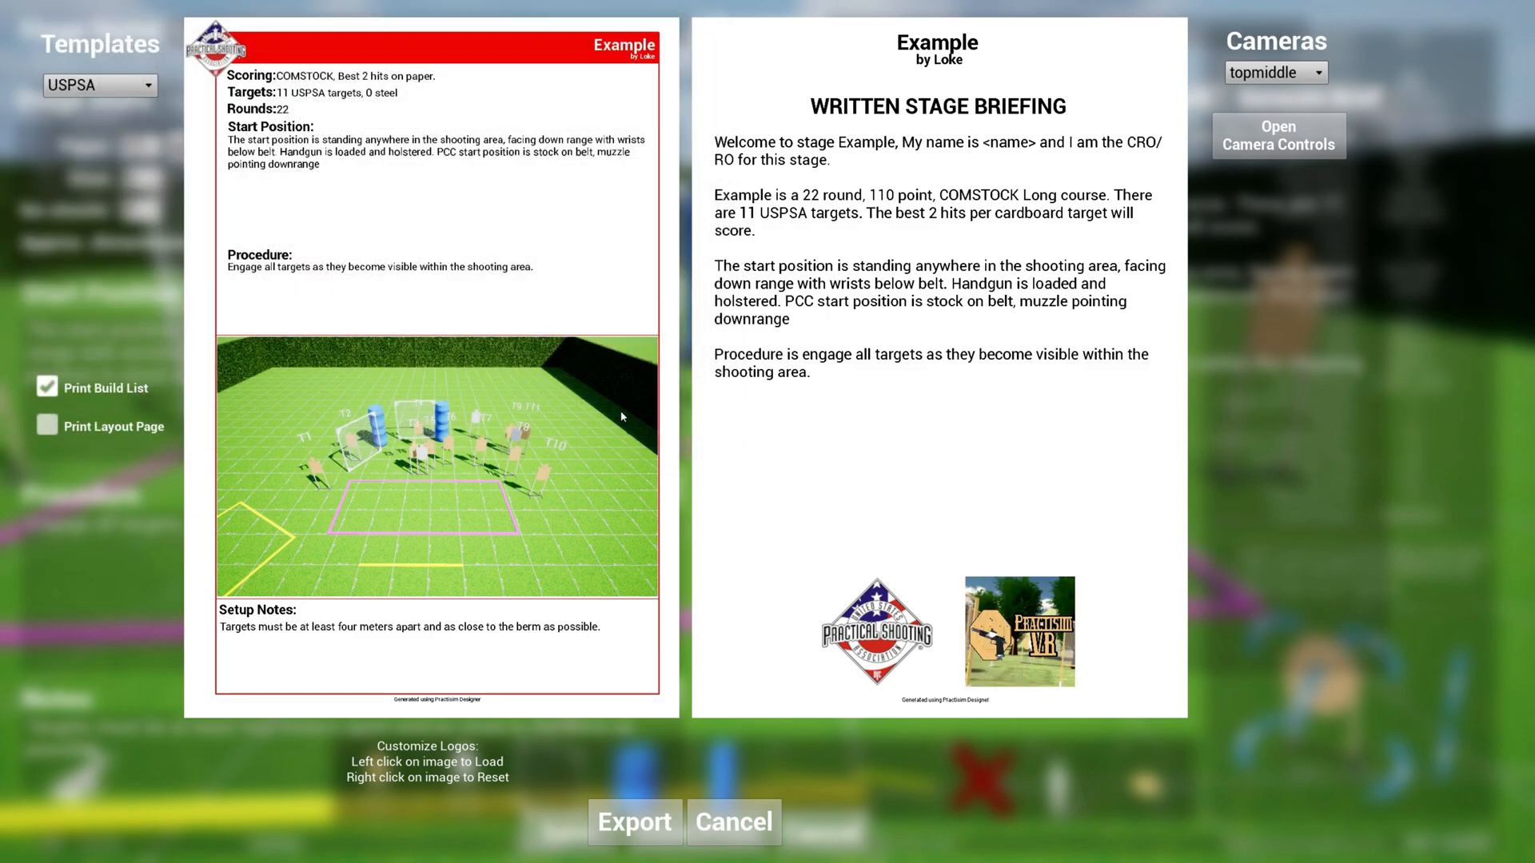
mouse_move(1041, 703)
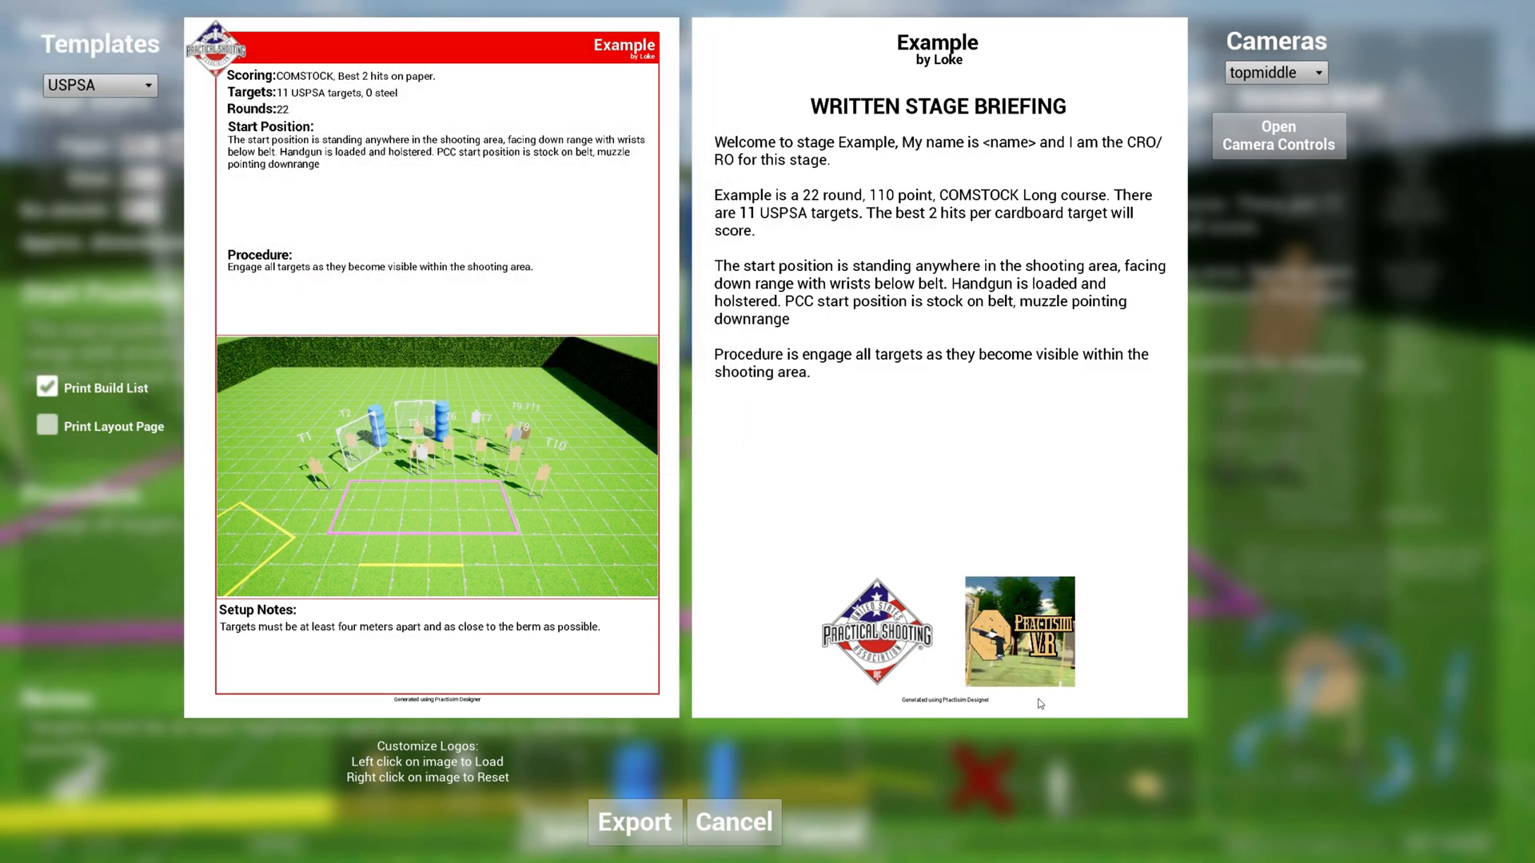
mouse_move(1055, 715)
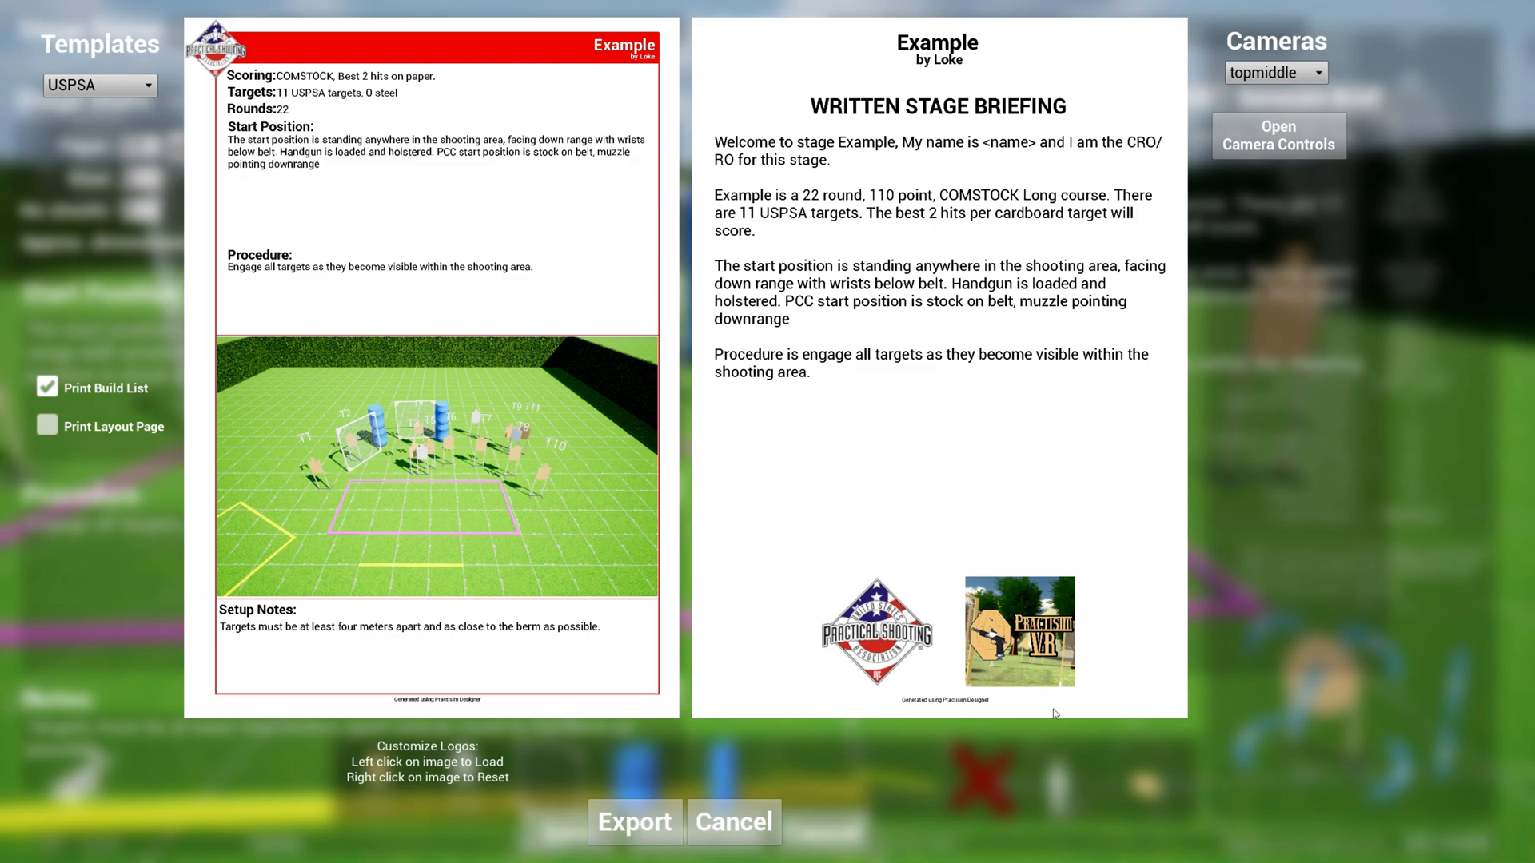
mouse_move(1077, 645)
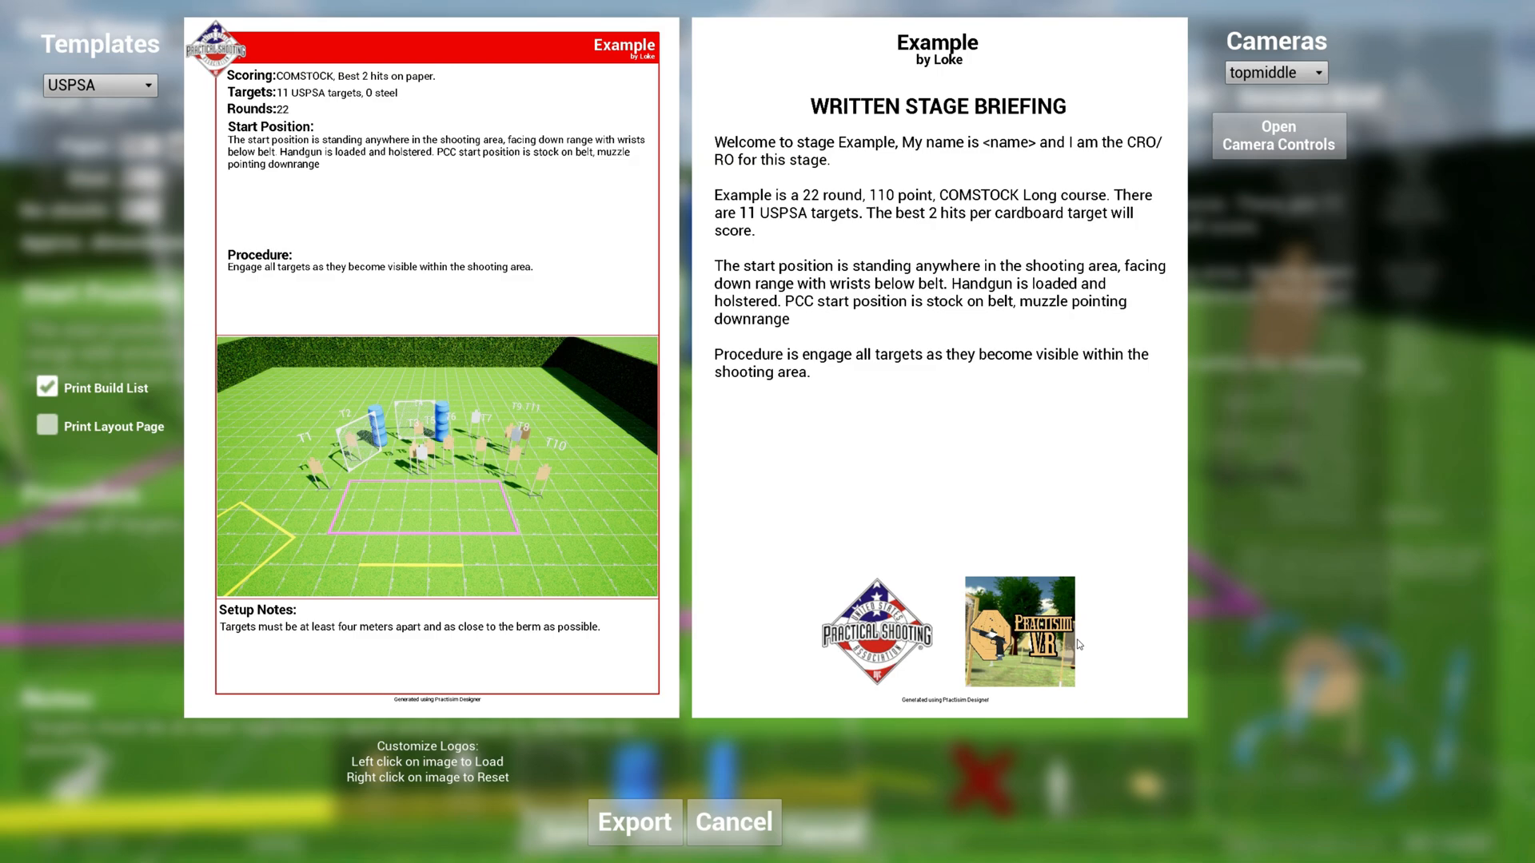
mouse_move(654, 242)
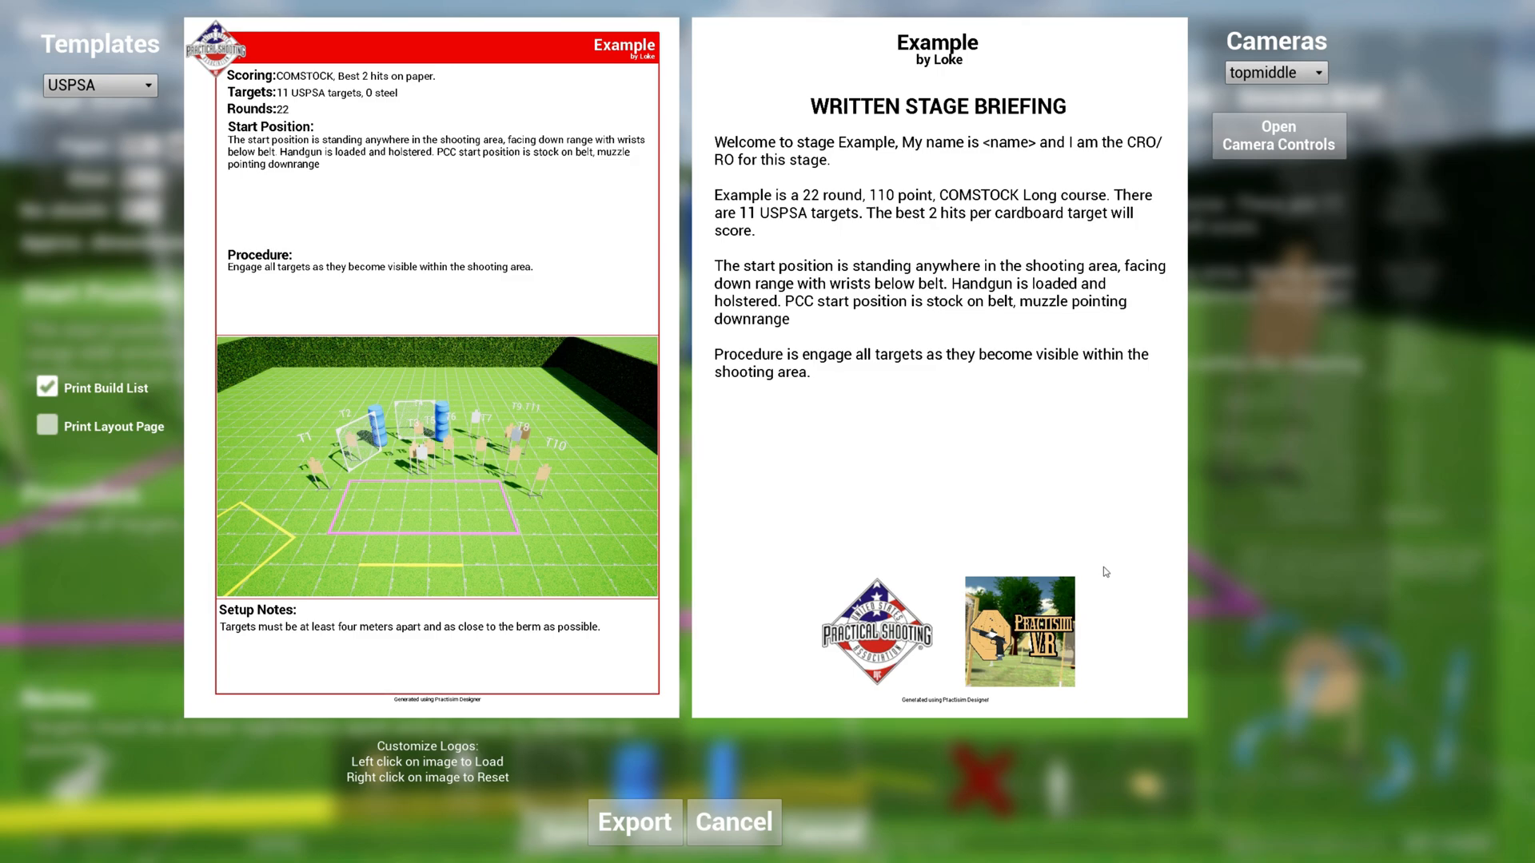
mouse_move(1048, 631)
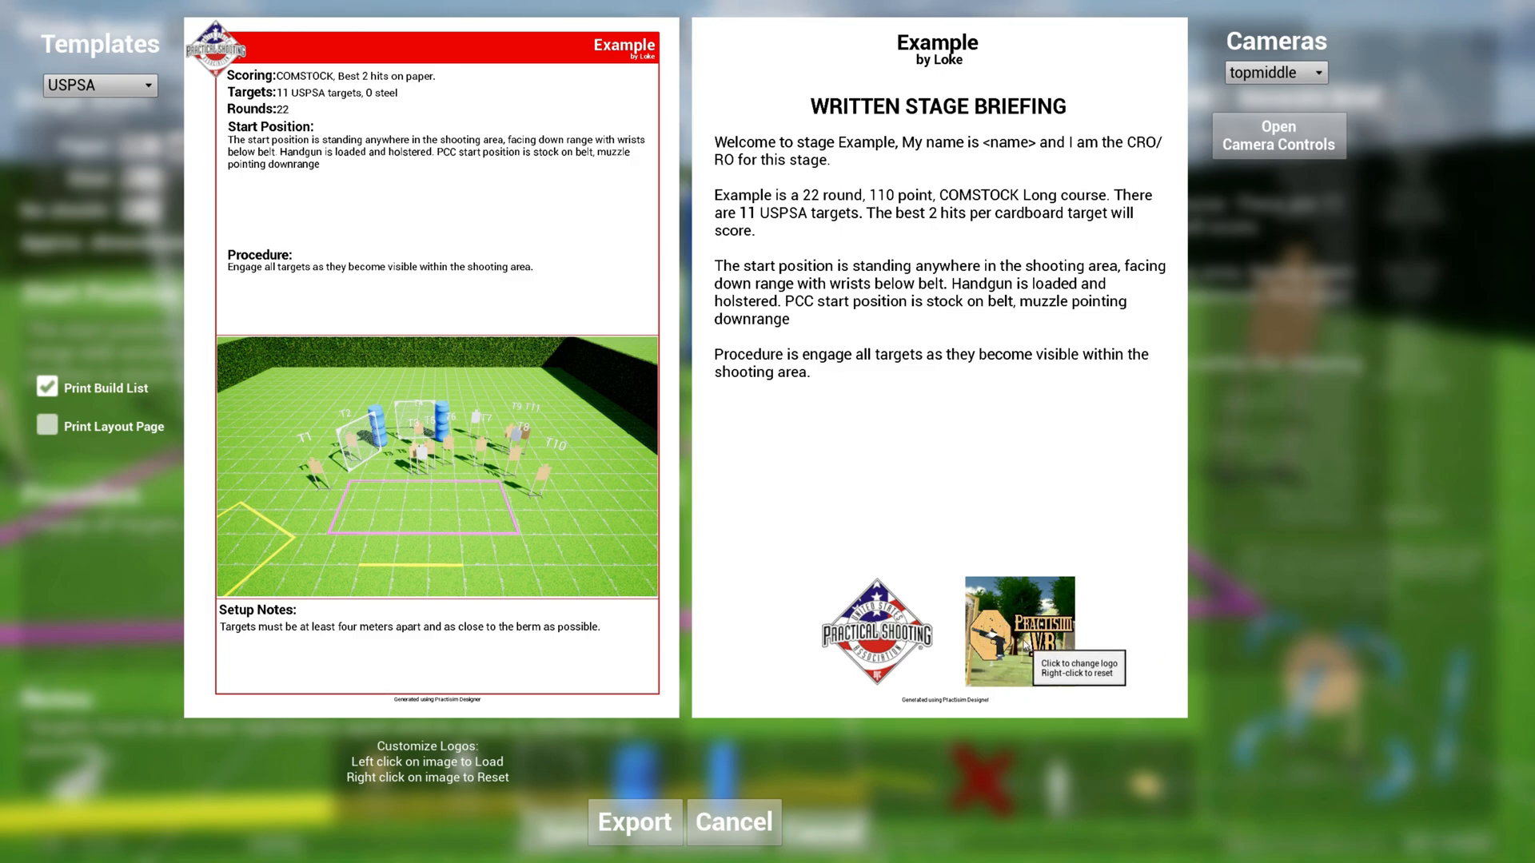
click(1019, 631)
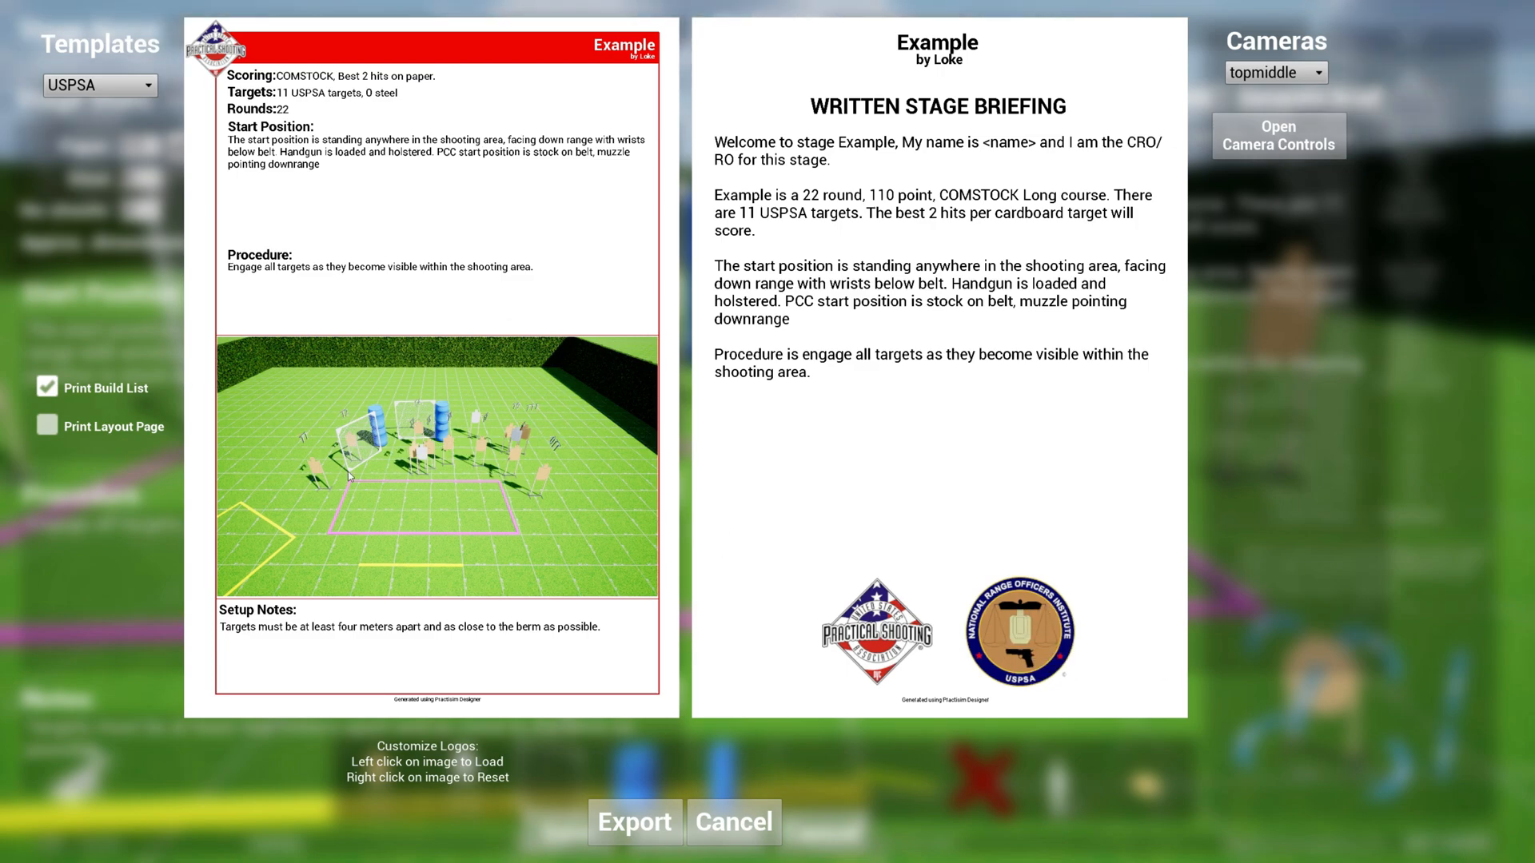
Set the stage picture to the 'rightclose' camera with cel shading and accept it
click(1276, 71)
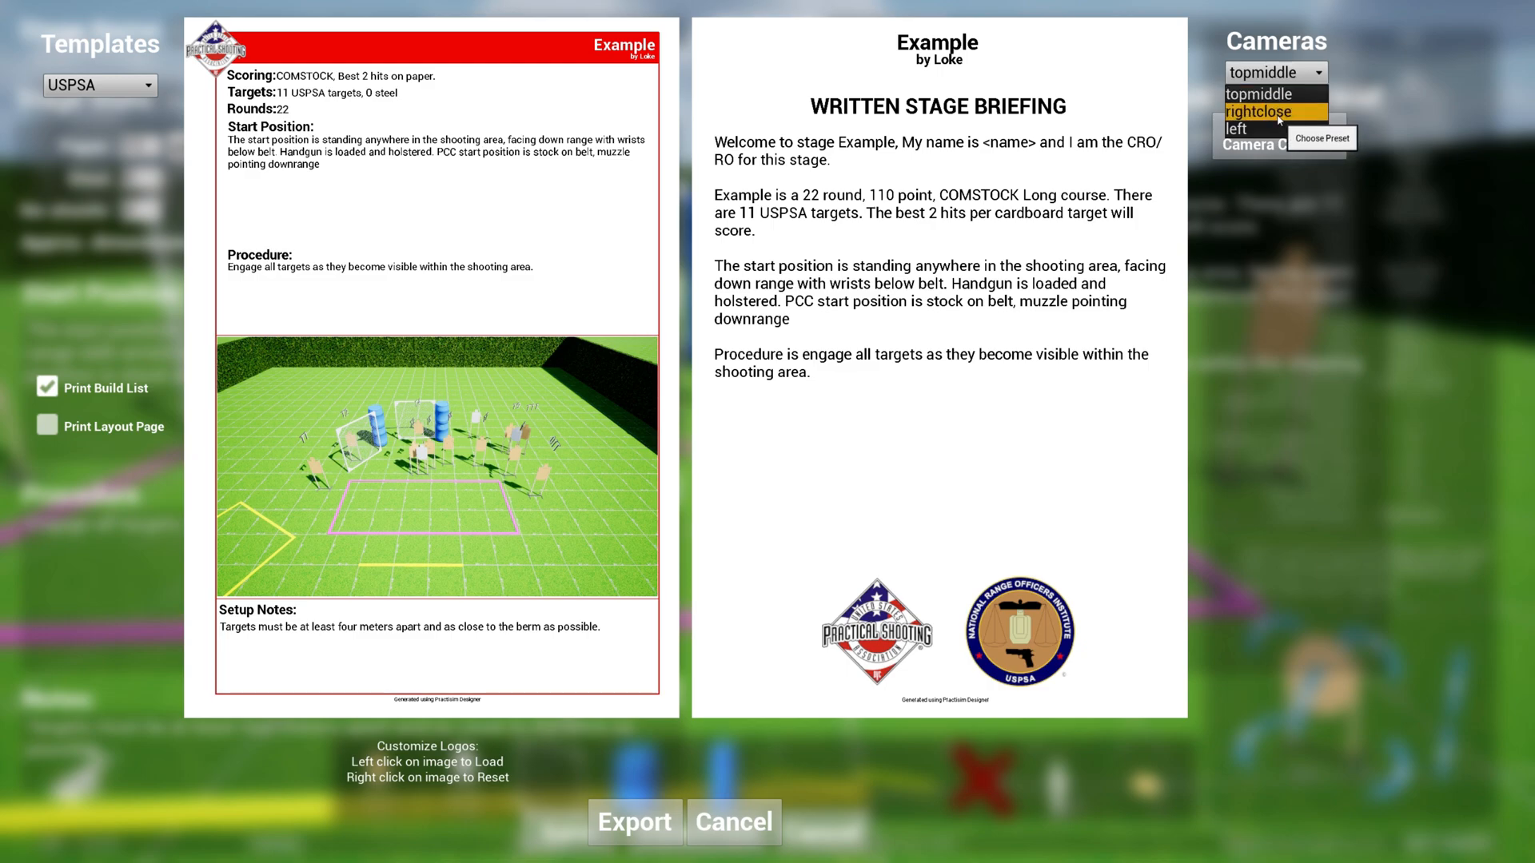
click(1259, 112)
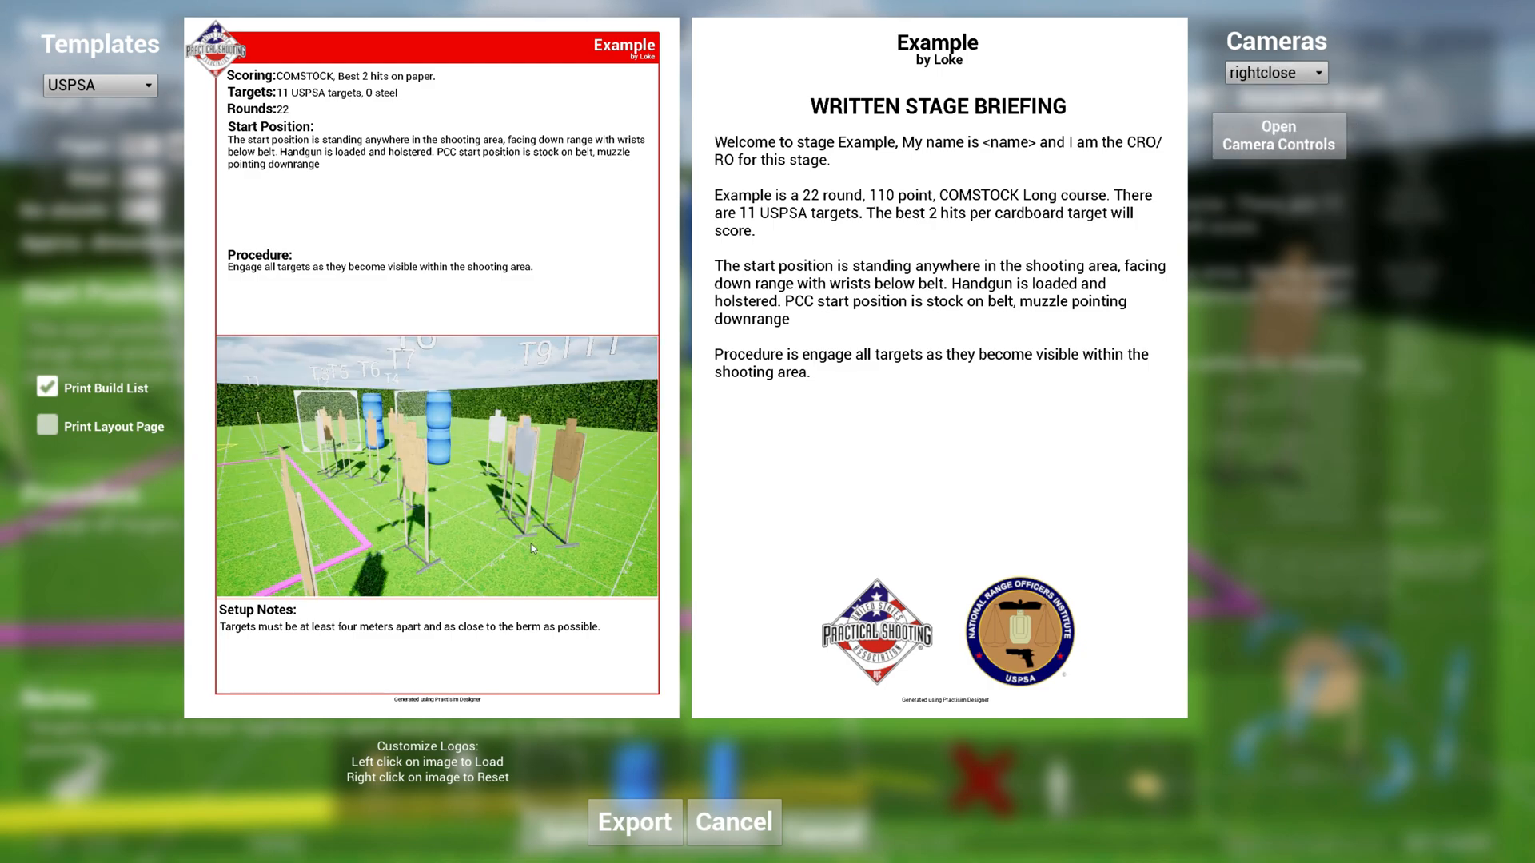
mouse_move(1226, 209)
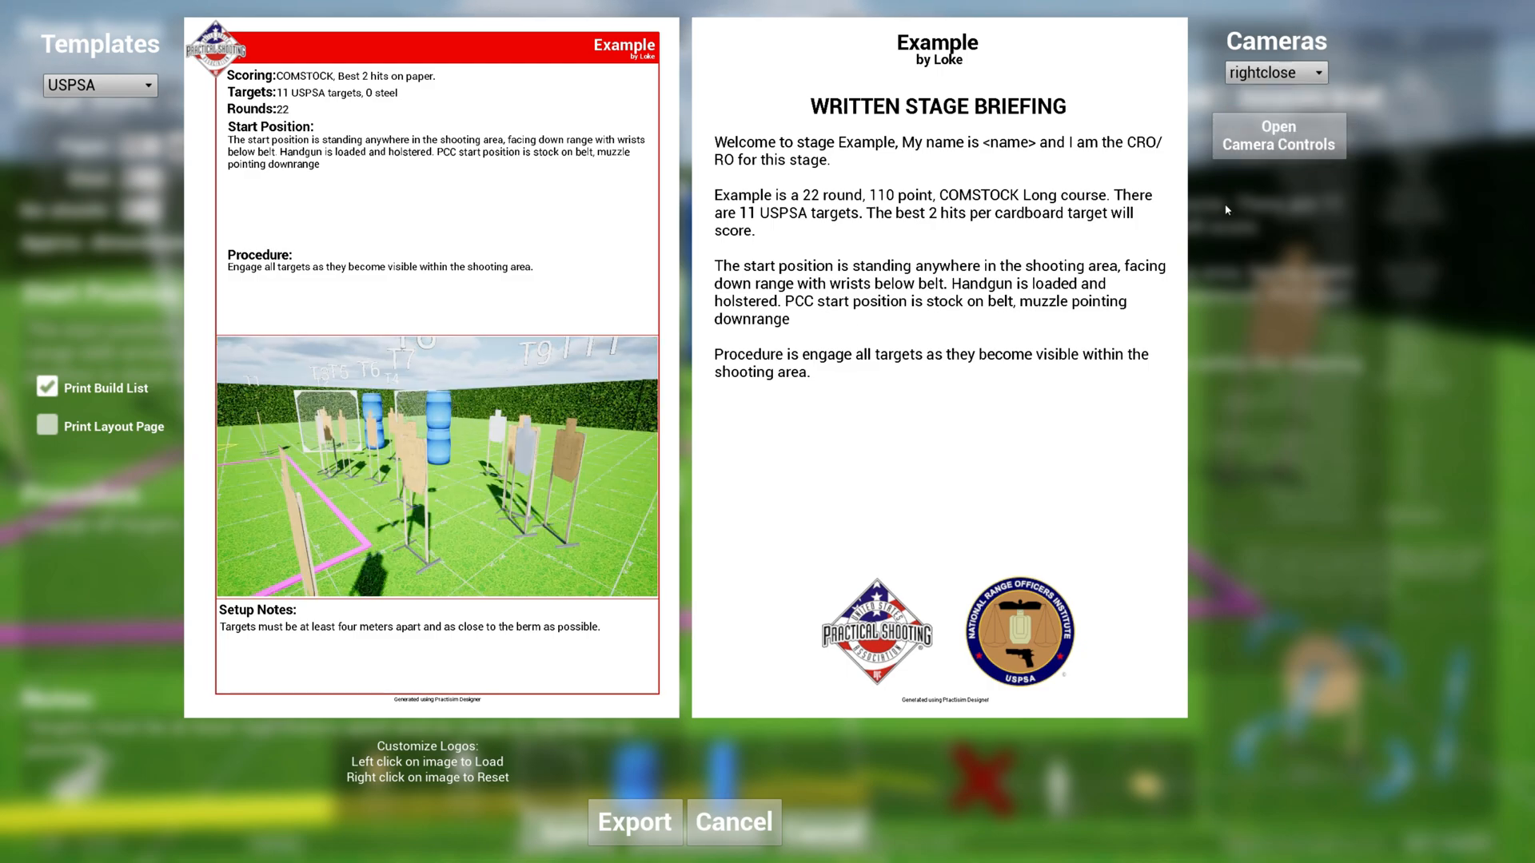
click(1277, 135)
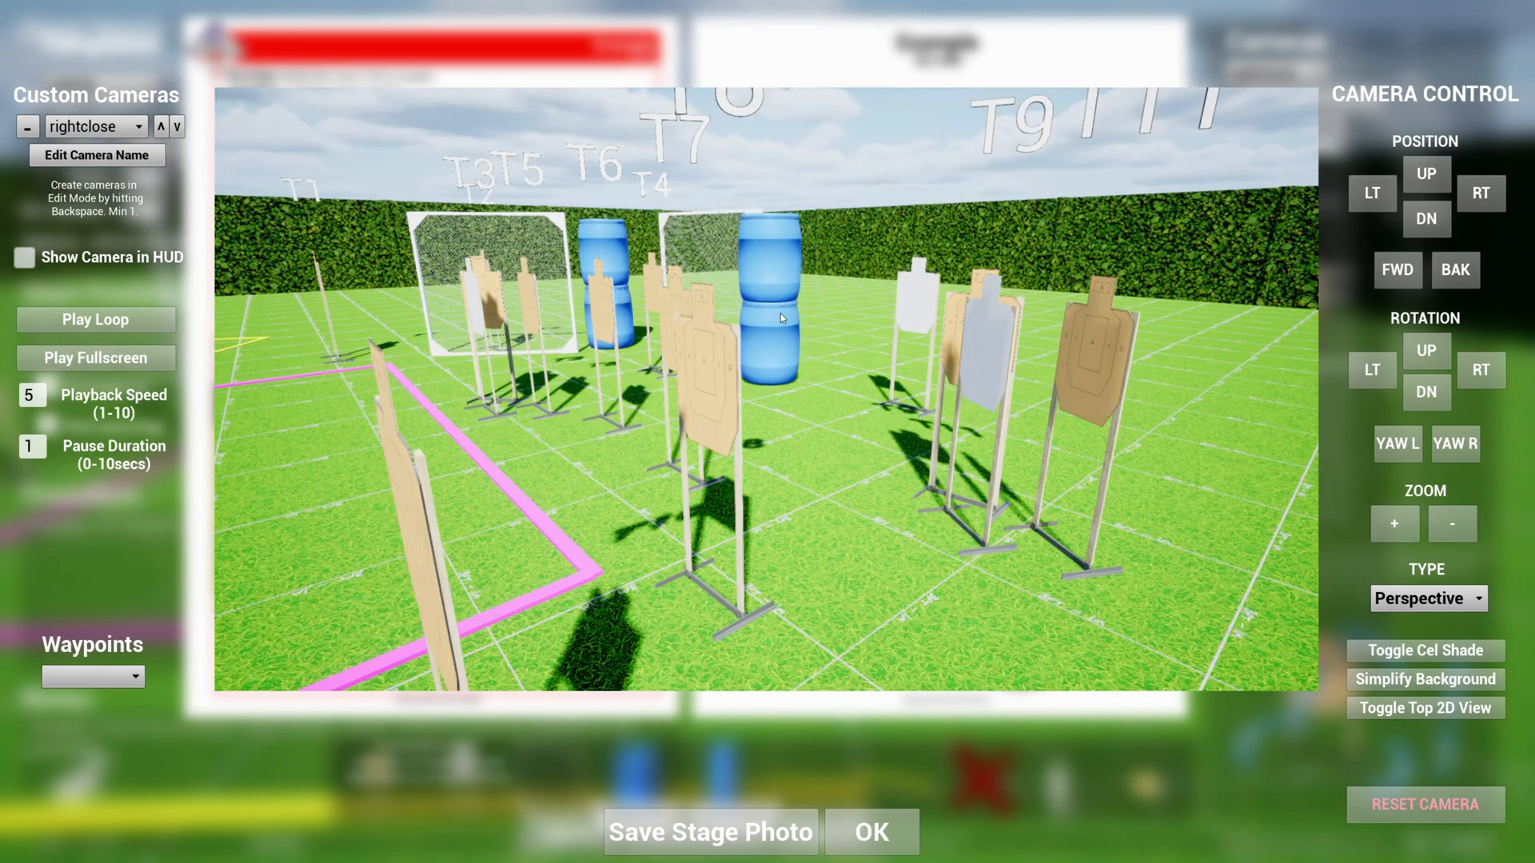
click(1424, 650)
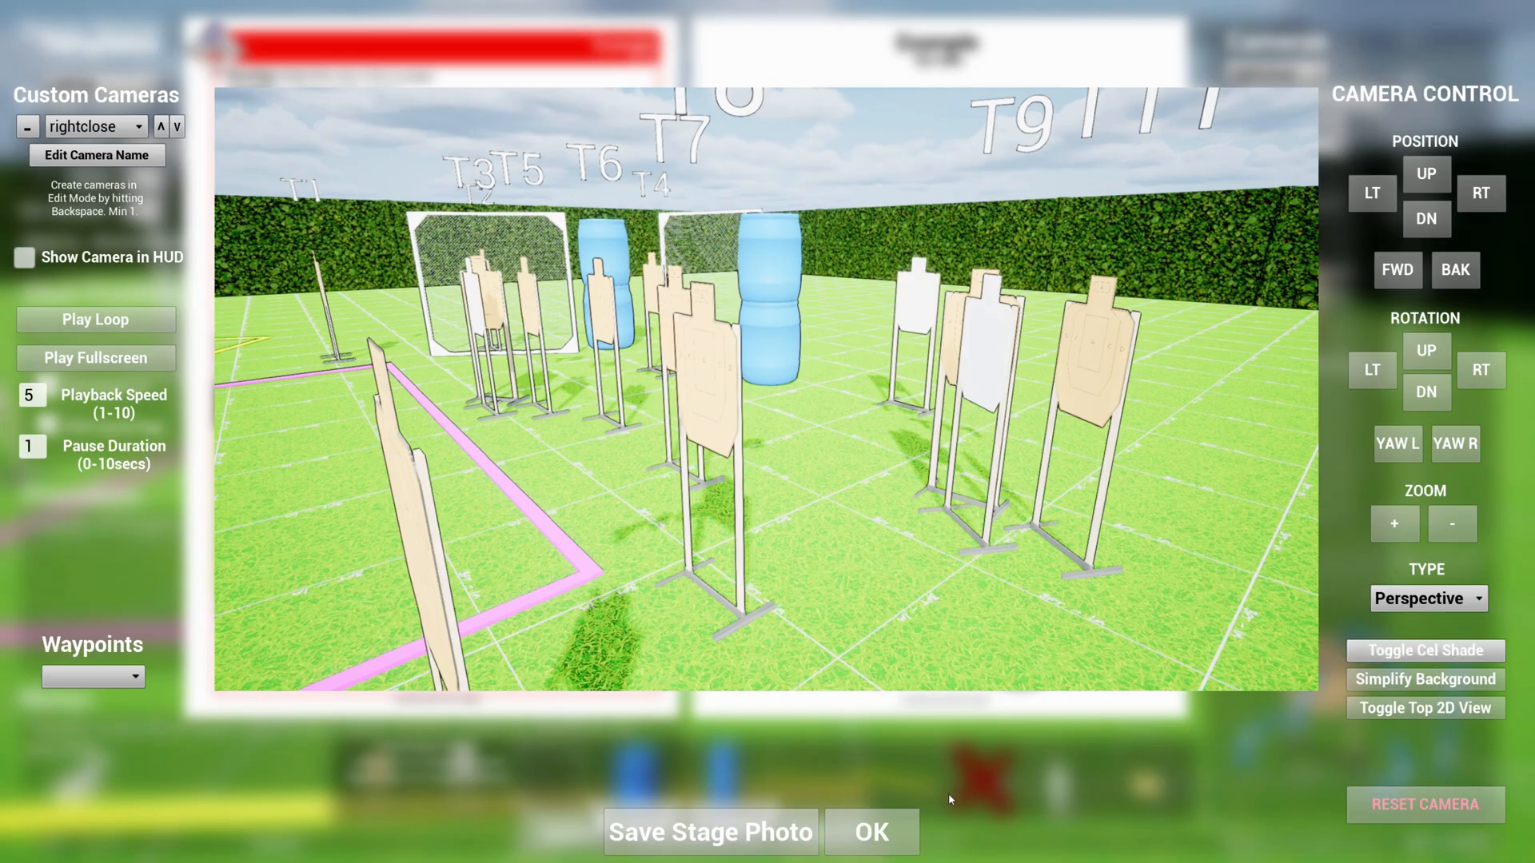
click(869, 832)
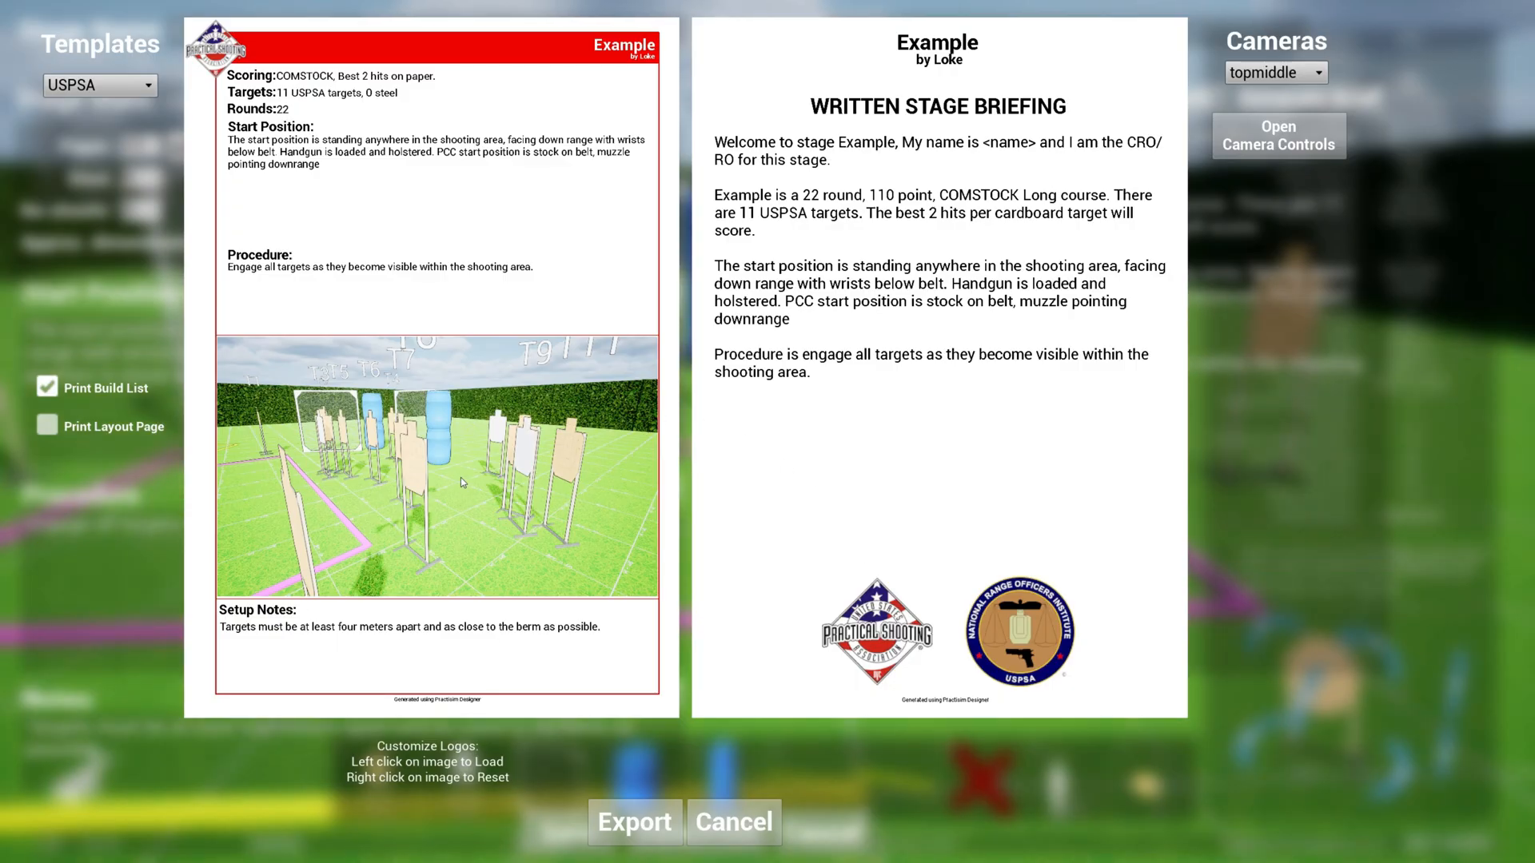
mouse_move(335, 572)
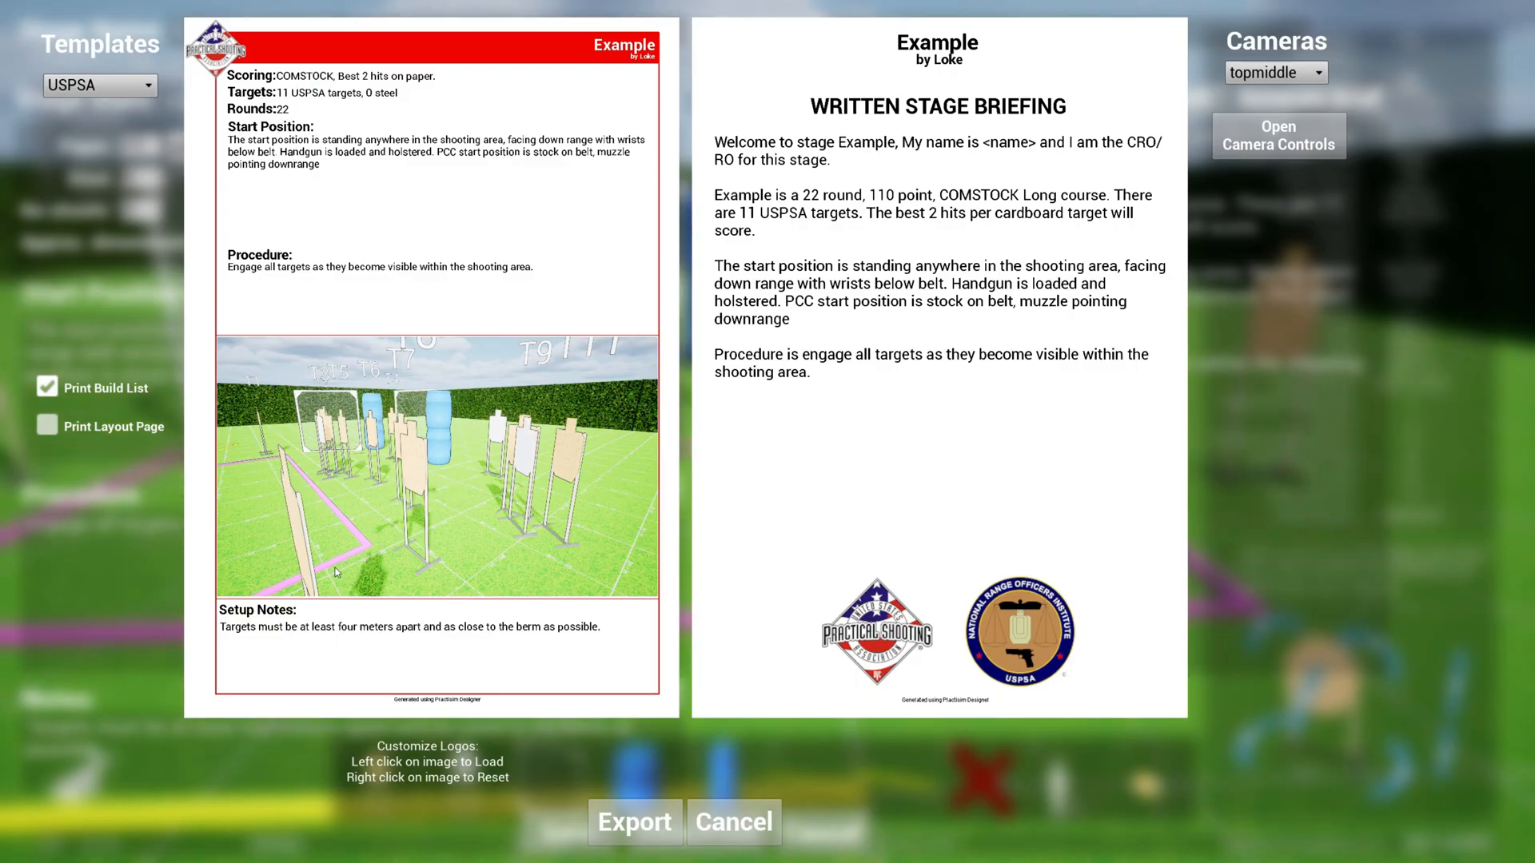
mouse_move(331, 446)
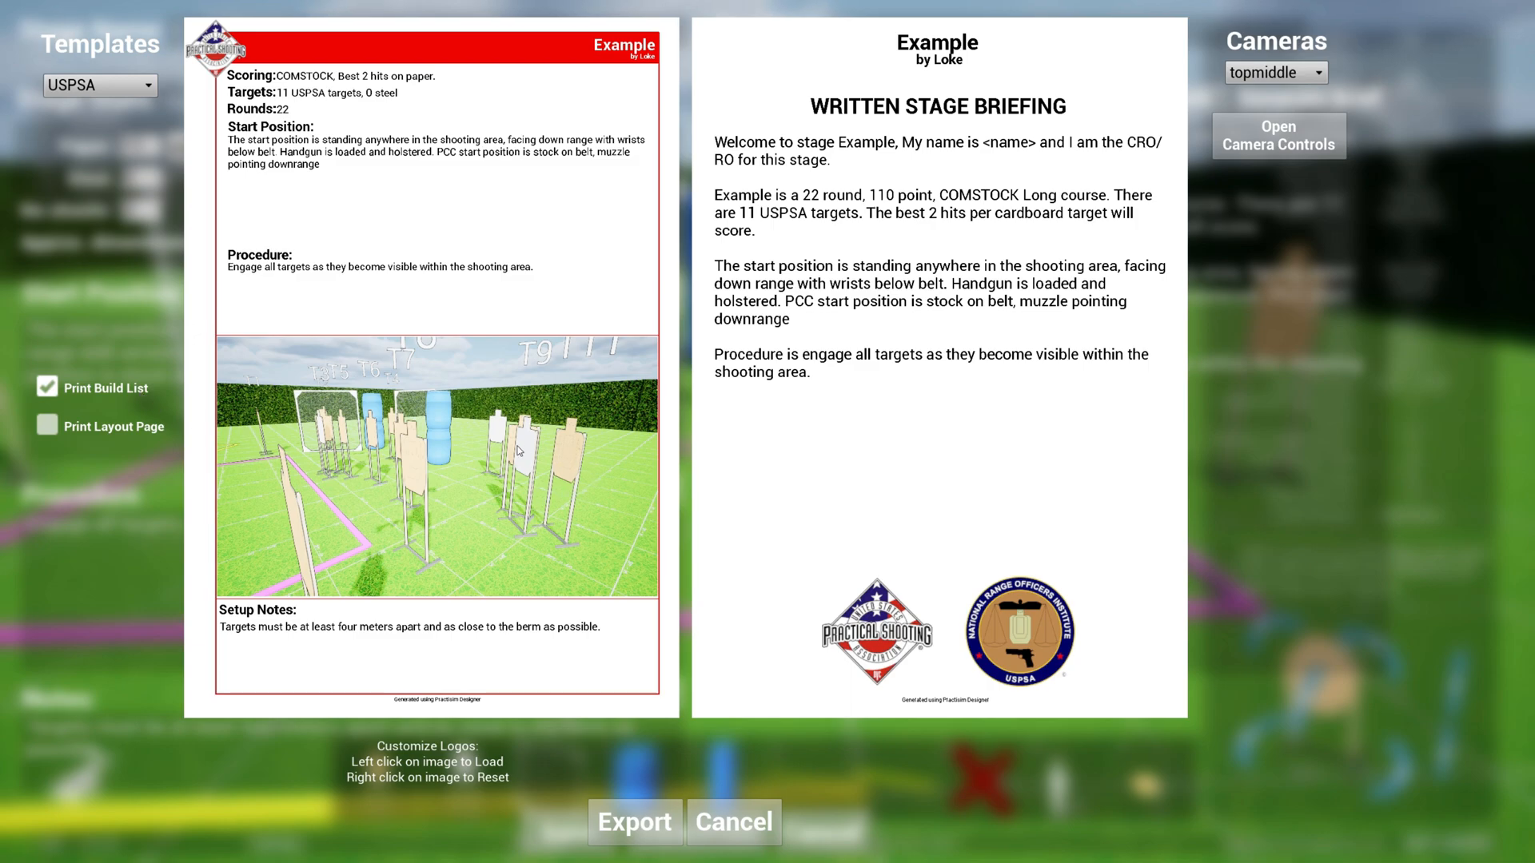
mouse_move(907, 489)
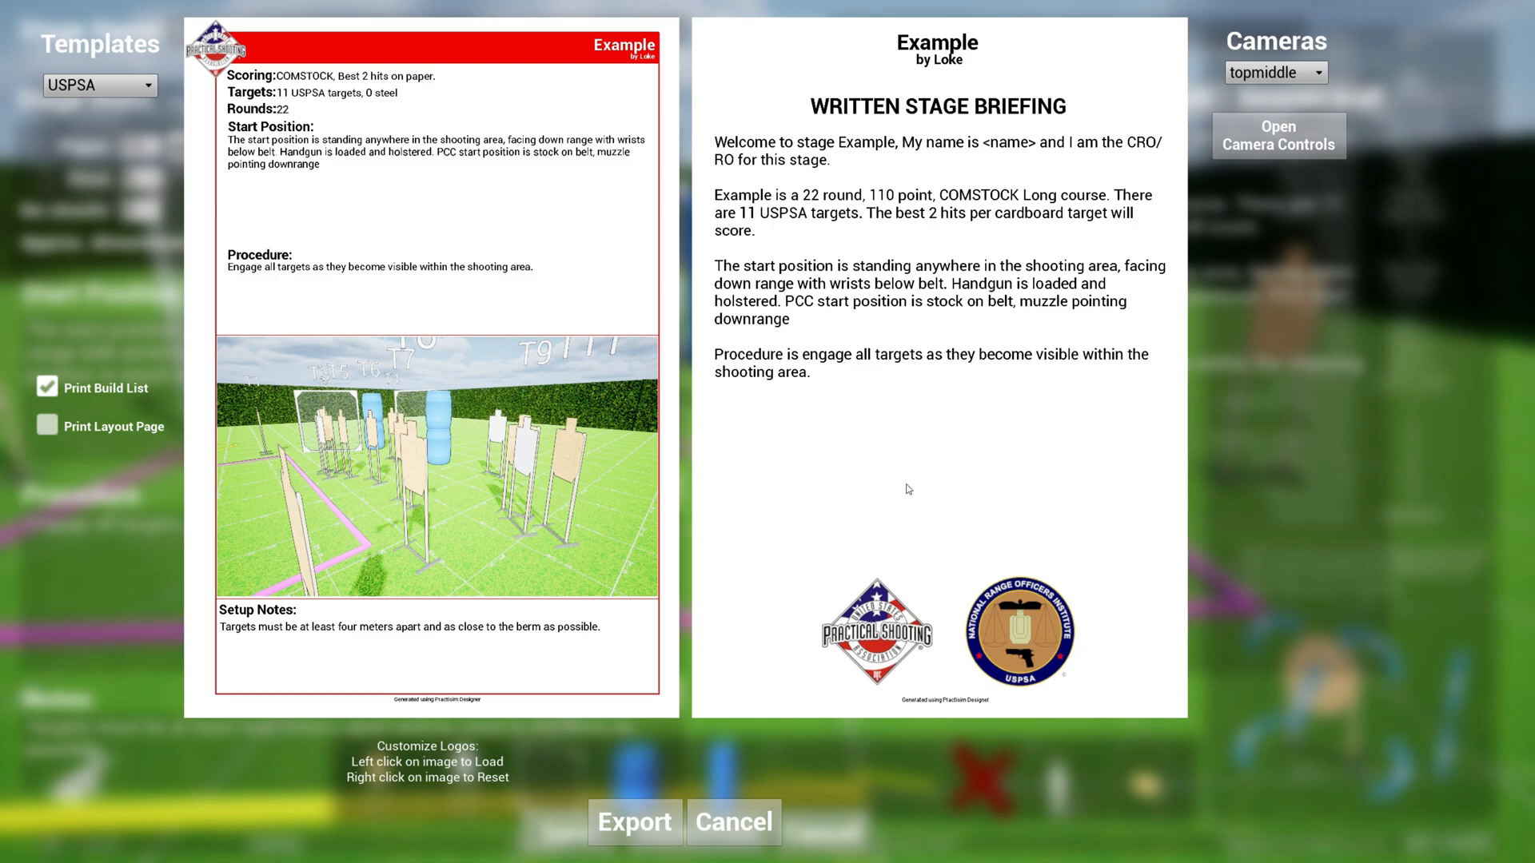
mouse_move(548, 509)
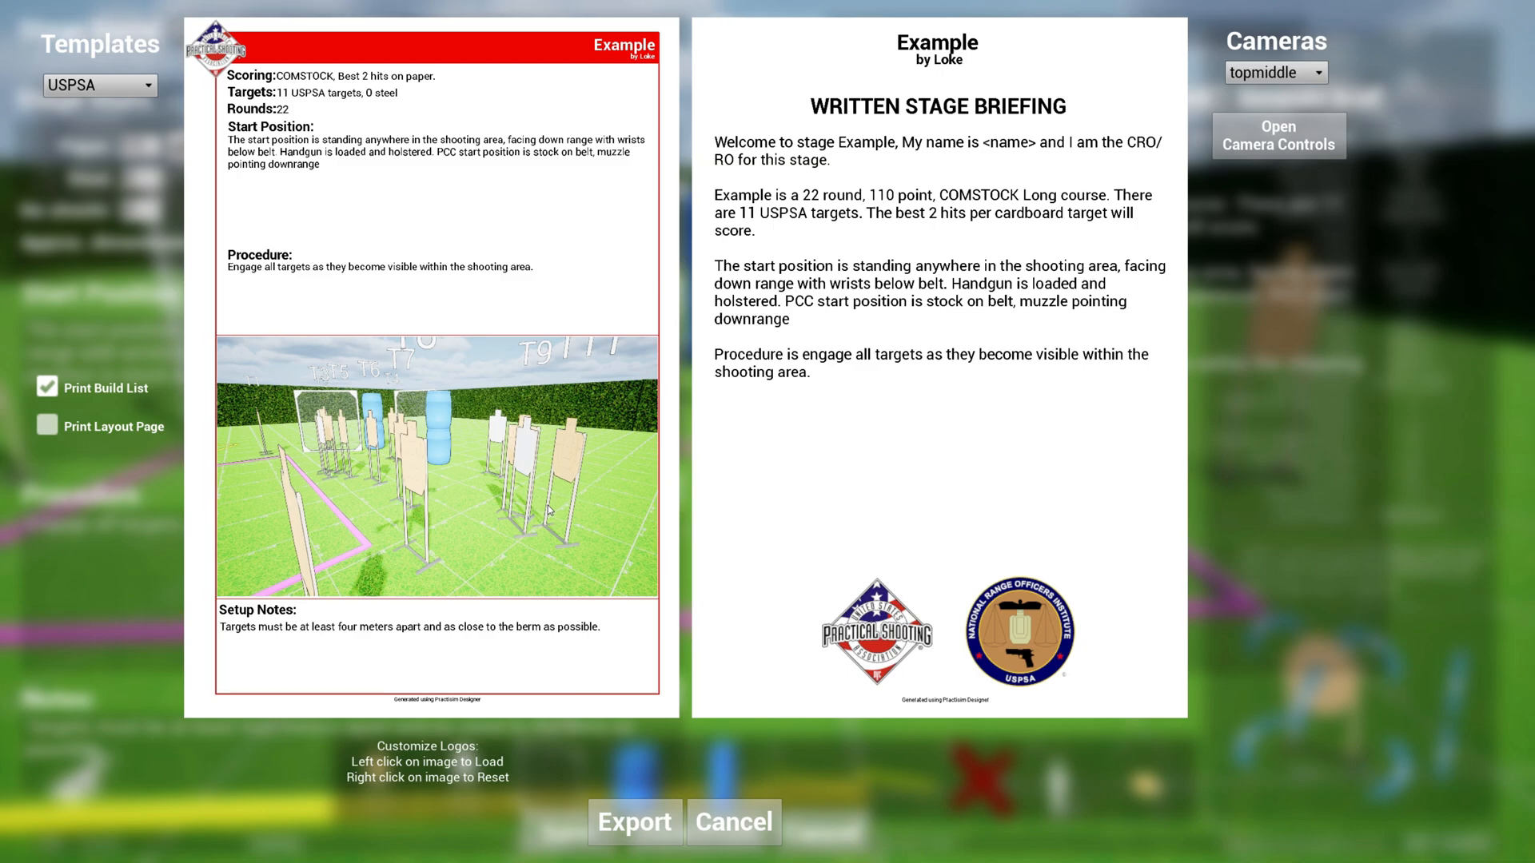
mouse_move(349, 489)
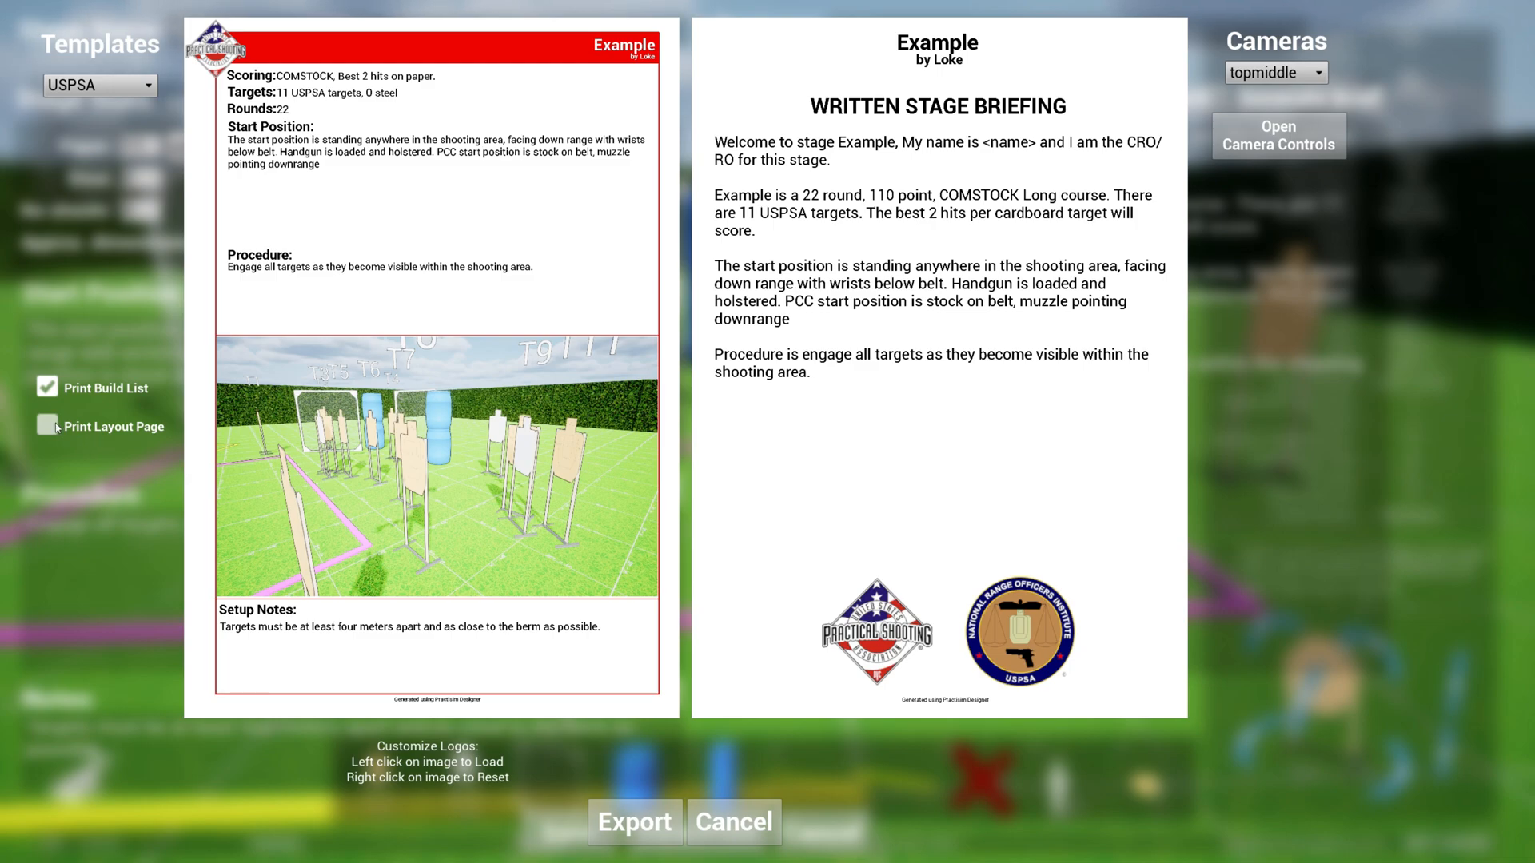
Enable the Print Layout Page option in the export preview
click(46, 427)
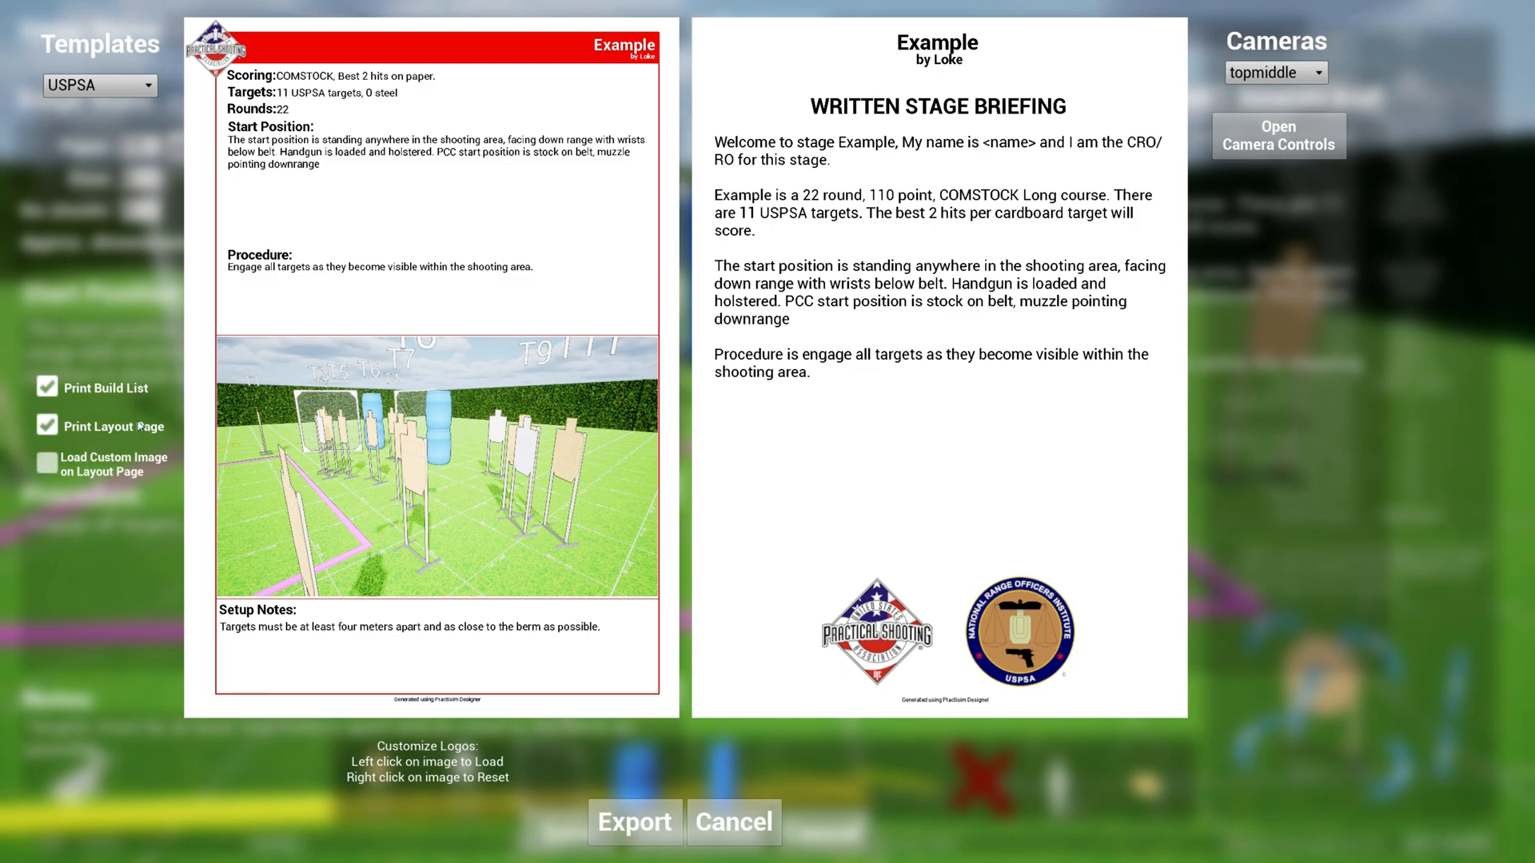
mouse_move(214, 49)
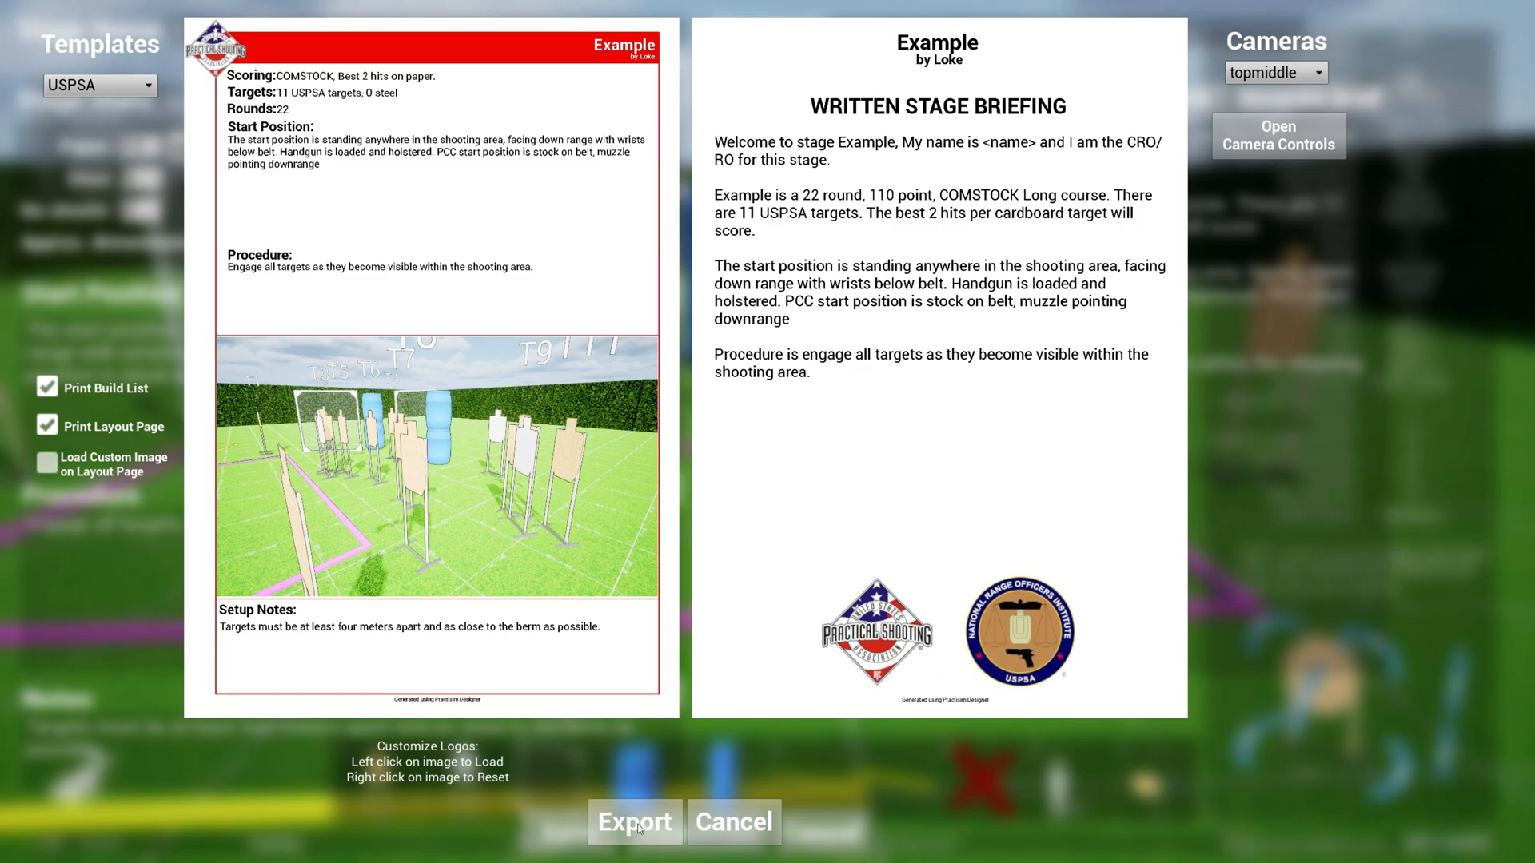
Export the briefing, saving the file under the name Example-Loke.pdf
click(634, 822)
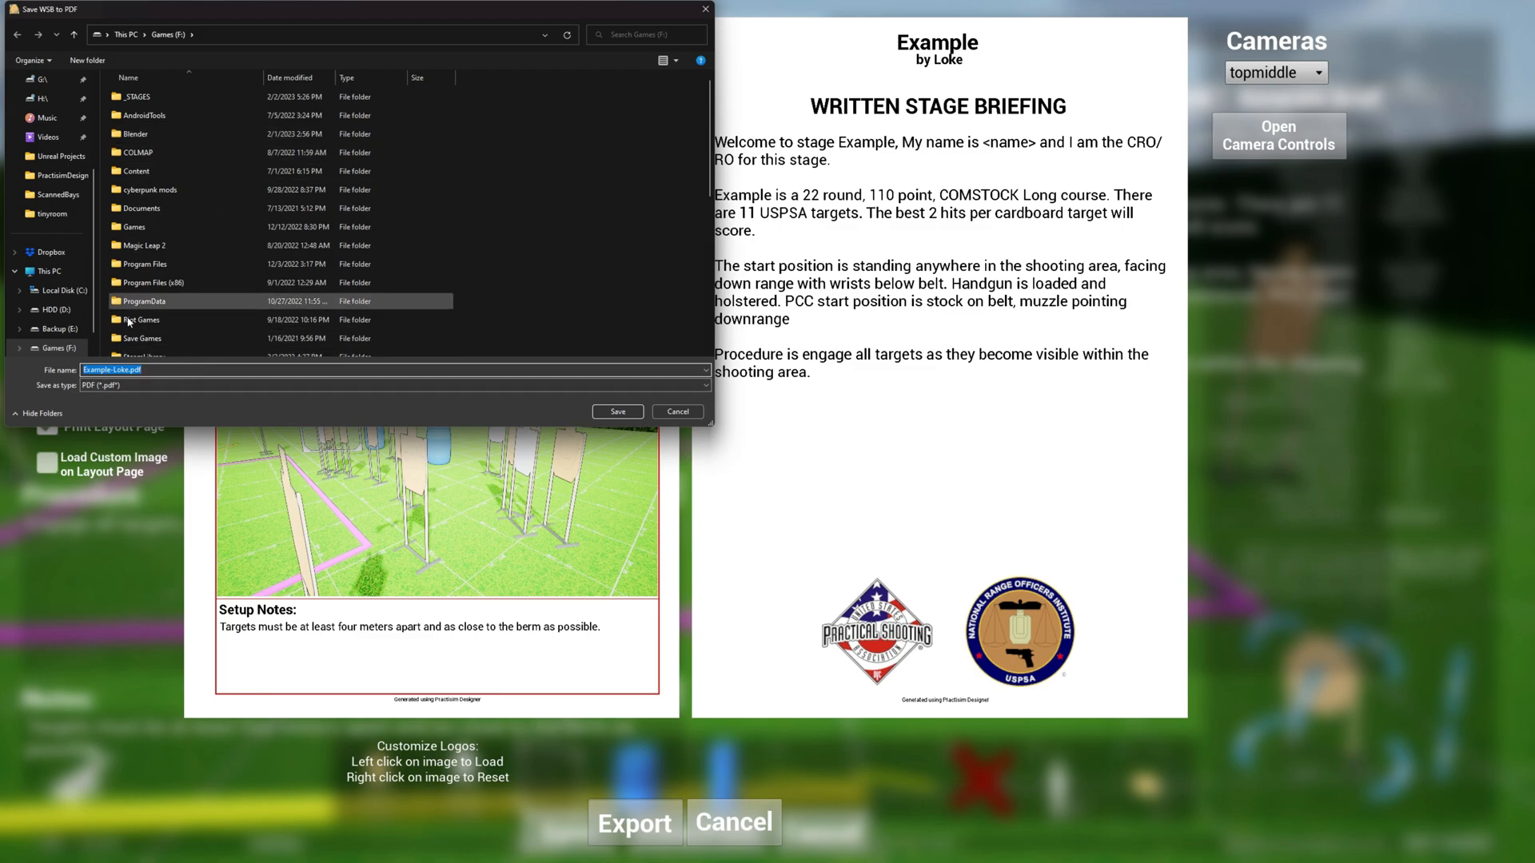
mouse_move(616, 411)
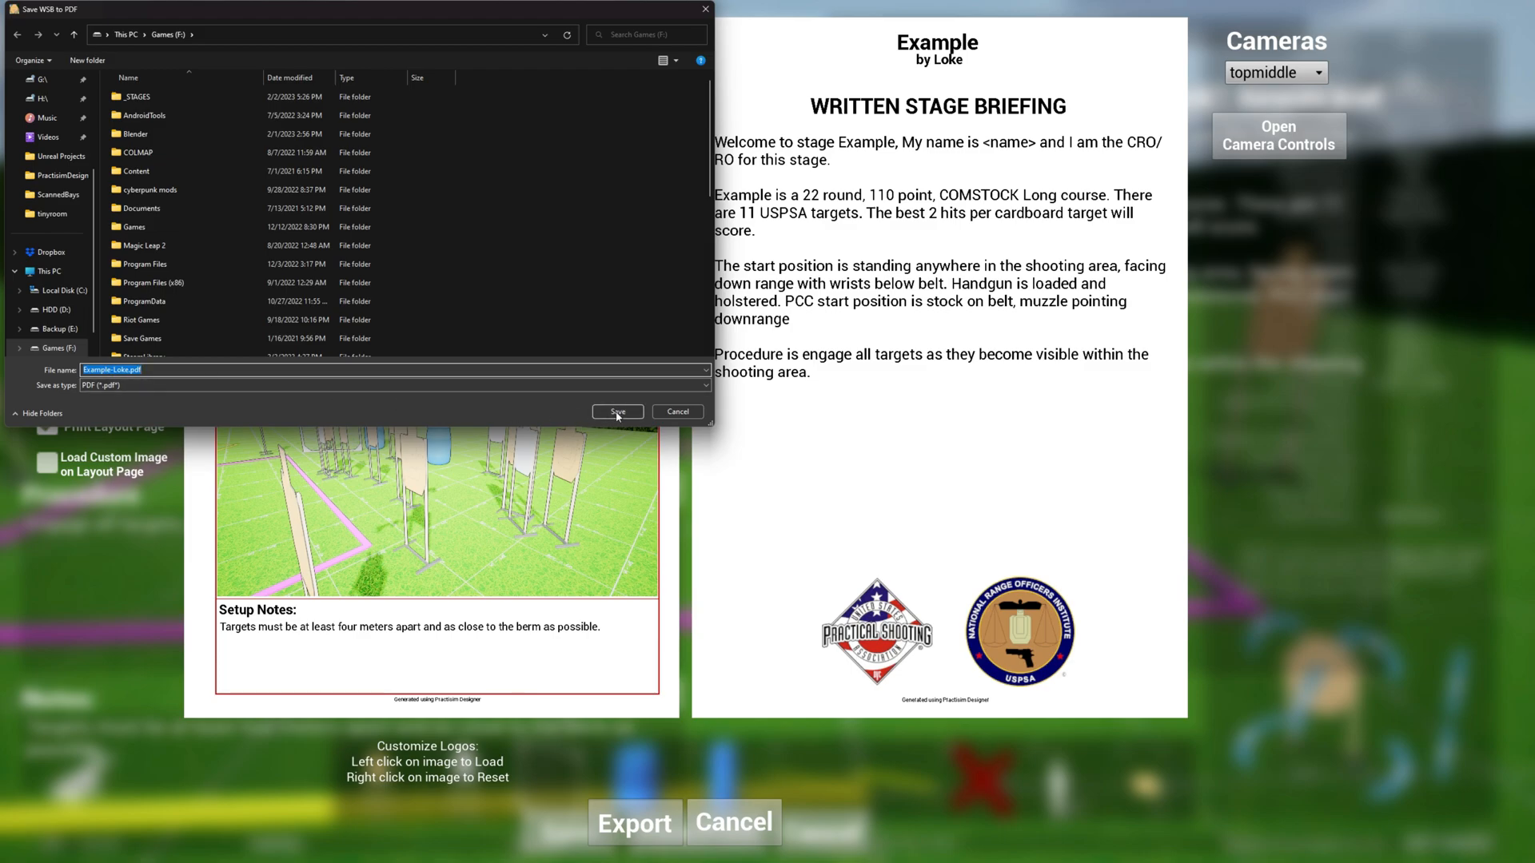
click(617, 411)
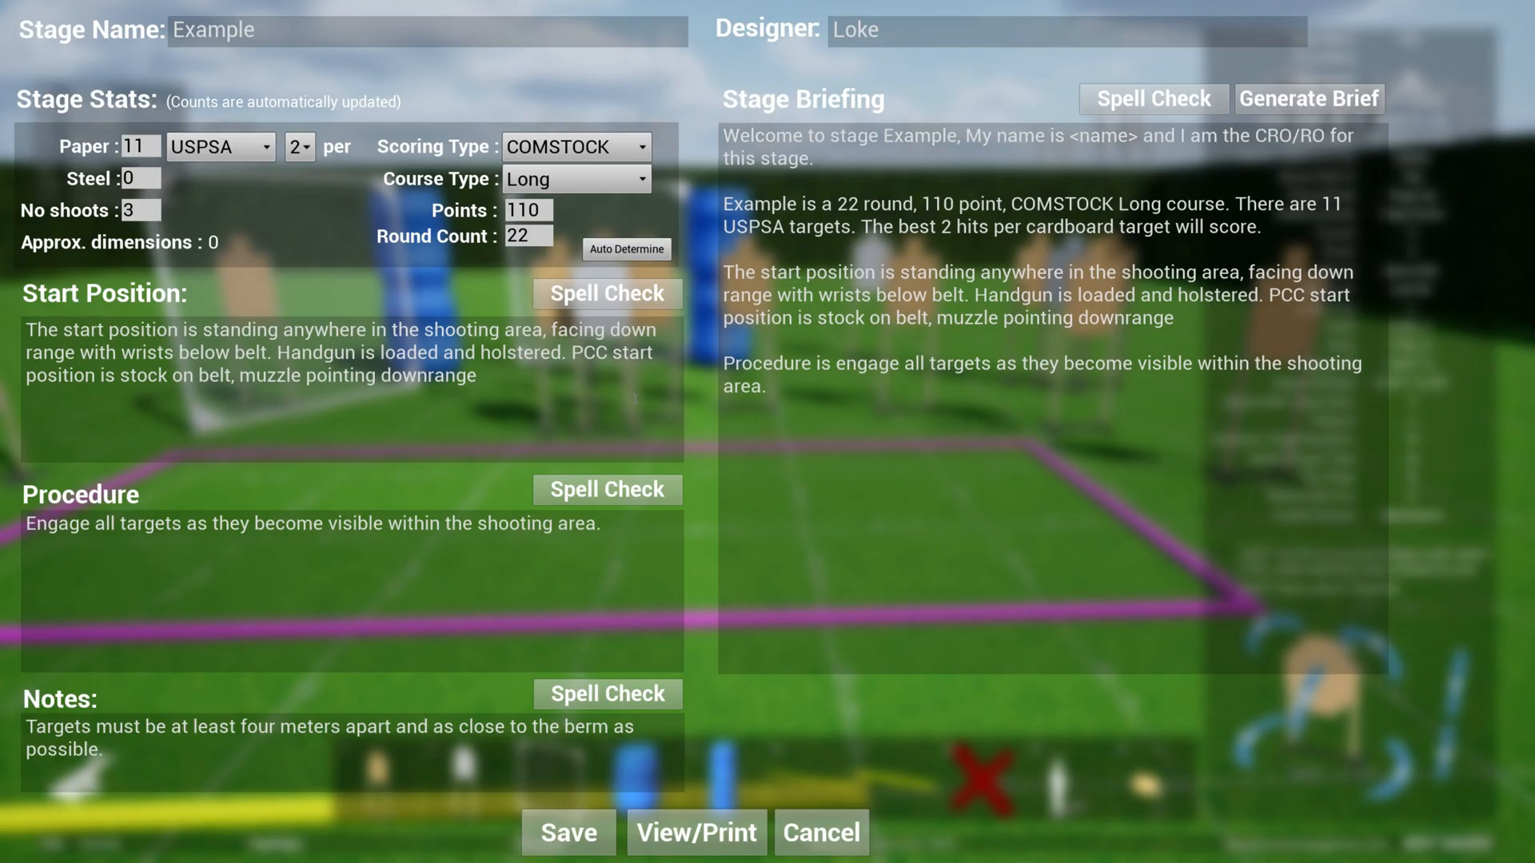
Close the stage details form and scroll through Example-Loke.pdf's briefing, build list and layout
click(820, 833)
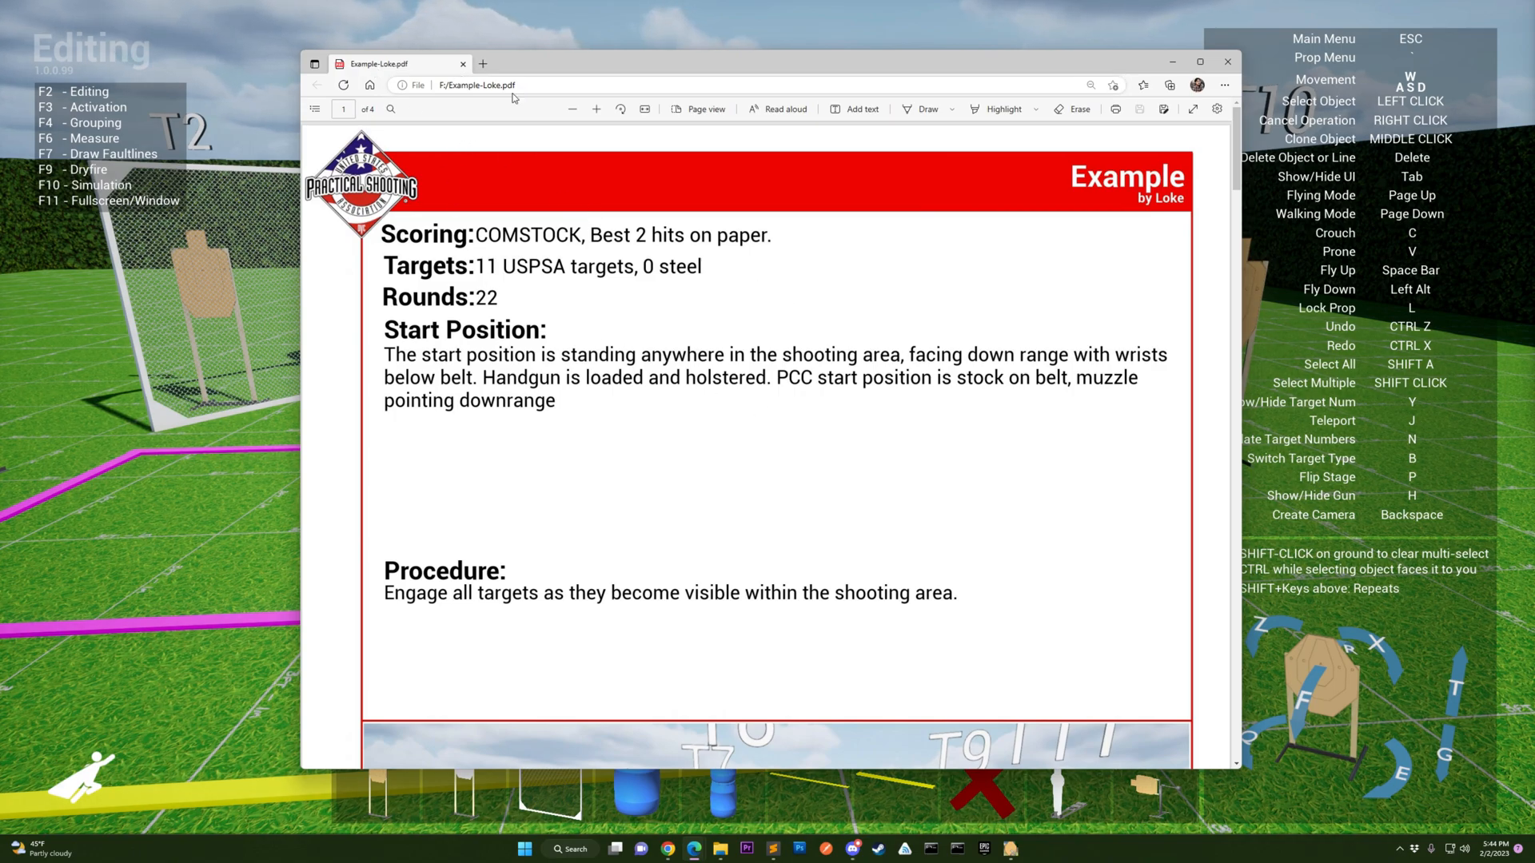
scroll(down, 3)
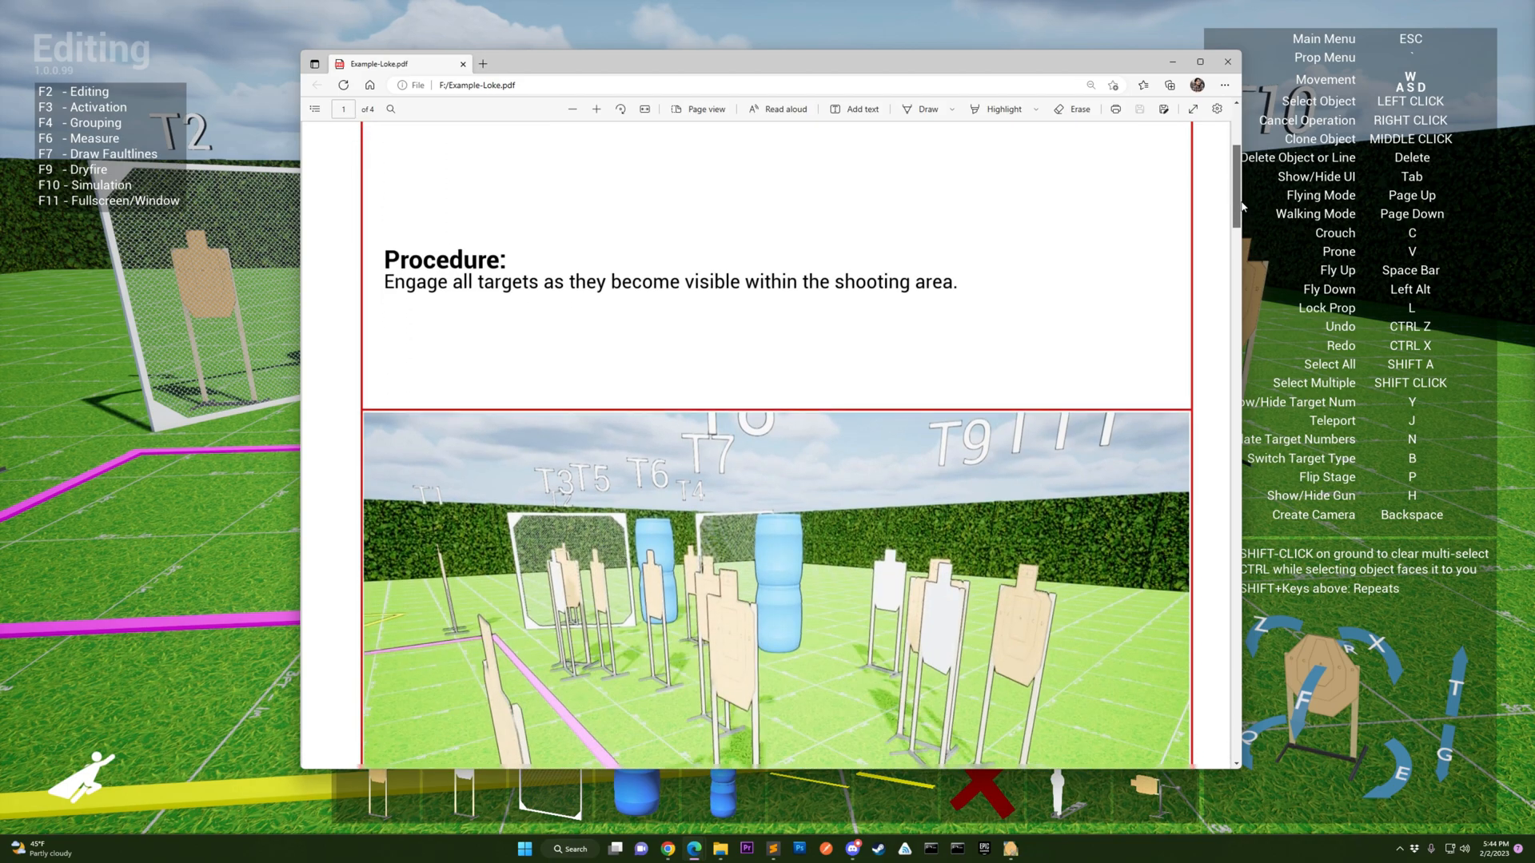
scroll(down, 3)
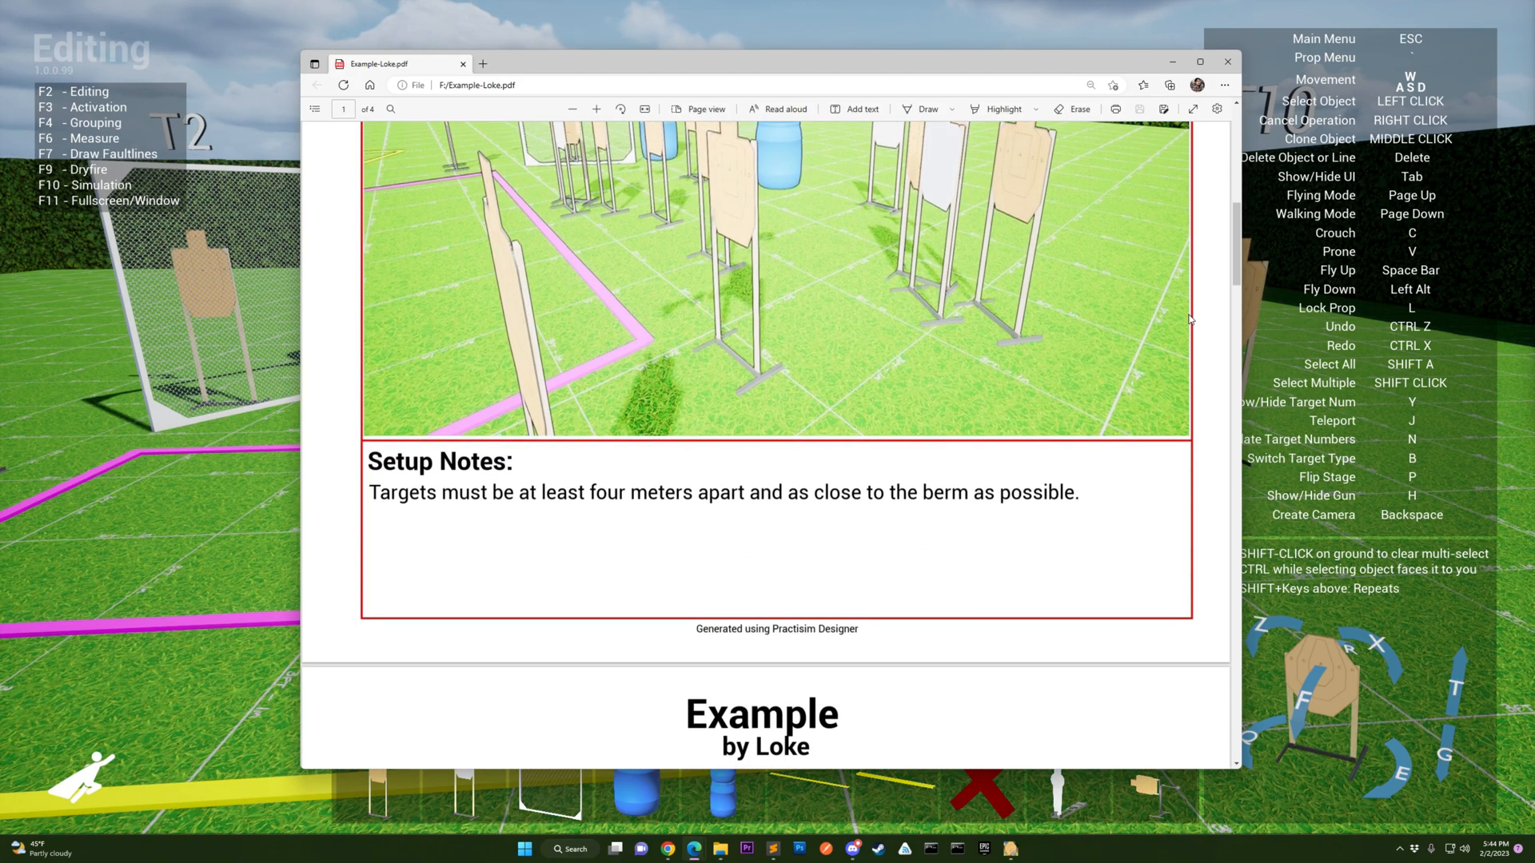
scroll(down, 3)
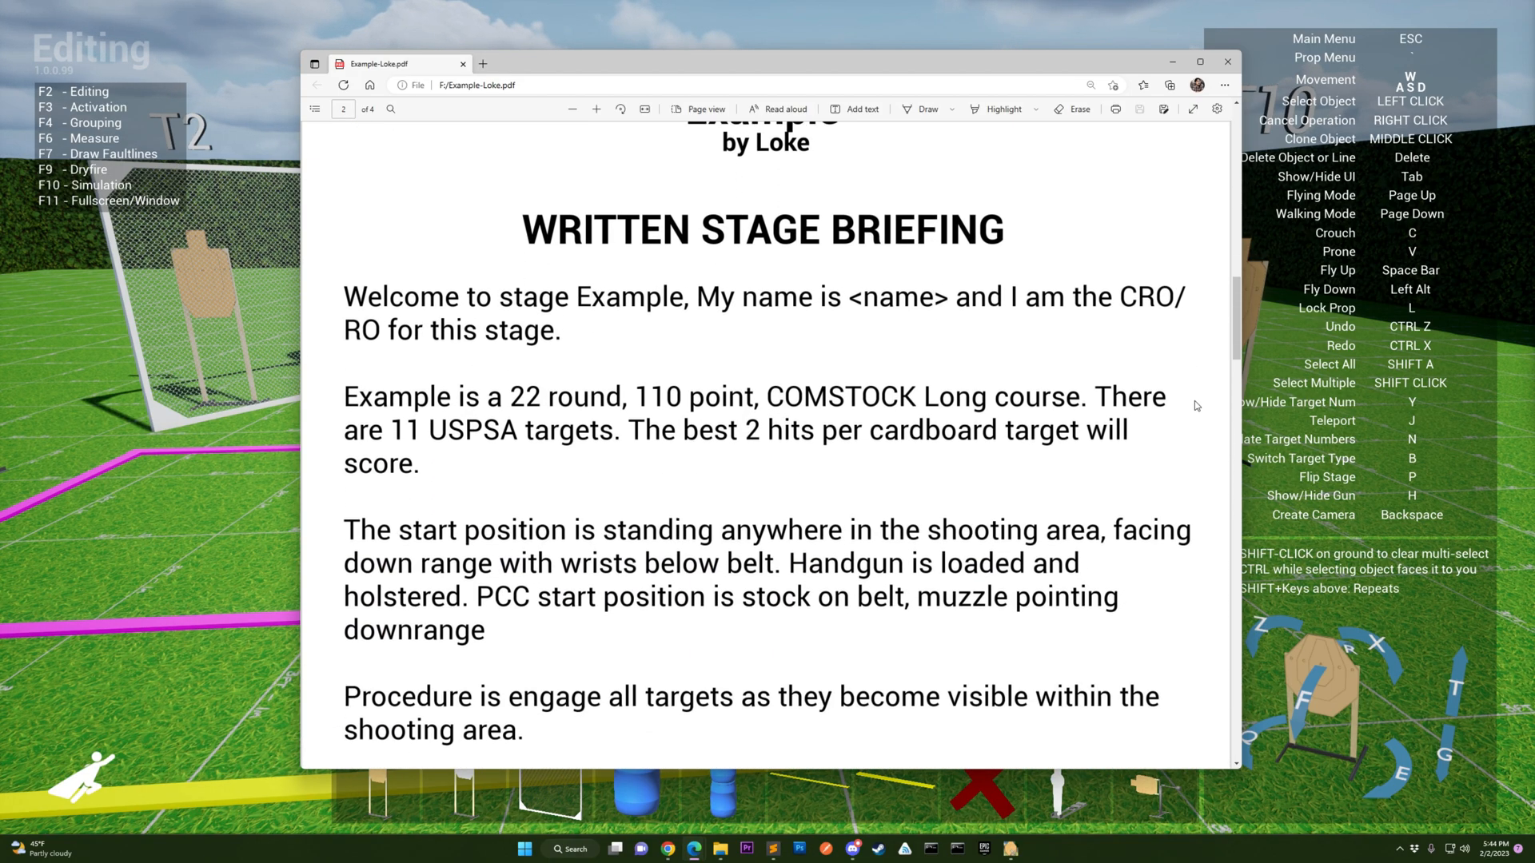
scroll(down, 3)
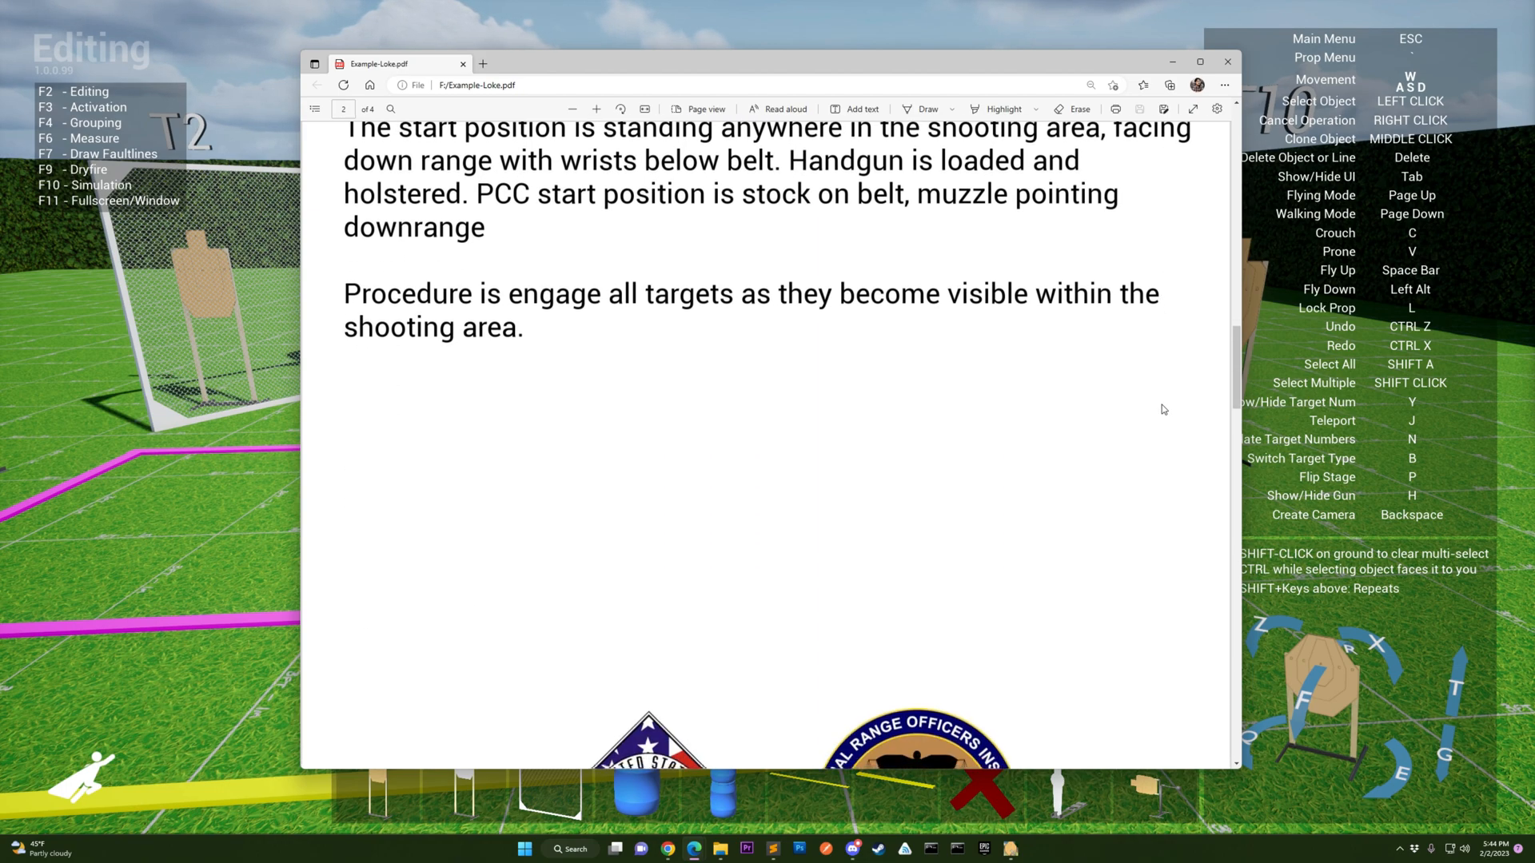
scroll(down, 3)
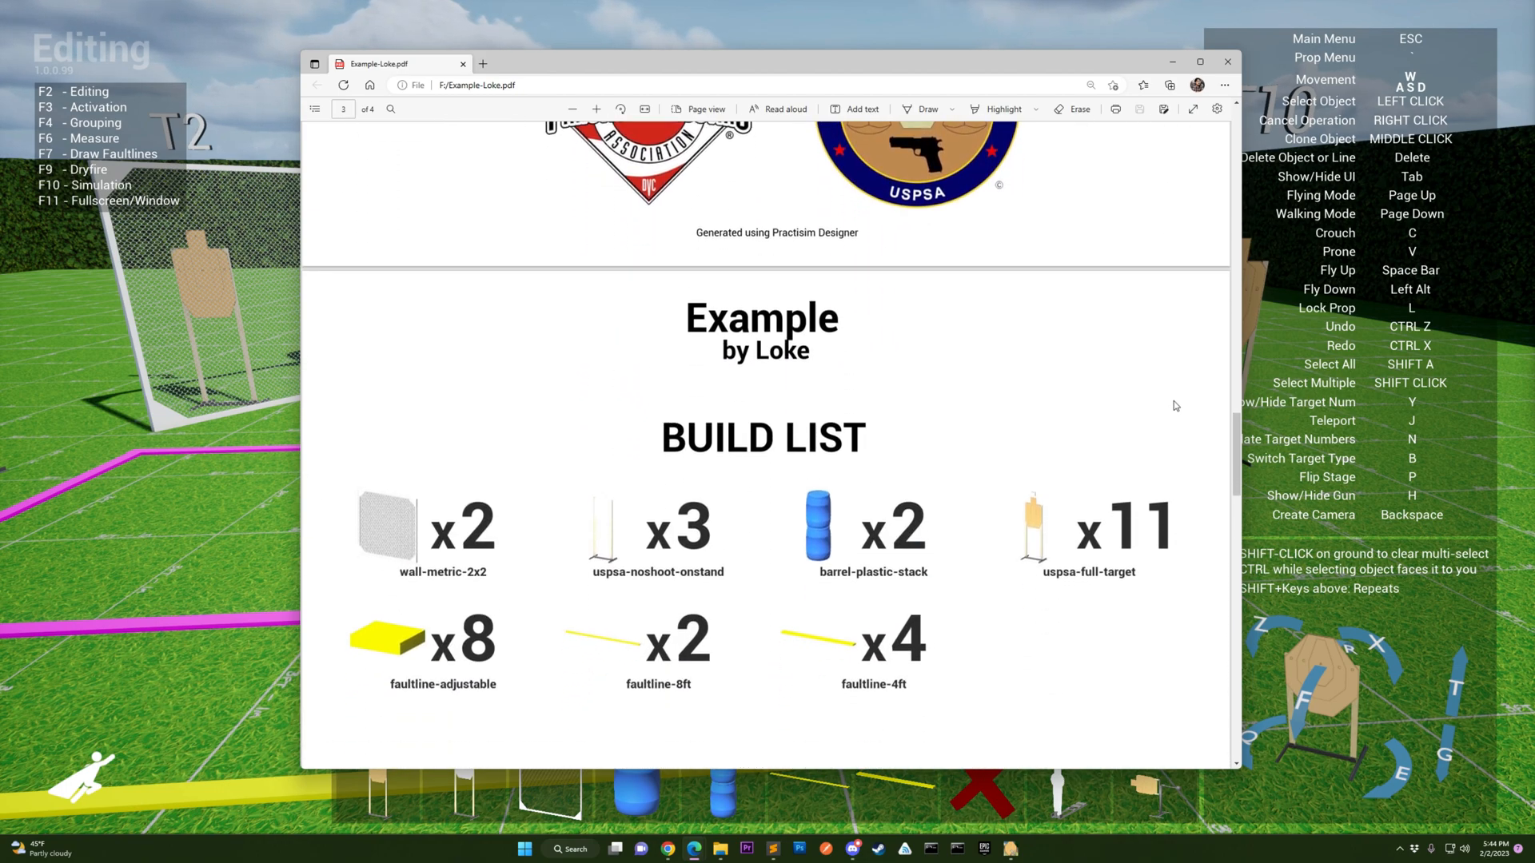
scroll(down, 3)
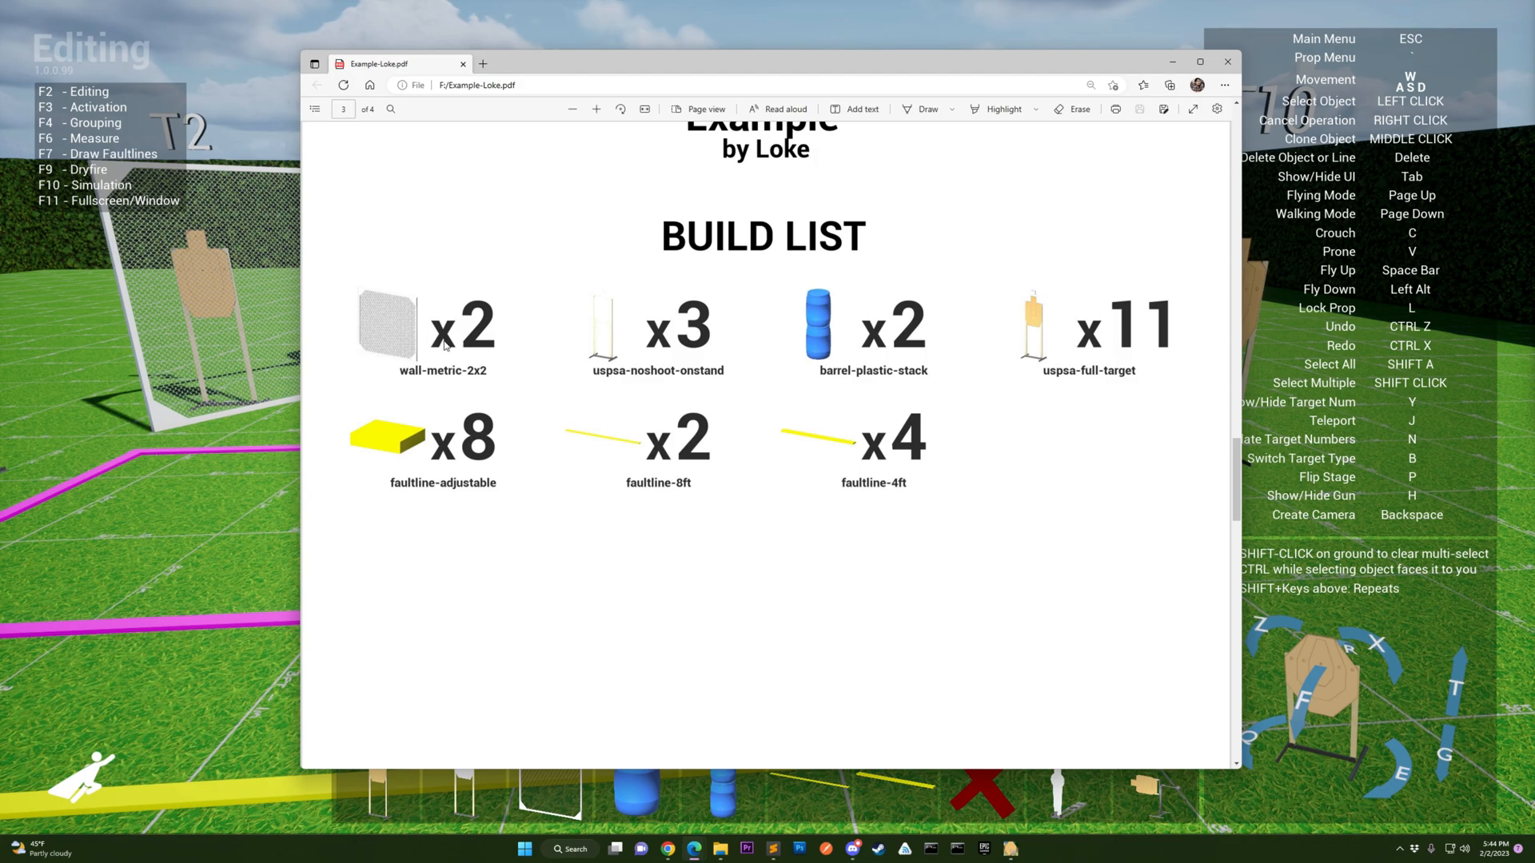
mouse_move(527, 400)
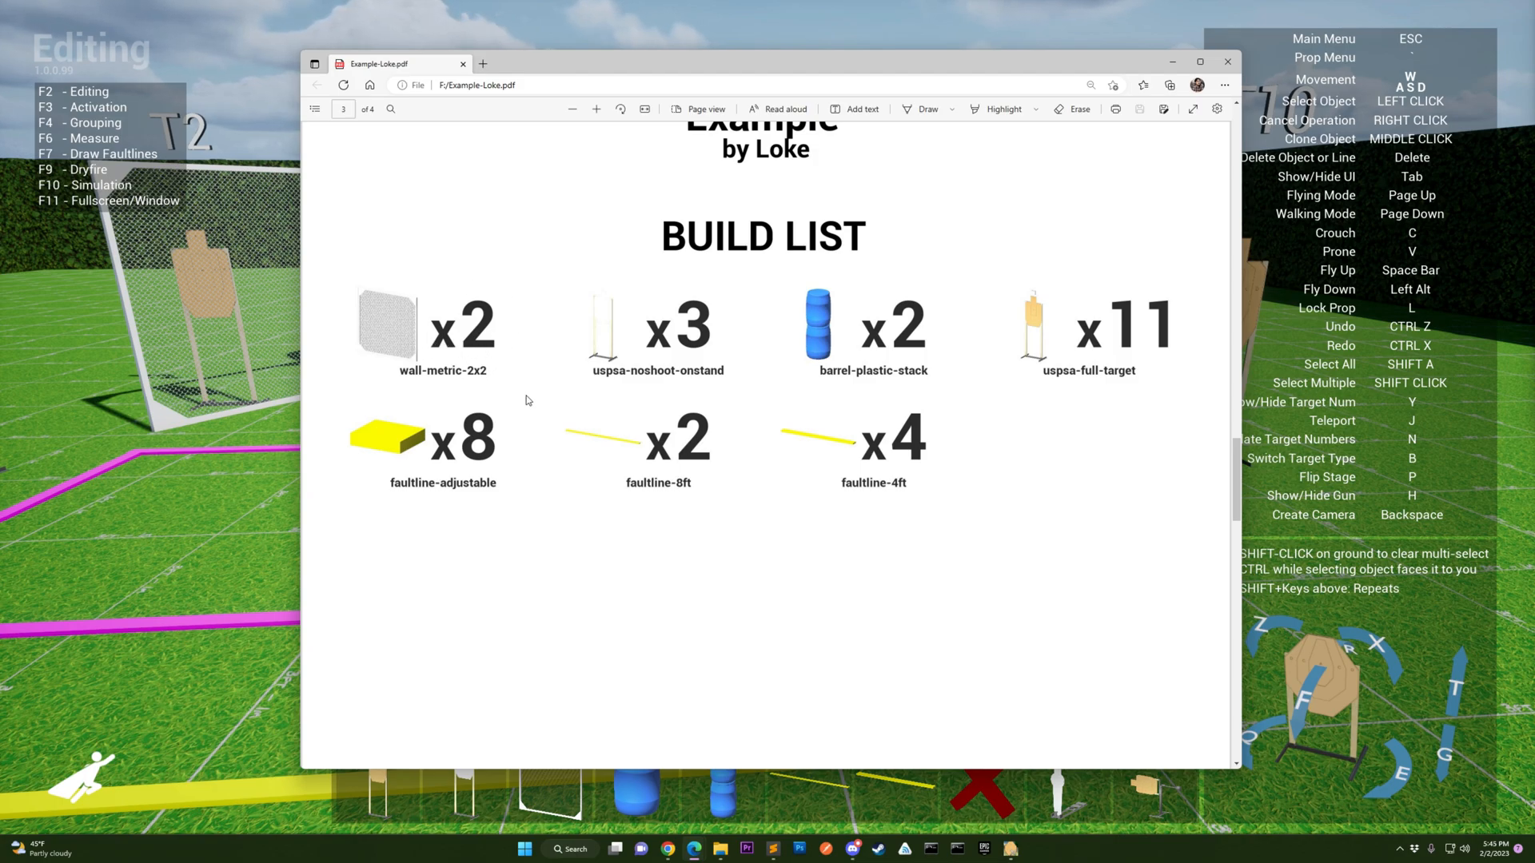
mouse_move(1160, 336)
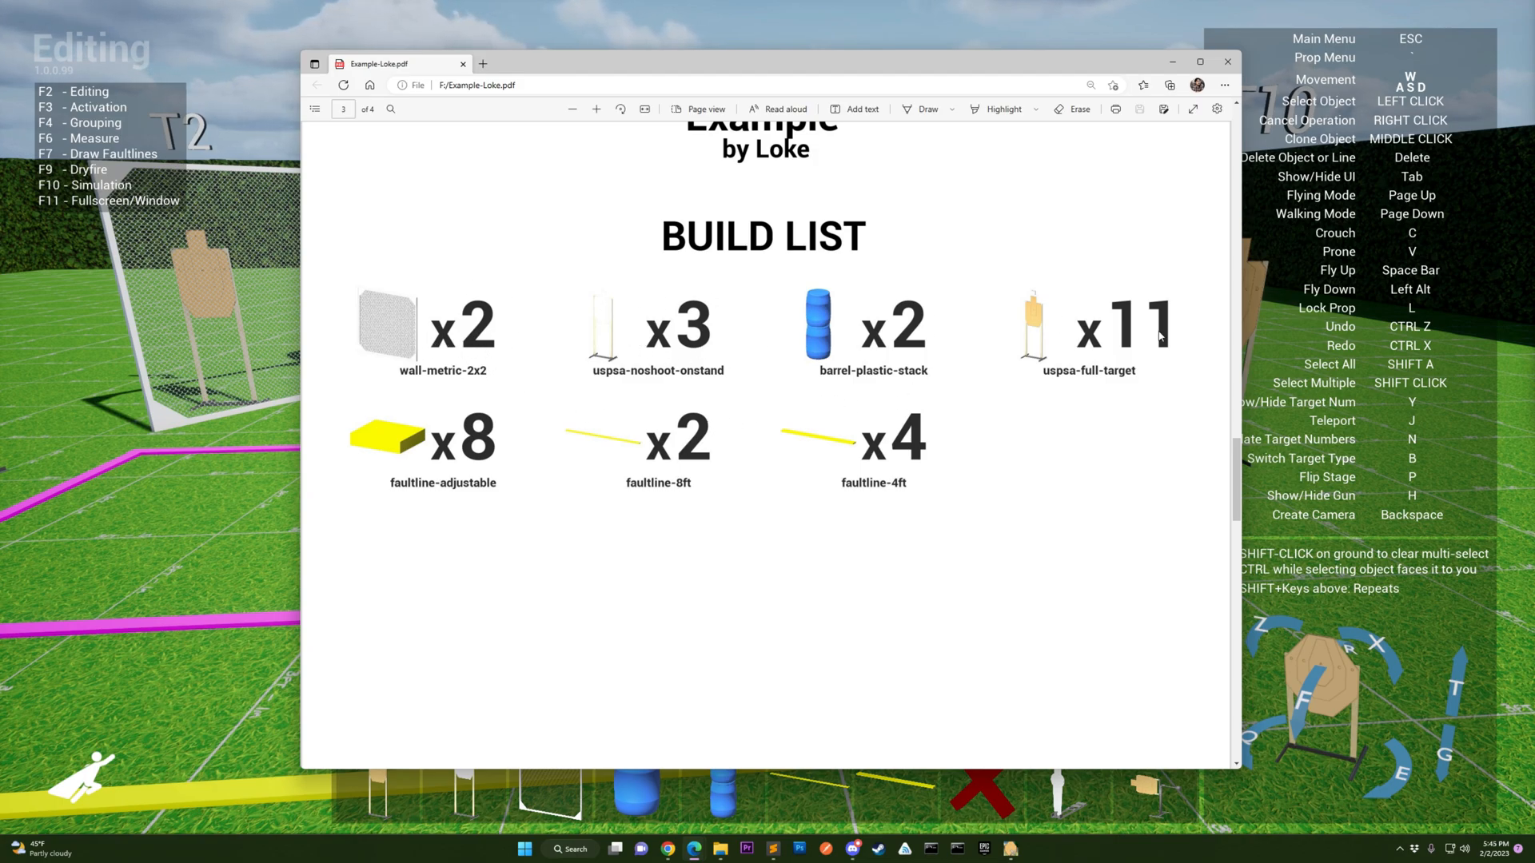
scroll(down, 3)
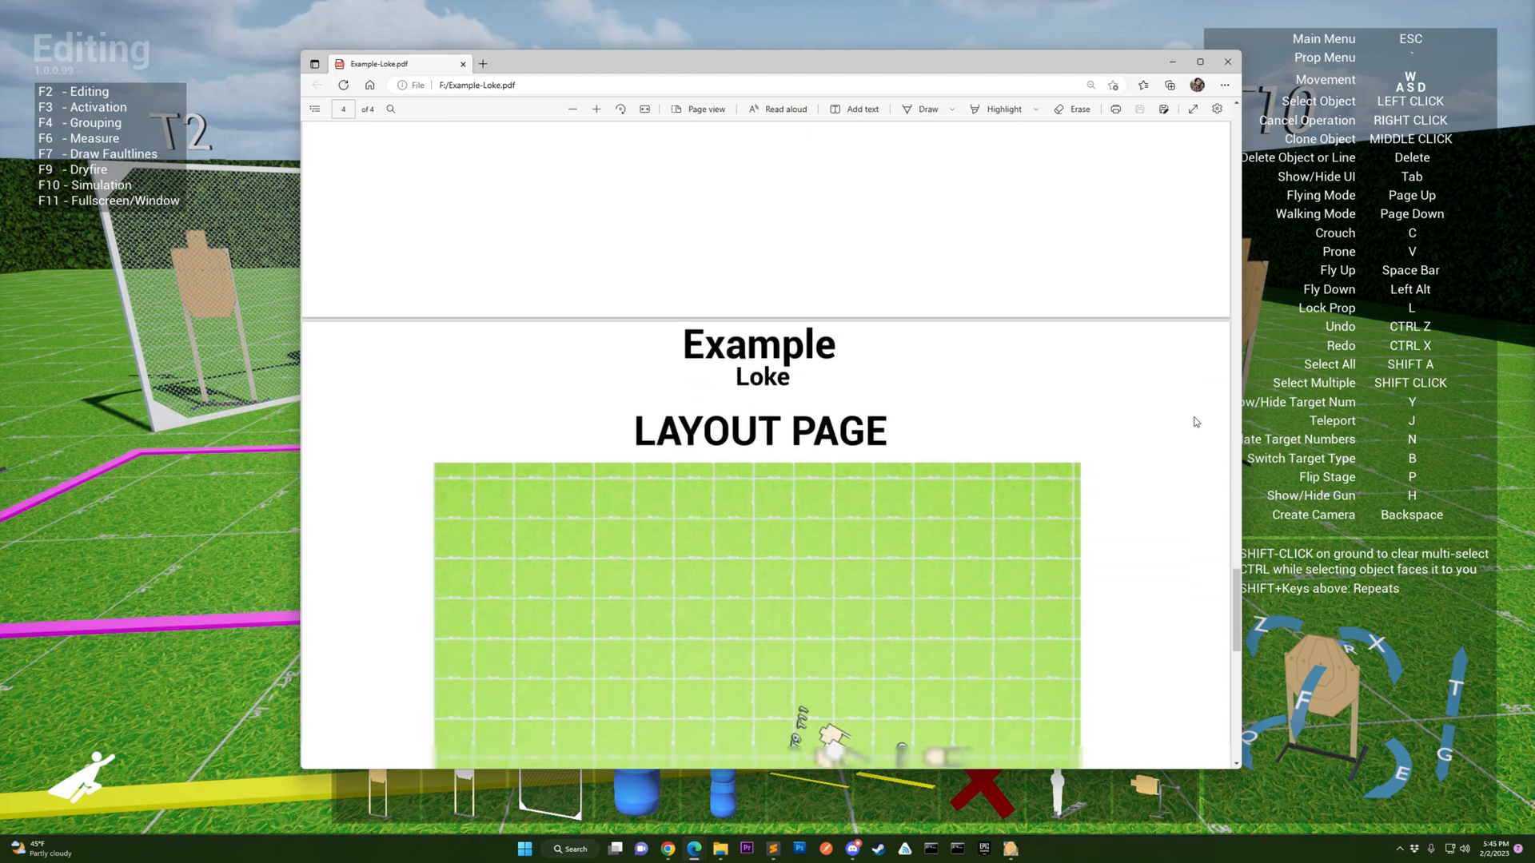
scroll(down, 3)
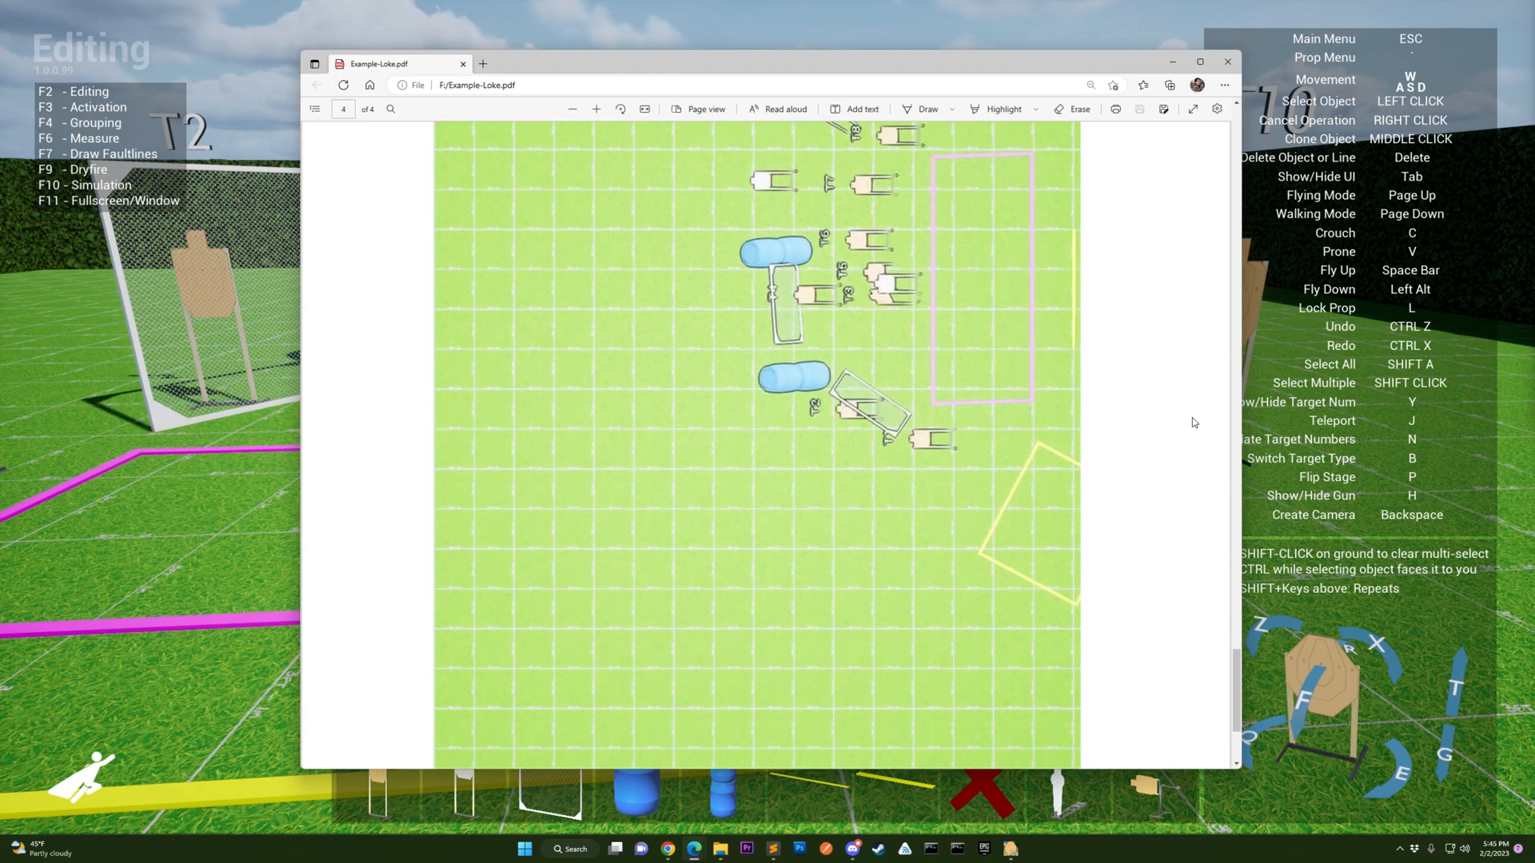
scroll(down, 3)
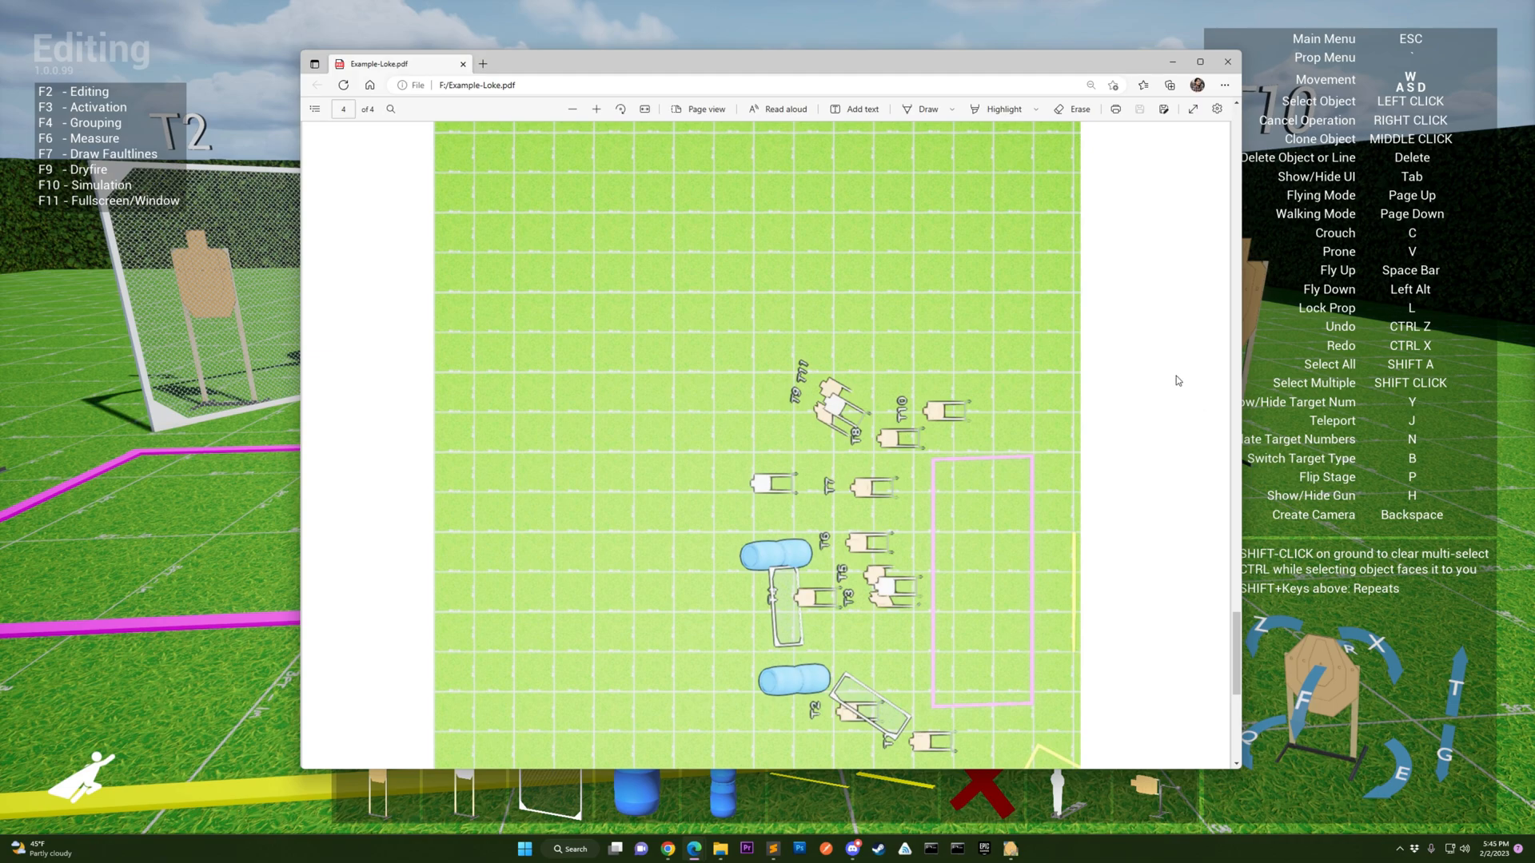
mouse_move(1042, 394)
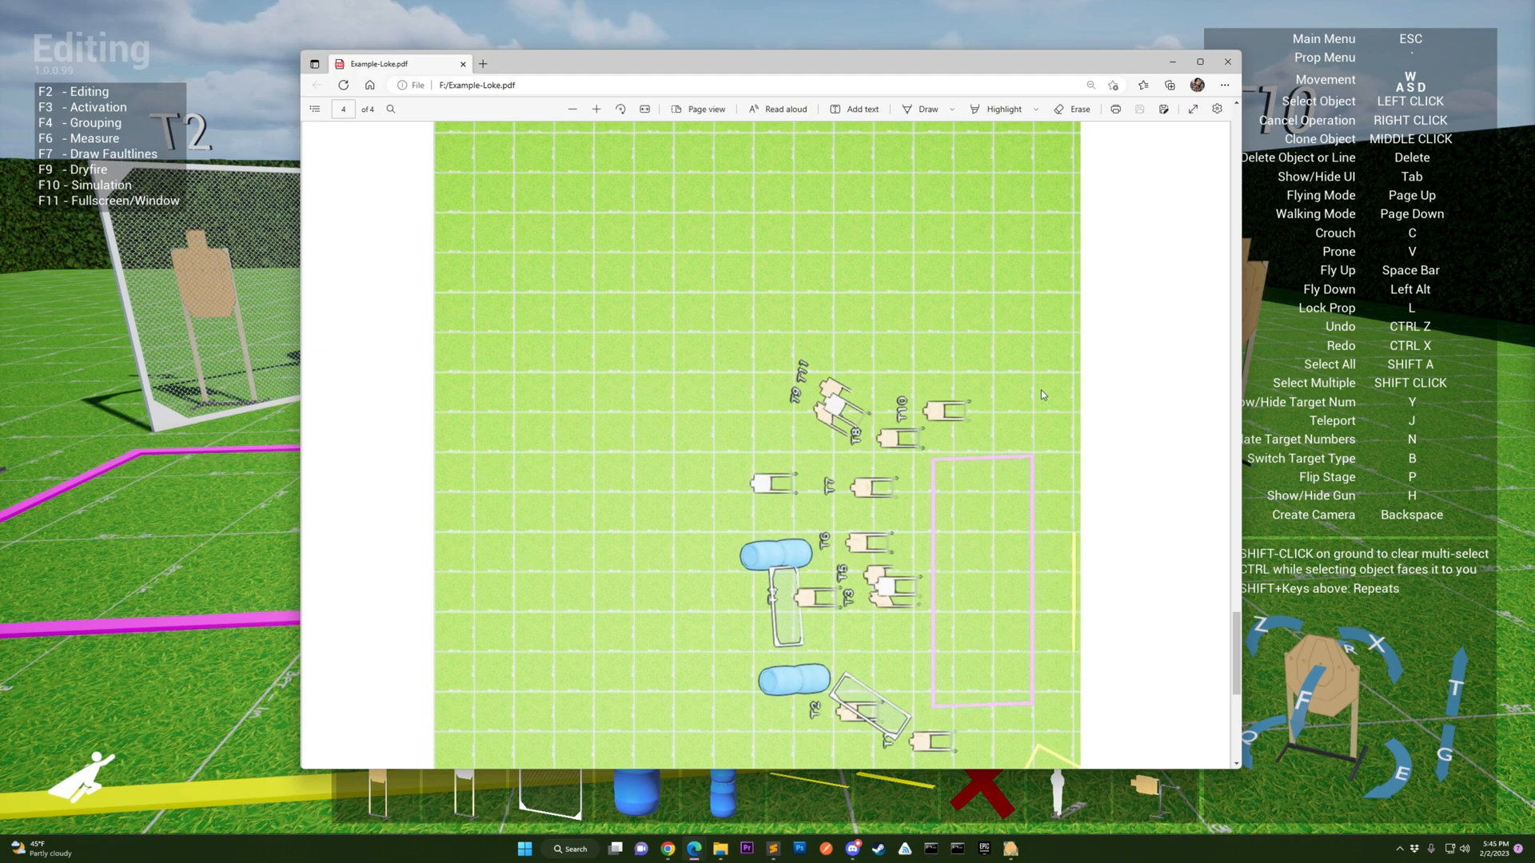
scroll(up, 3)
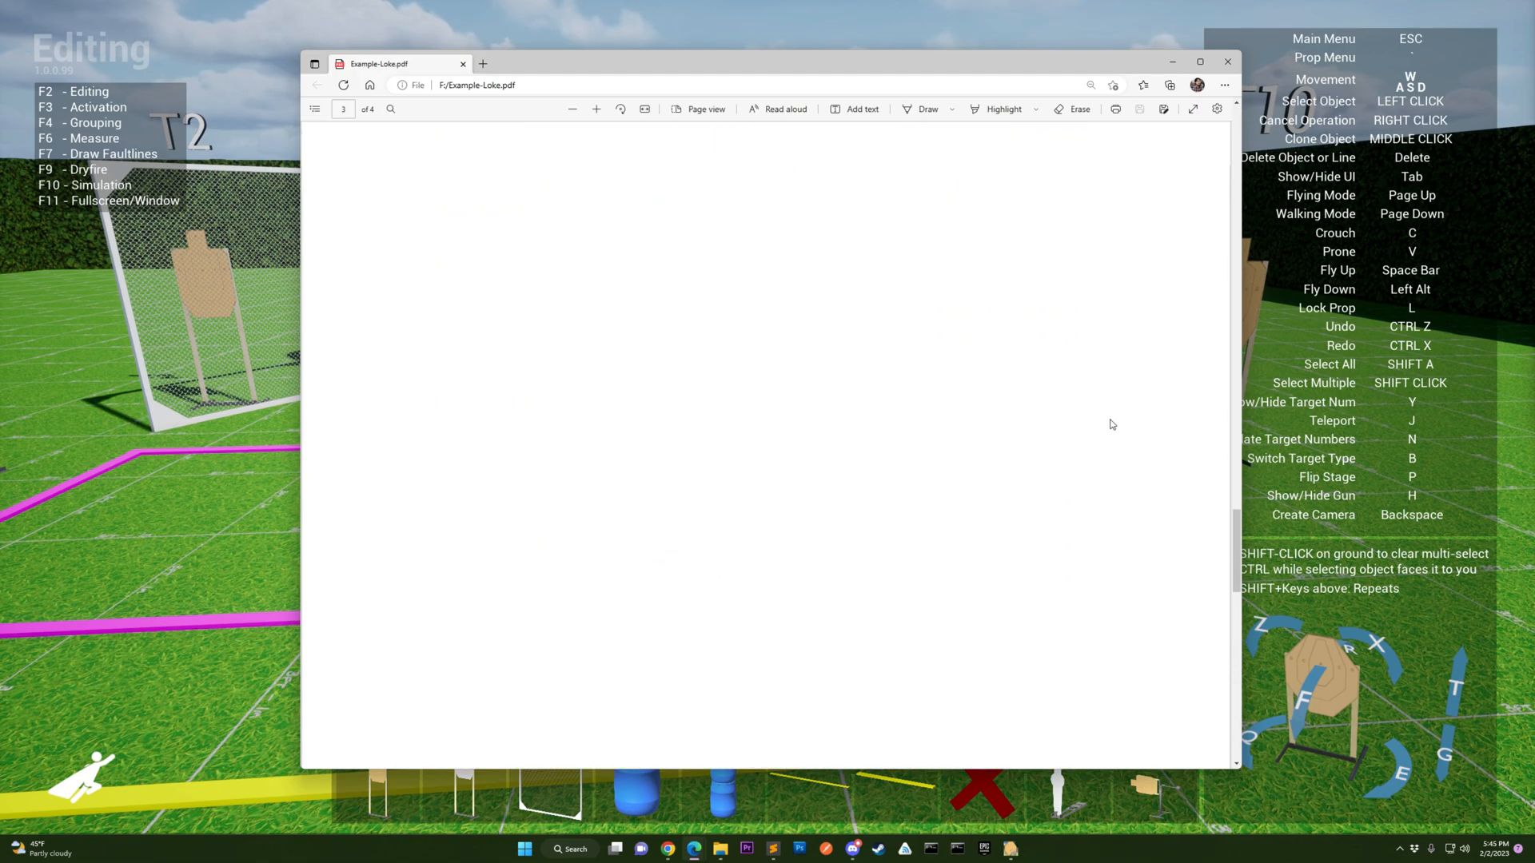
scroll(up, 3)
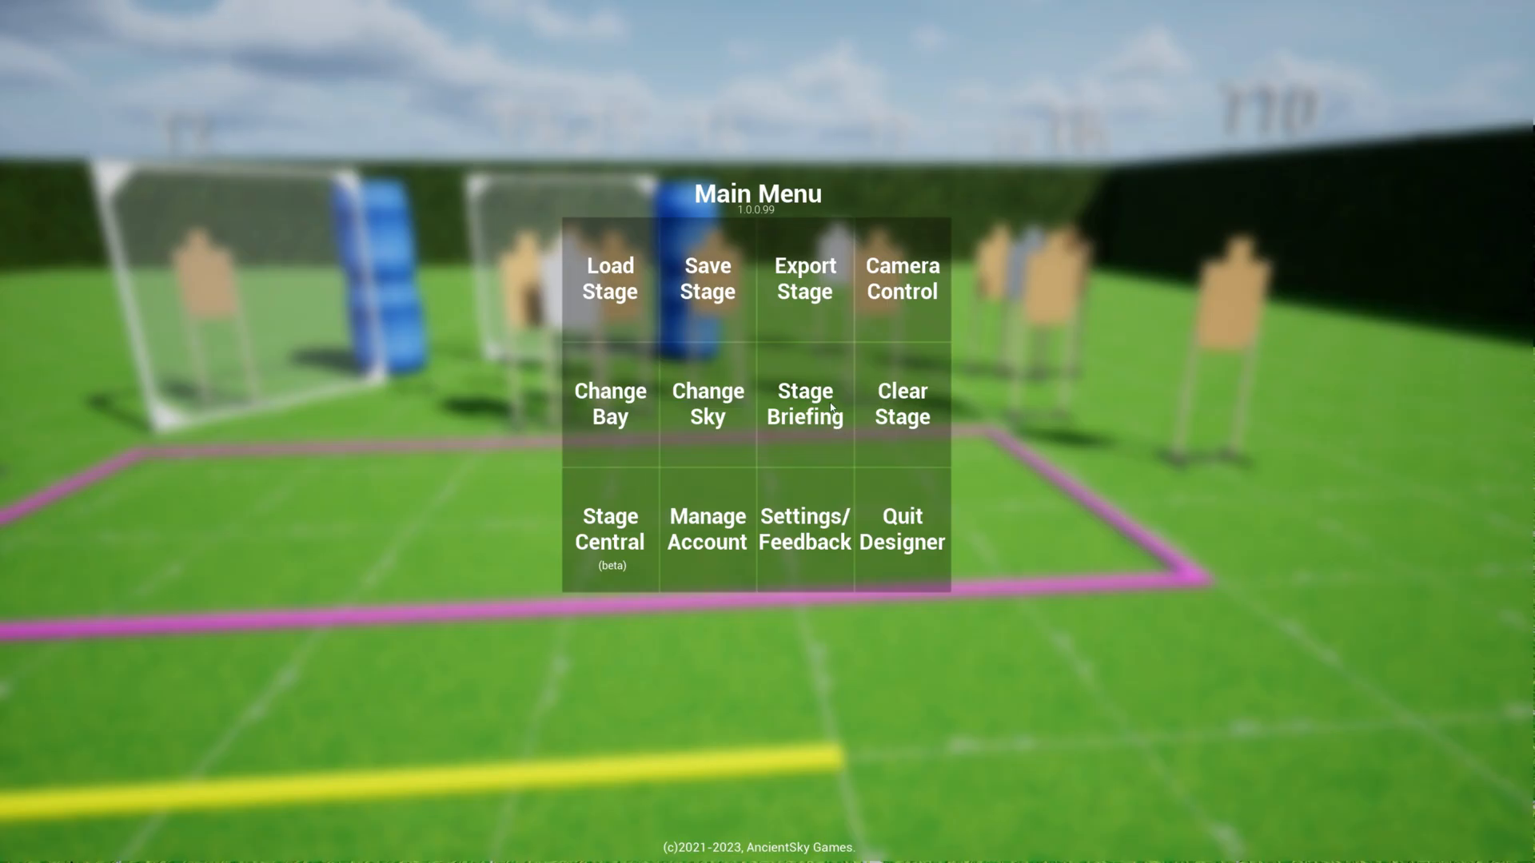
Reopen the export preview and preview the Generic template, then IPSC
click(804, 403)
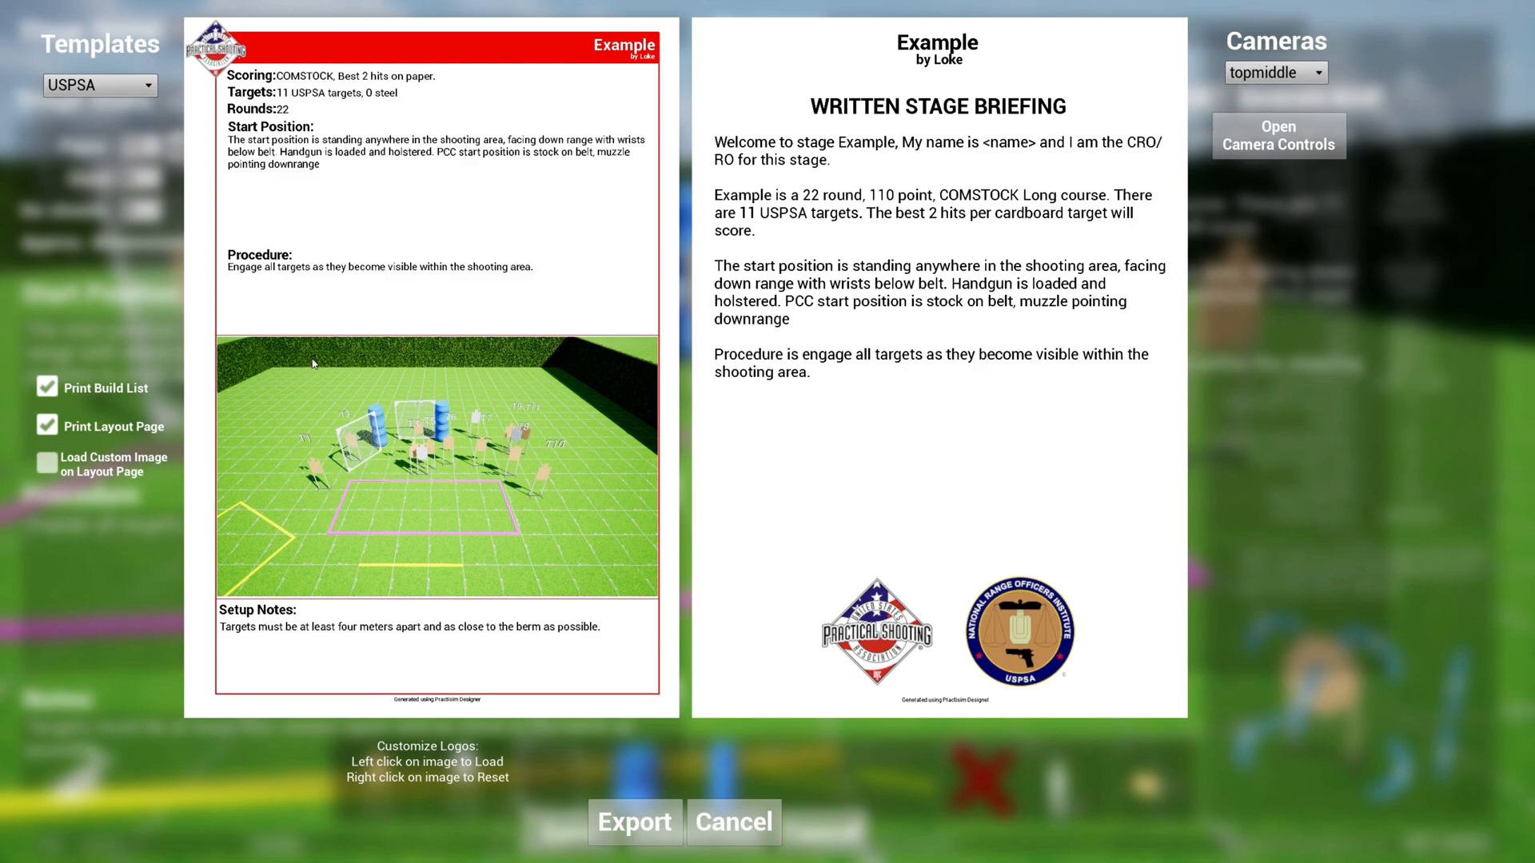
click(97, 85)
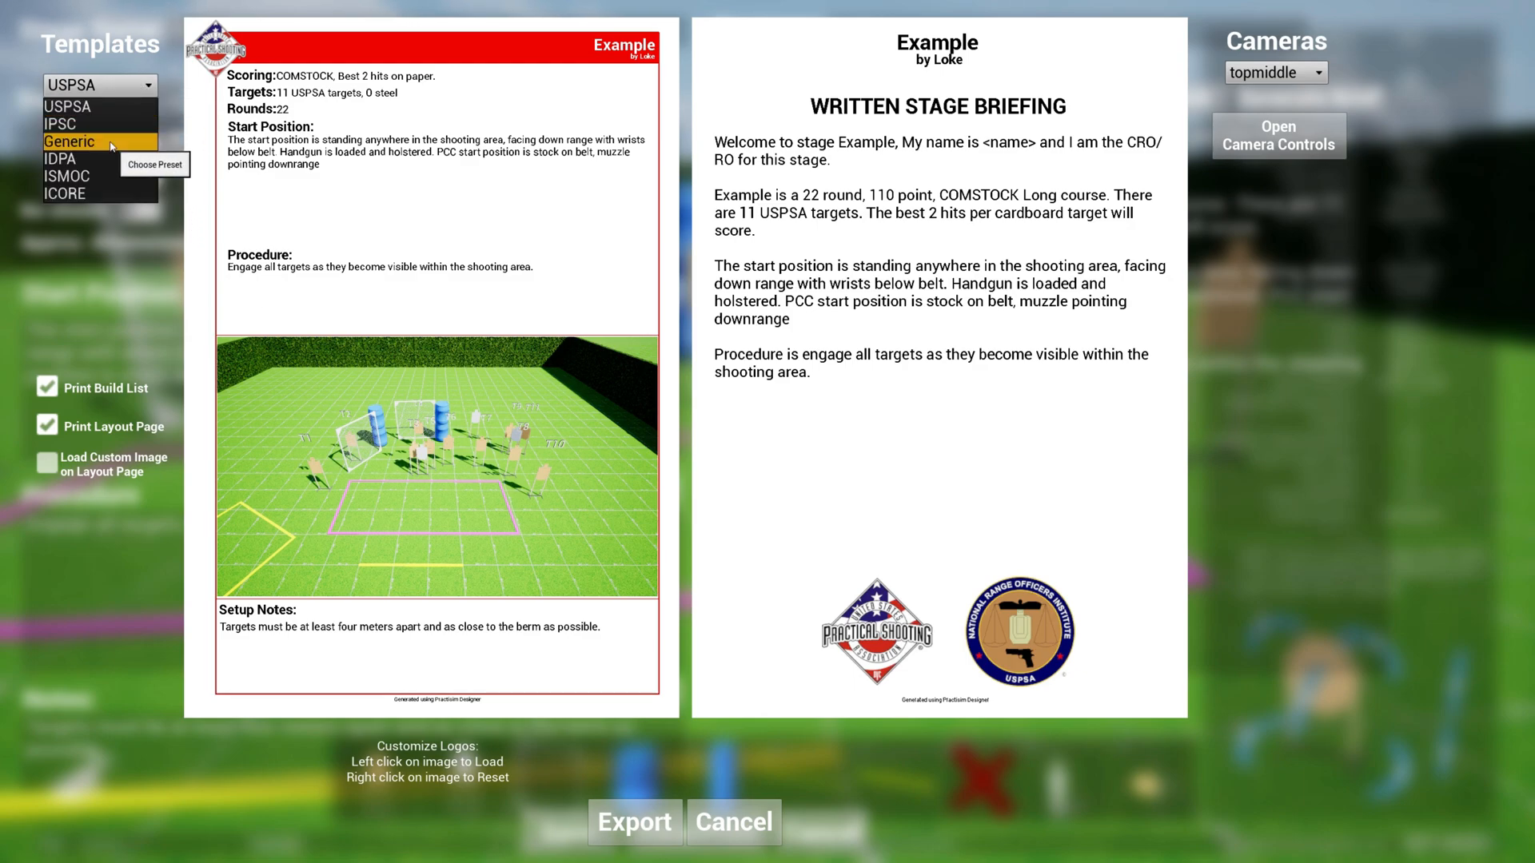
click(69, 141)
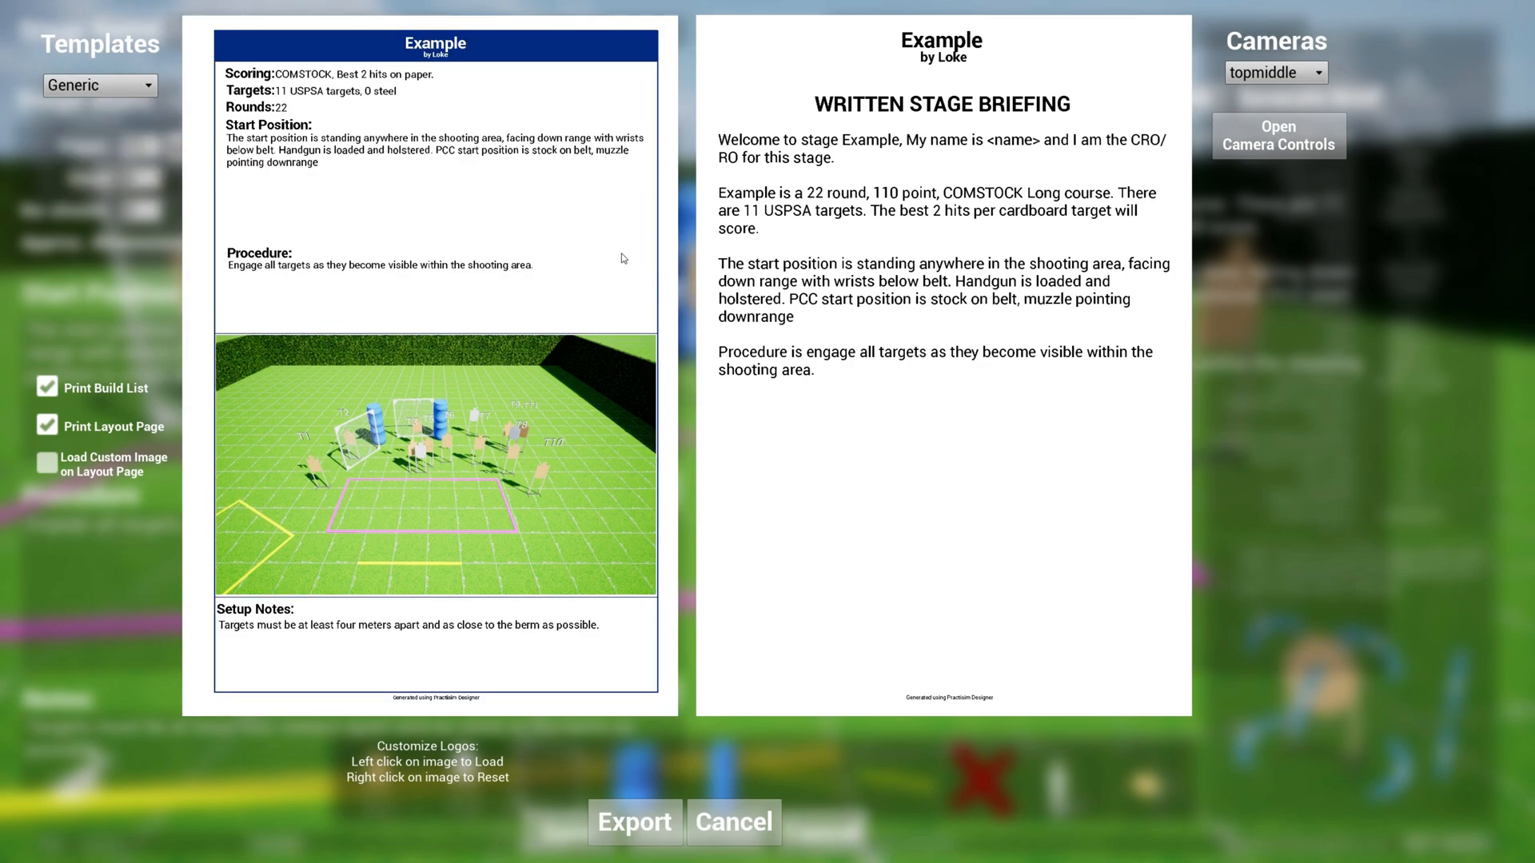
click(100, 86)
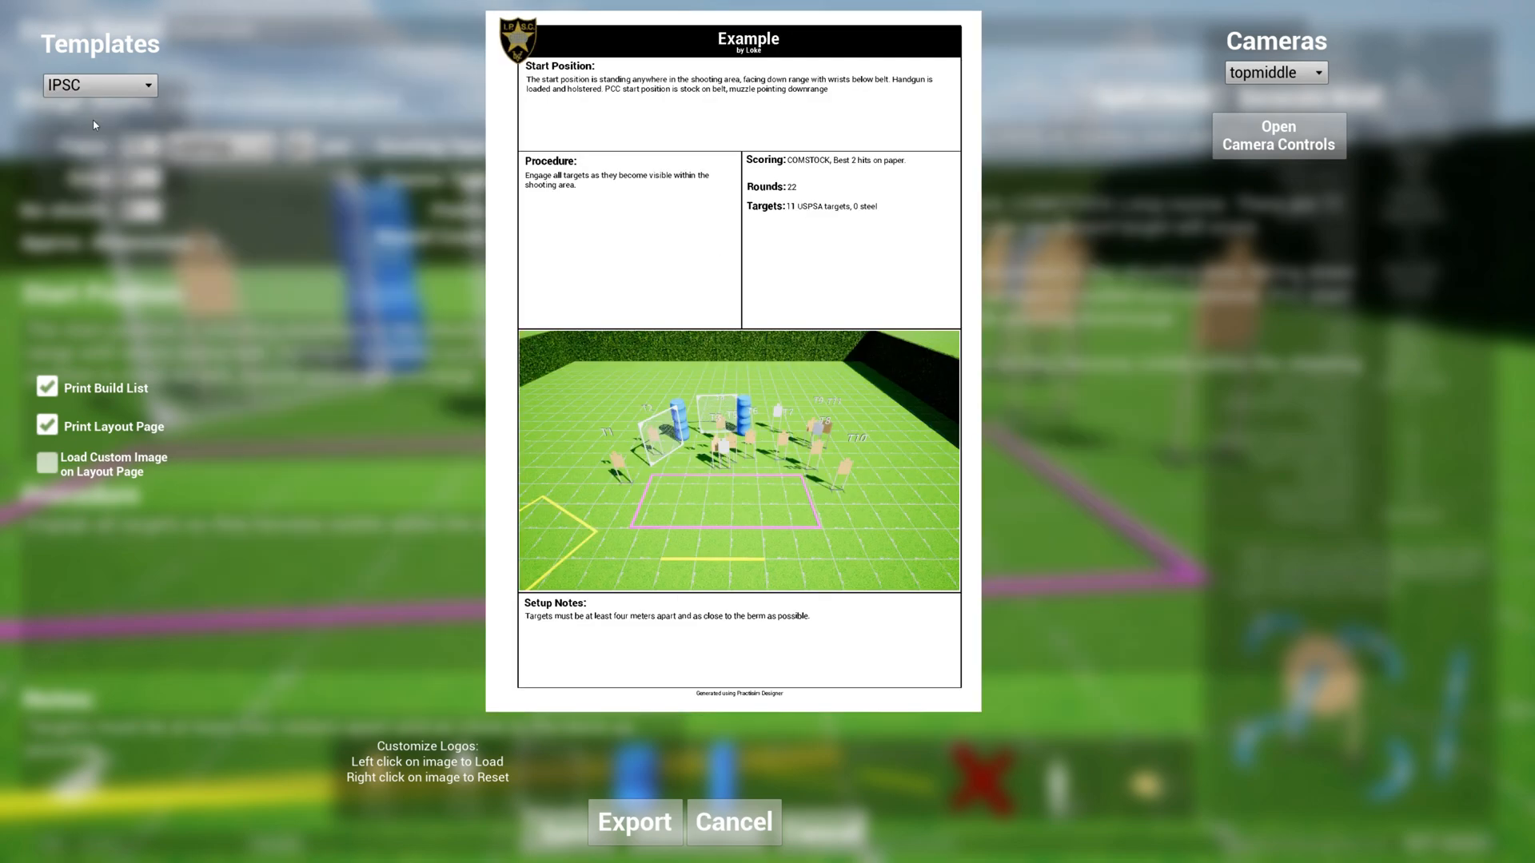
mouse_move(1012, 429)
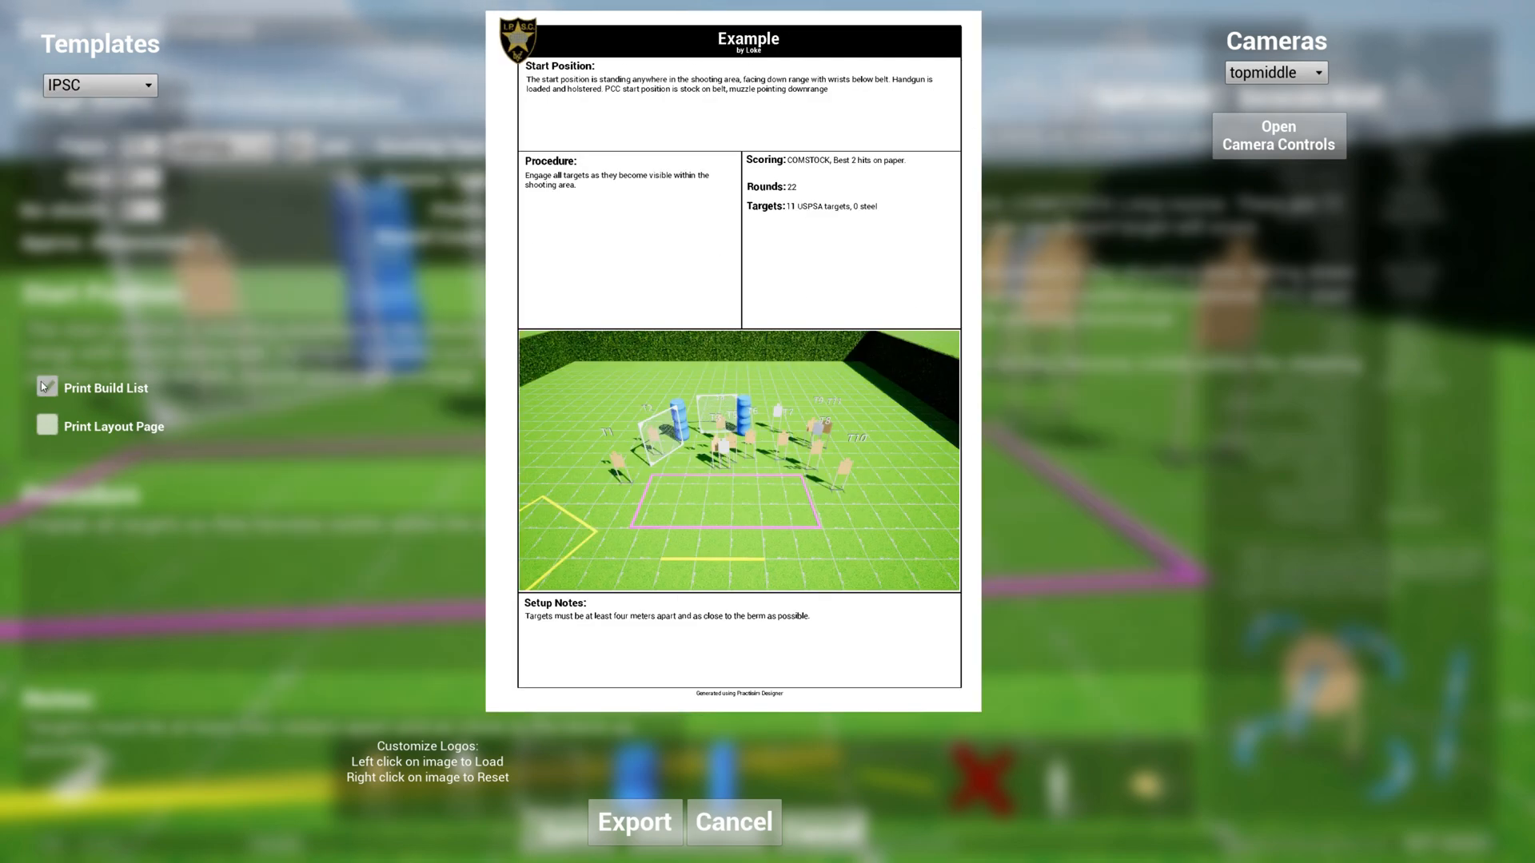
Exclude the build list and layout page, preview ISMOC, then switch back to USPSA
click(97, 85)
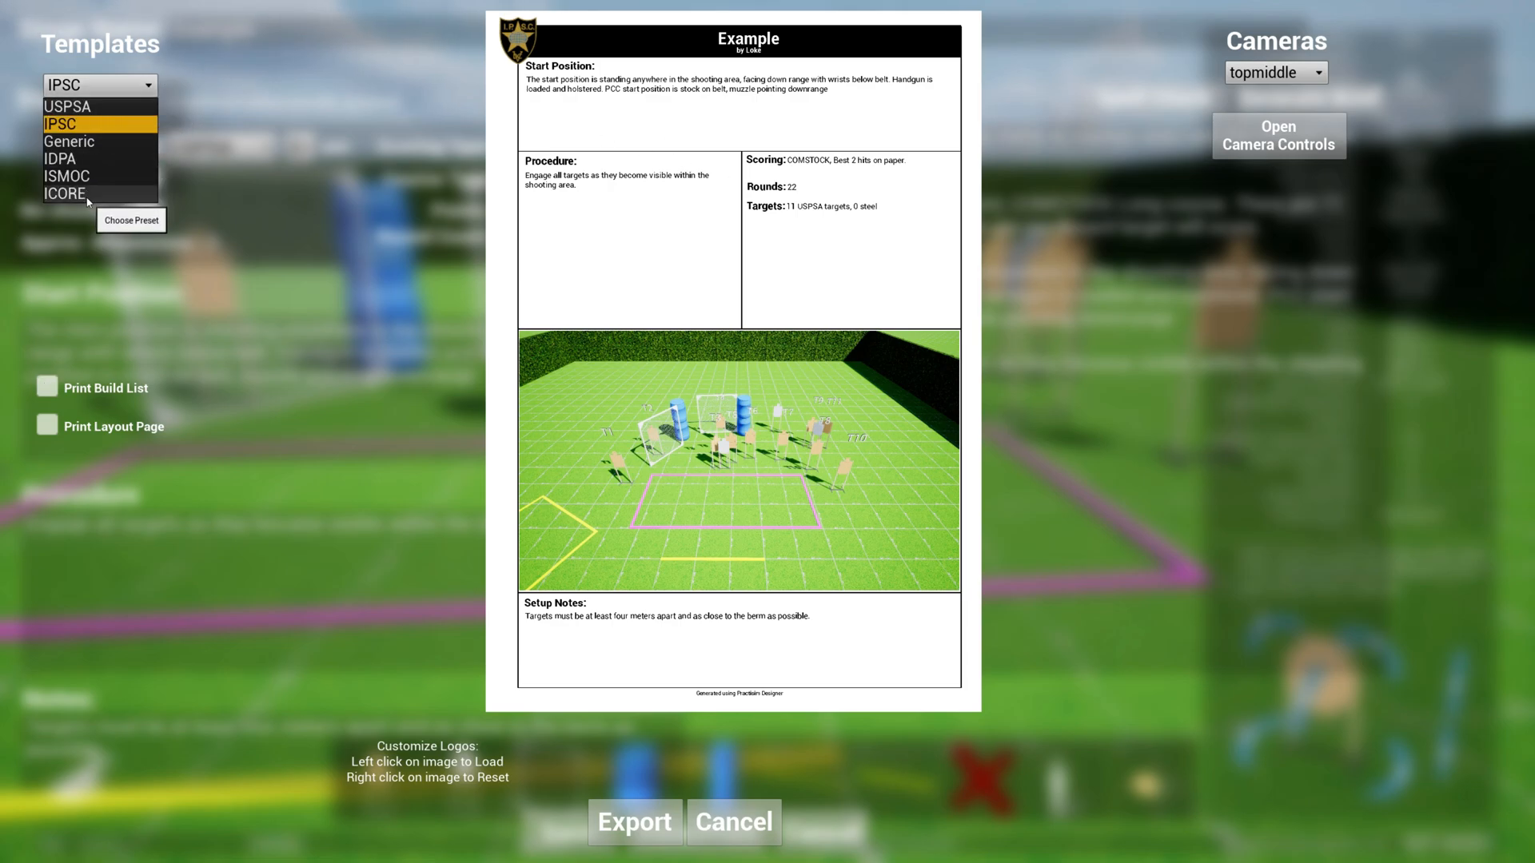
click(64, 193)
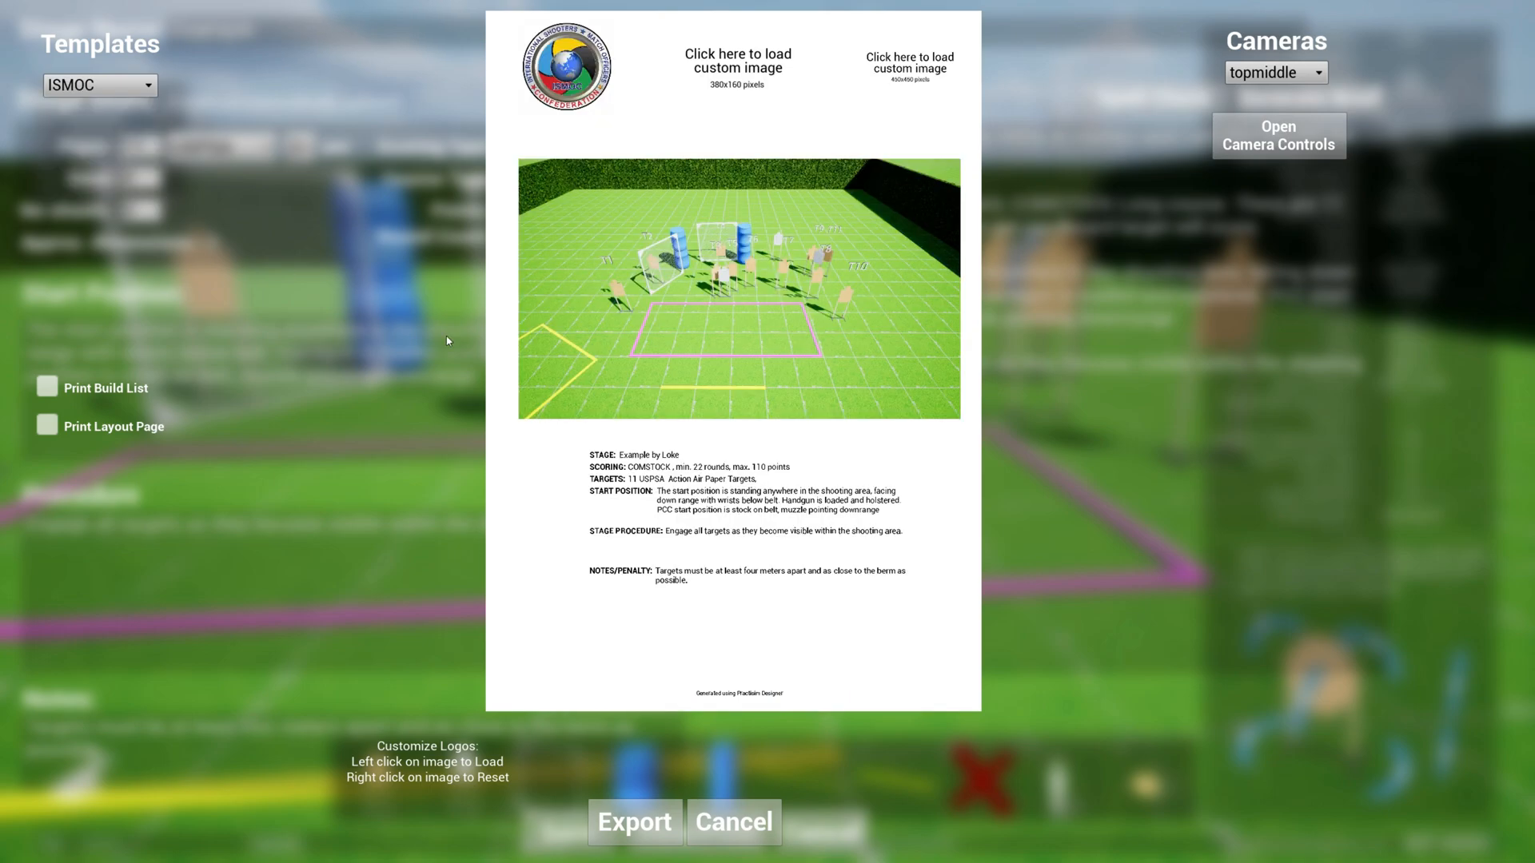
mouse_move(976, 476)
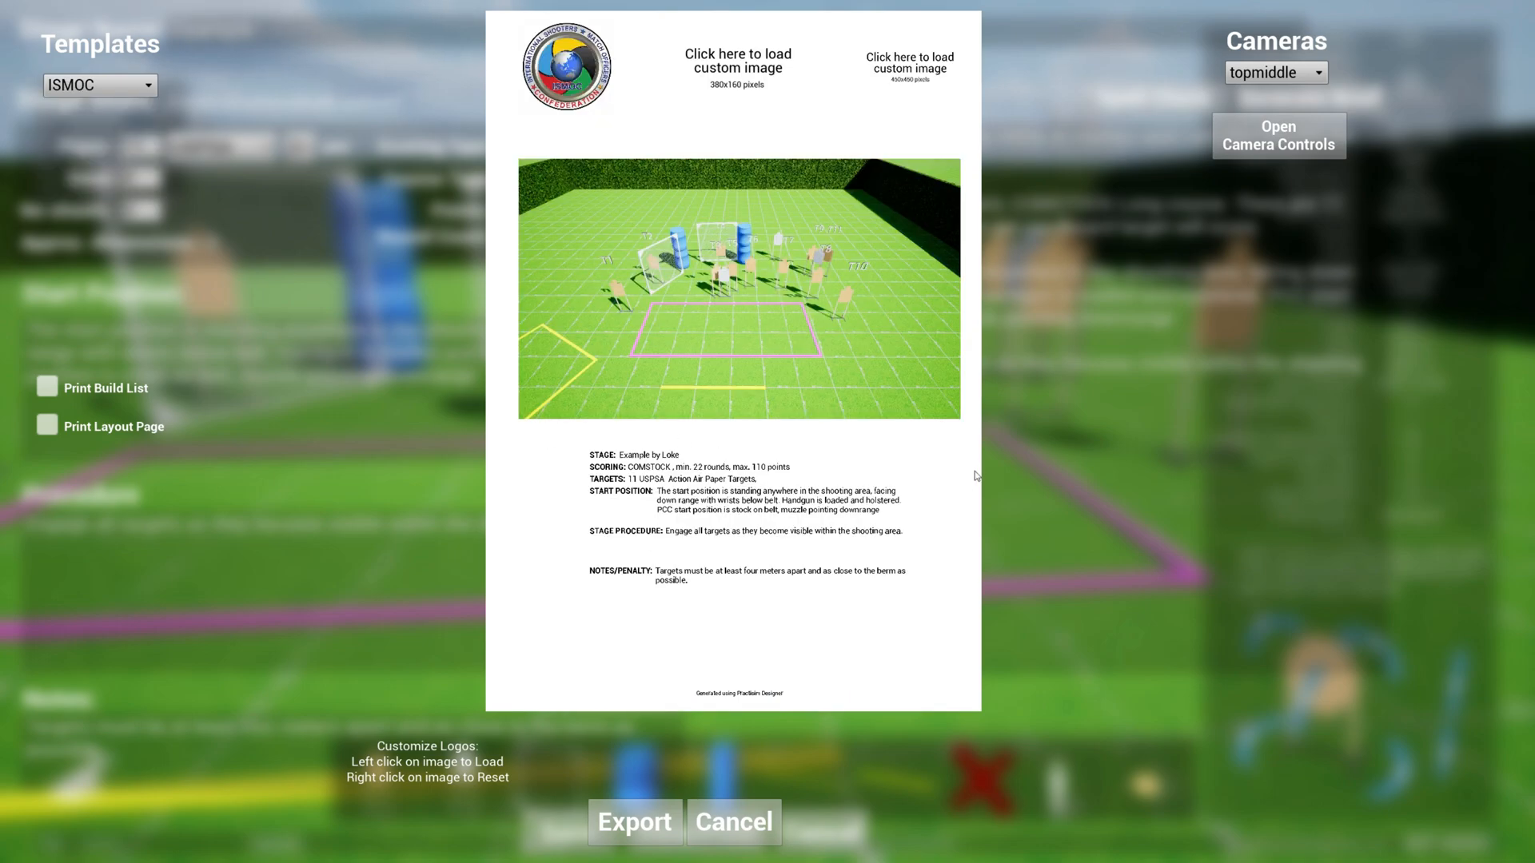
mouse_move(930, 186)
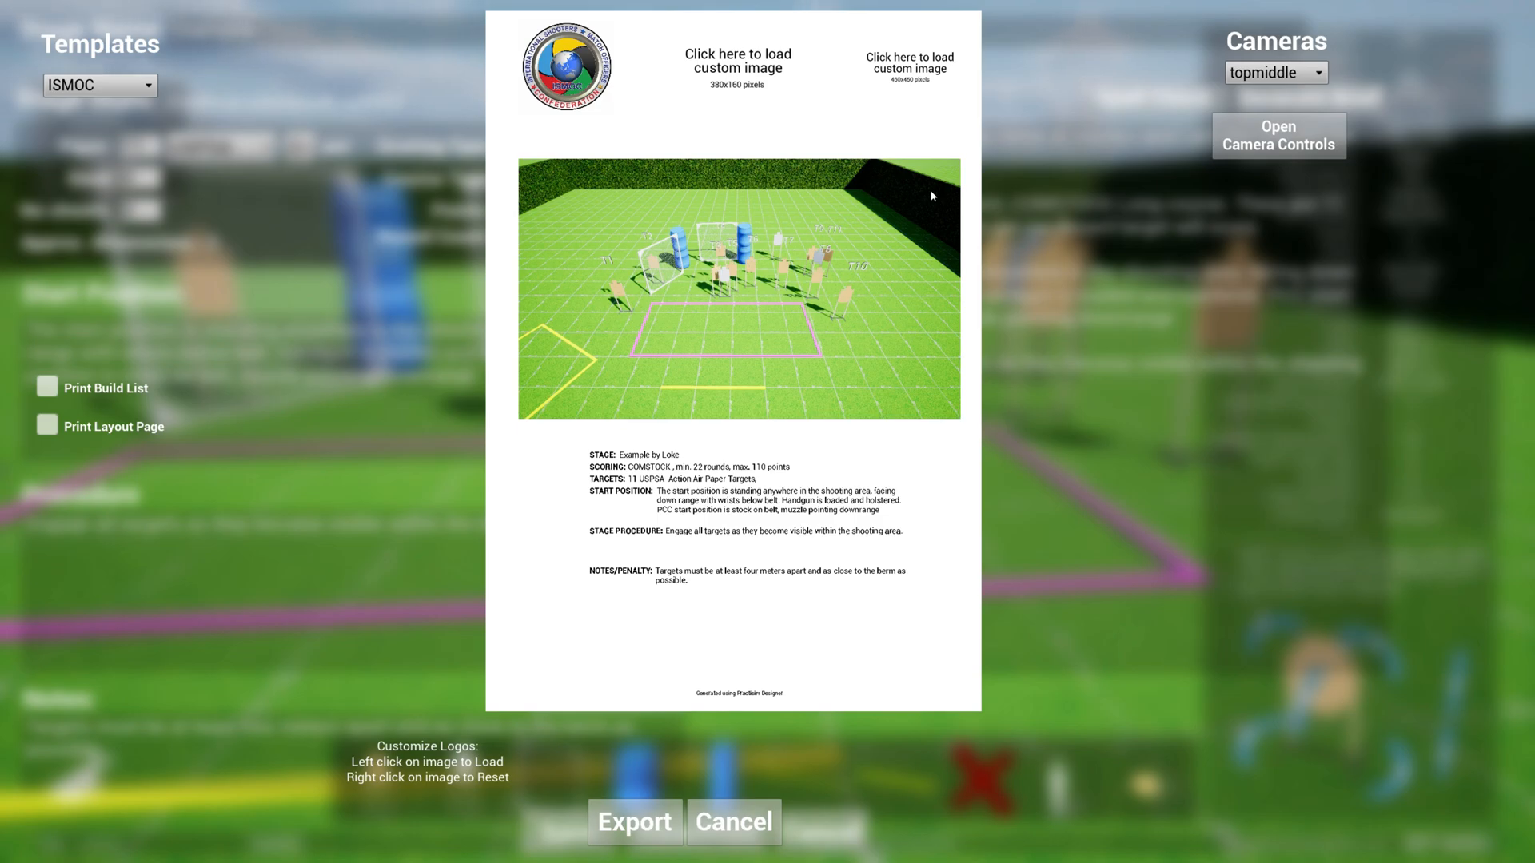
mouse_move(961, 721)
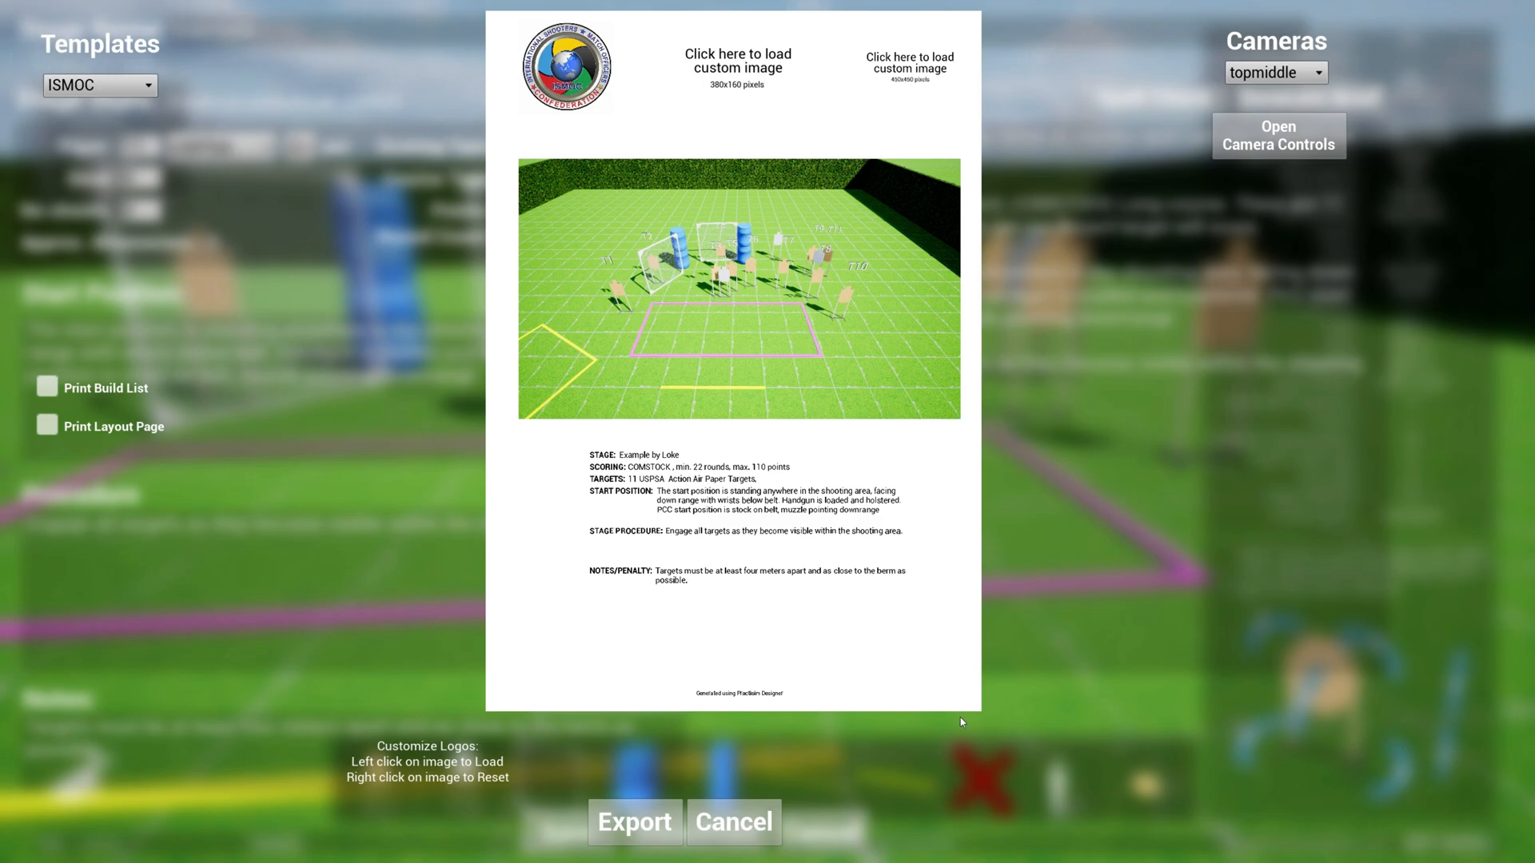
click(99, 86)
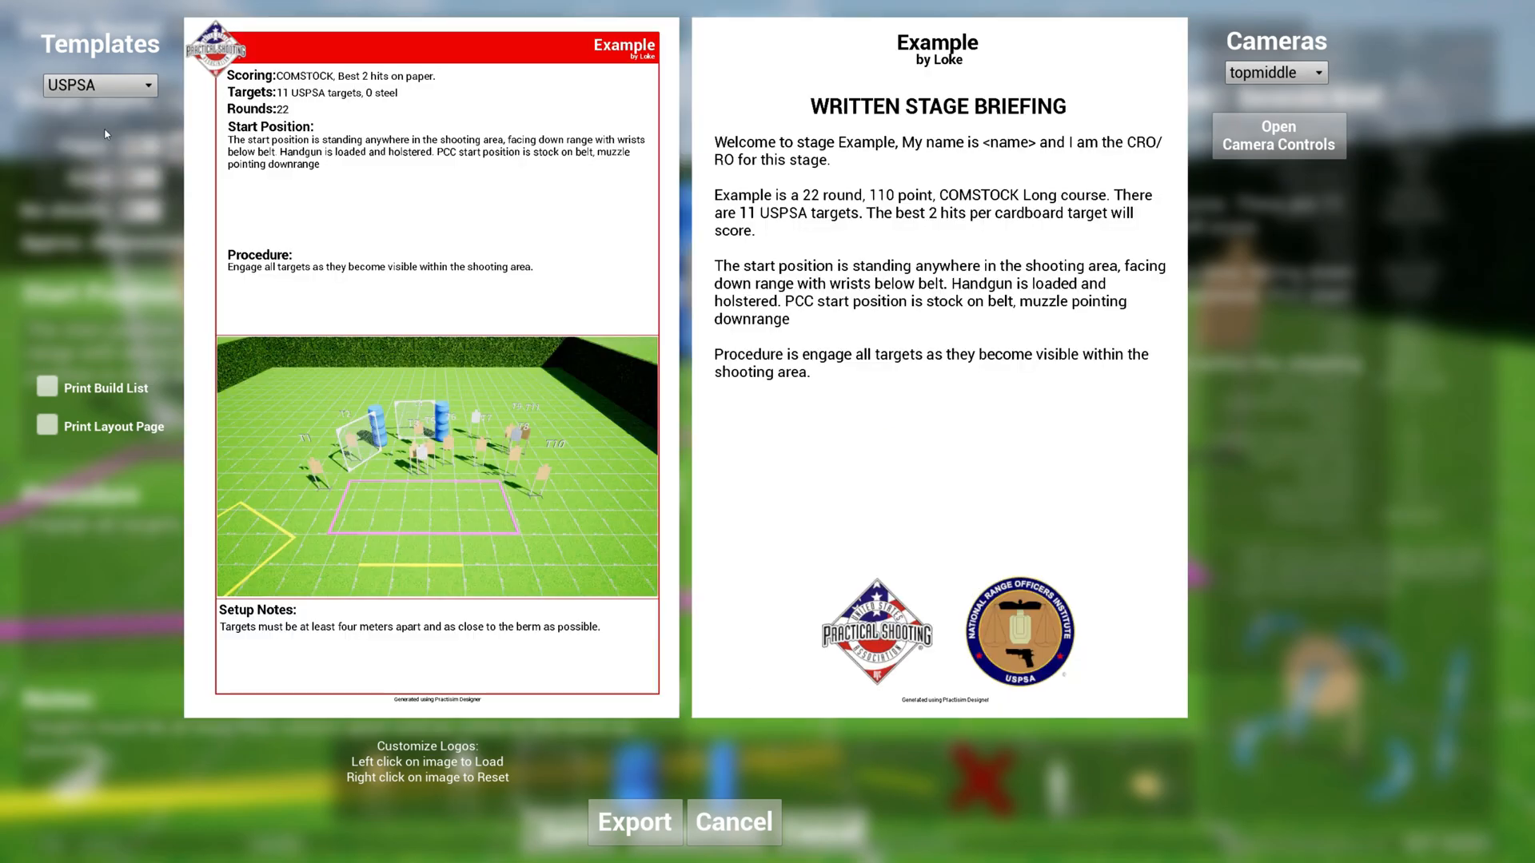
mouse_move(886, 243)
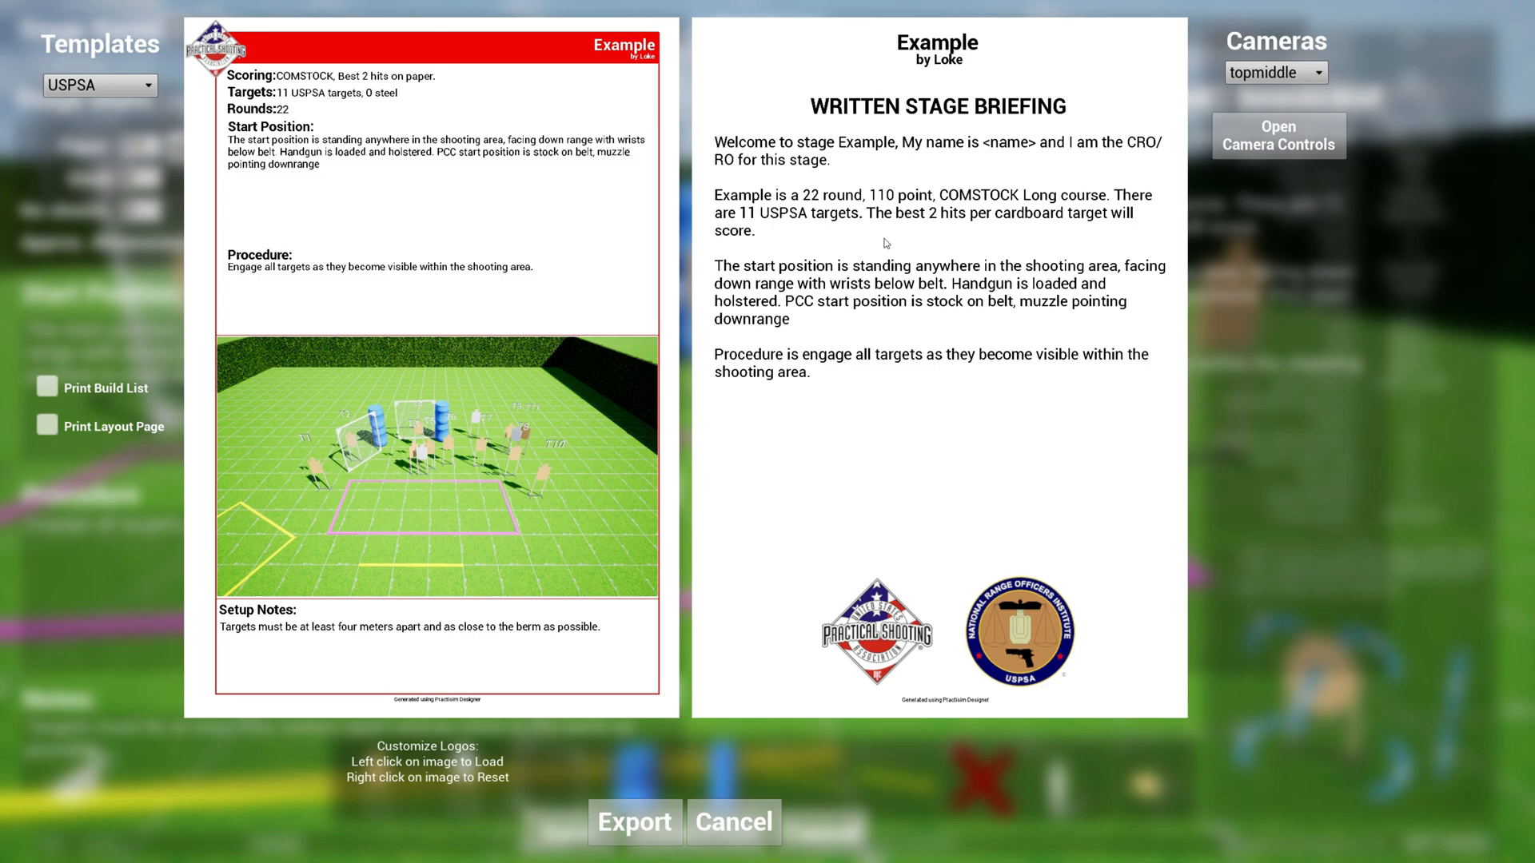
Cancel the export preview, then cancel the stage briefing to get back to the stage editor
click(732, 822)
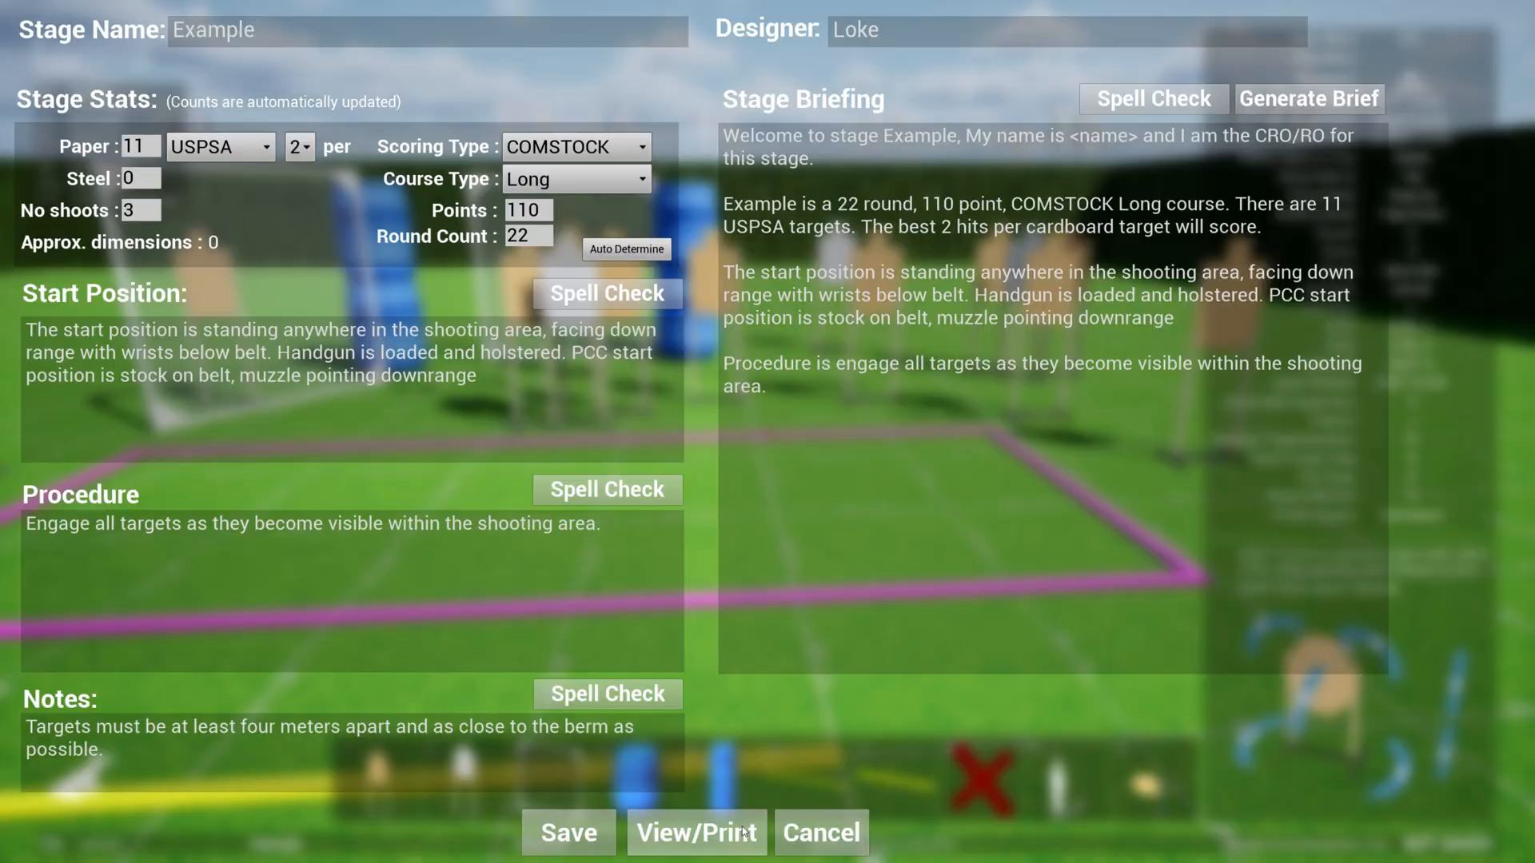
click(820, 833)
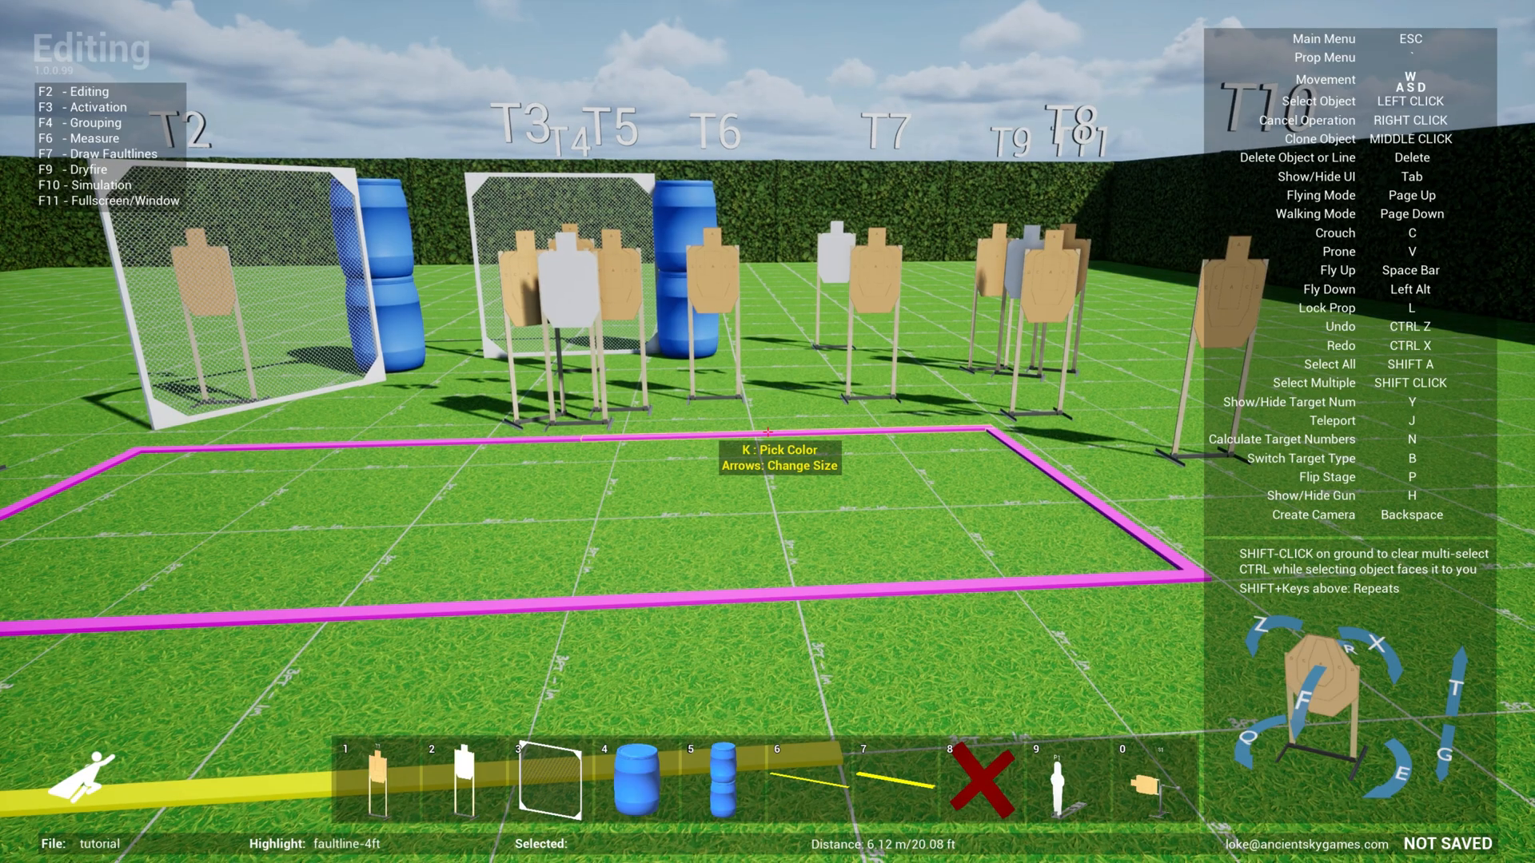